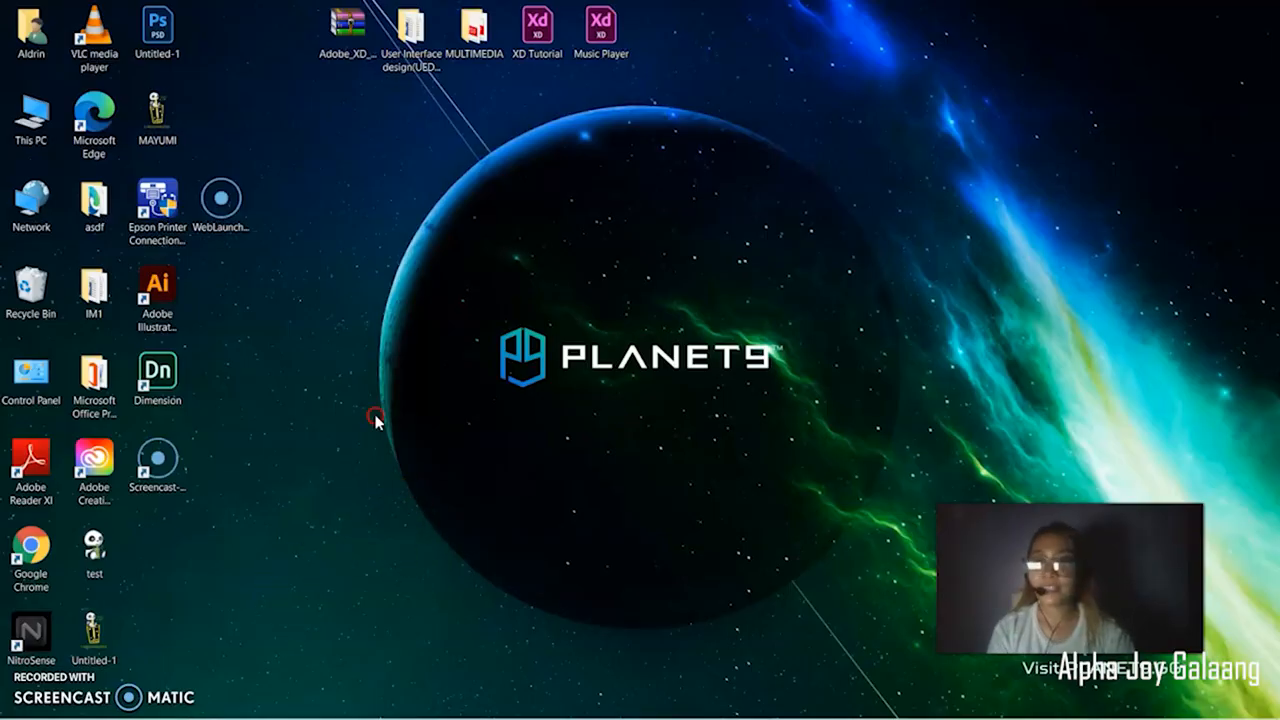
- Refresh the Windows desktop from its right-click menu
right_click(372, 418)
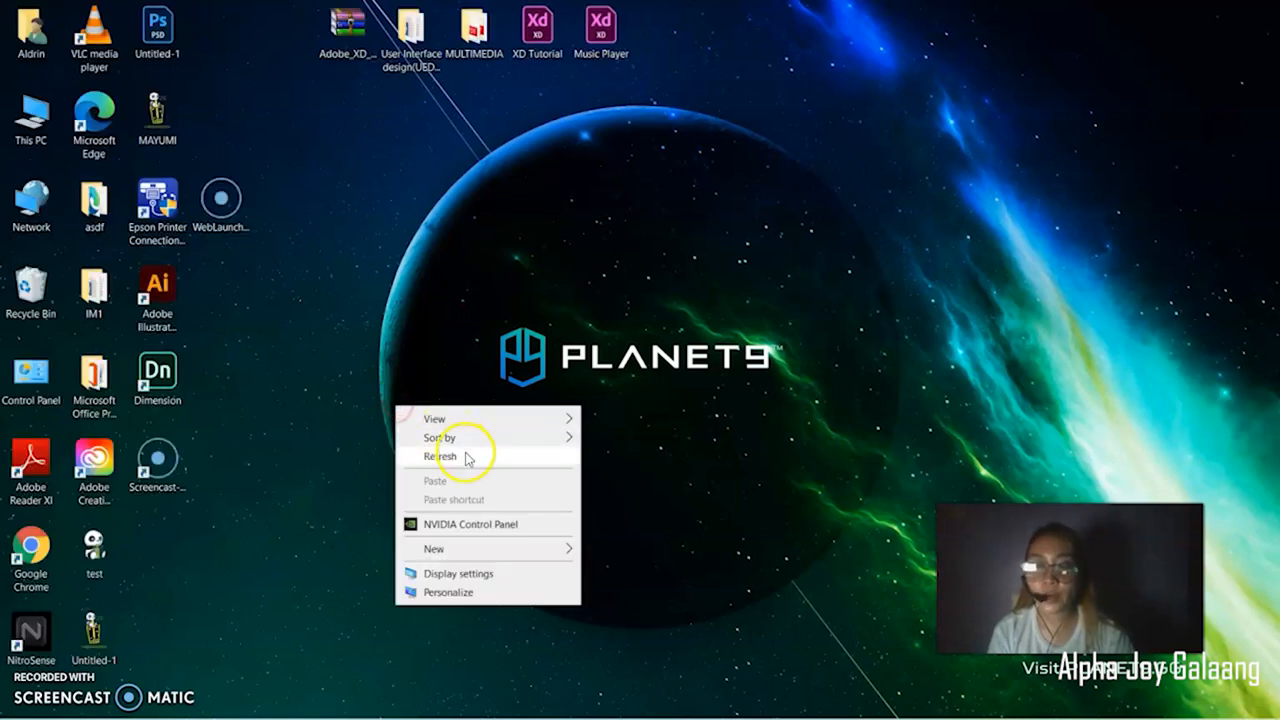
left_click(438, 456)
type("a")
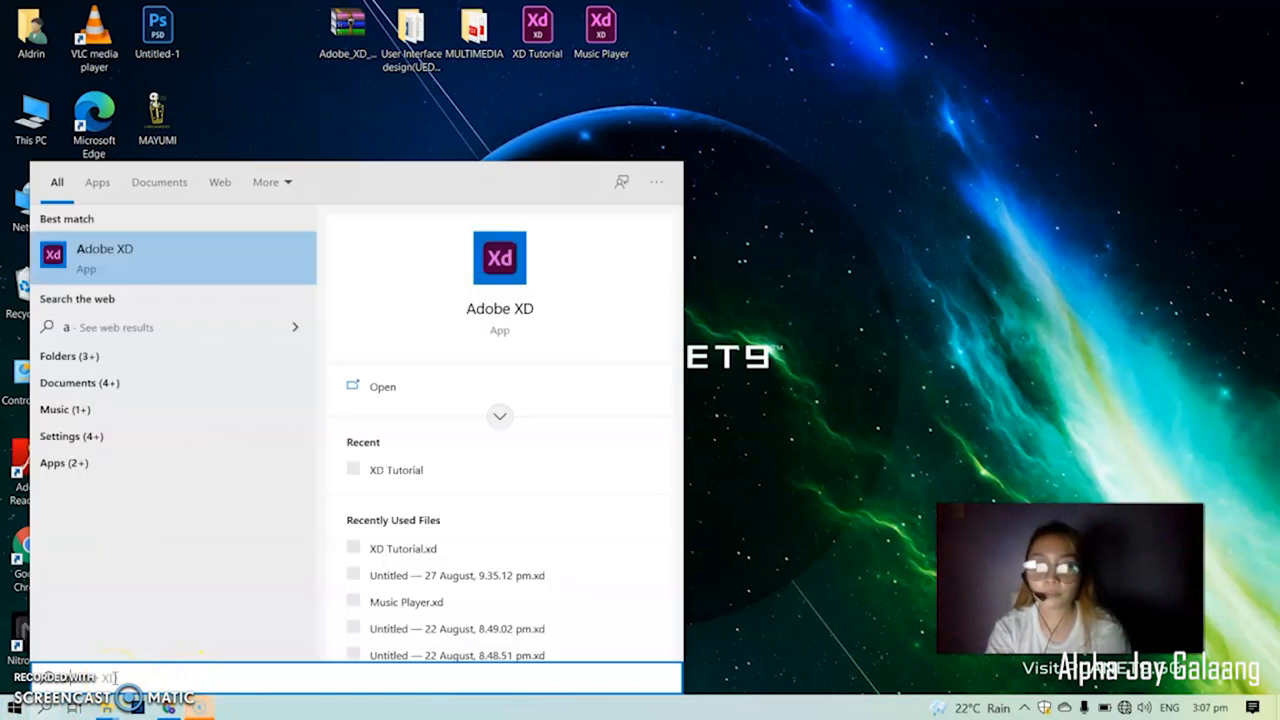
- Search Start for 'adobe' to find Adobe Photoshop 2020
type("dobe phot")
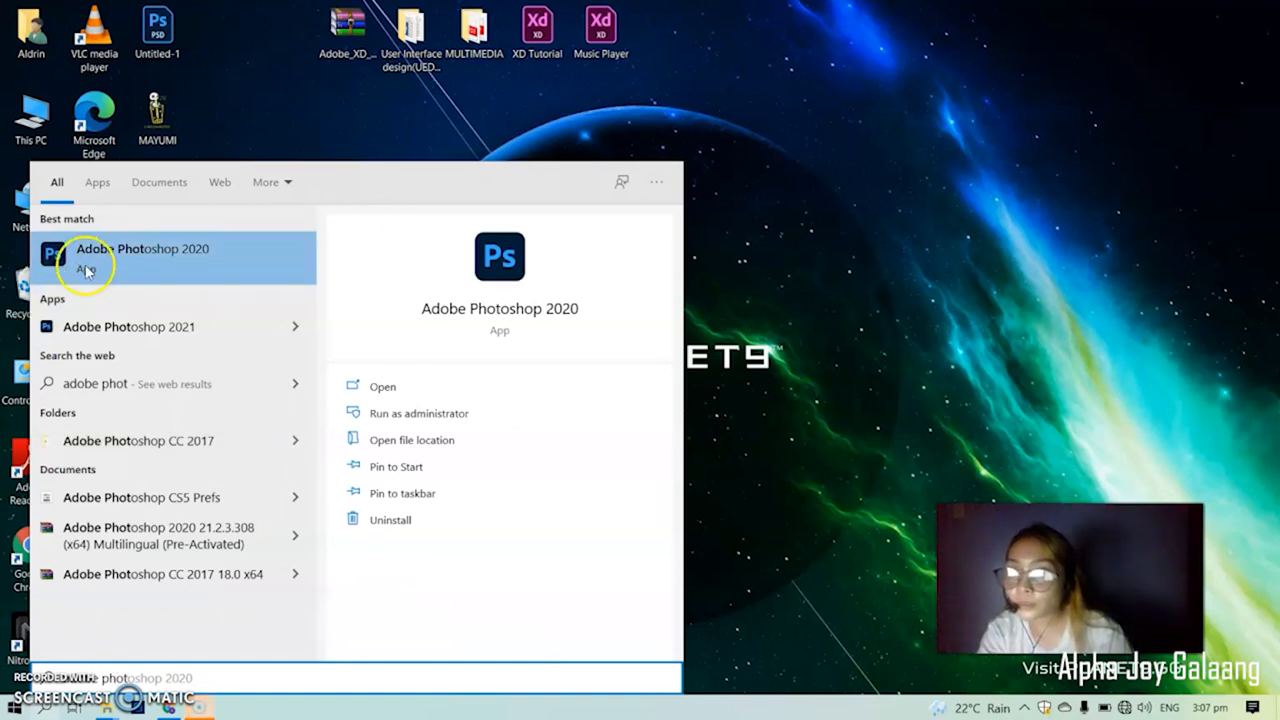
mouse_move(148, 332)
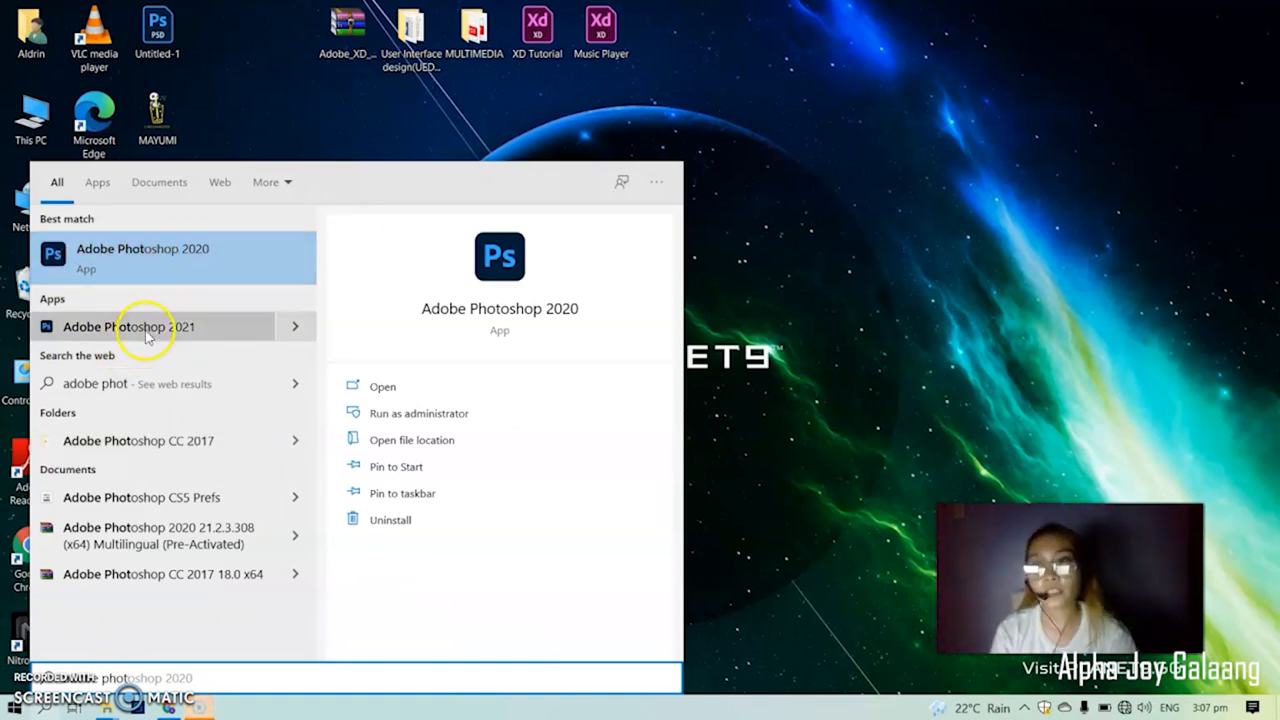
mouse_move(188, 320)
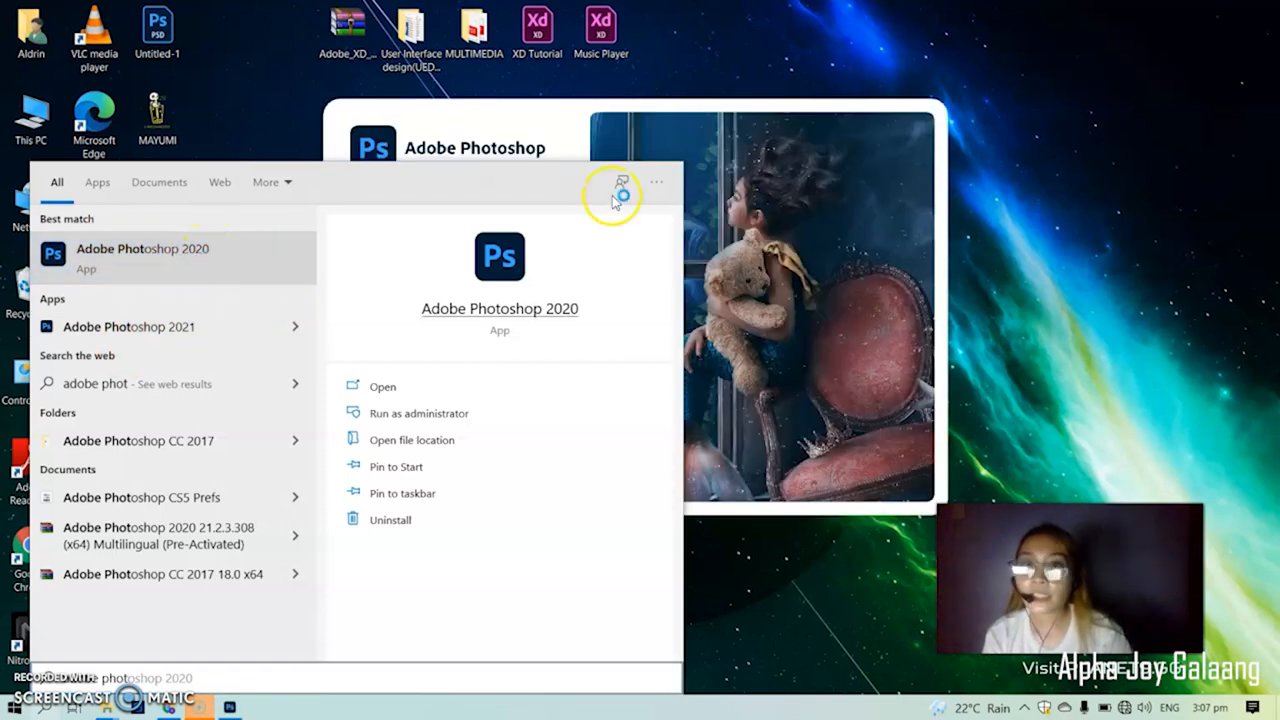
mouse_move(672, 124)
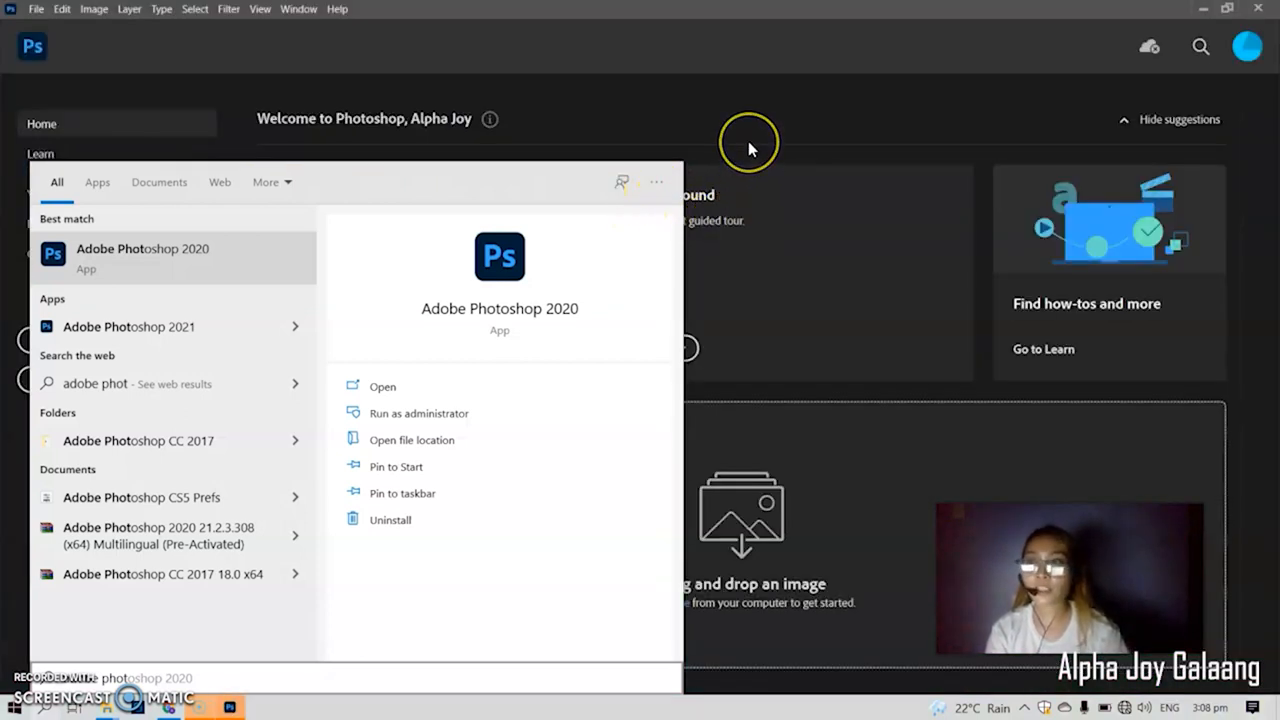
mouse_move(736, 160)
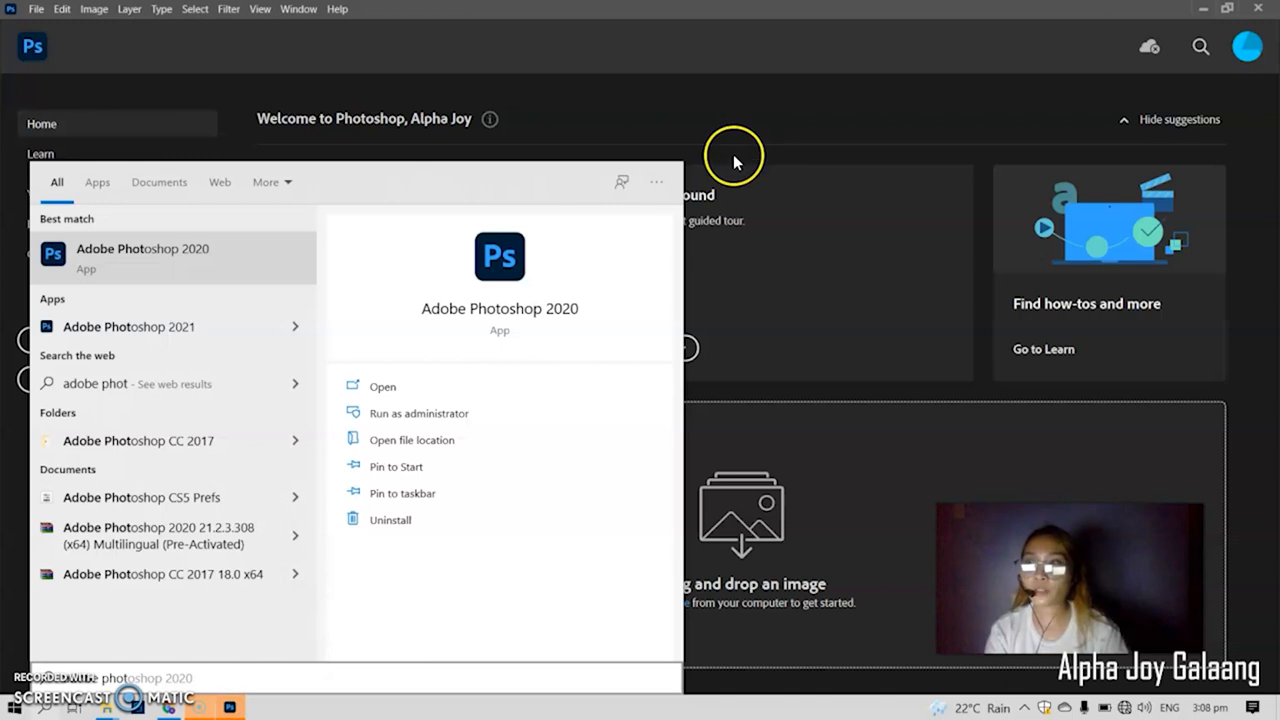
mouse_move(756, 202)
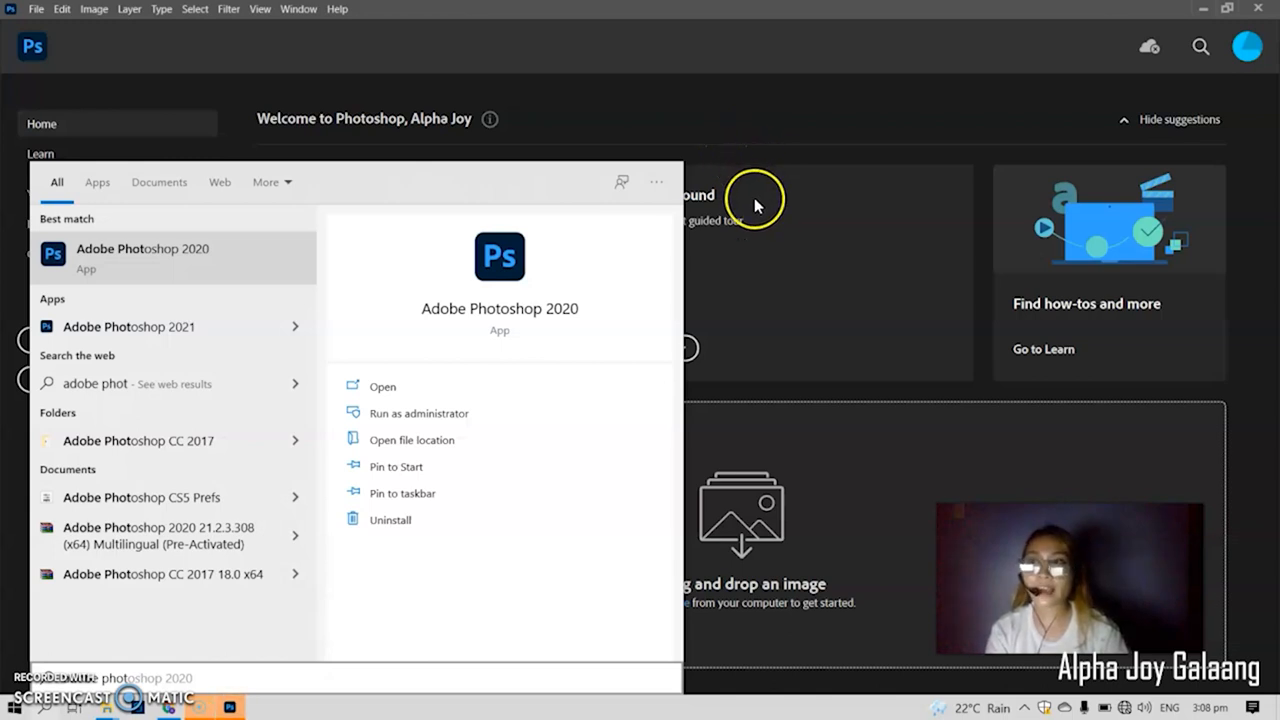
mouse_move(742, 184)
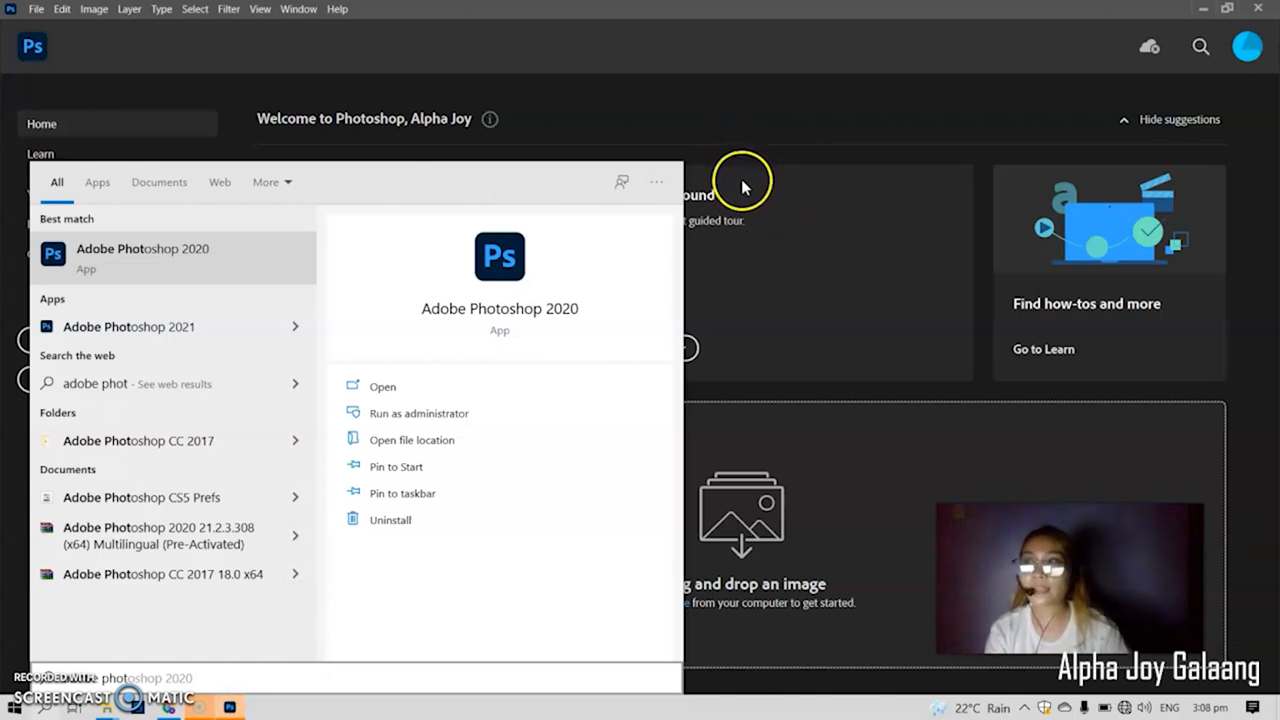
mouse_move(770, 210)
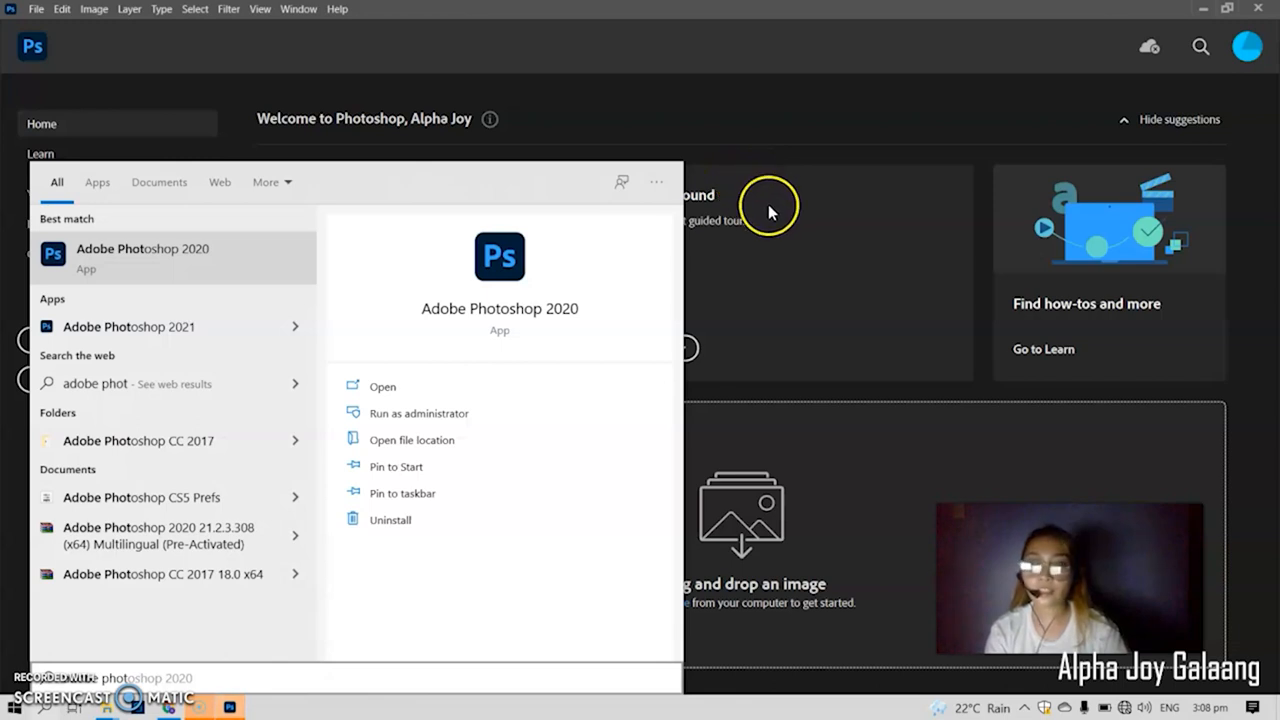
mouse_move(736, 124)
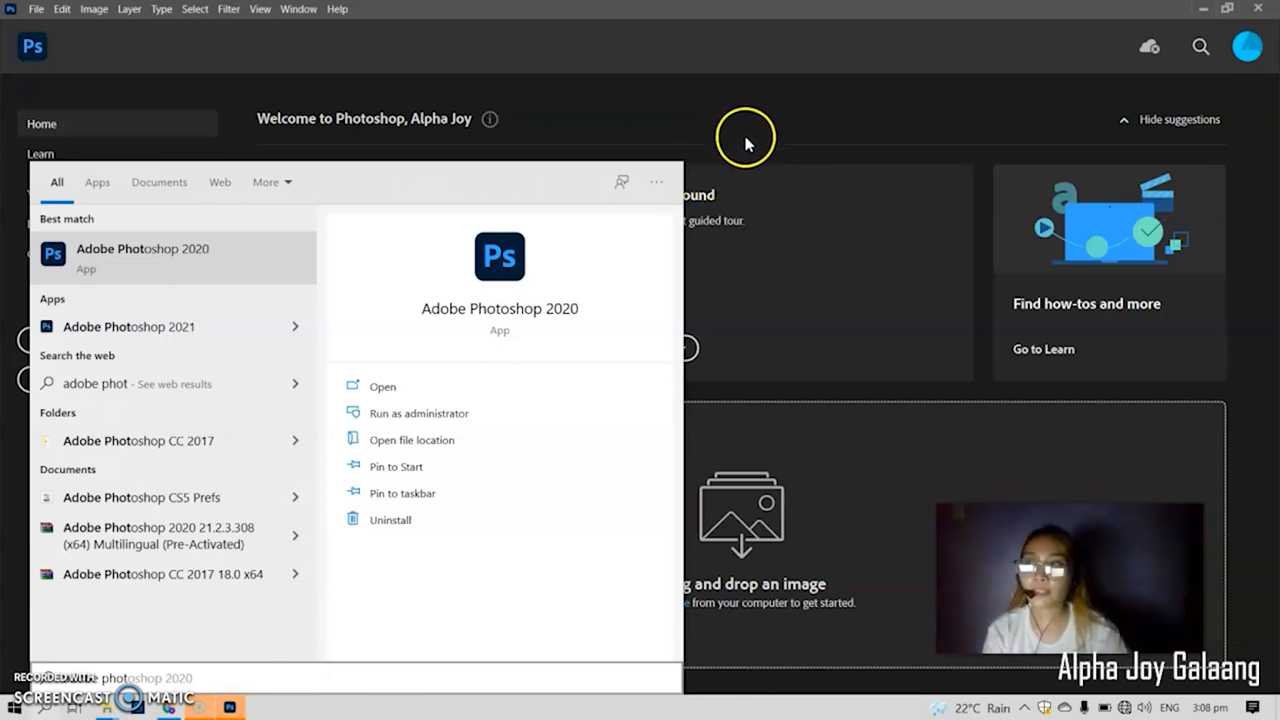
mouse_move(760, 152)
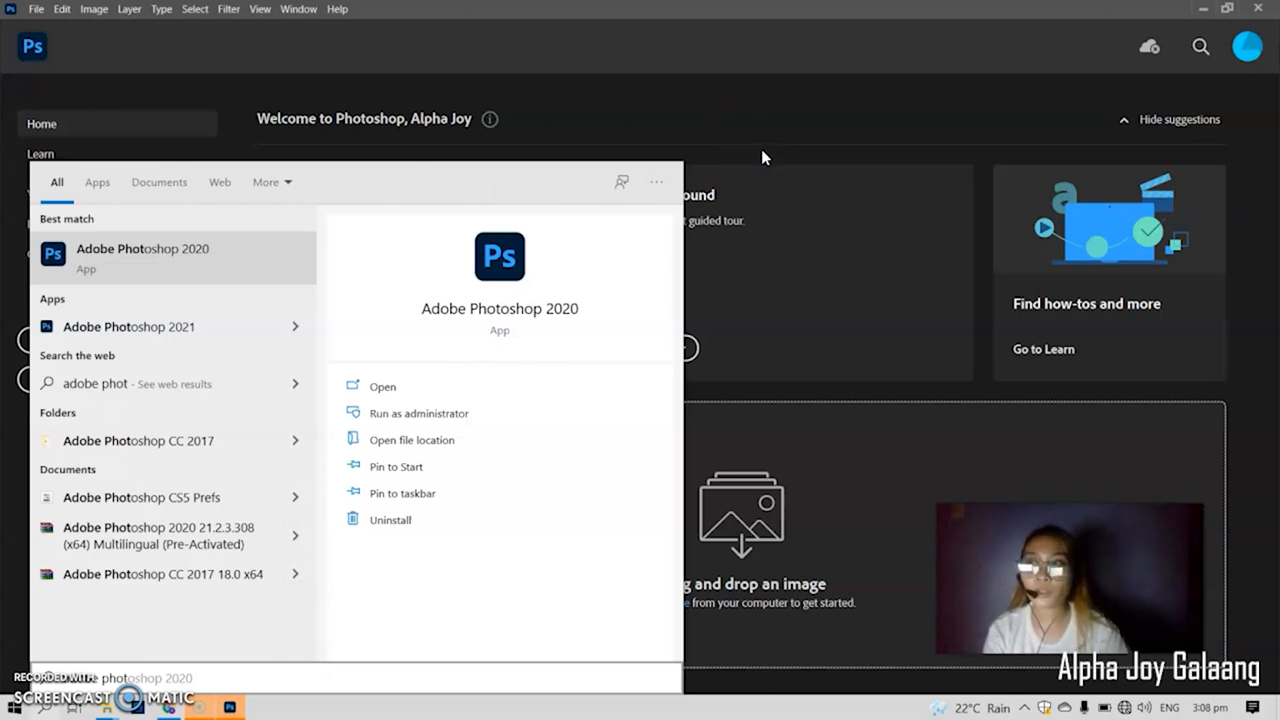
mouse_move(542, 380)
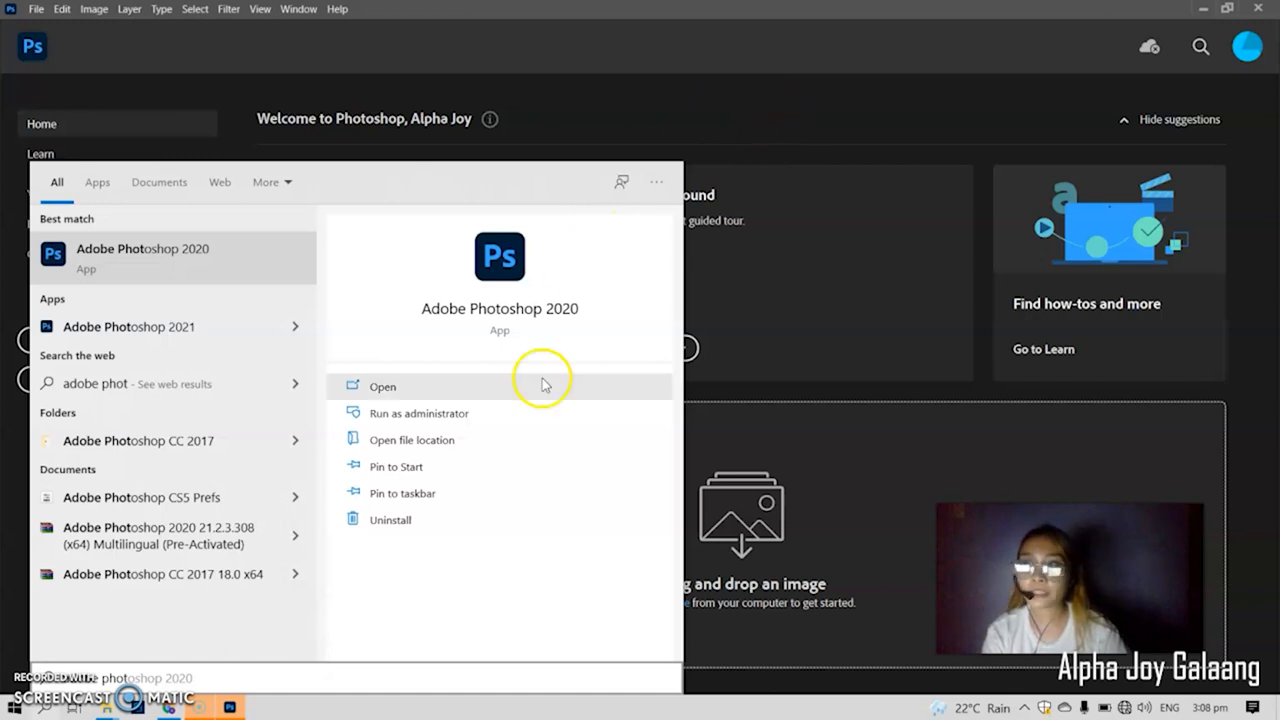
mouse_move(258, 444)
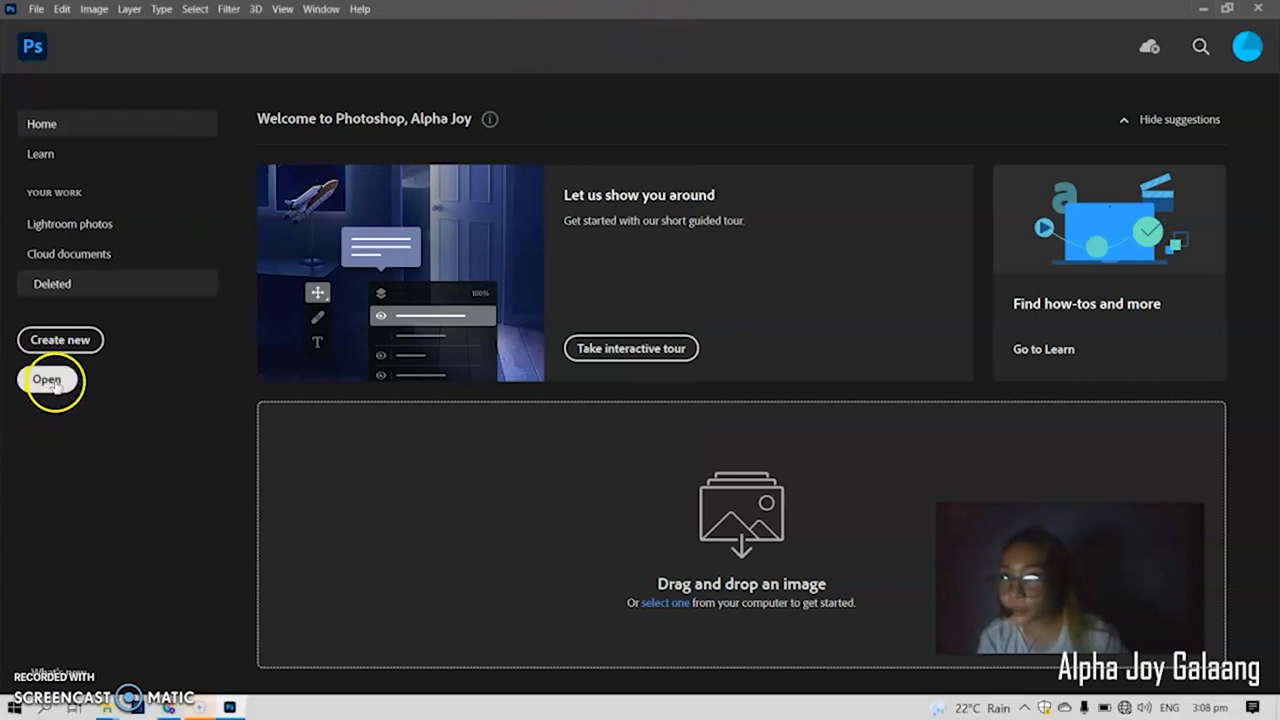
mouse_move(64, 428)
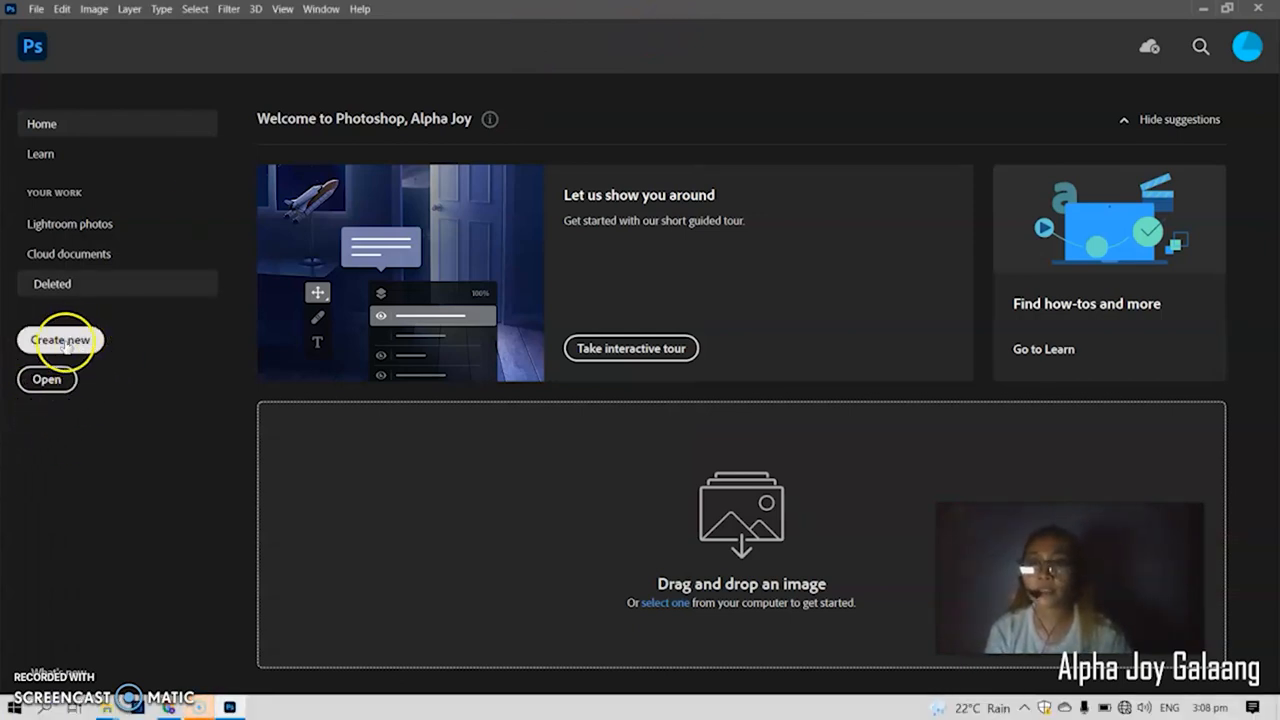
left_click(60, 340)
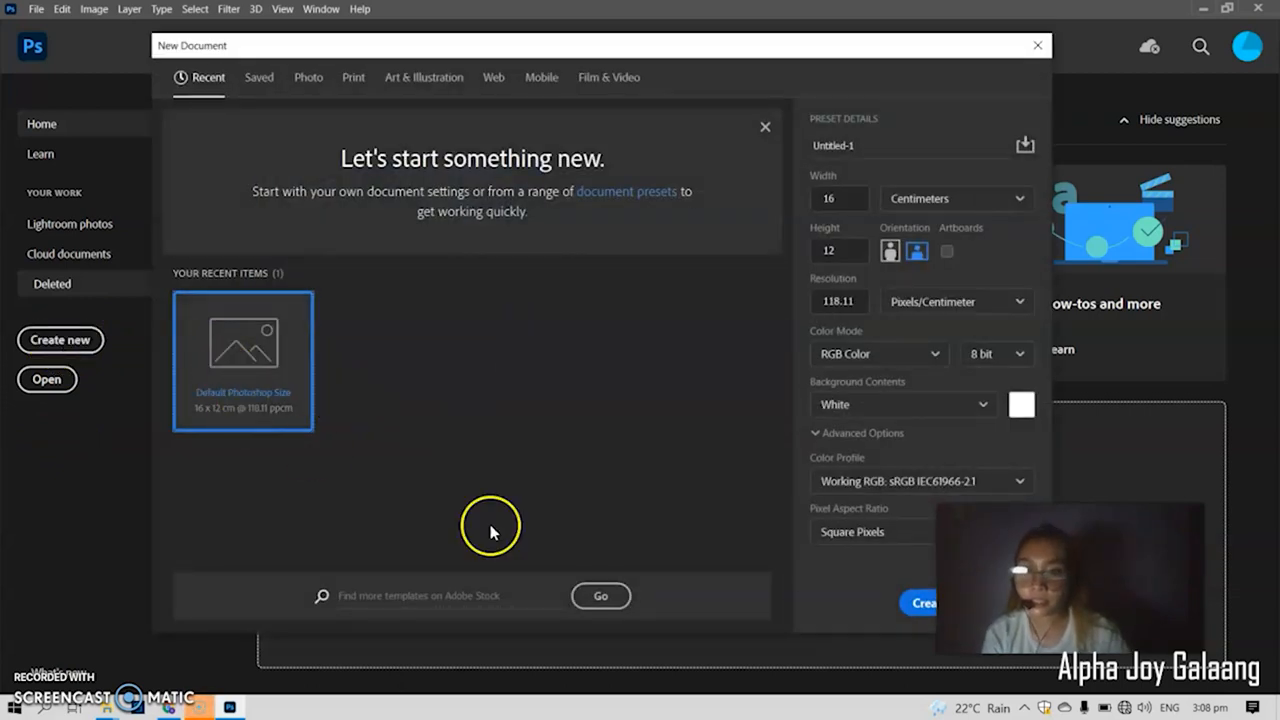
left_click(832, 198)
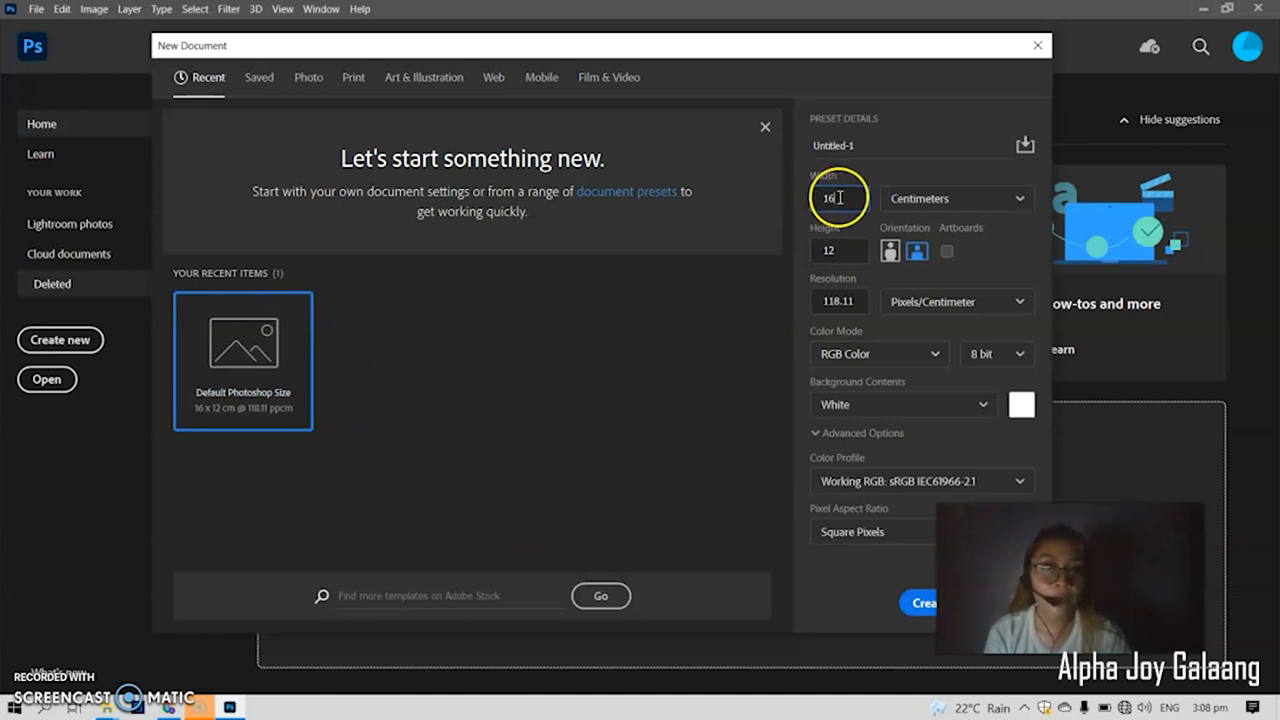
left_click(838, 250)
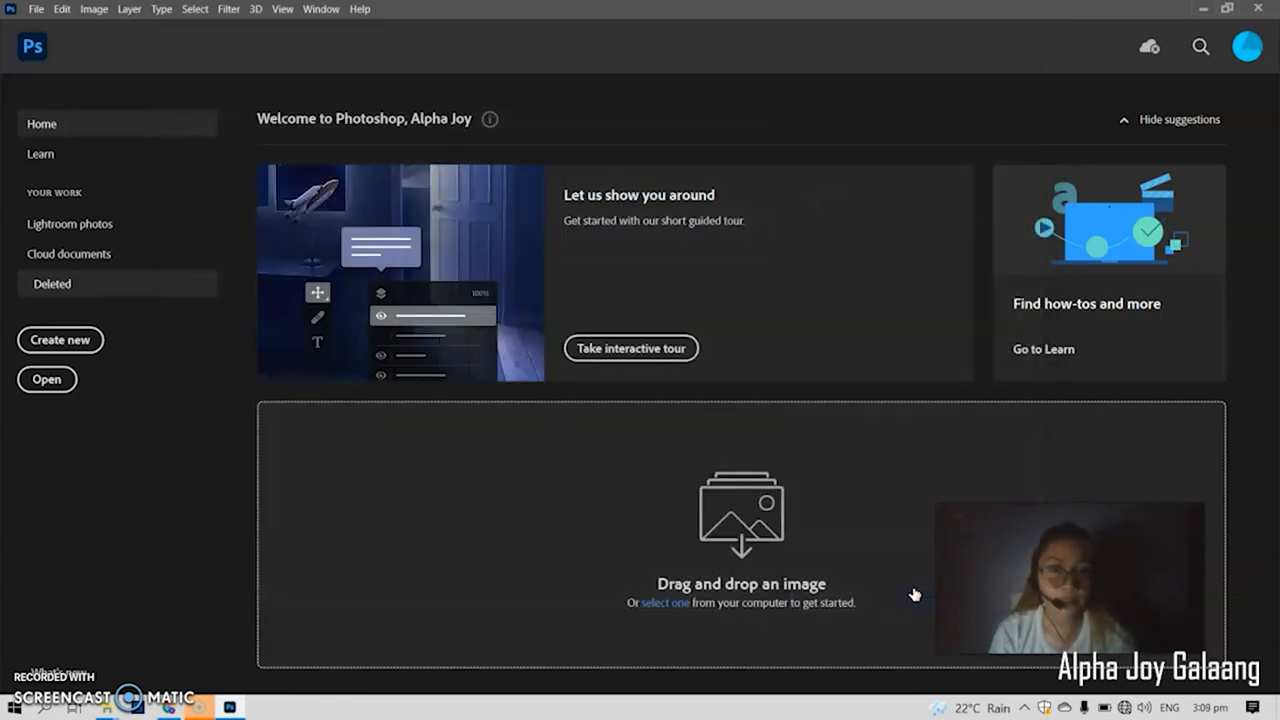
mouse_move(488, 90)
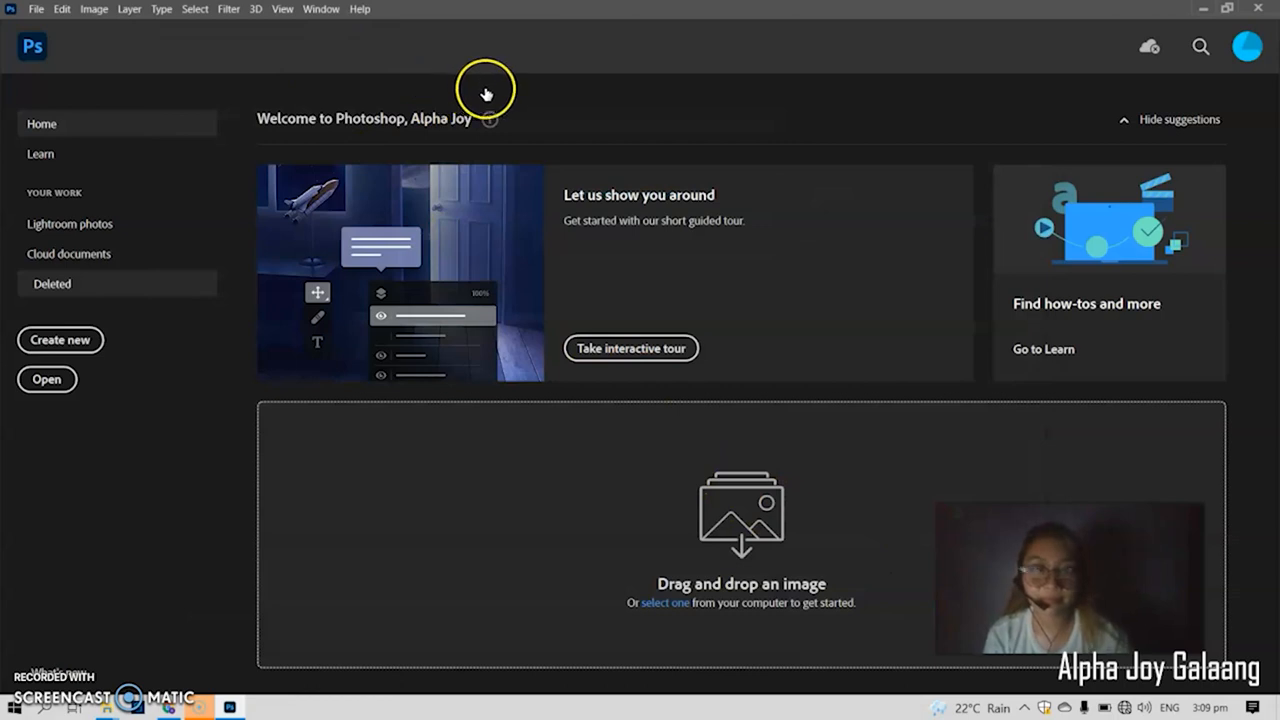
mouse_move(714, 354)
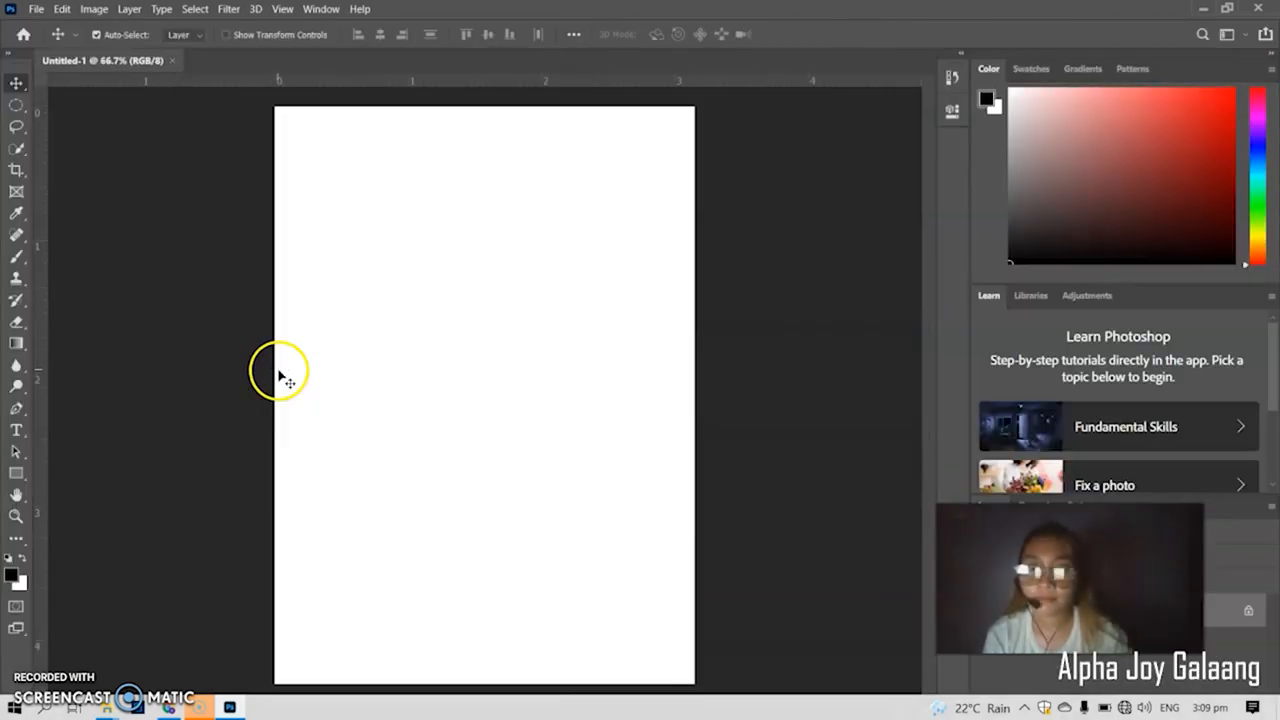
mouse_move(510, 368)
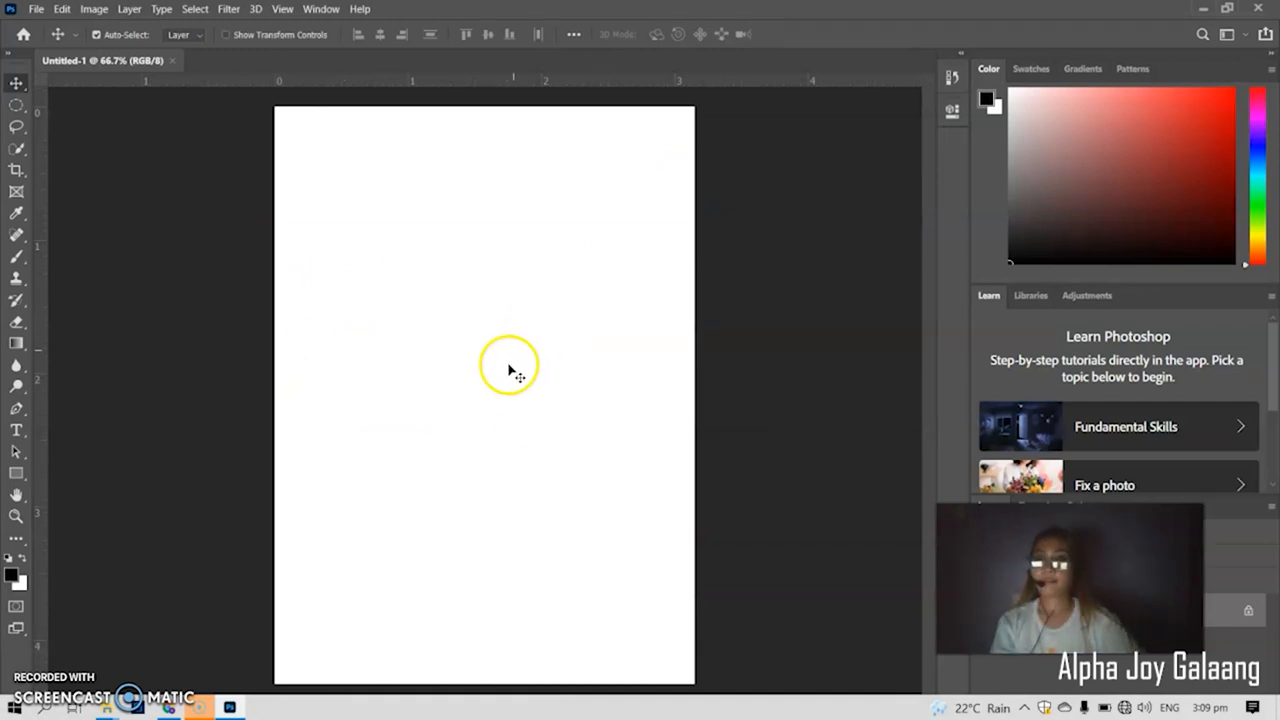
mouse_move(376, 244)
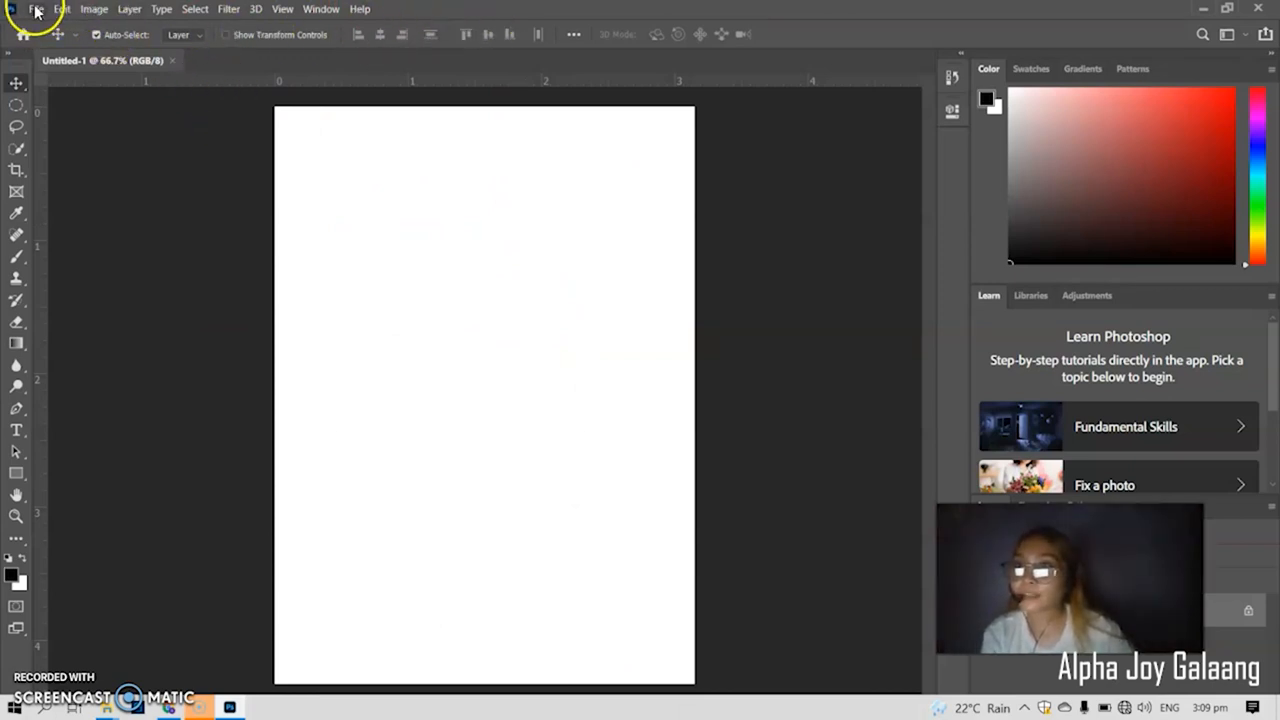
mouse_move(128, 8)
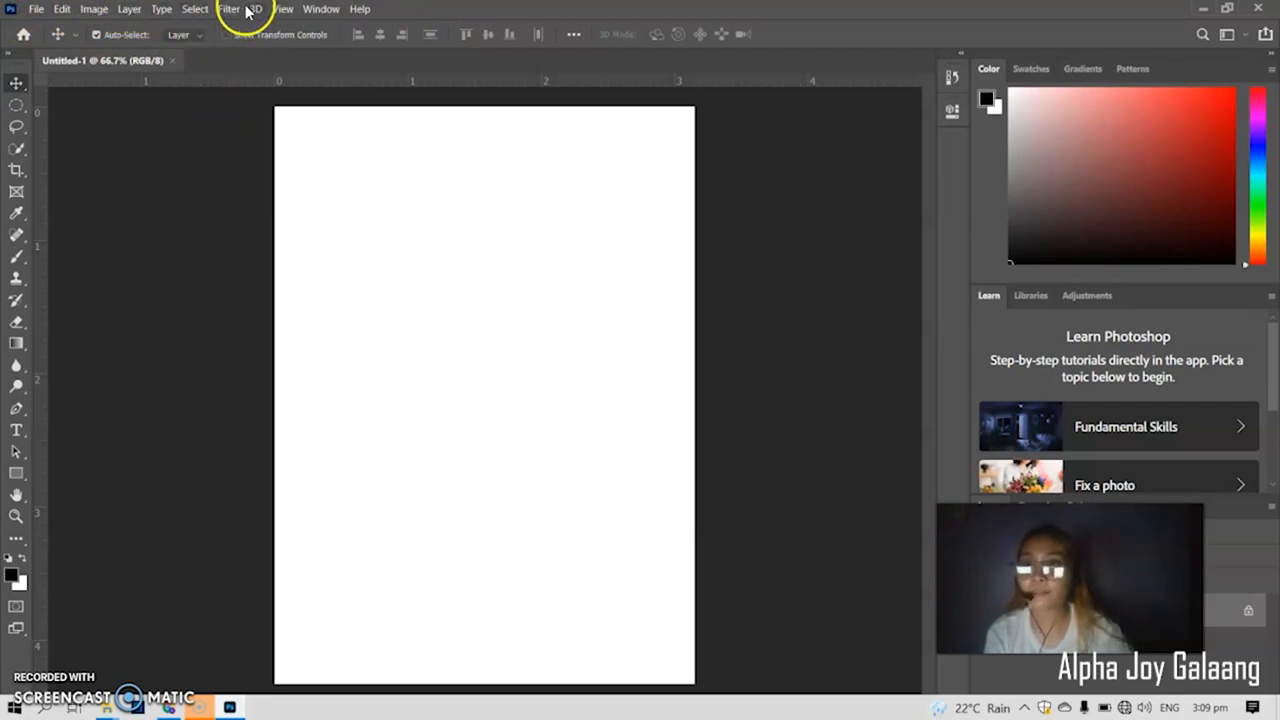
mouse_move(332, 16)
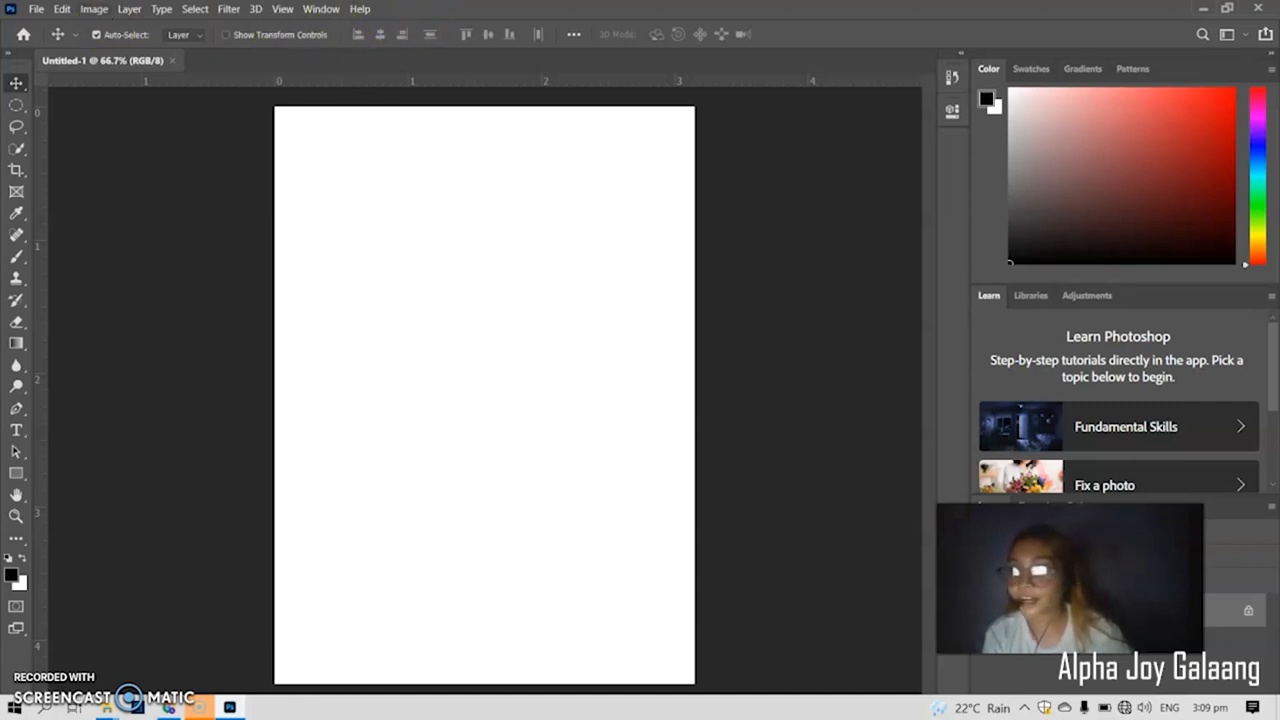
mouse_move(390, 62)
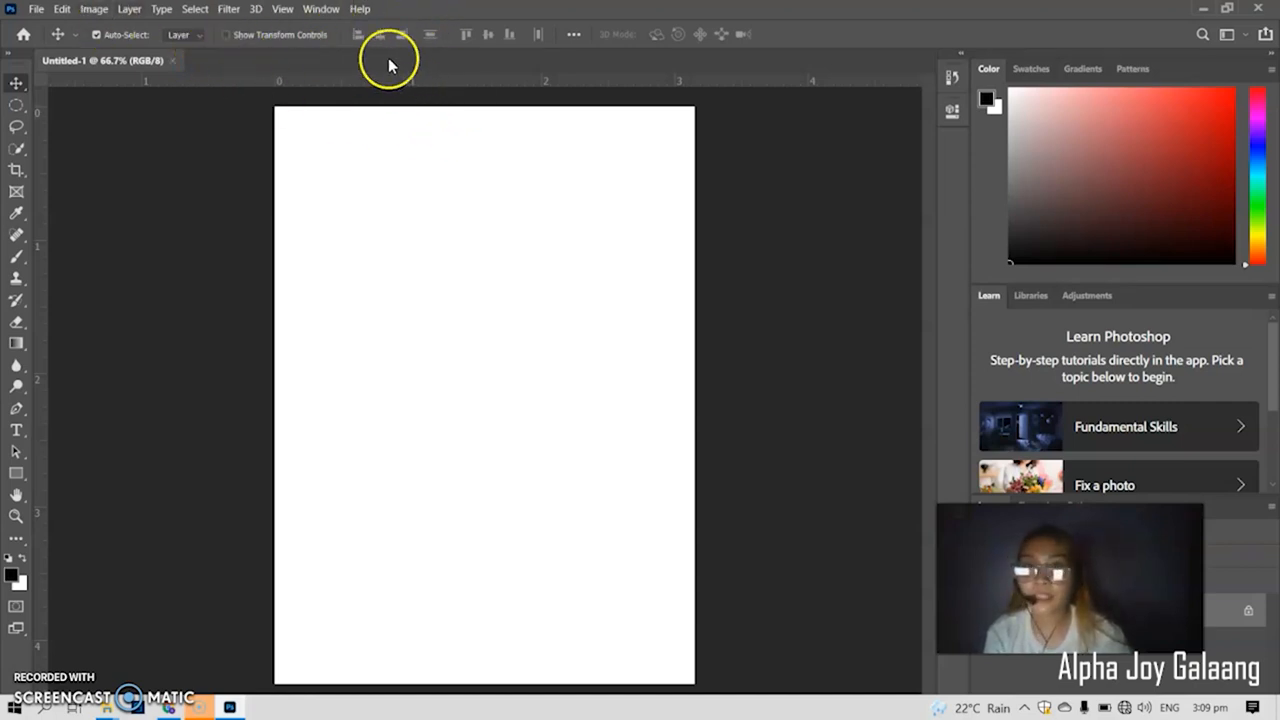
mouse_move(548, 30)
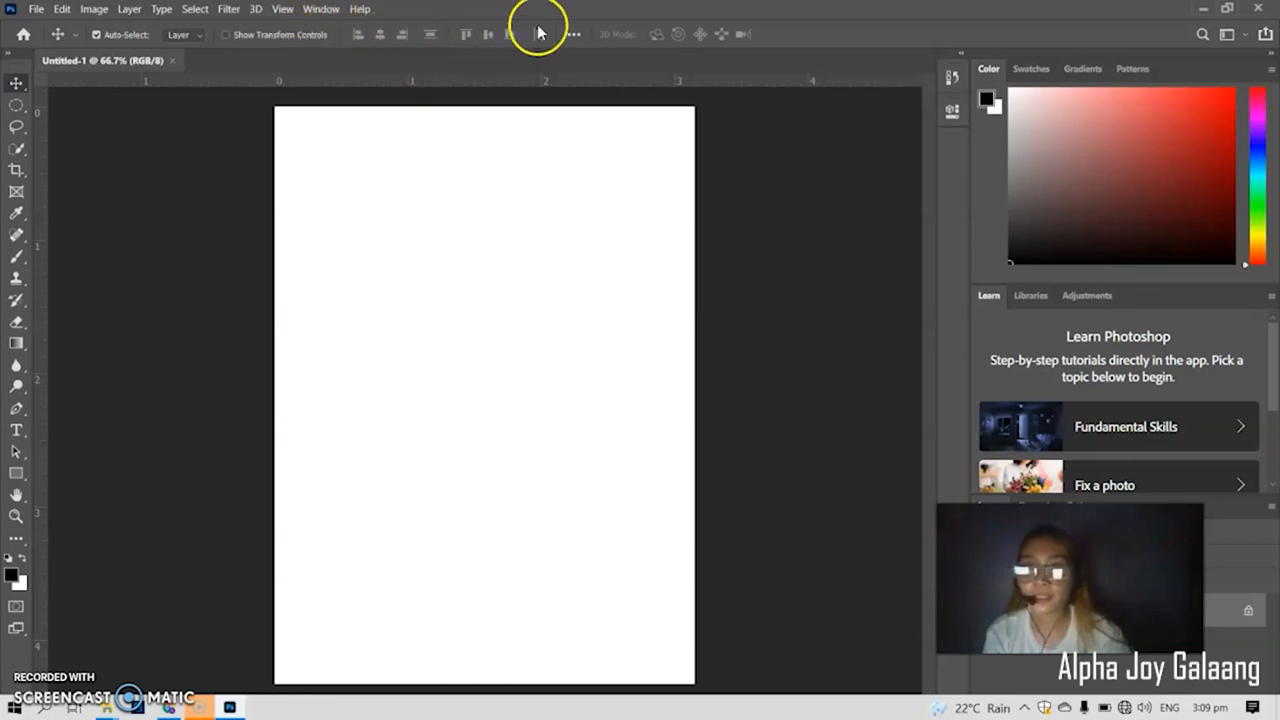
mouse_move(168, 156)
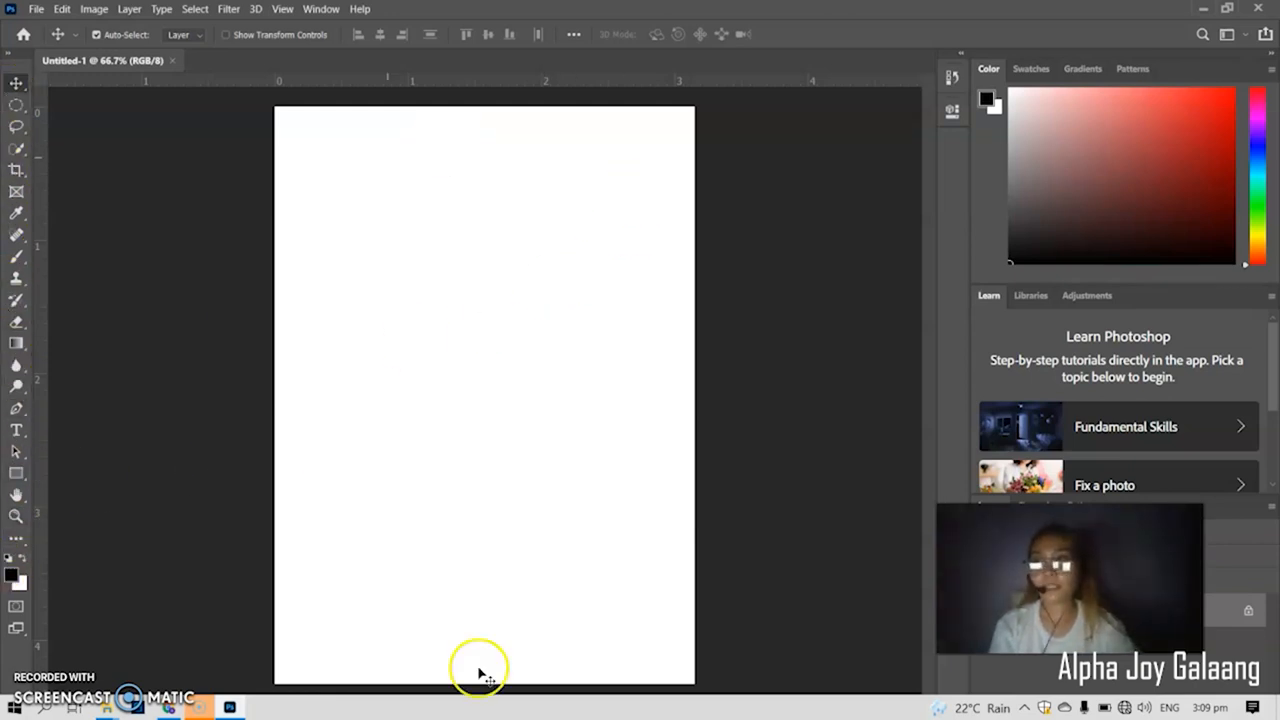
mouse_move(708, 542)
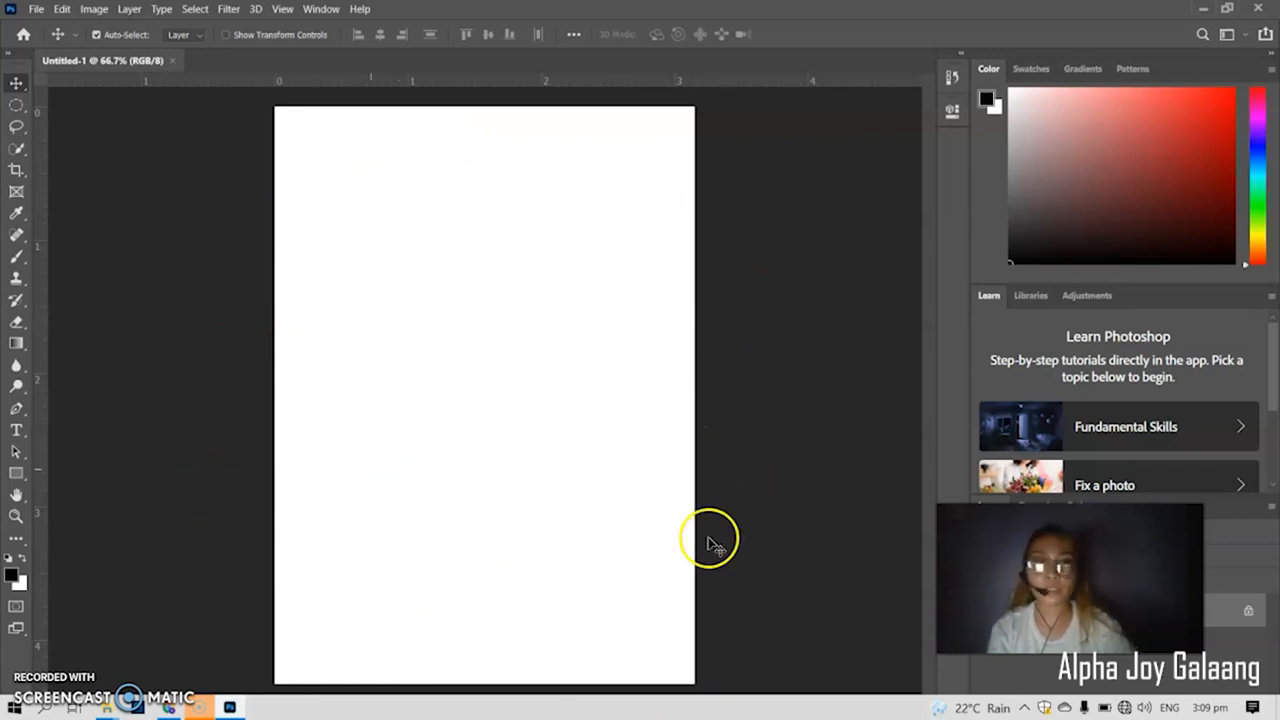
mouse_move(984, 368)
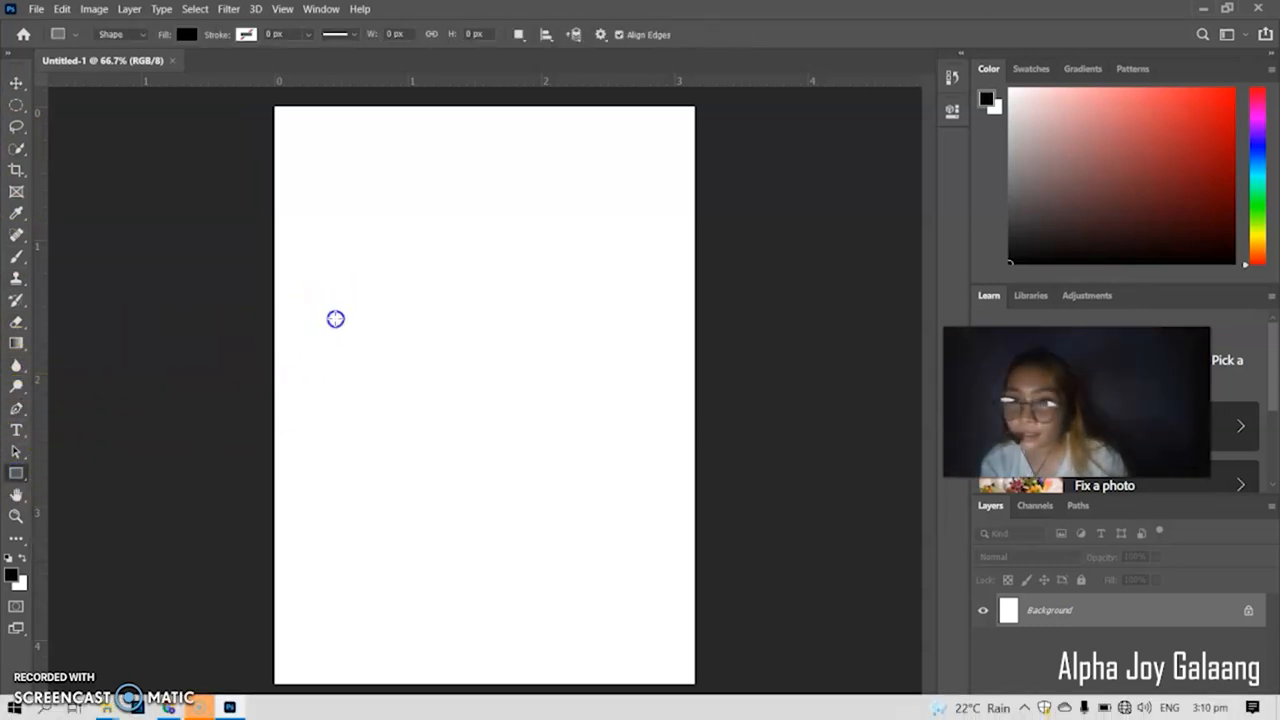
- Draw a black rectangle at the upper left and move it toward the page centre
left_click_drag(332, 302, 508, 382)
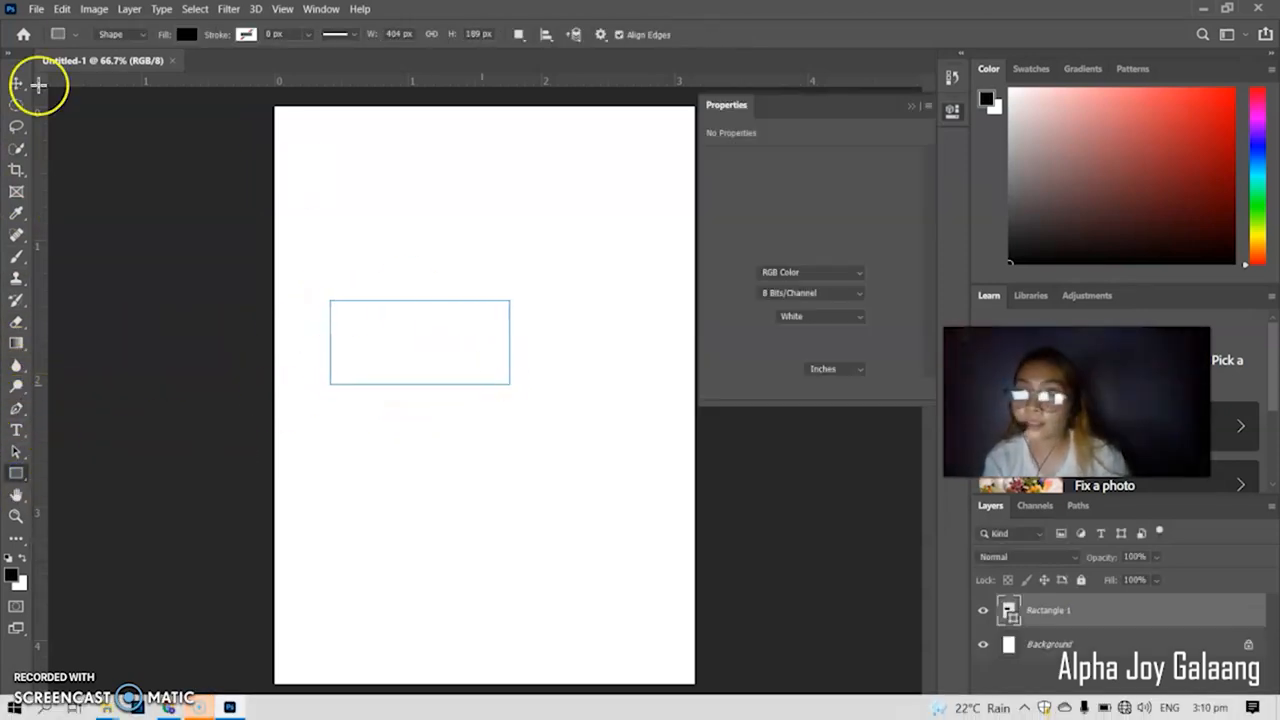
left_click(14, 104)
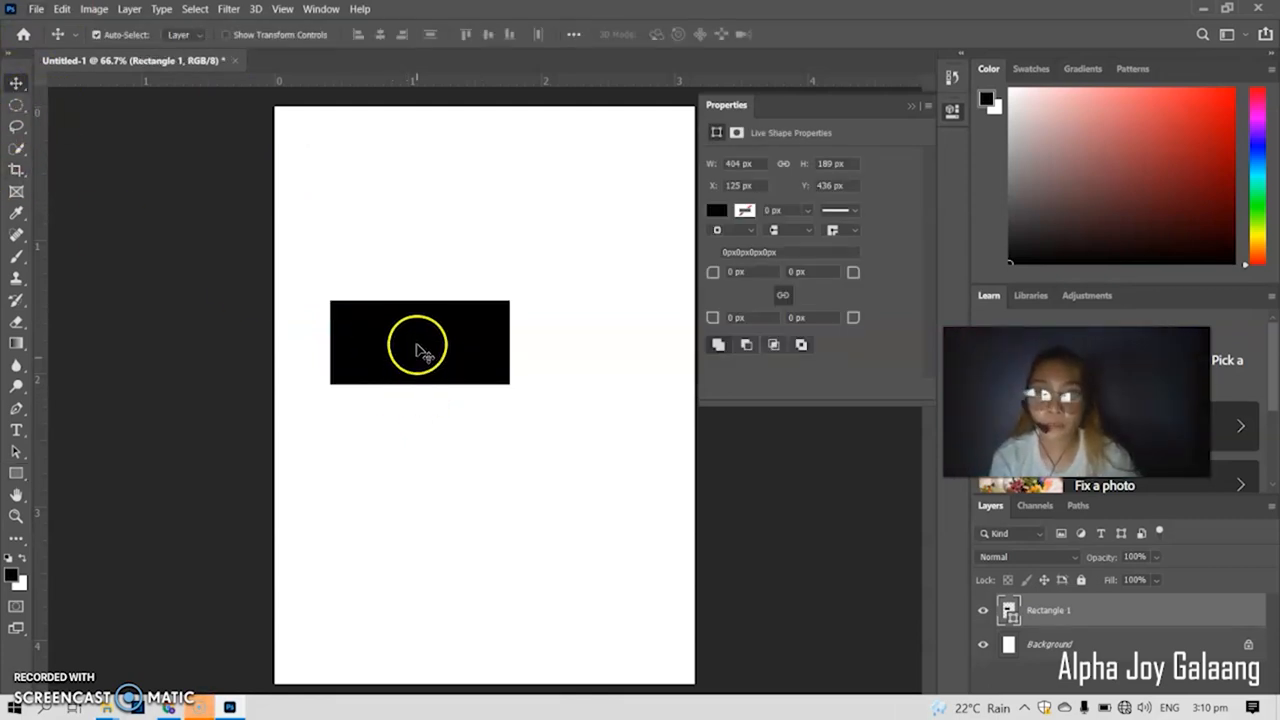
left_click_drag(420, 342, 438, 304)
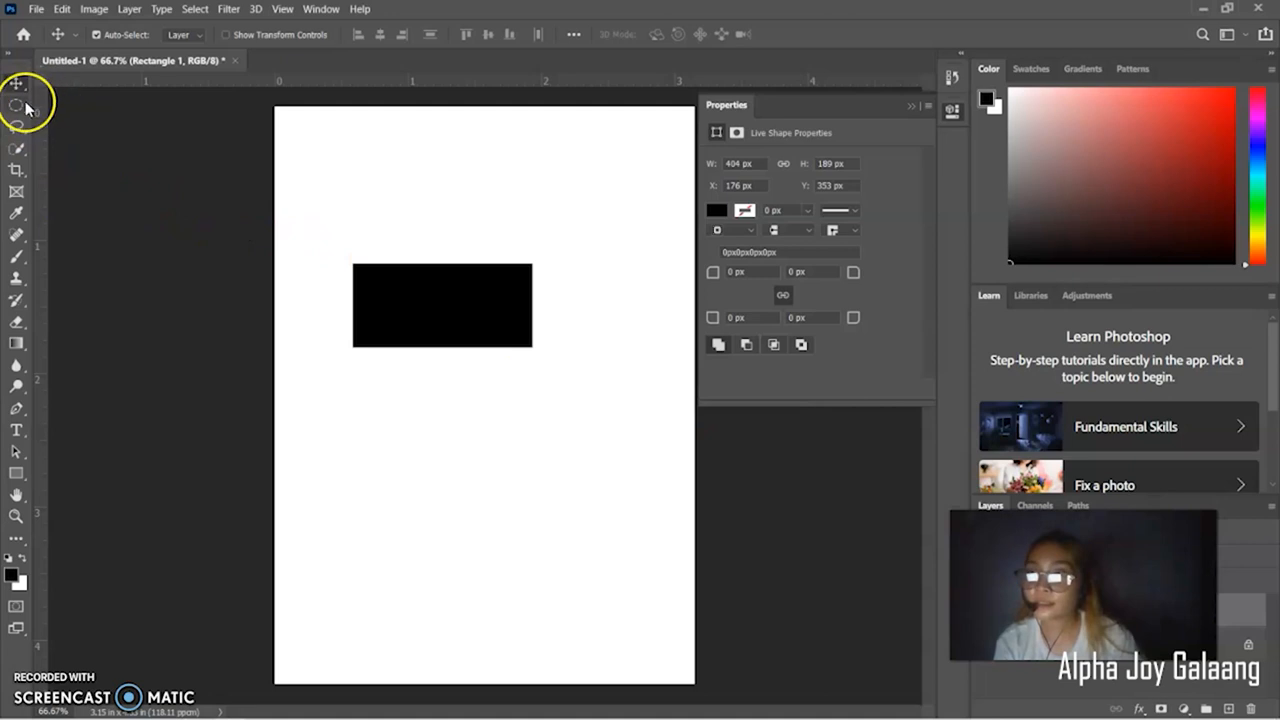
mouse_move(20, 108)
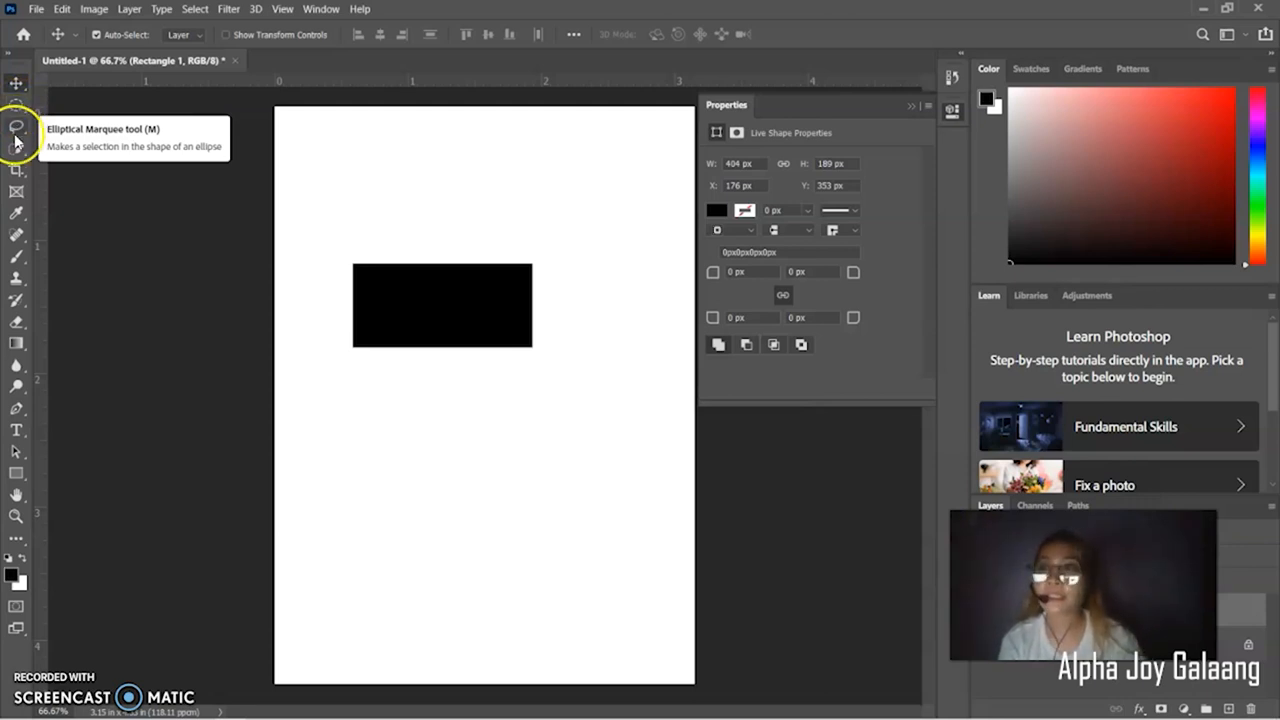
mouse_move(16, 130)
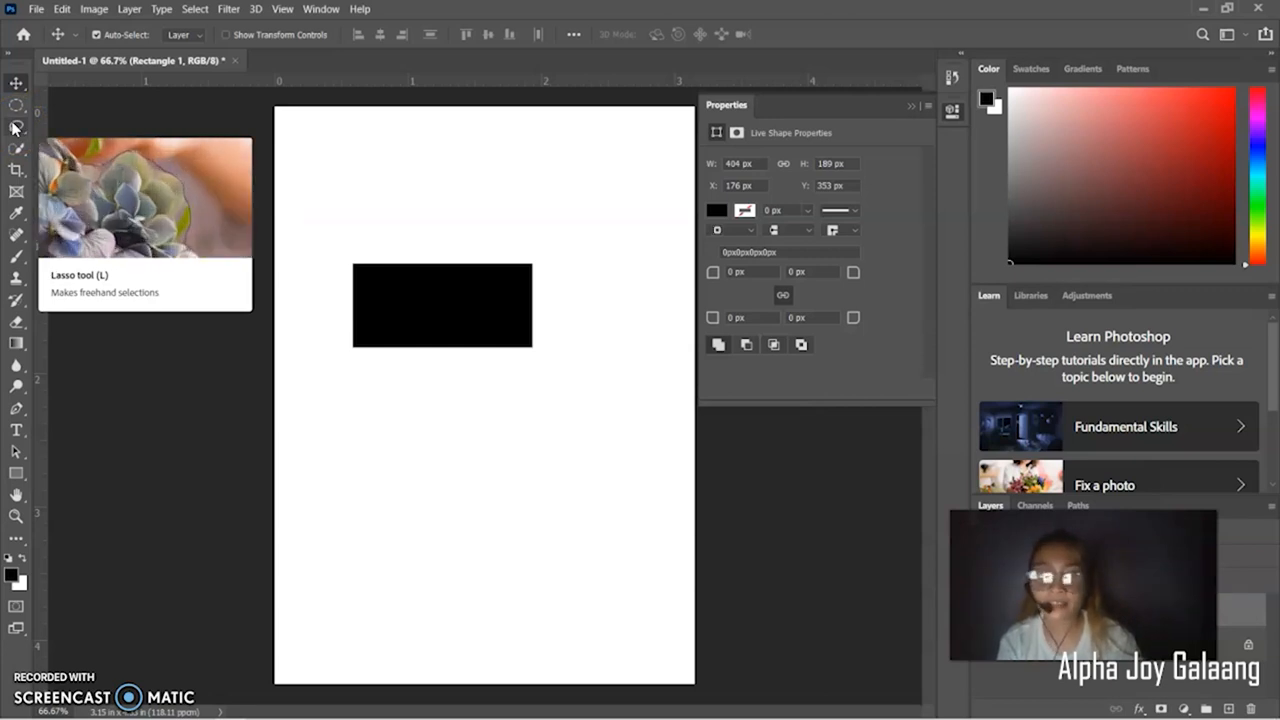
mouse_move(12, 152)
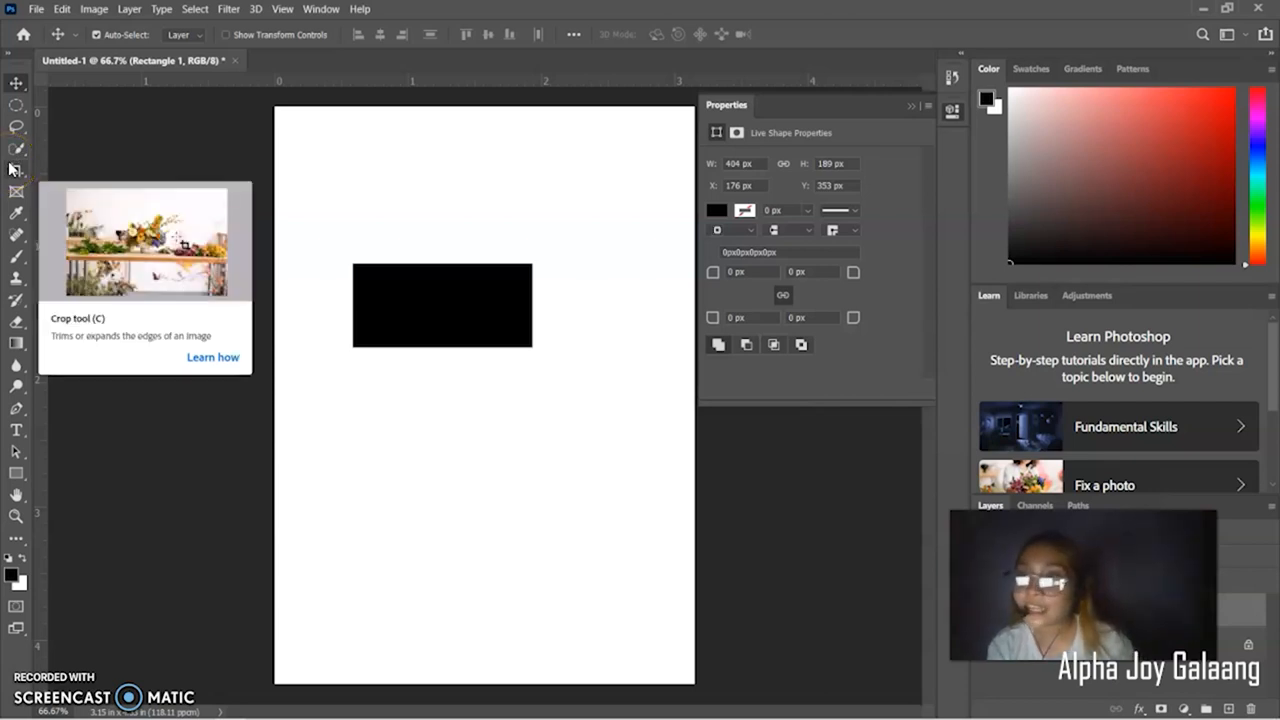
mouse_move(12, 148)
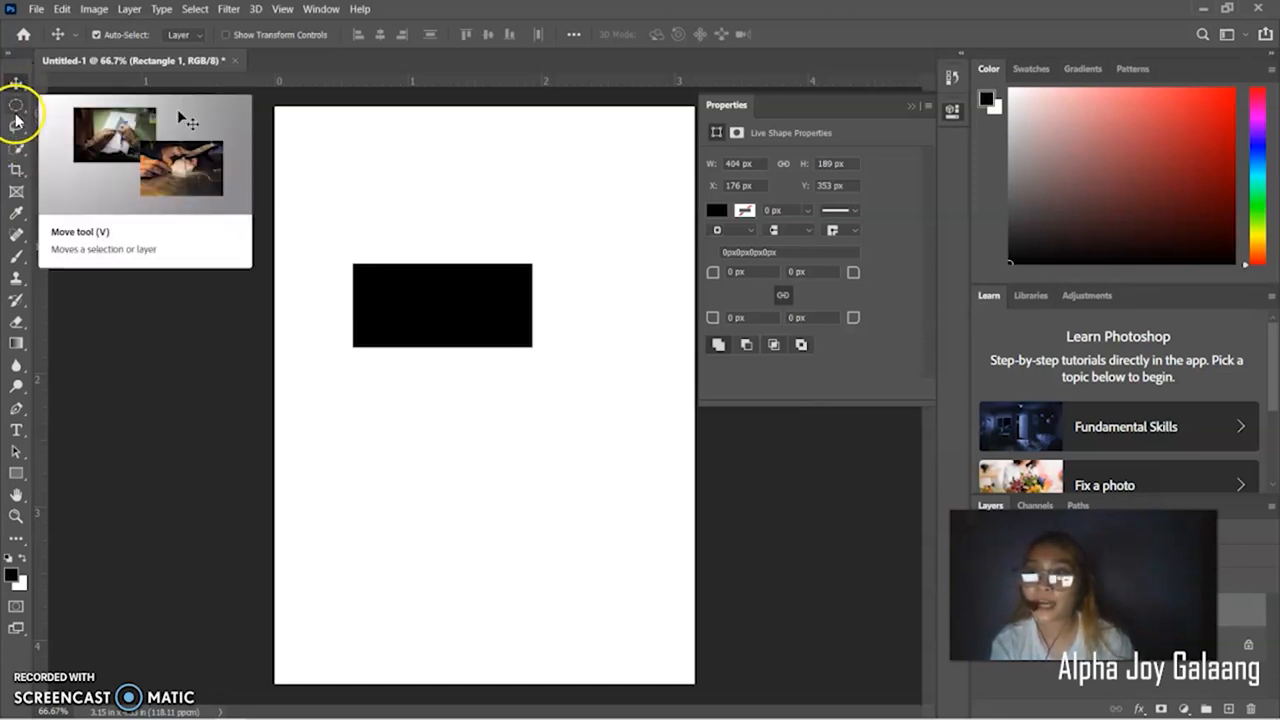
mouse_move(16, 104)
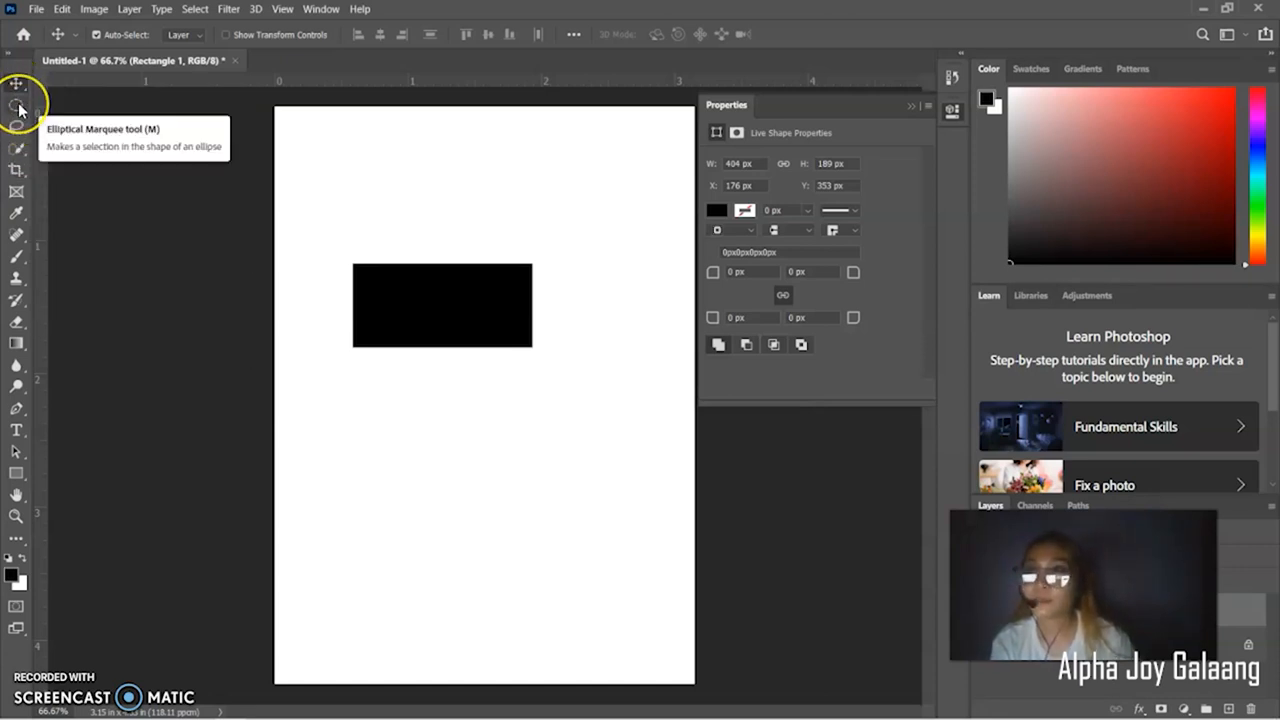
mouse_move(12, 104)
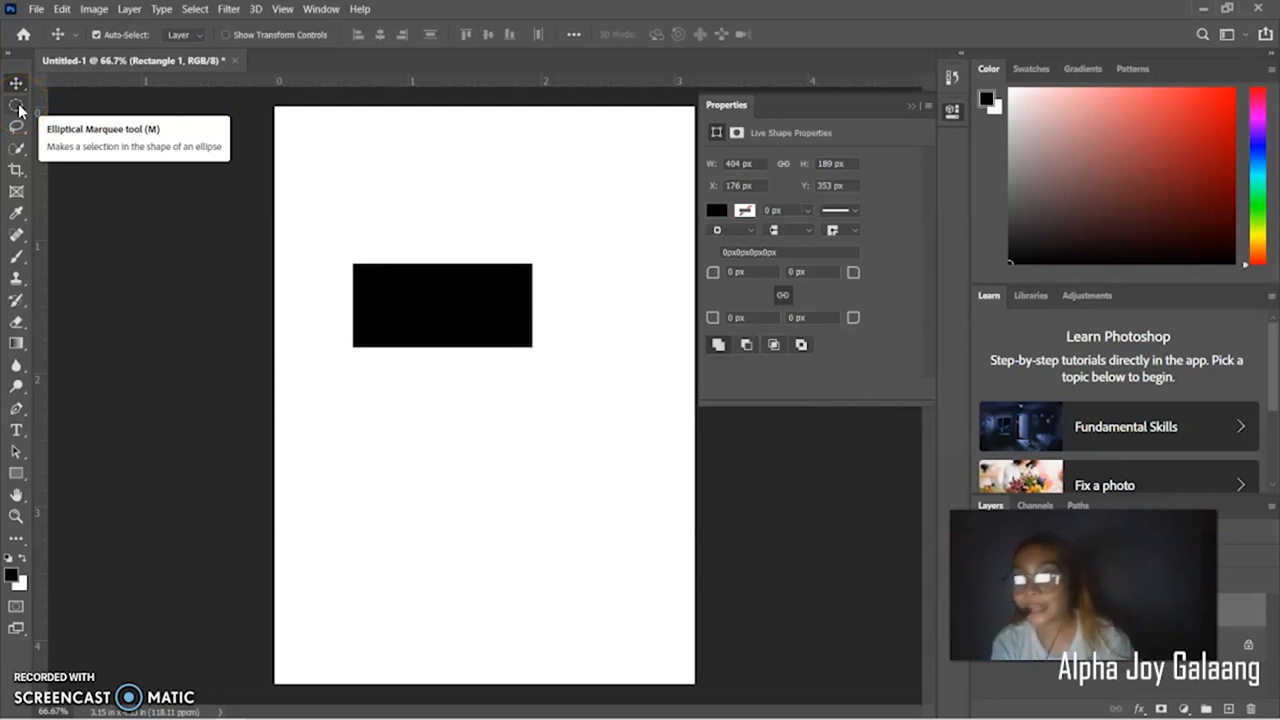
mouse_move(12, 130)
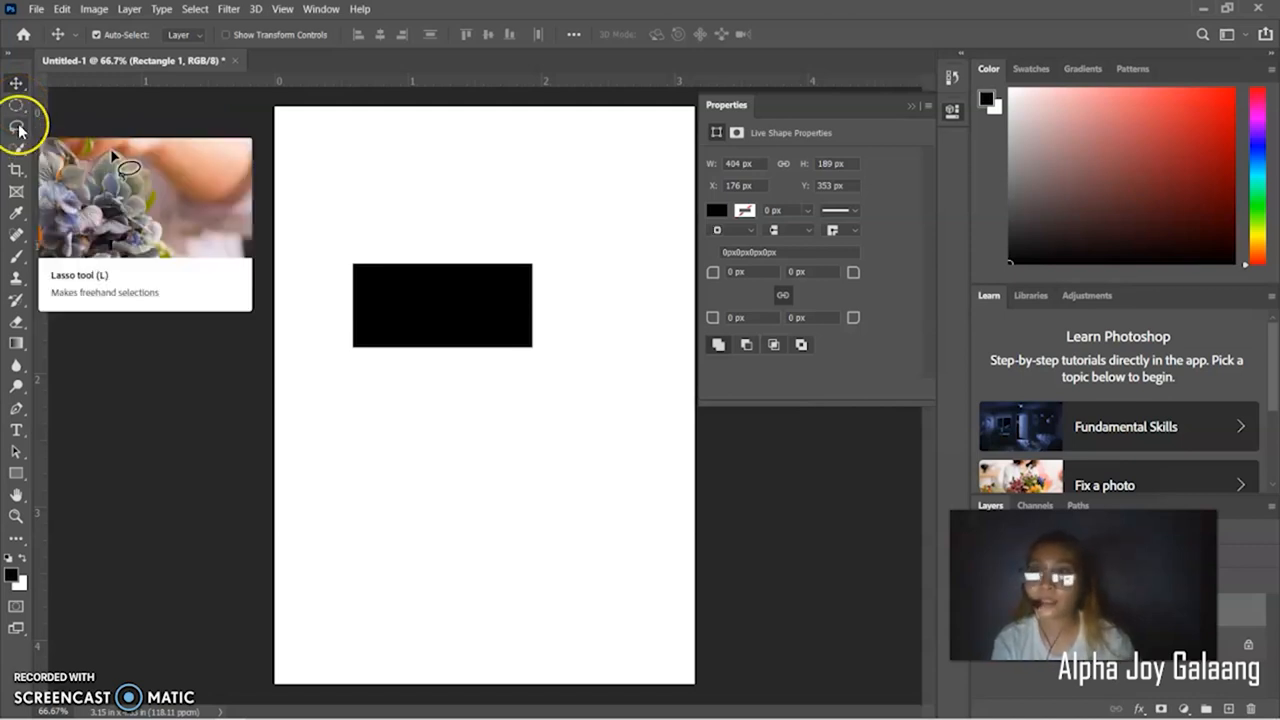
mouse_move(16, 156)
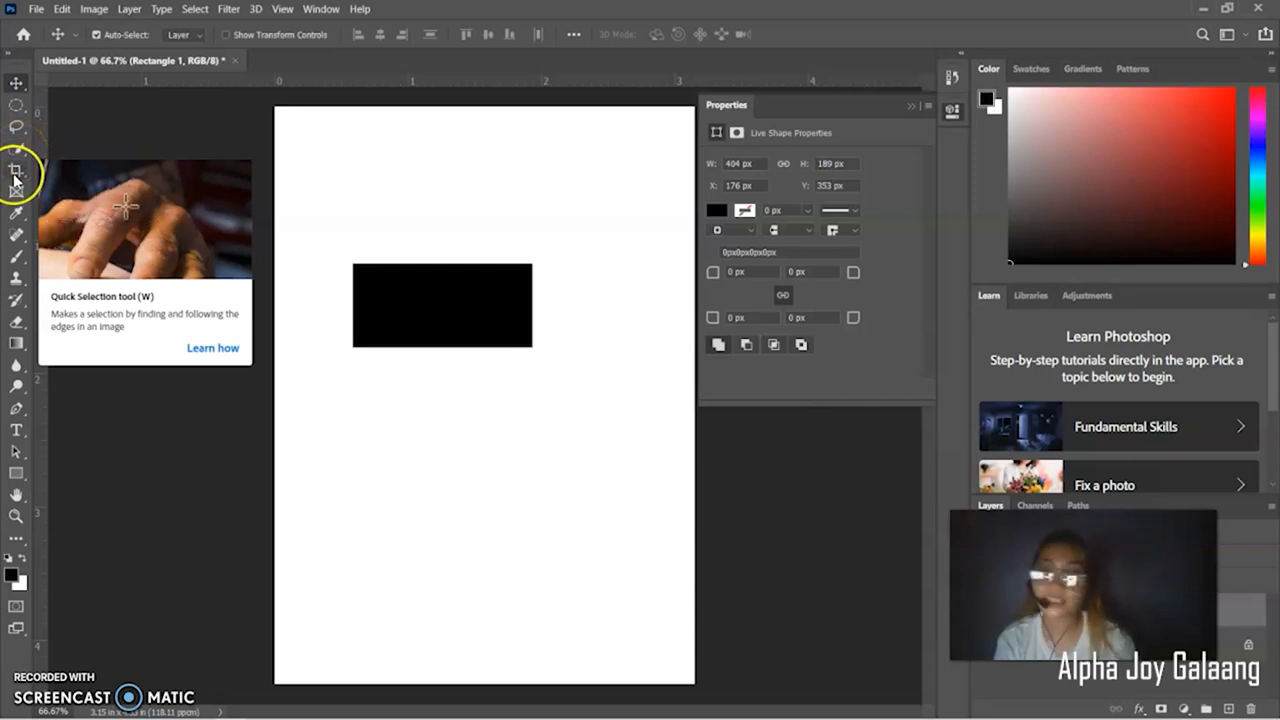
mouse_move(16, 168)
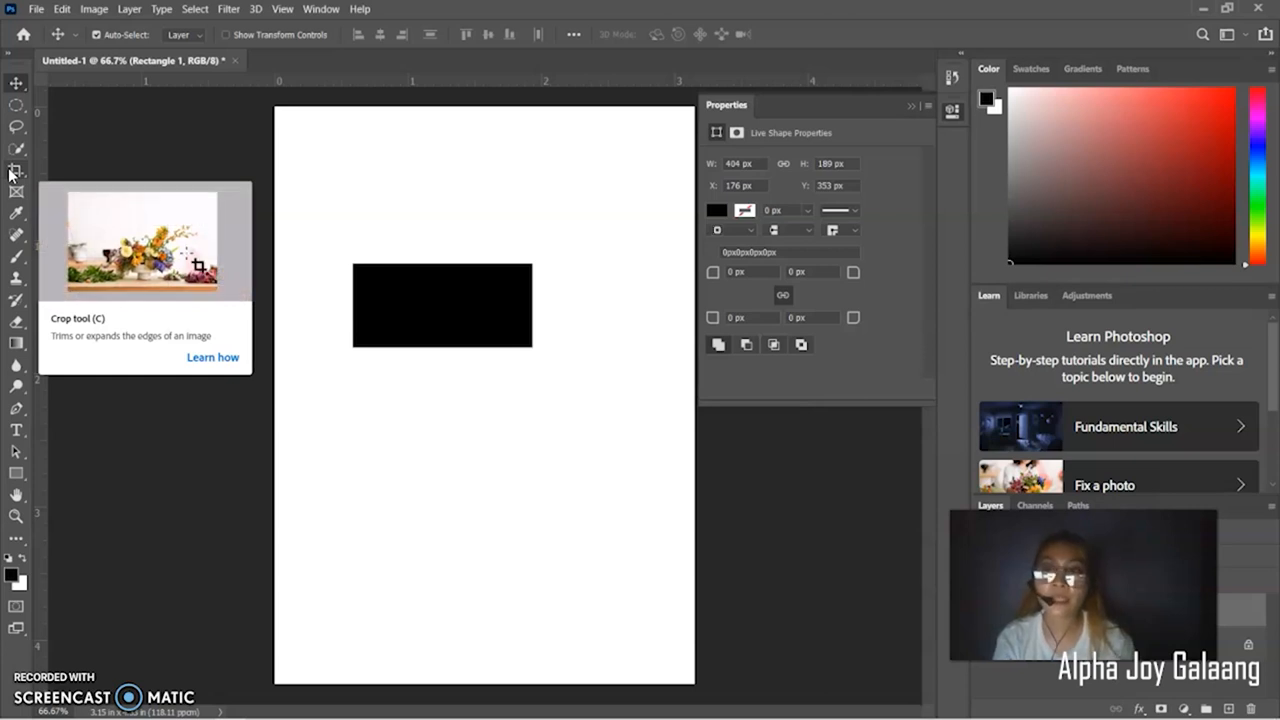
mouse_move(14, 192)
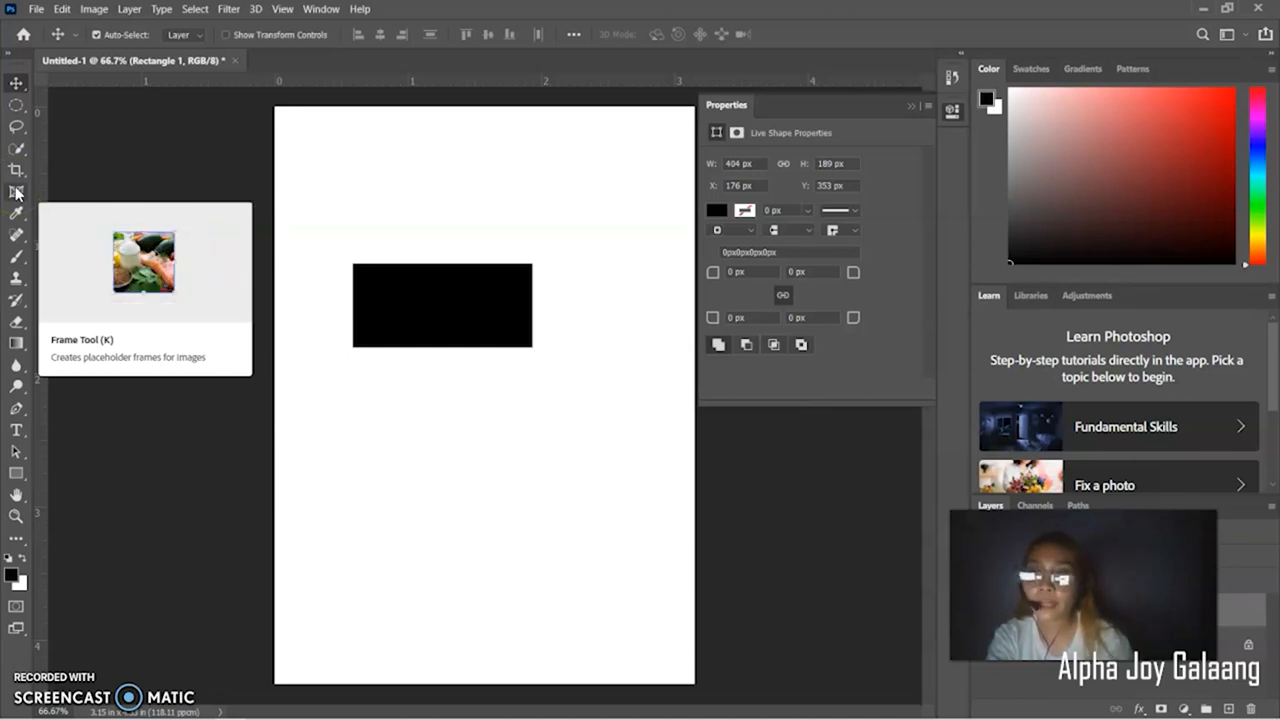
mouse_move(16, 236)
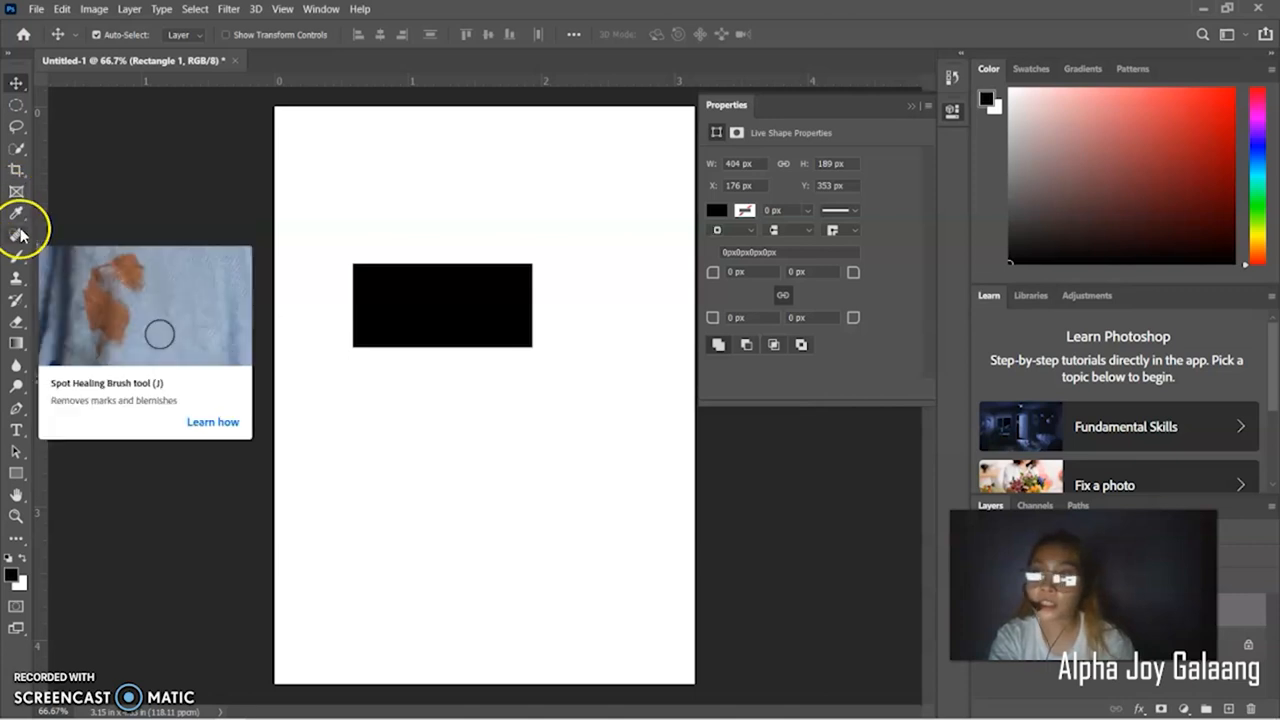
mouse_move(16, 190)
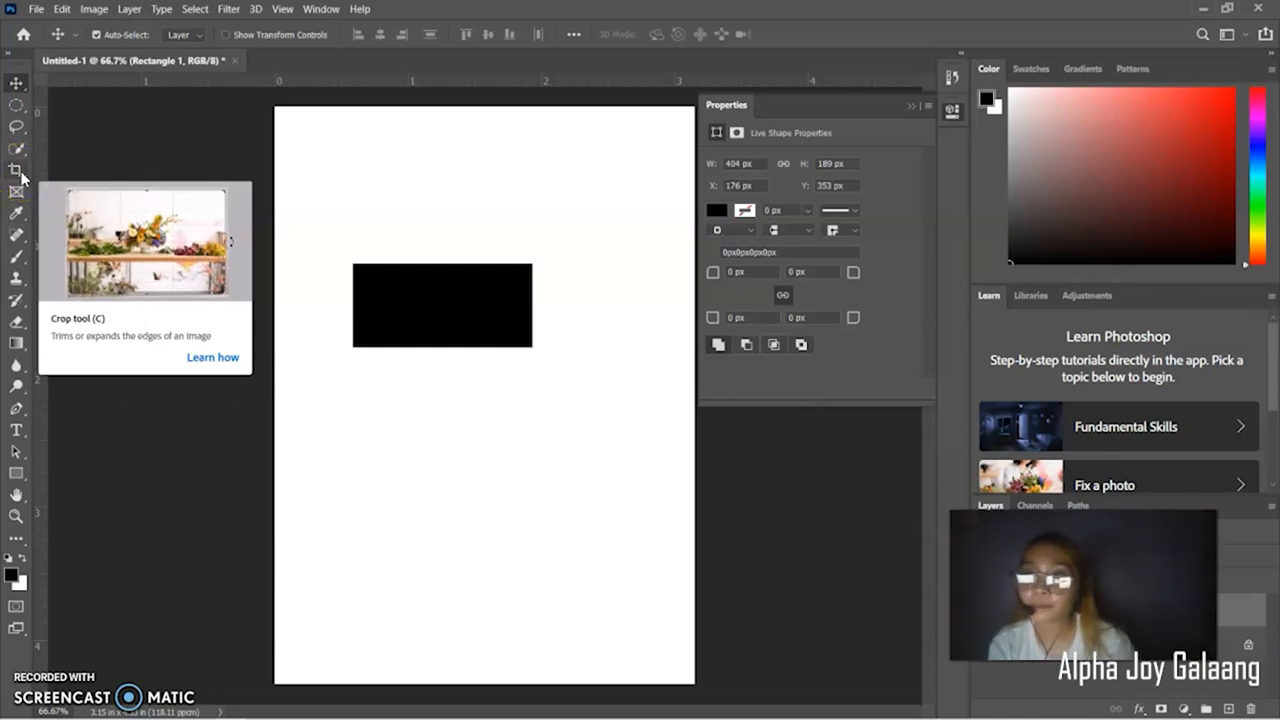
mouse_move(16, 212)
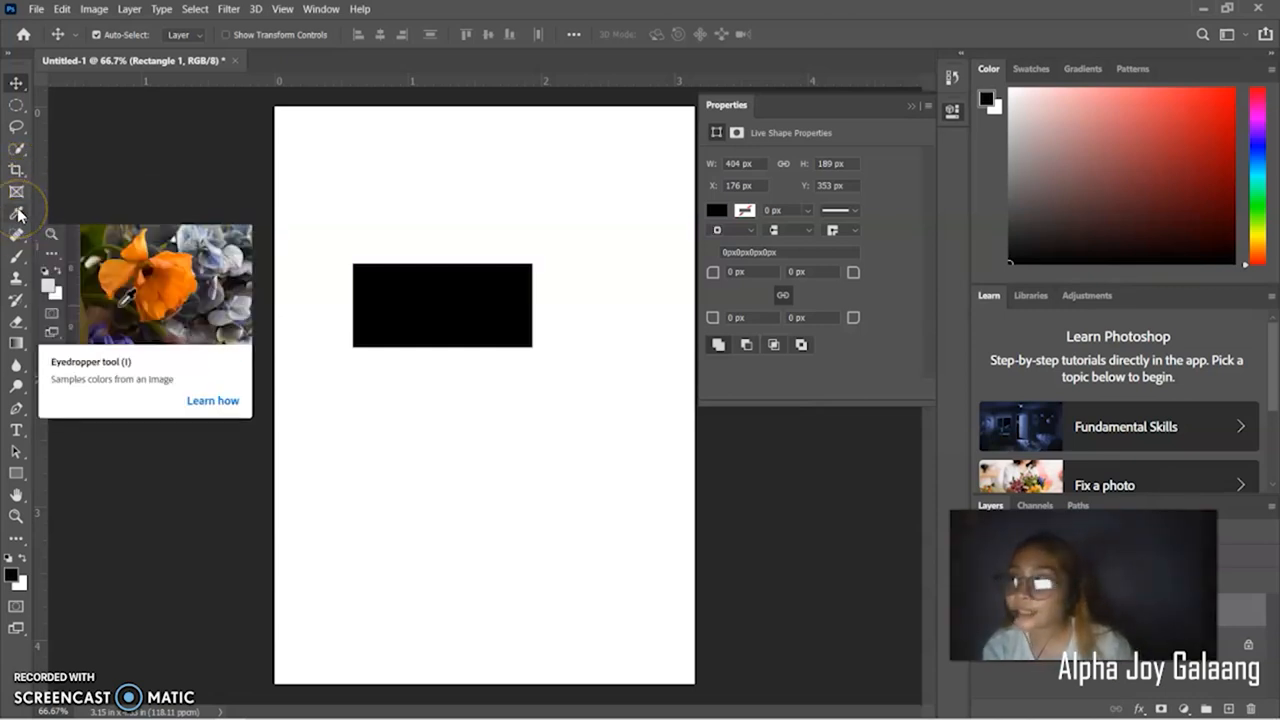
left_click(216, 284)
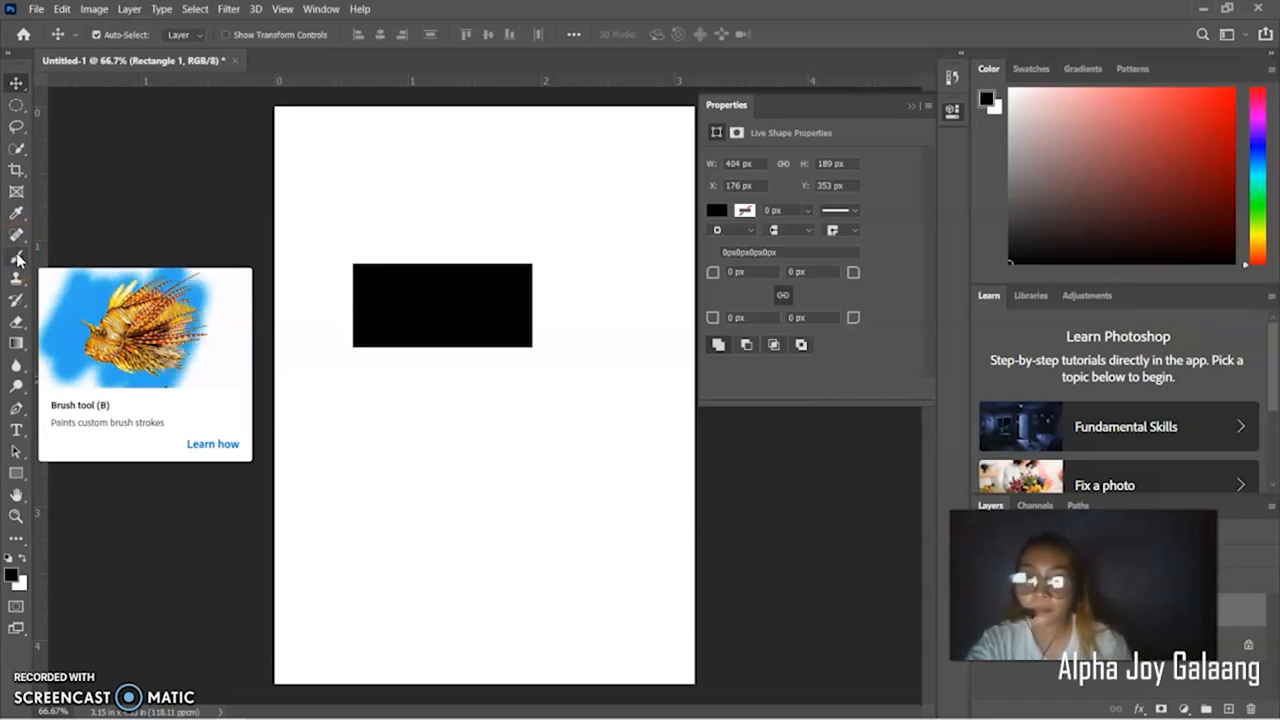
mouse_move(16, 276)
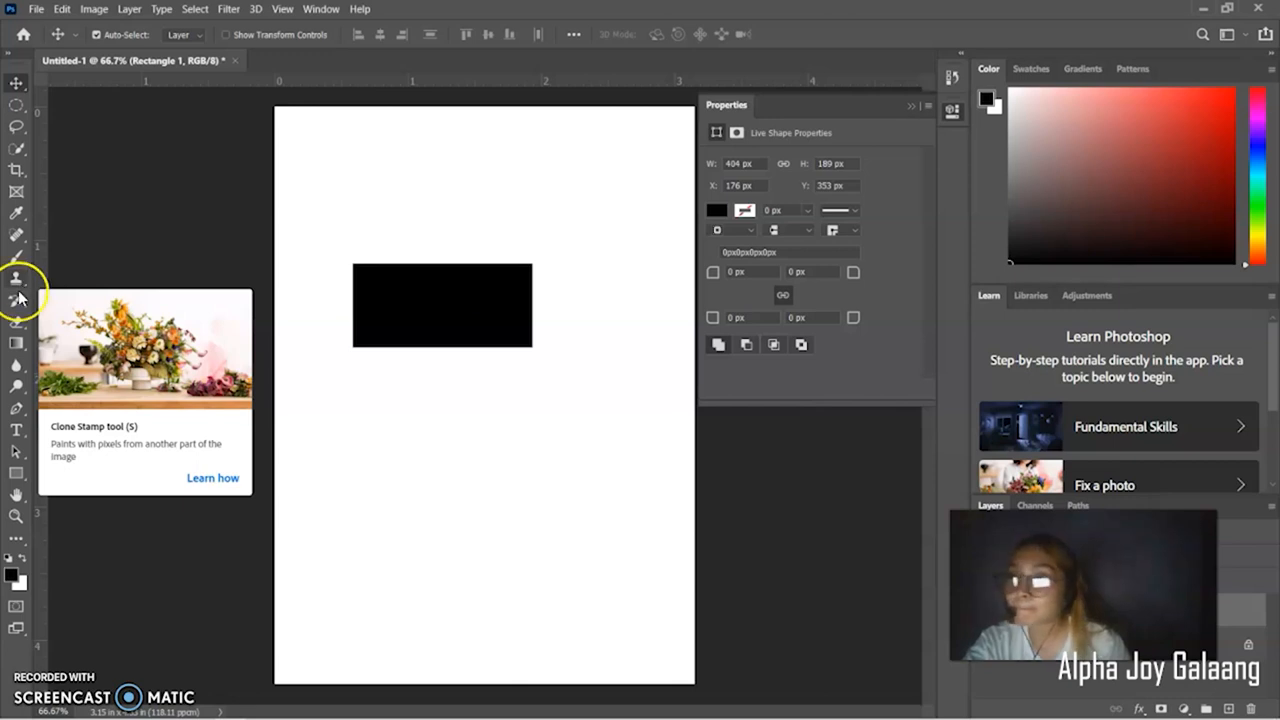
mouse_move(16, 300)
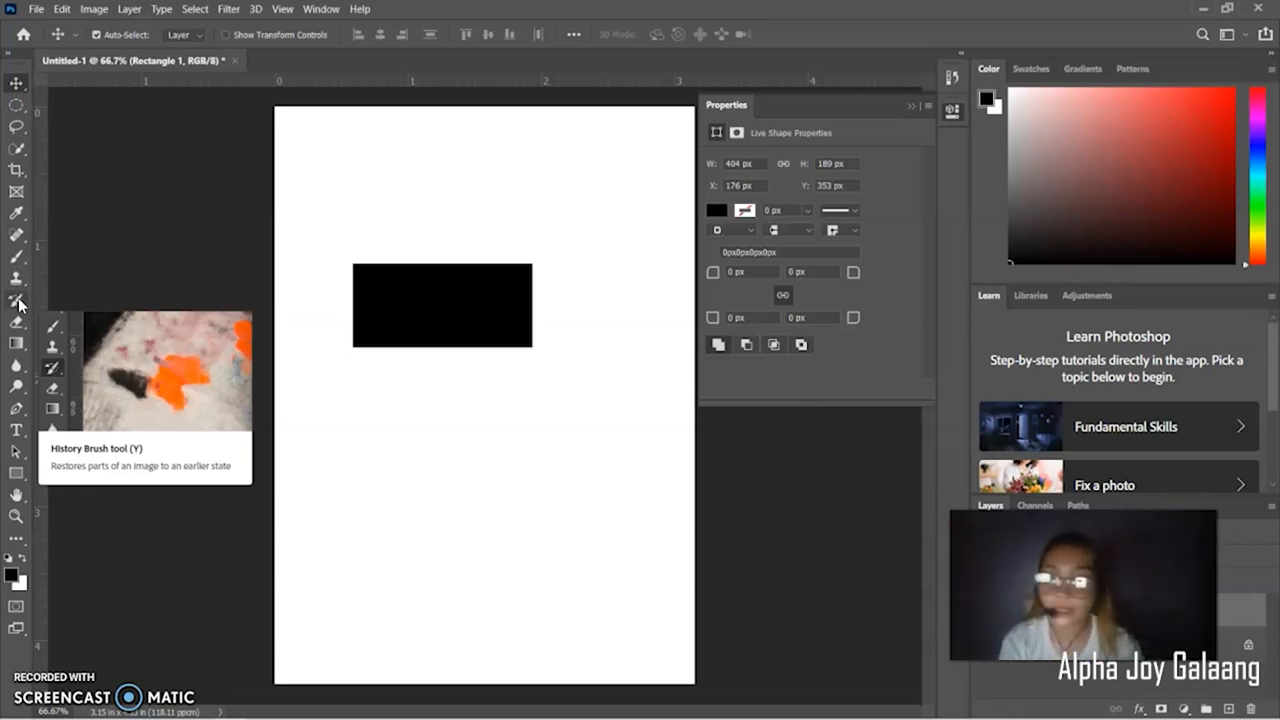
mouse_move(14, 324)
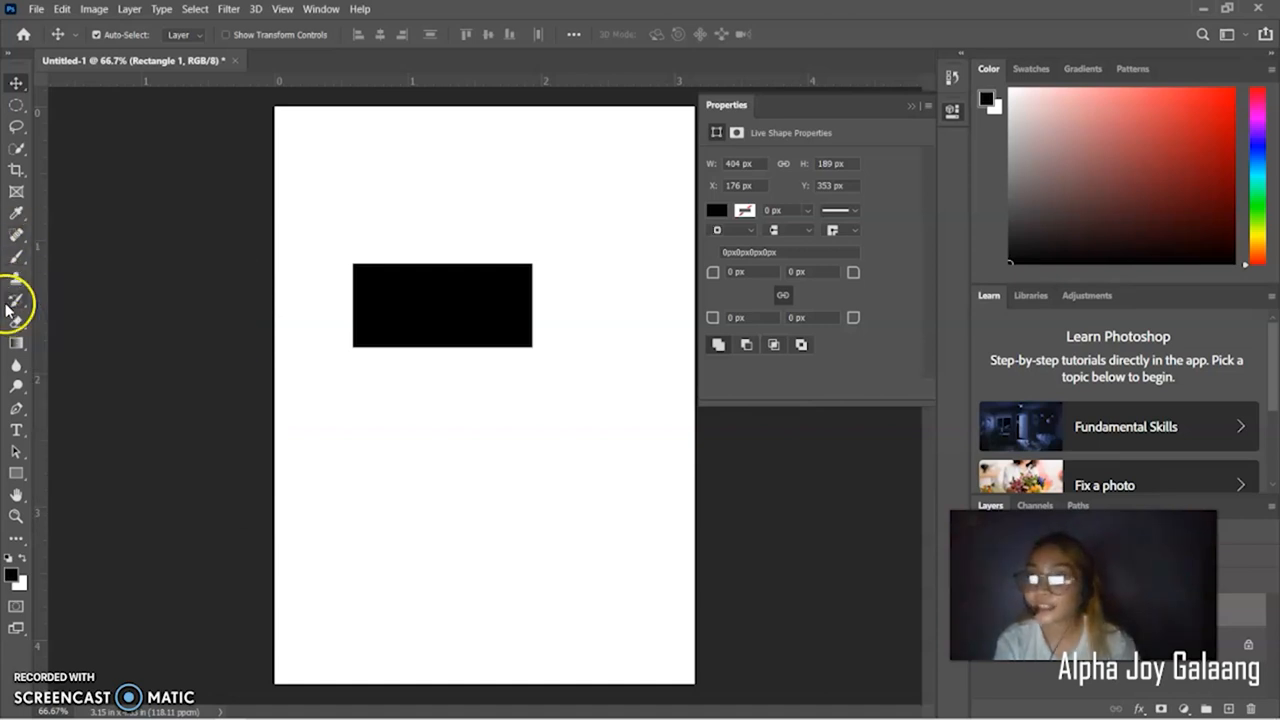
mouse_move(16, 348)
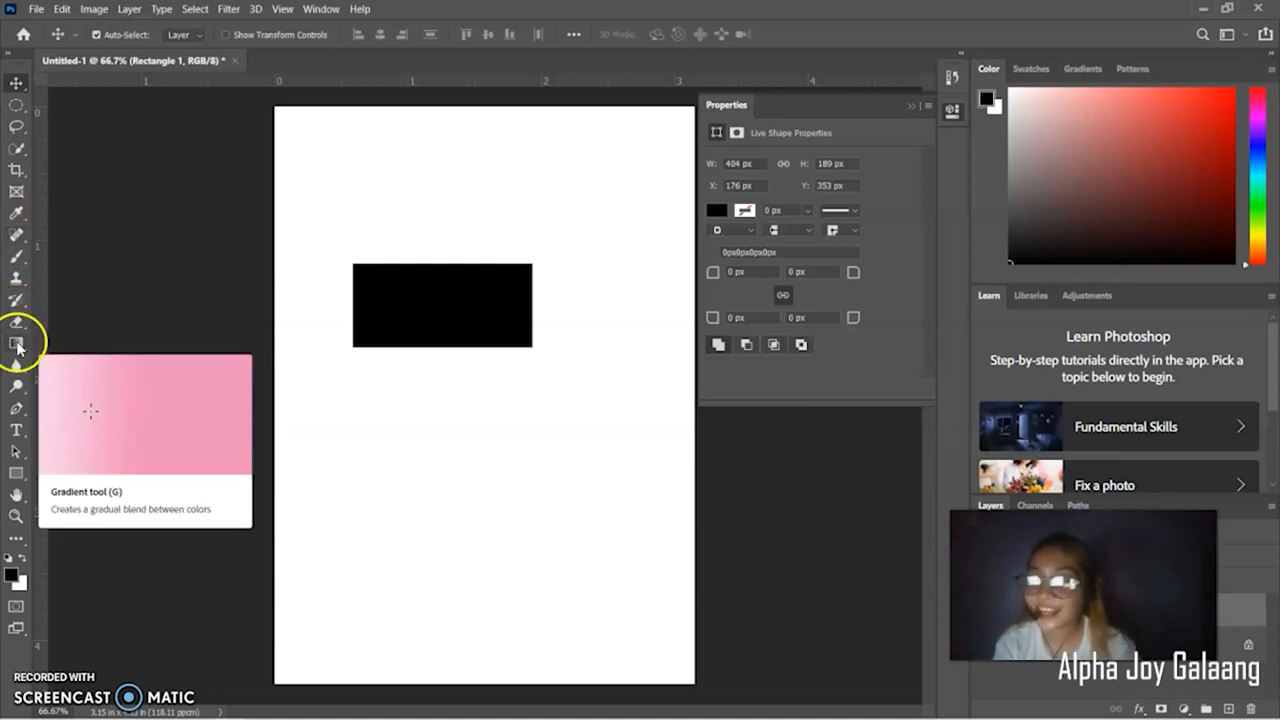
mouse_move(16, 300)
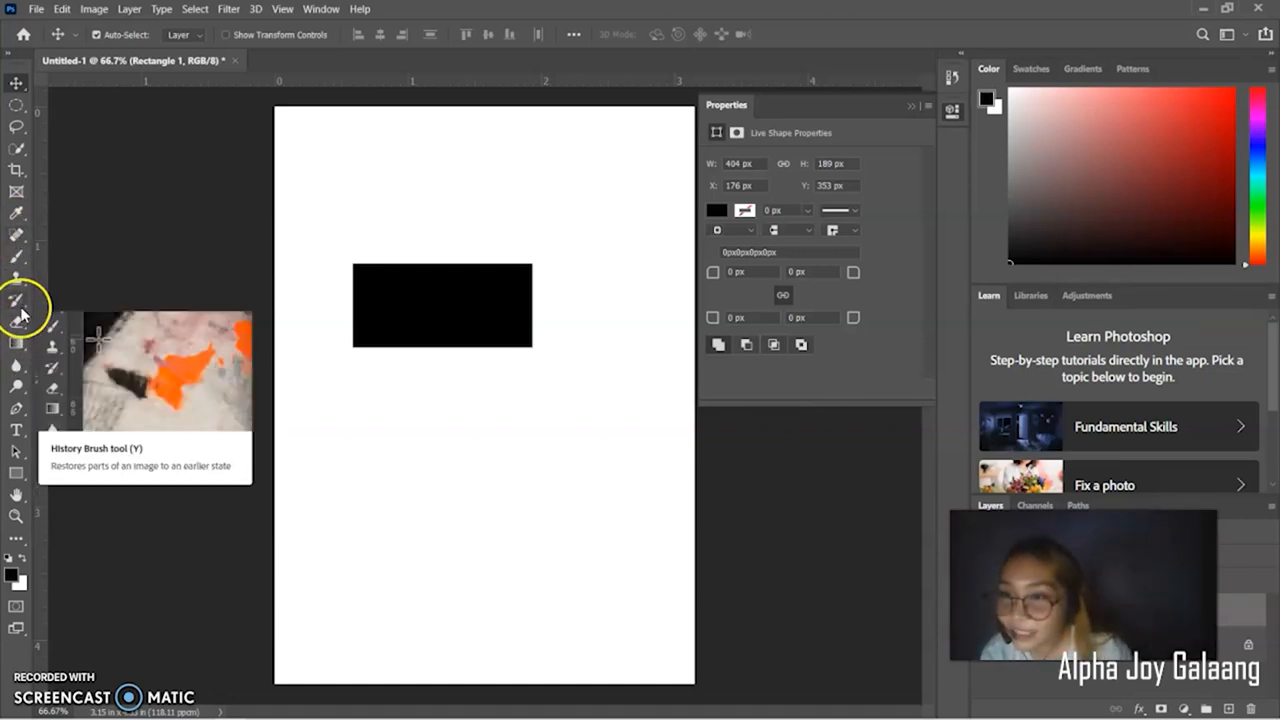
mouse_move(16, 322)
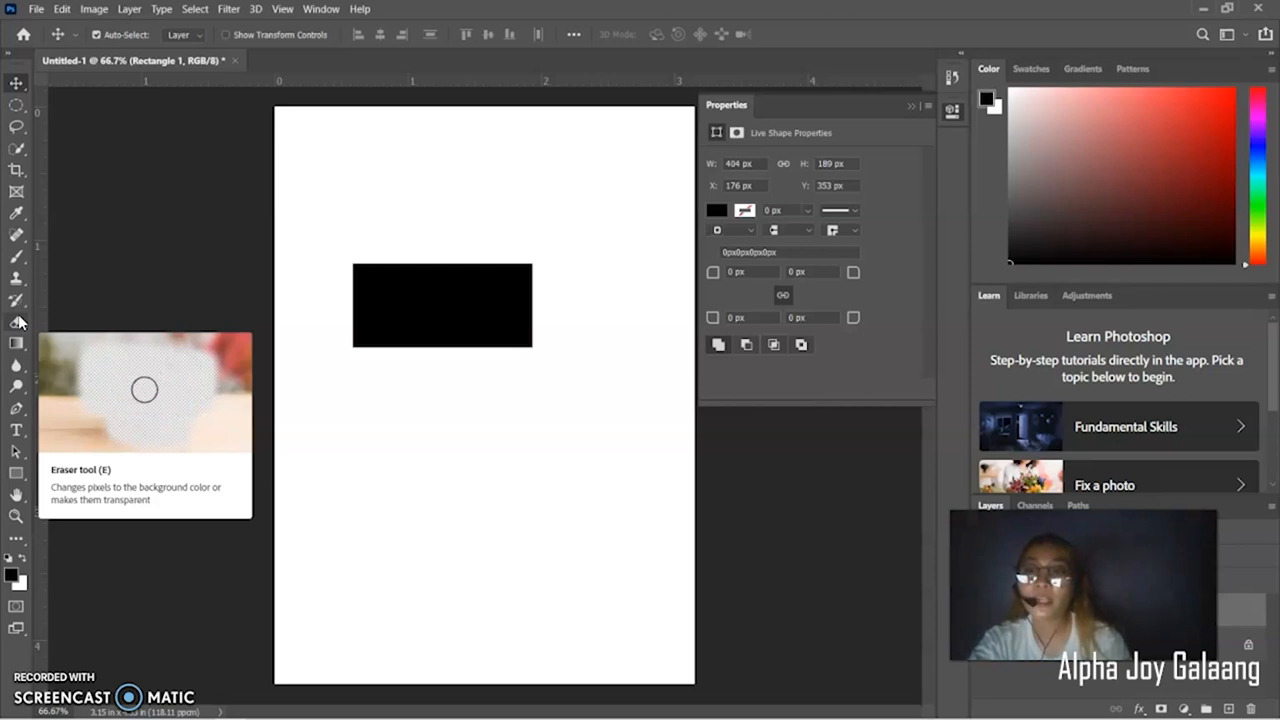
mouse_move(220, 428)
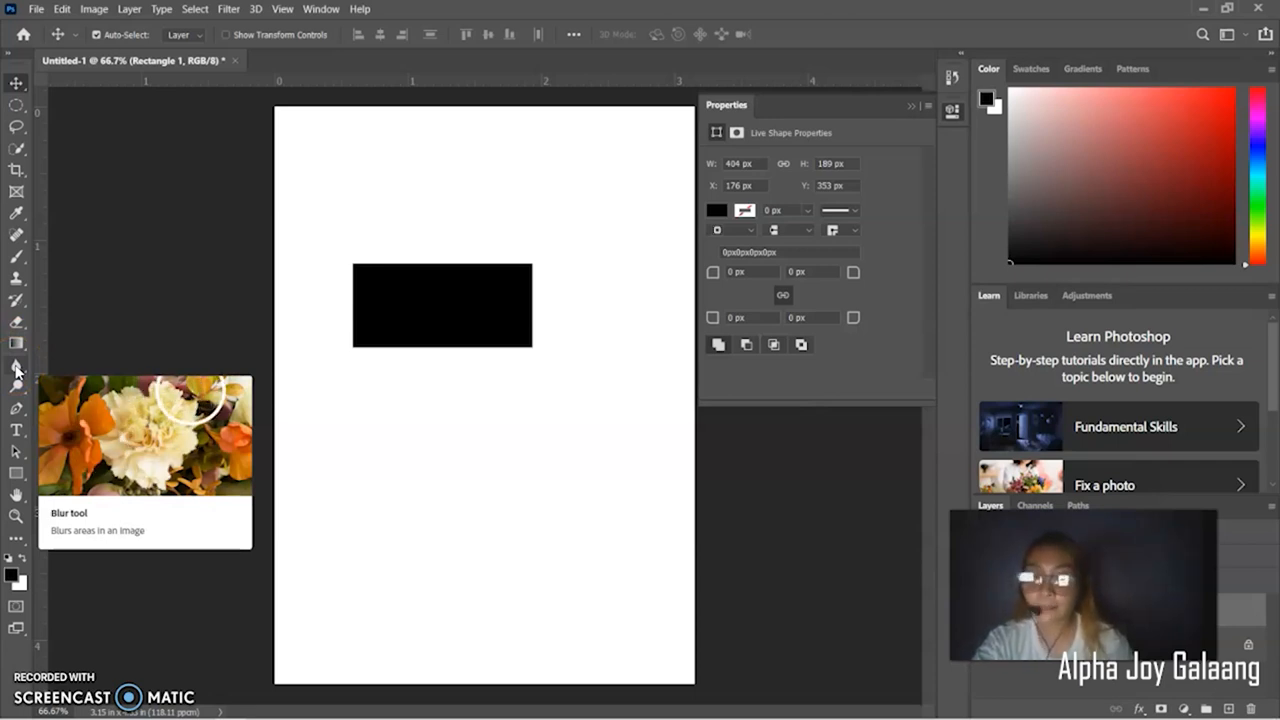
mouse_move(16, 388)
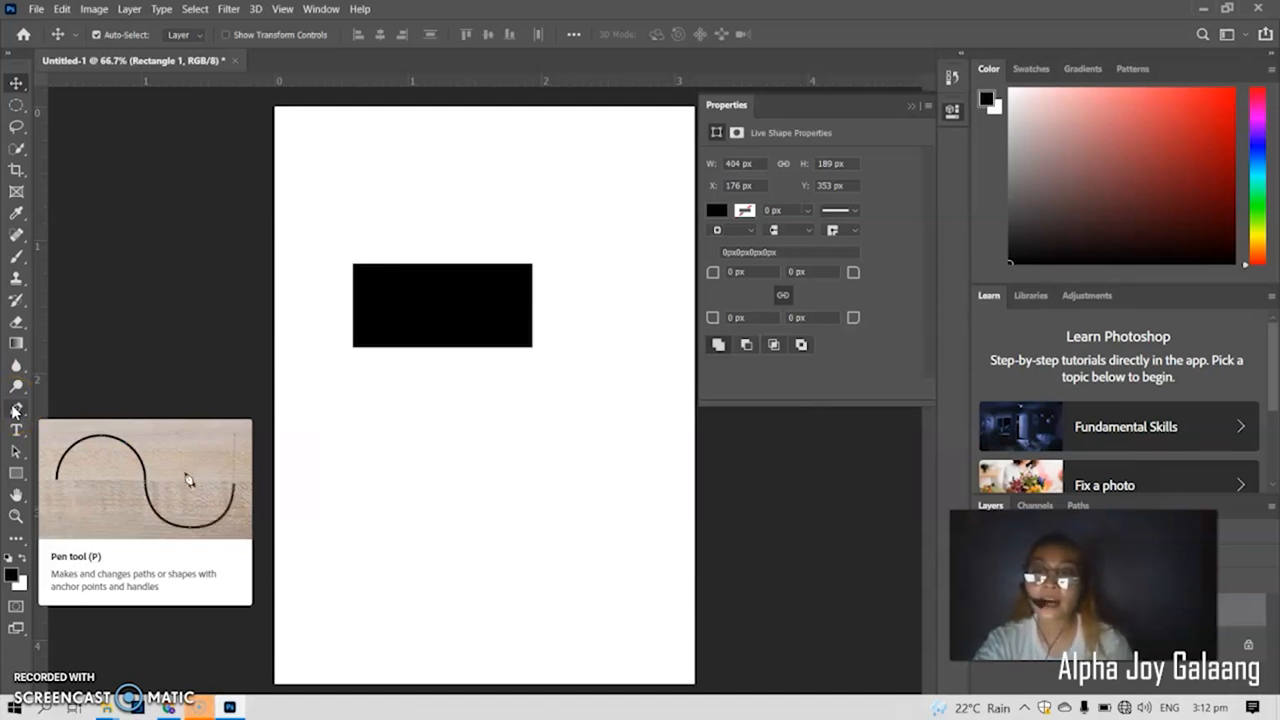
mouse_move(16, 432)
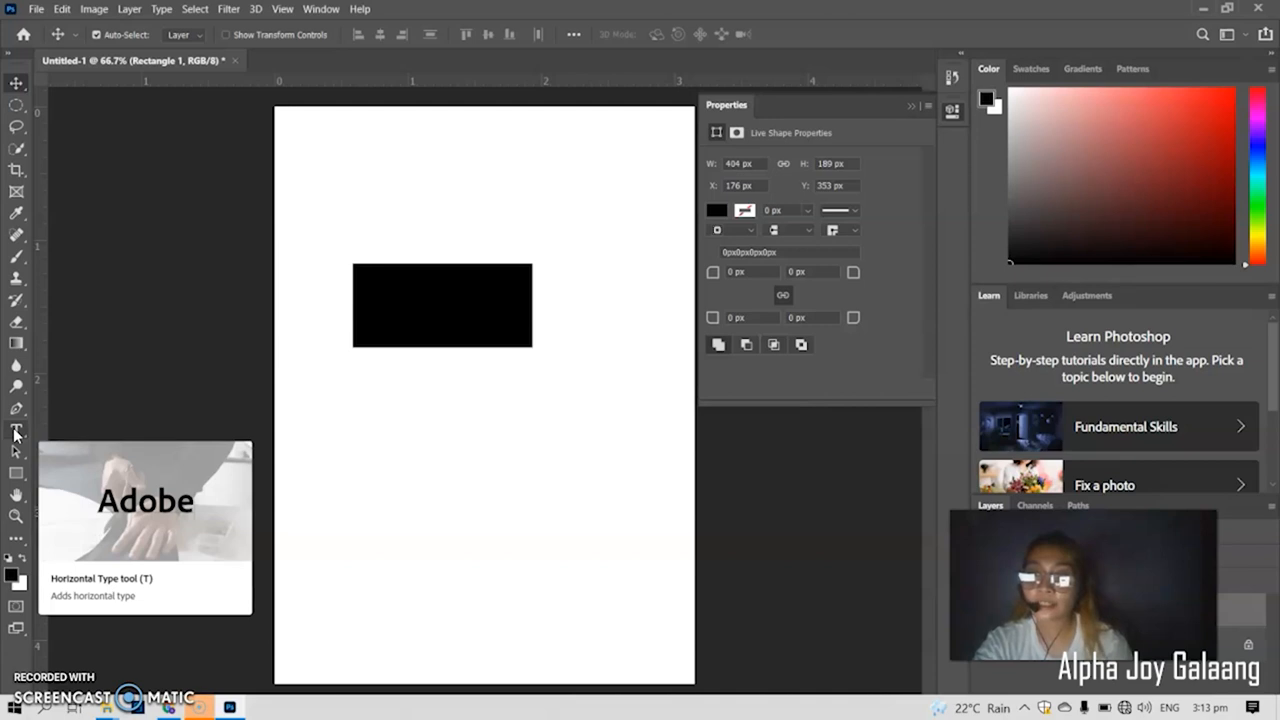
mouse_move(16, 452)
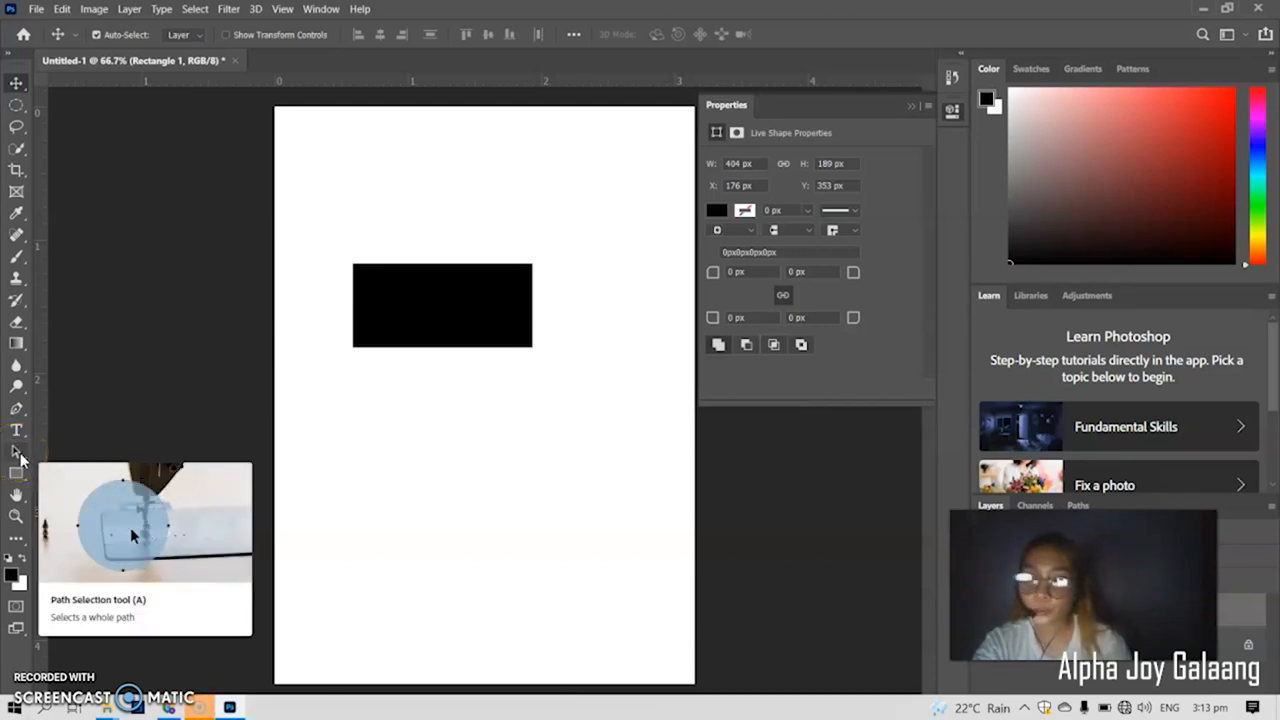
mouse_move(180, 552)
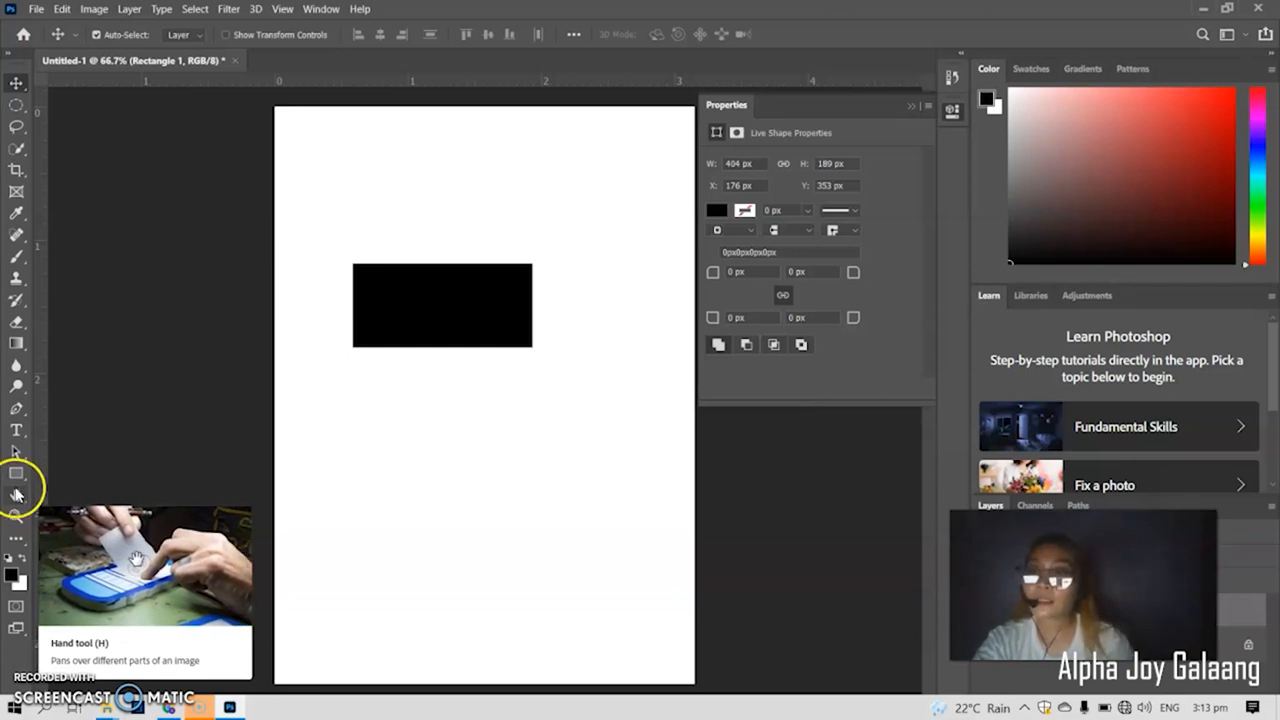
mouse_move(18, 524)
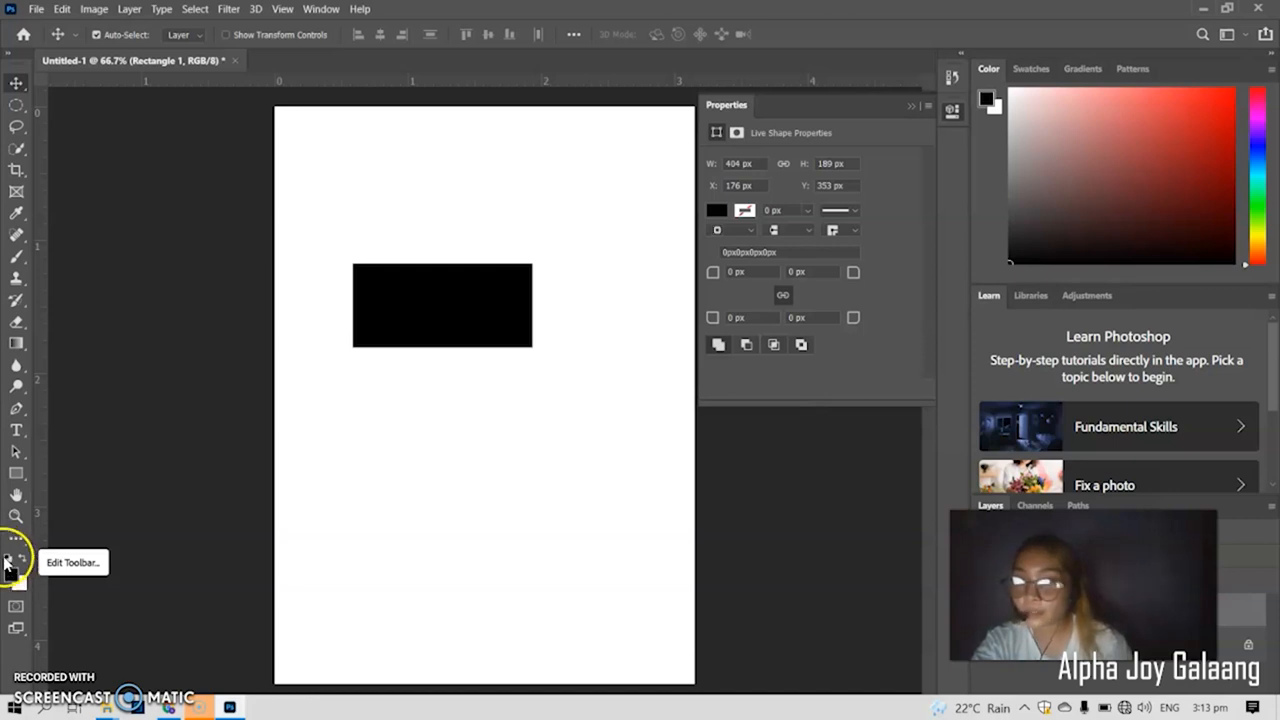
mouse_move(20, 588)
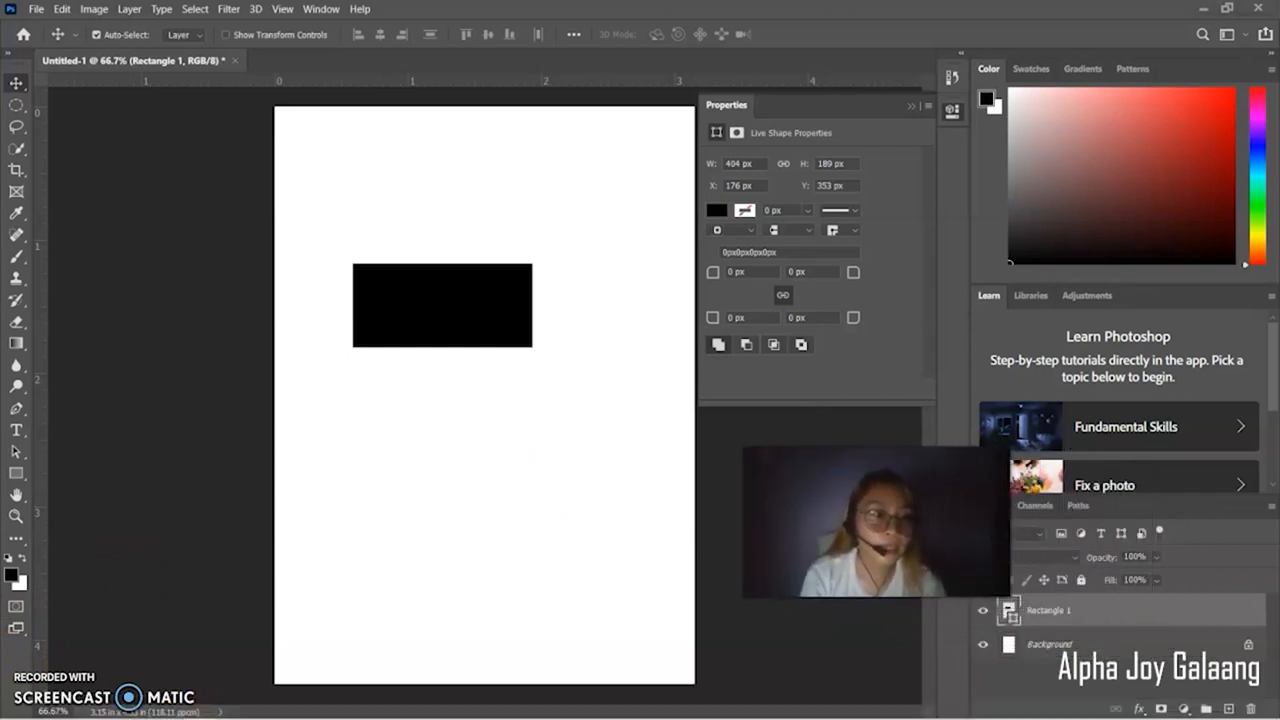
mouse_move(1070, 644)
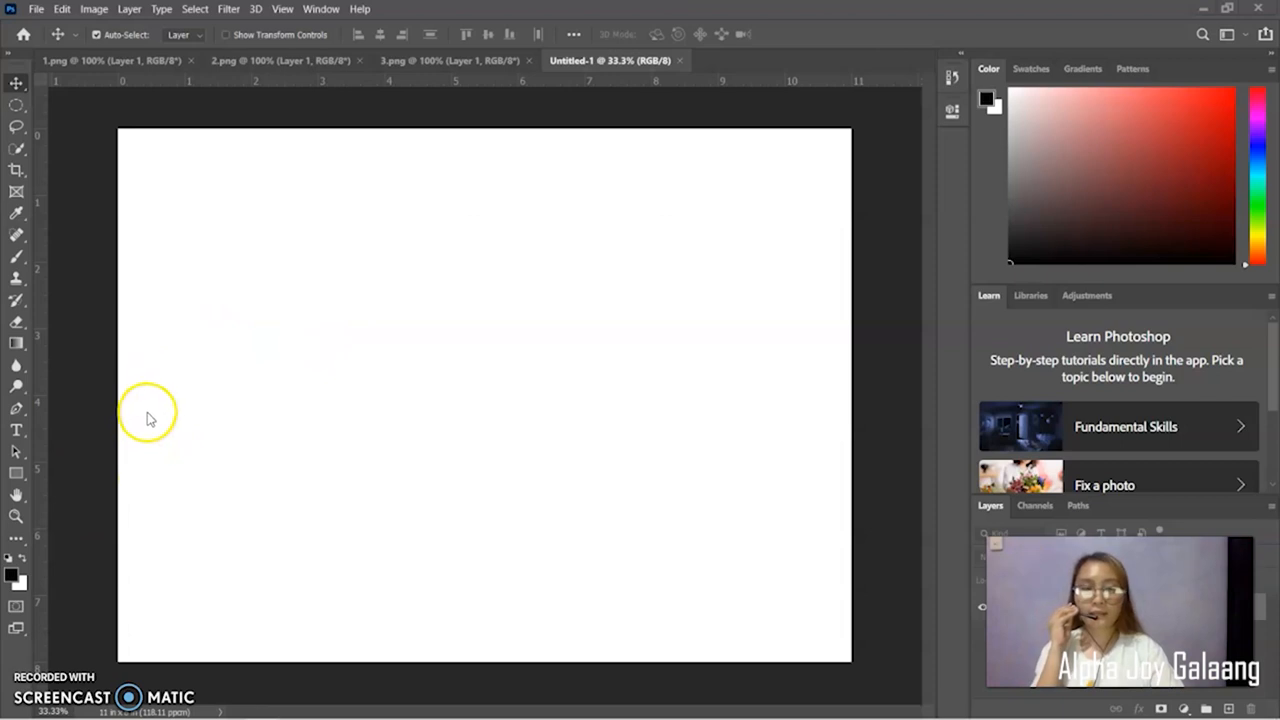
mouse_move(144, 412)
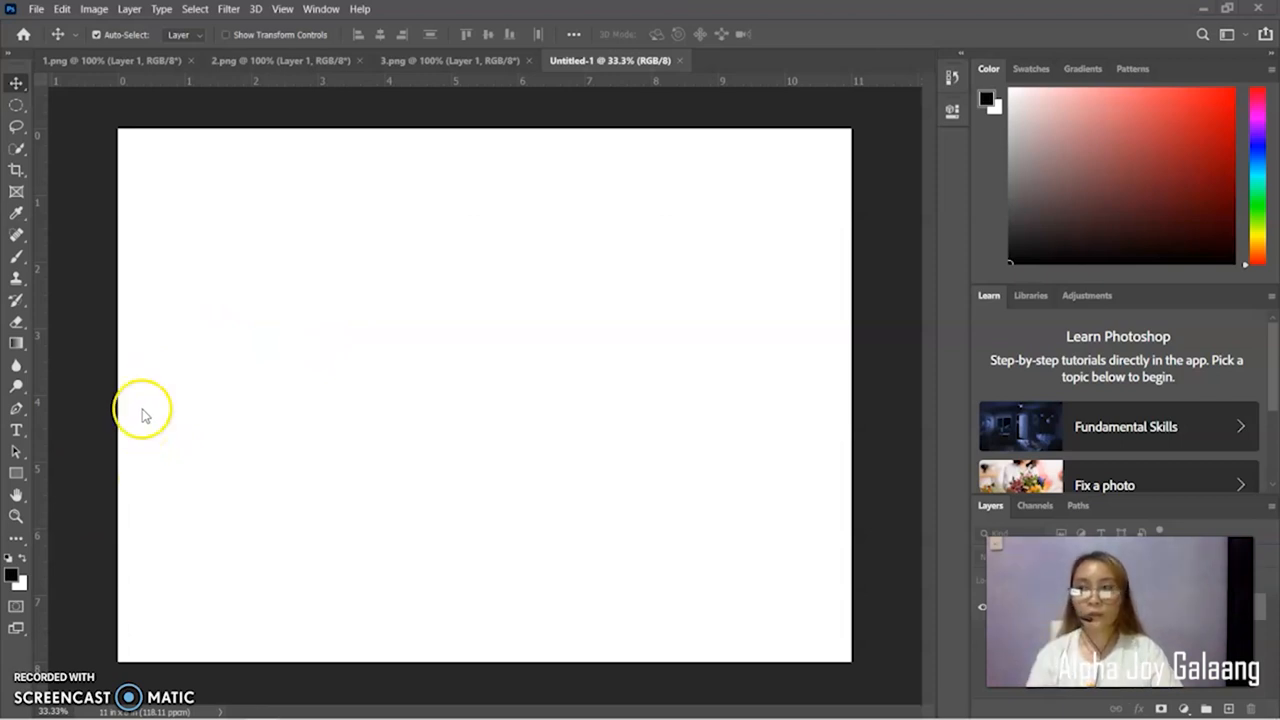
mouse_move(100, 500)
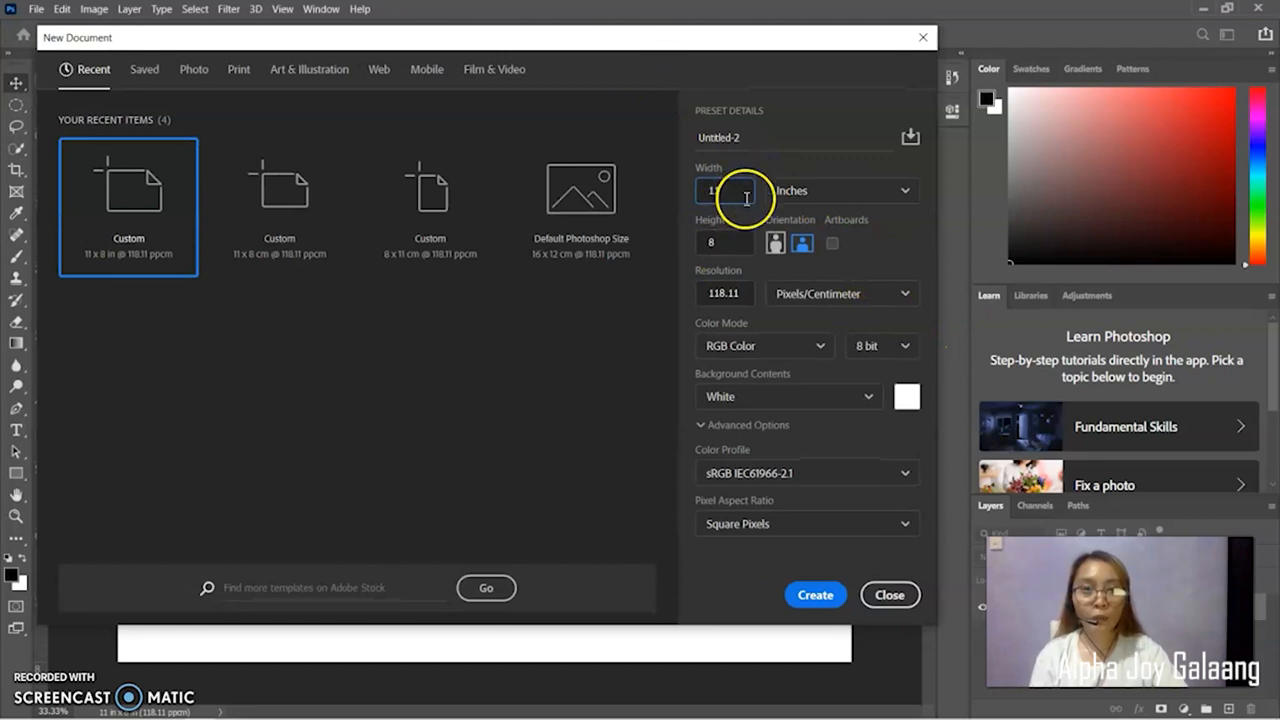
- Create an 11 by 8 inch RGB document at 300 resolution
left_click(724, 242)
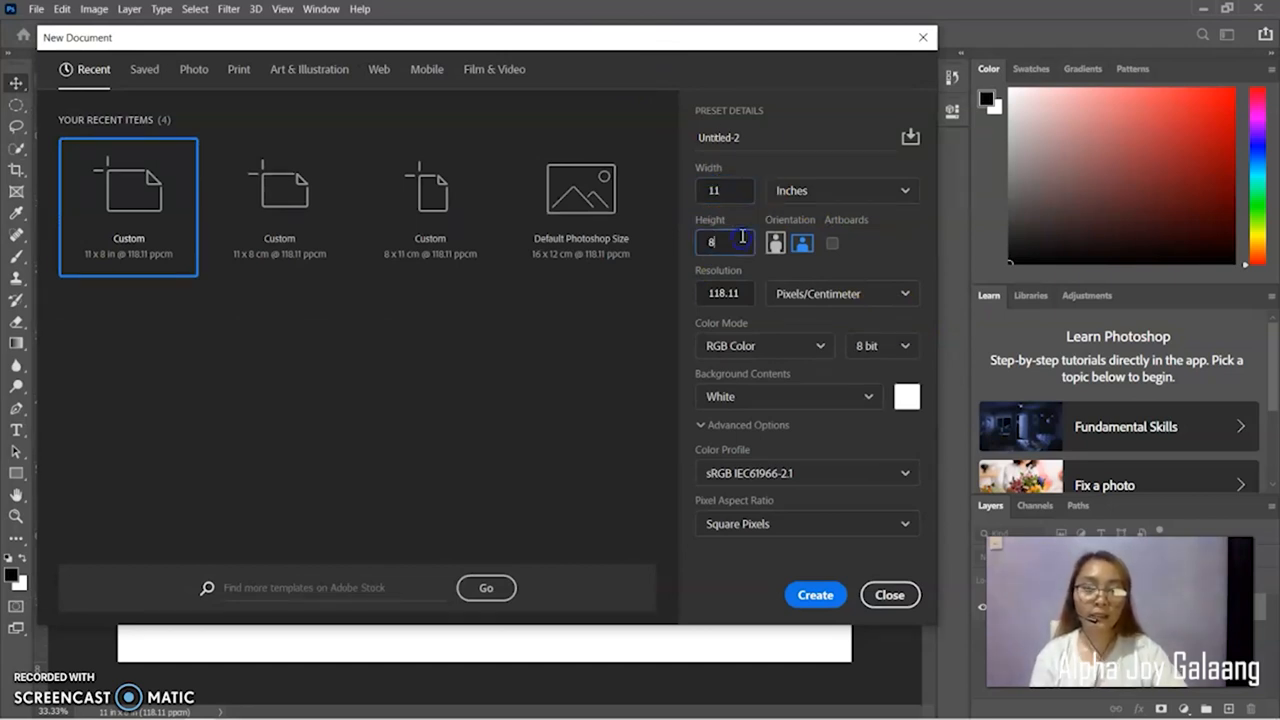
left_click(840, 190)
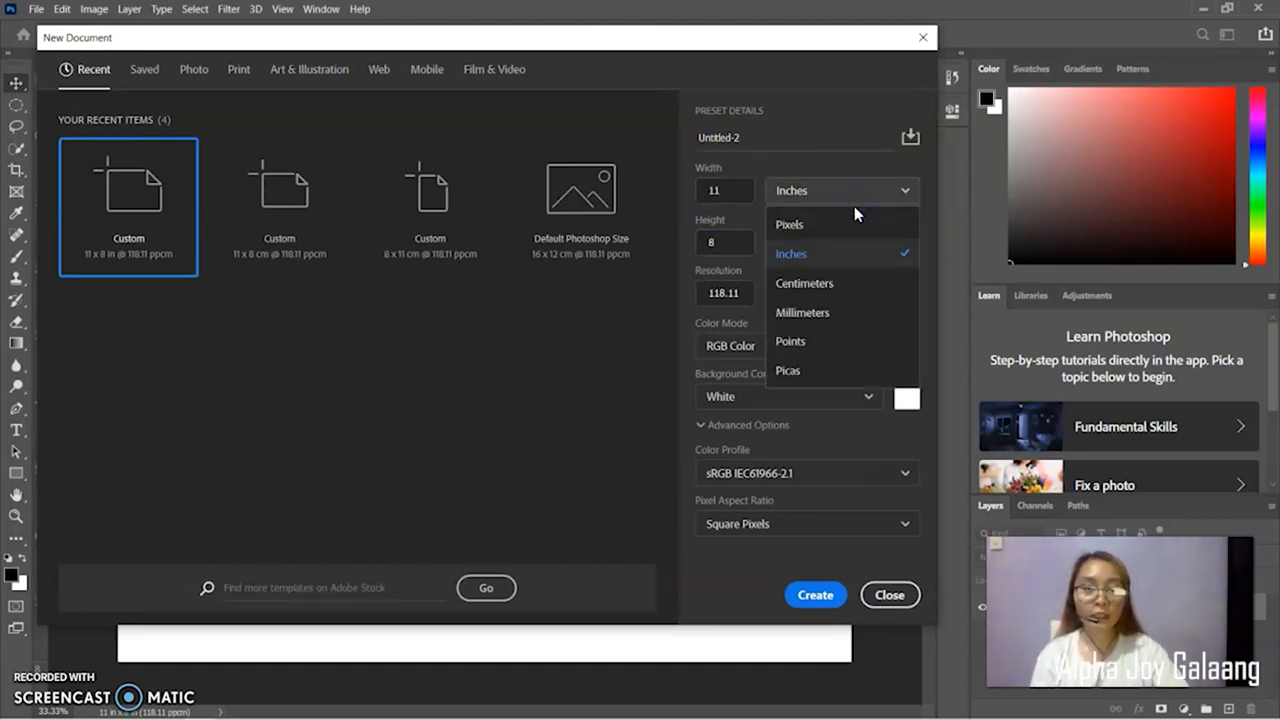
mouse_move(856, 274)
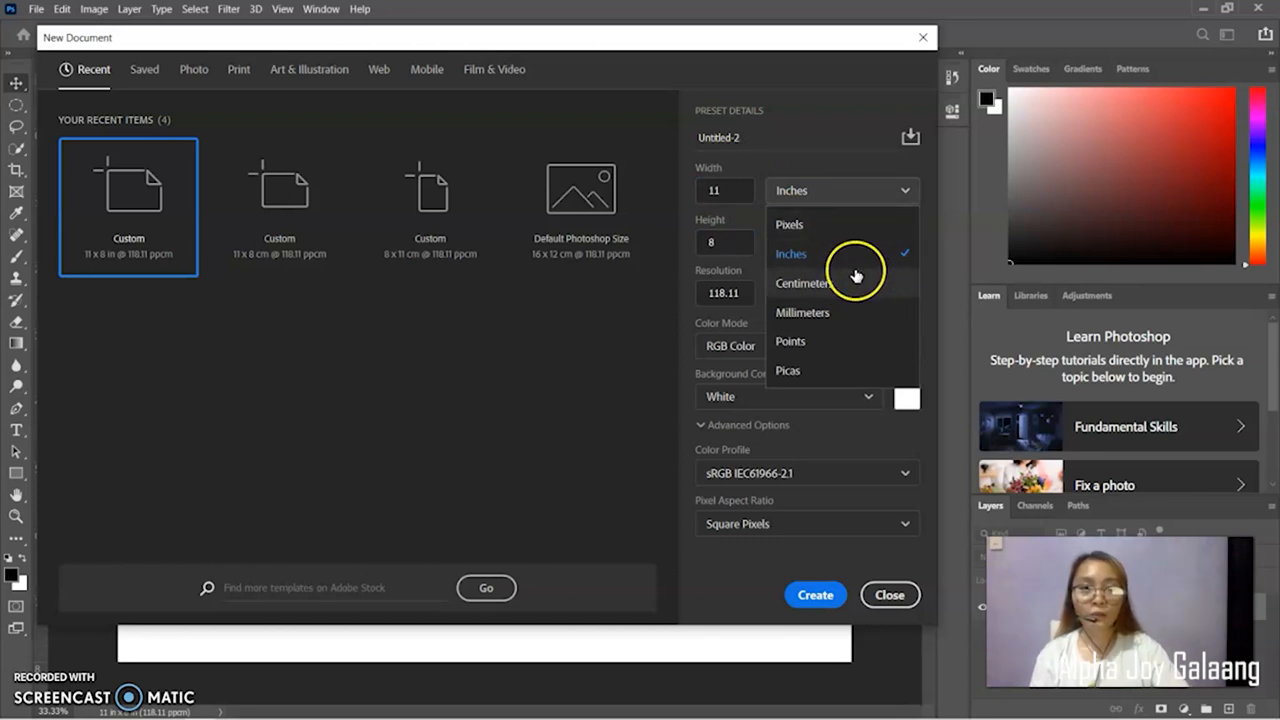
mouse_move(860, 290)
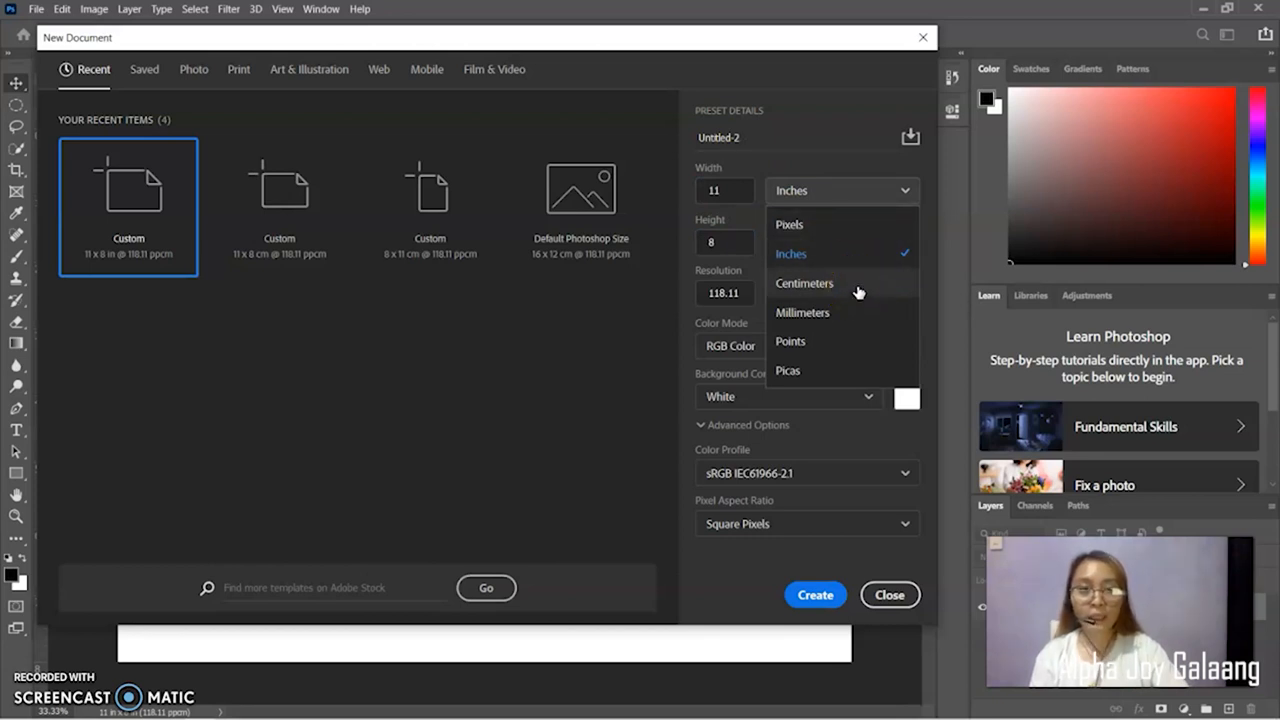
mouse_move(854, 348)
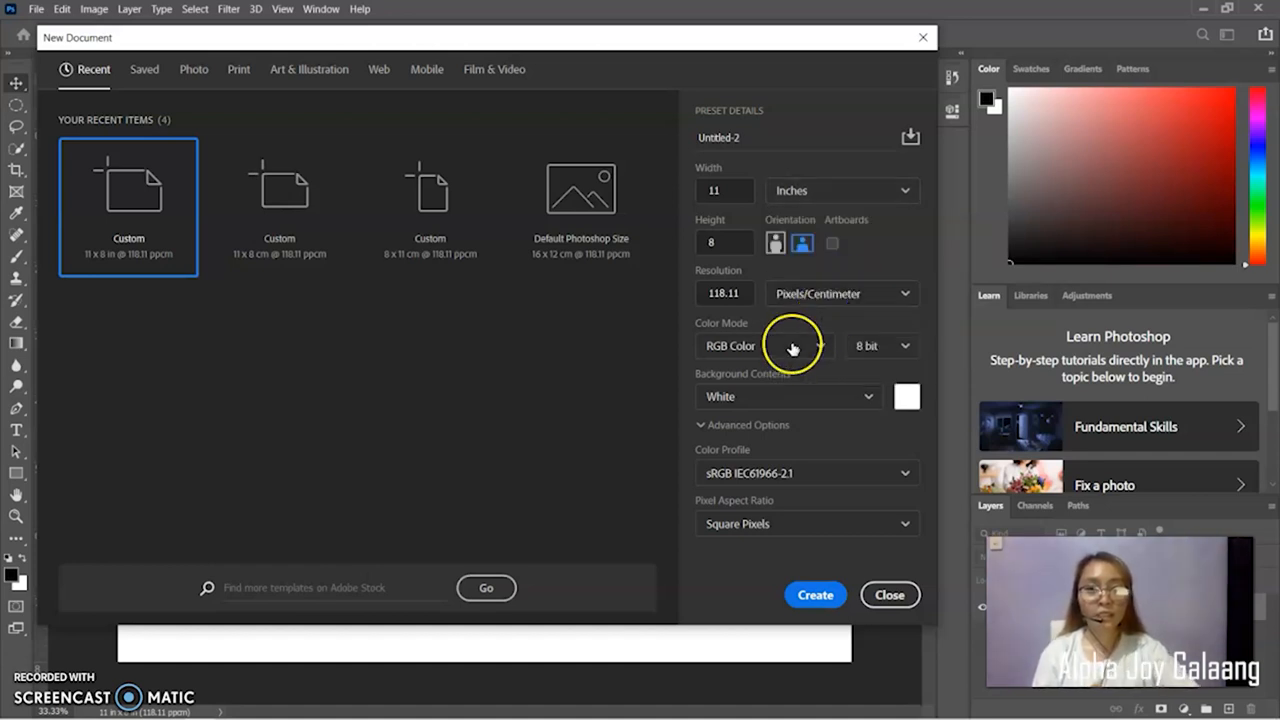
mouse_move(762, 332)
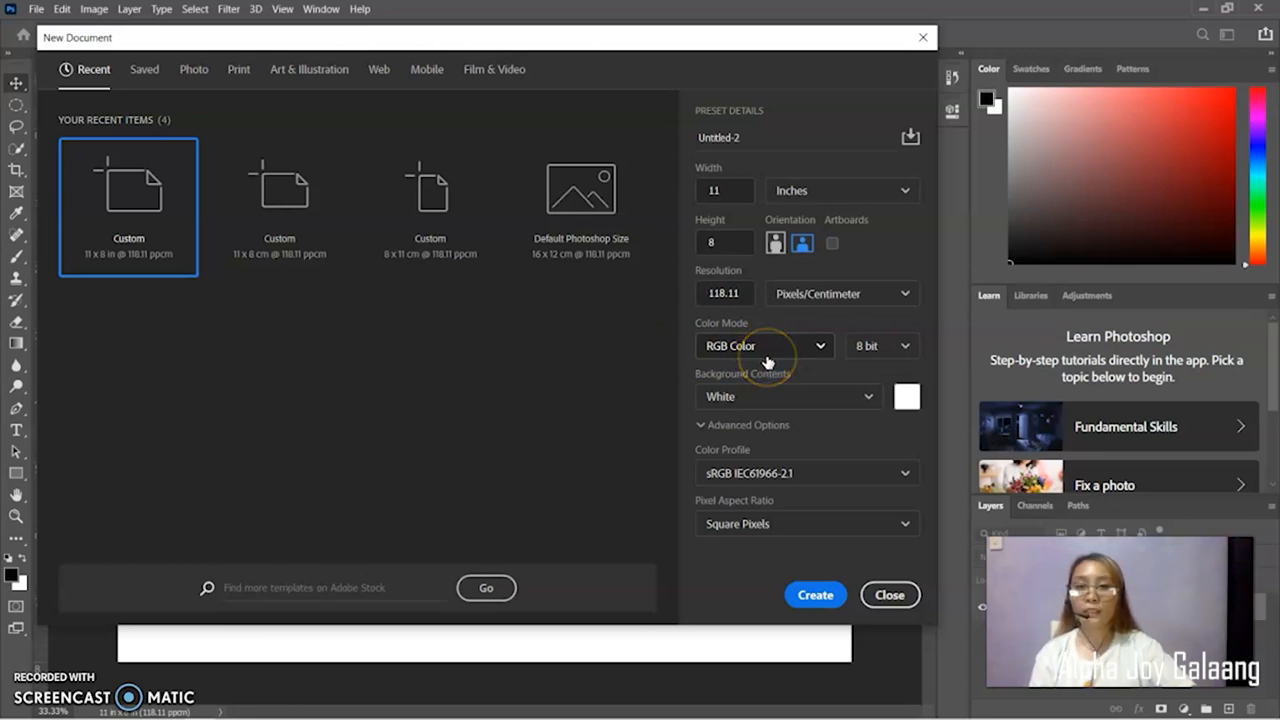
mouse_move(768, 362)
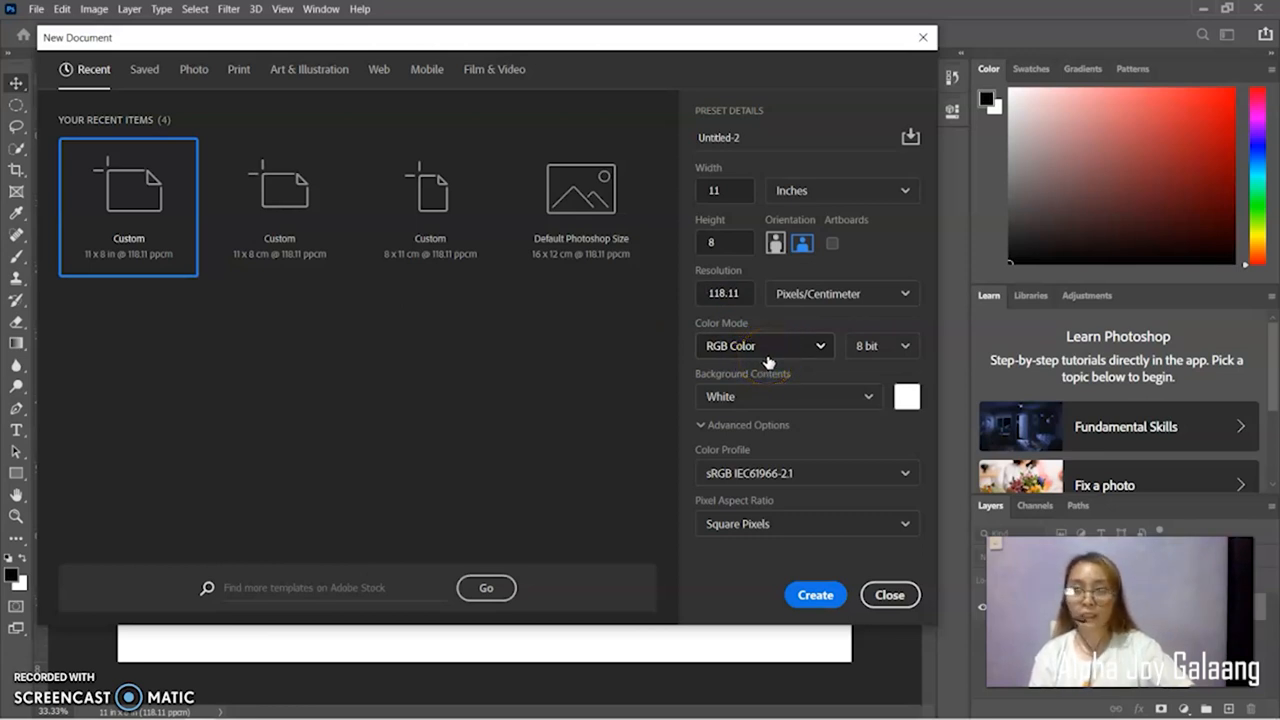
left_click(764, 344)
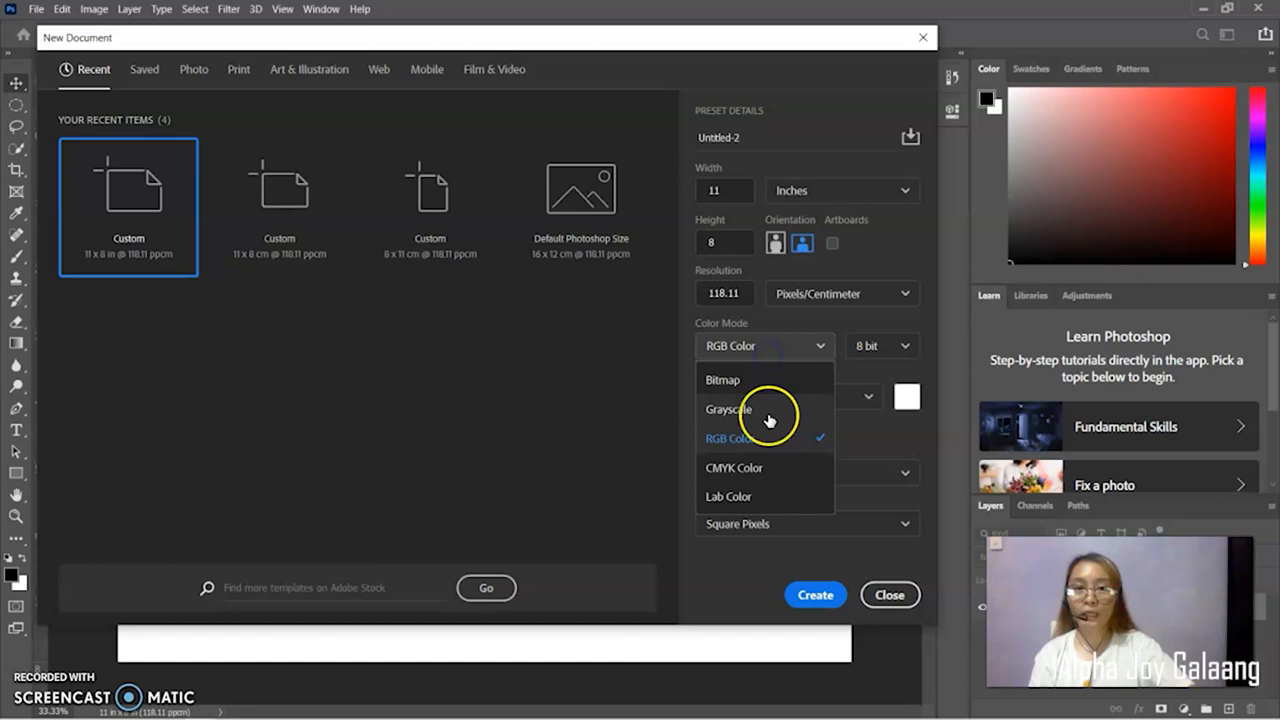
mouse_move(770, 472)
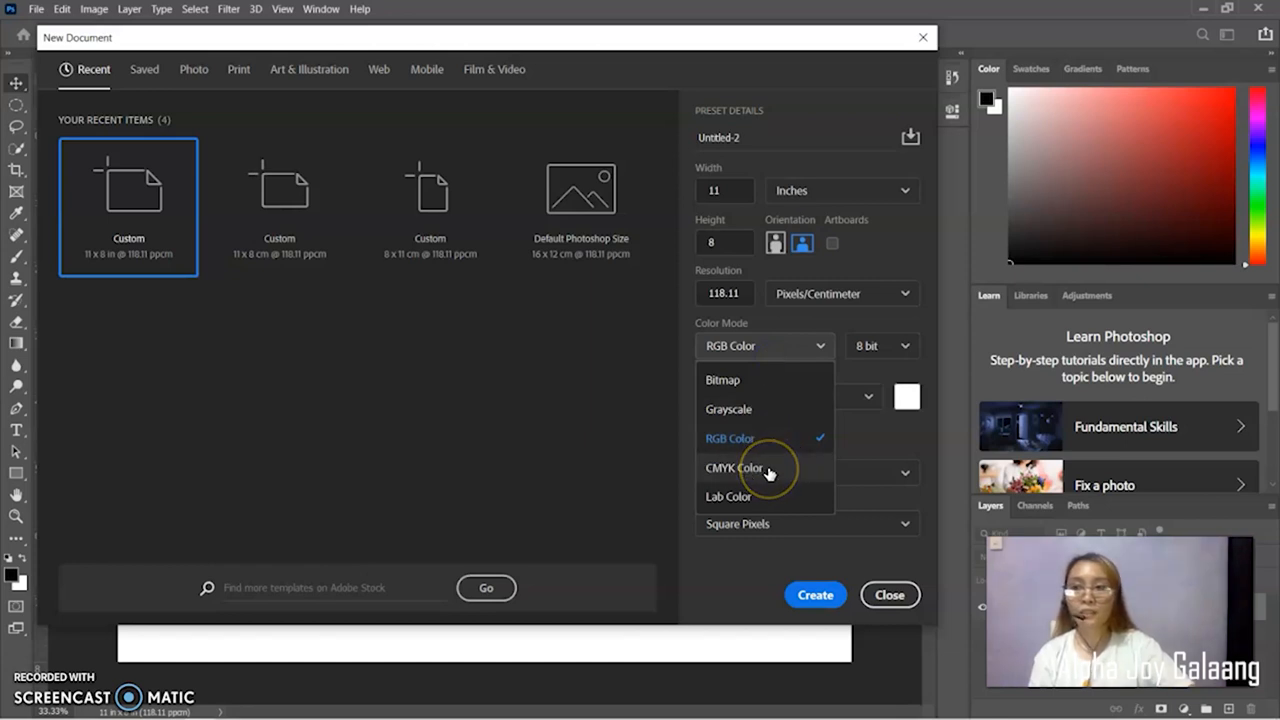
mouse_move(770, 472)
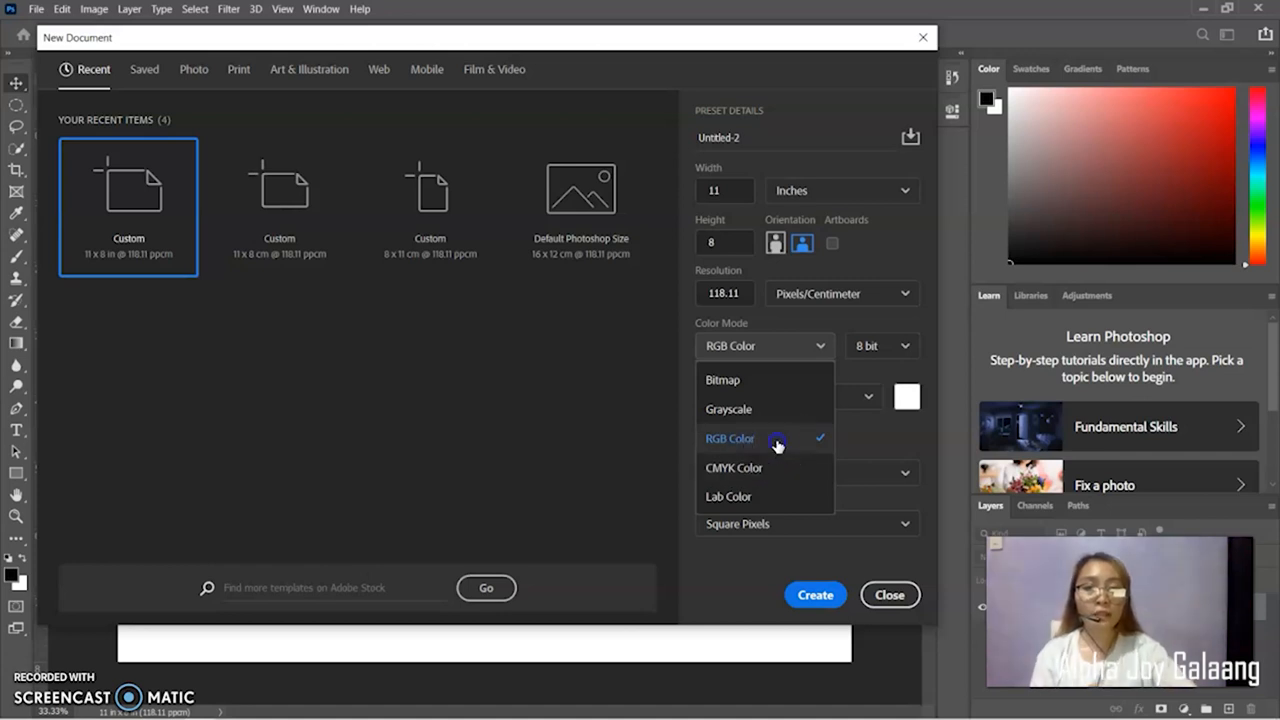
left_click(730, 438)
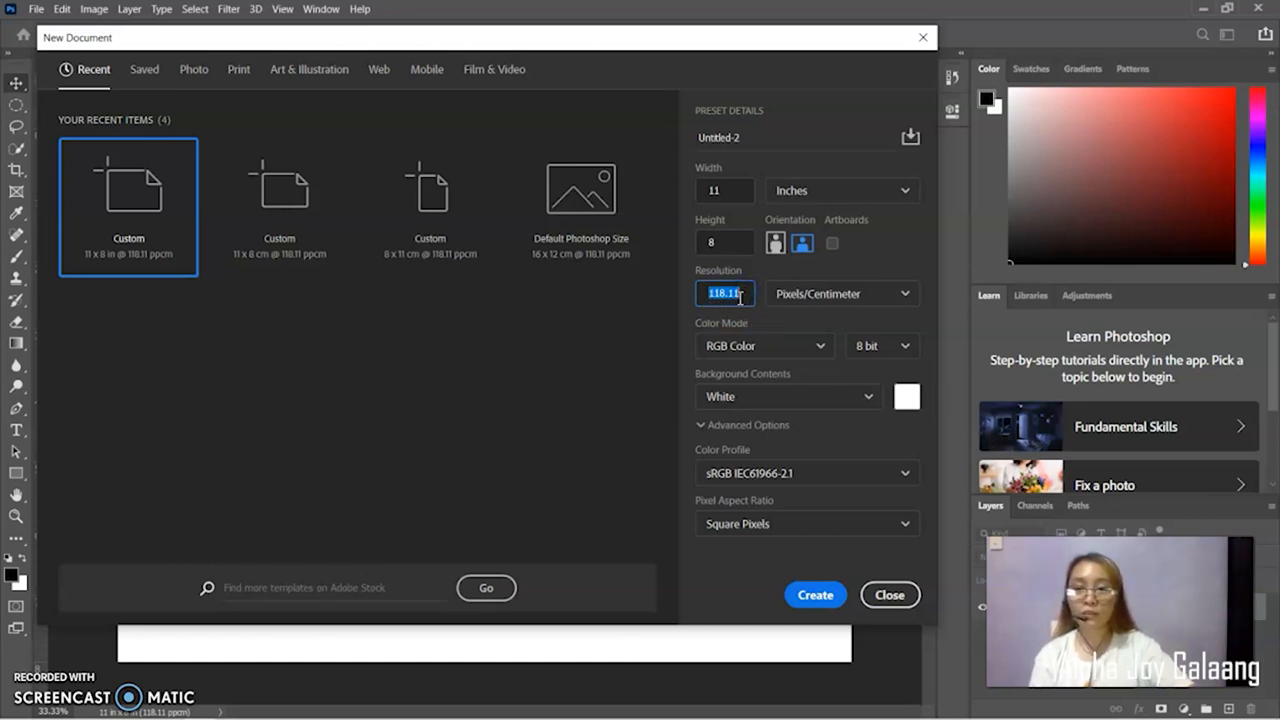
type("300")
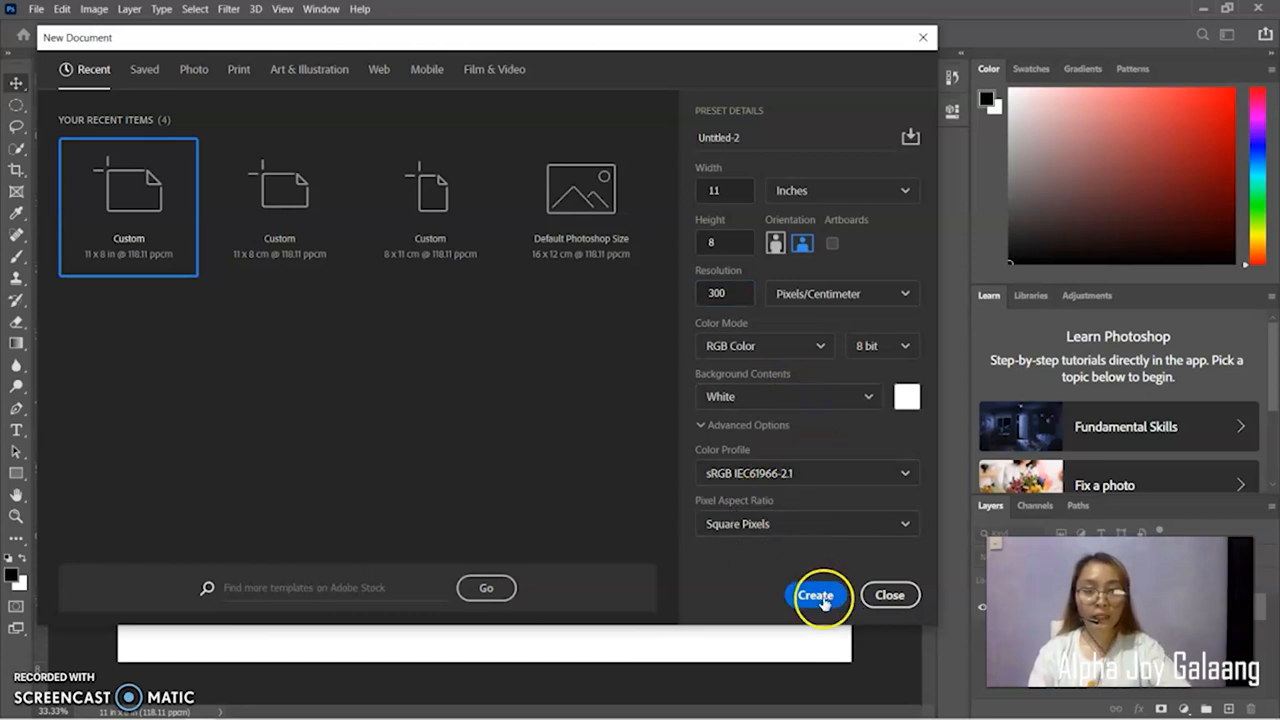
left_click(818, 596)
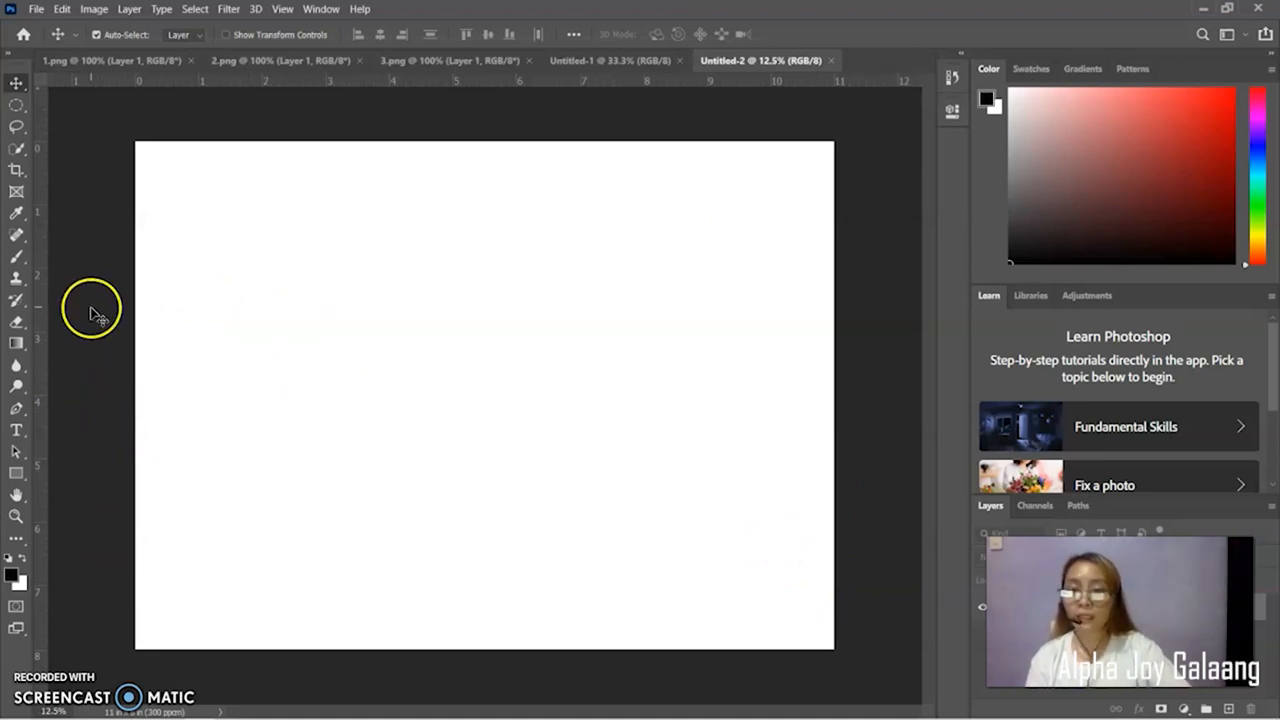
mouse_move(214, 352)
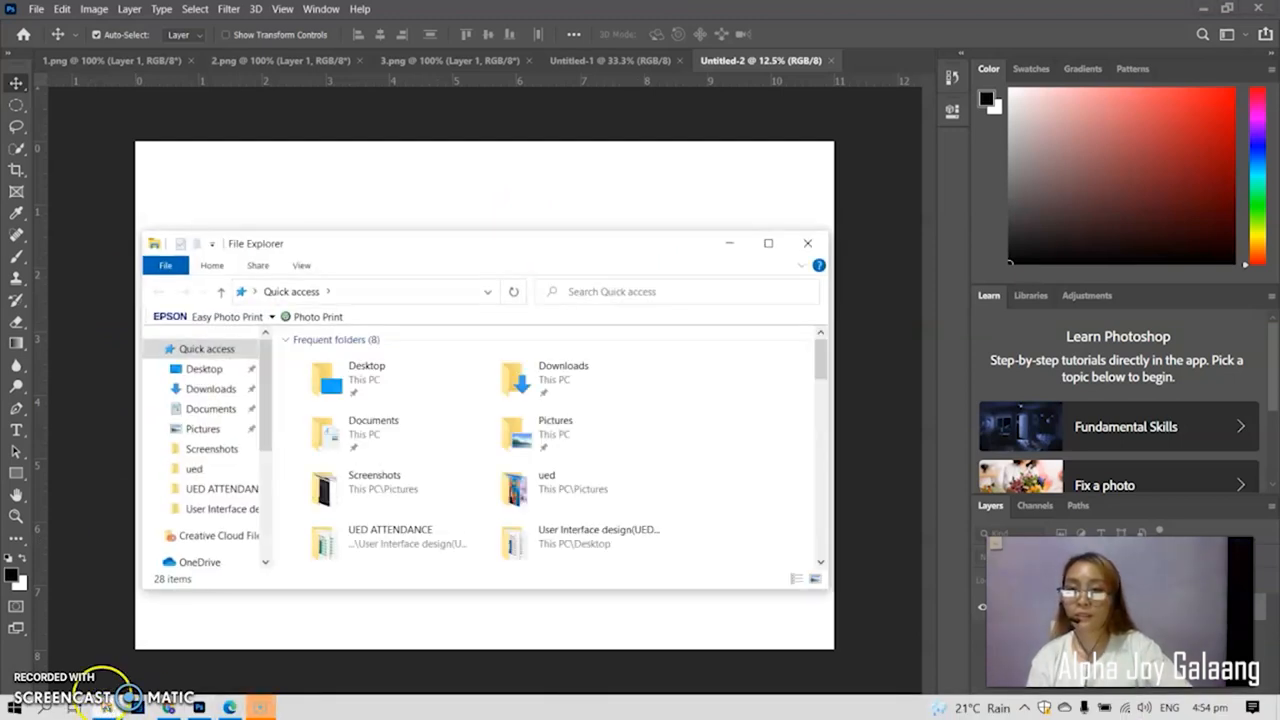
mouse_move(390, 436)
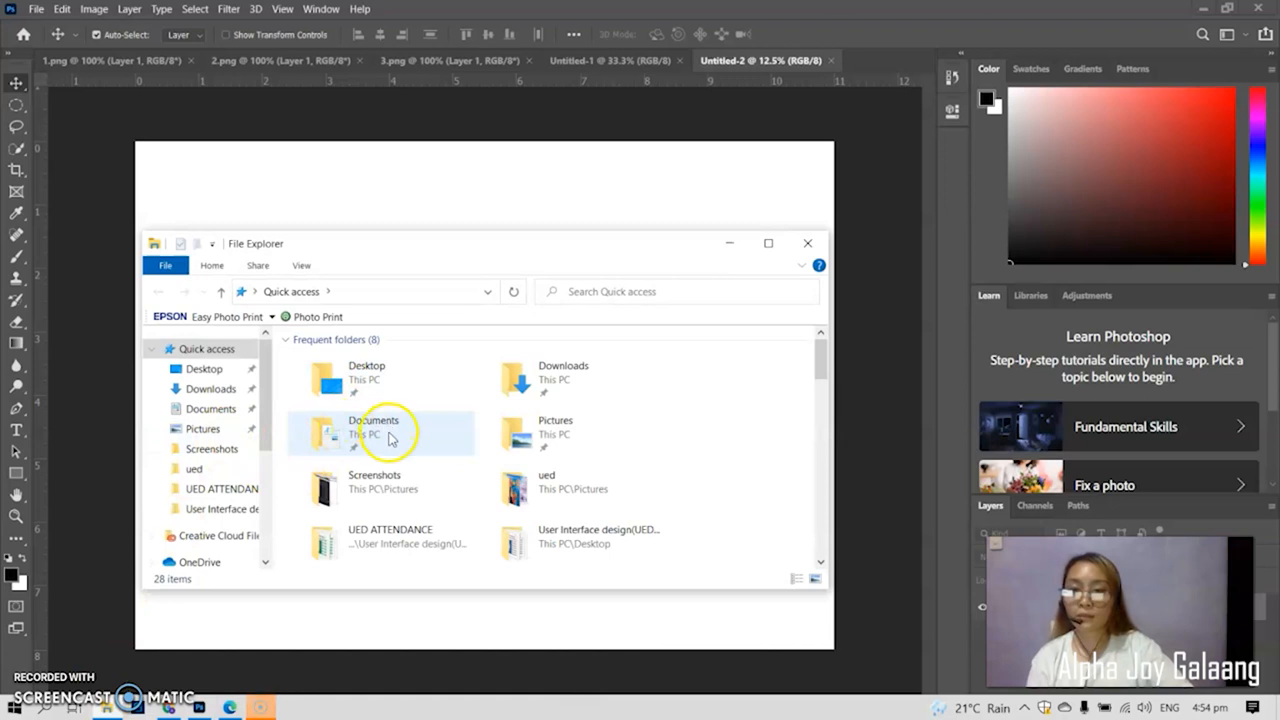
mouse_move(552, 464)
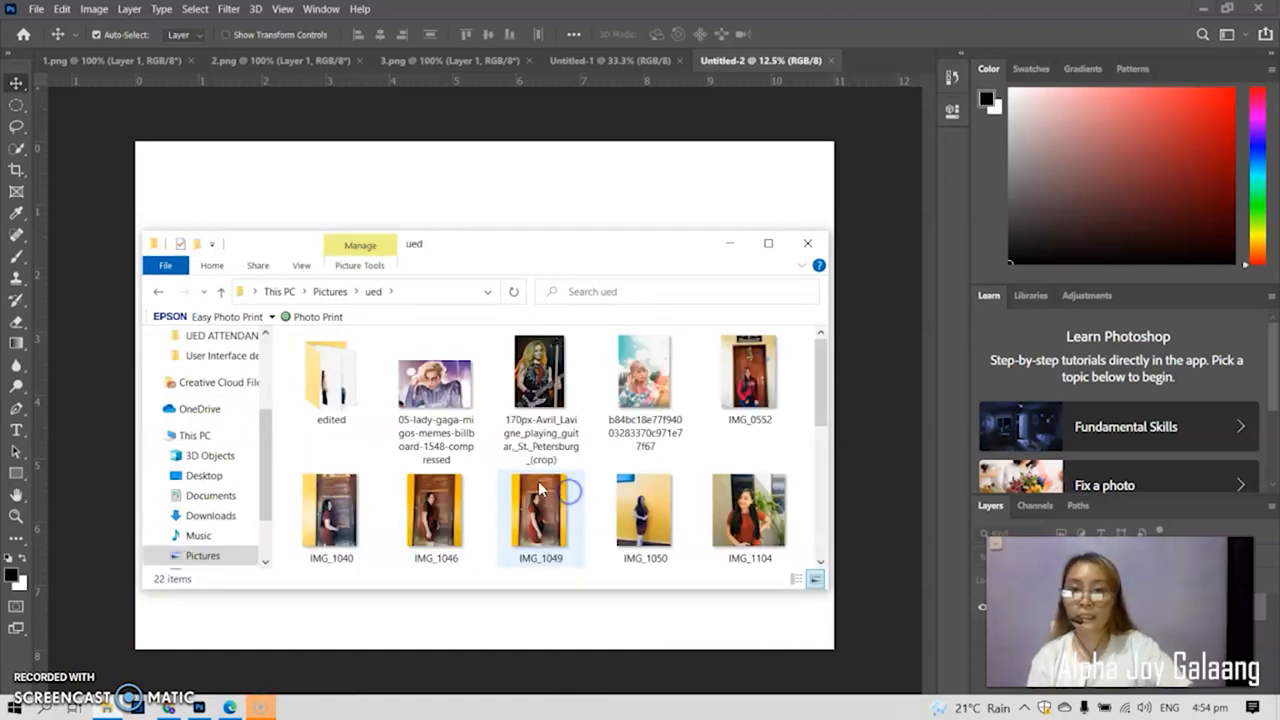
- Preview IMG_1166 from the ued Pictures folder and close the Photos preview
scroll("down", 3)
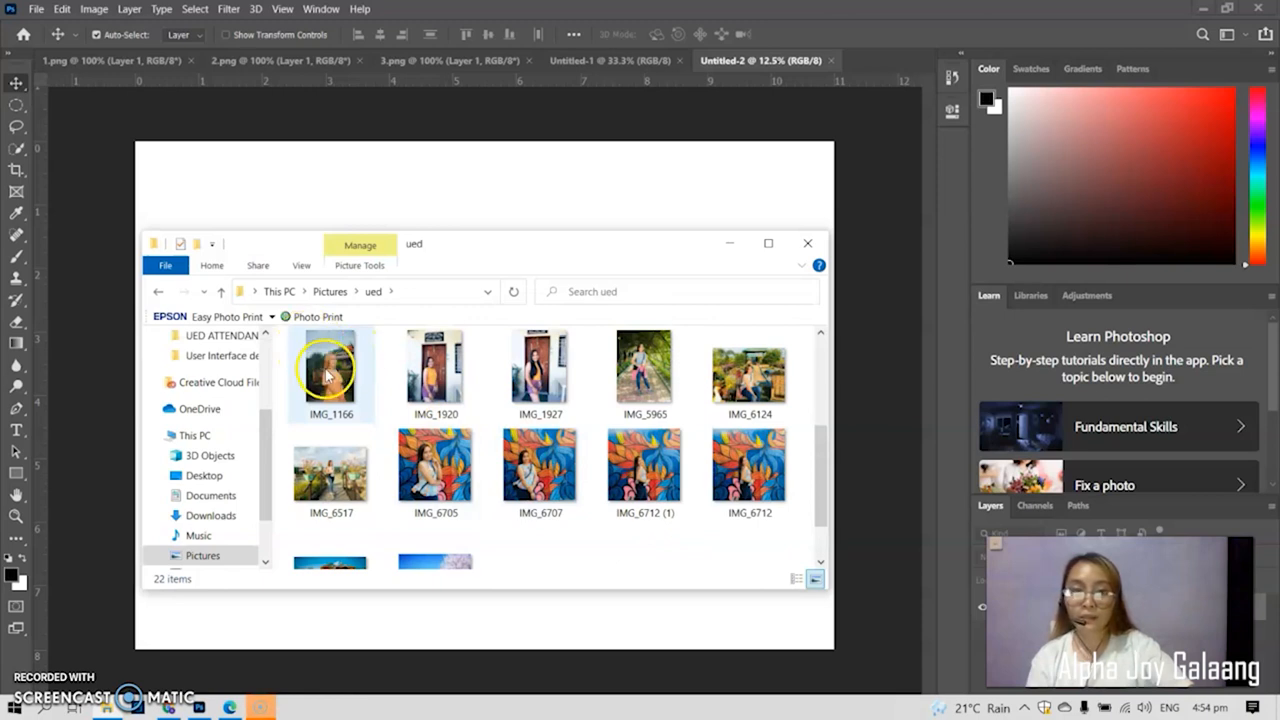
left_click(332, 372)
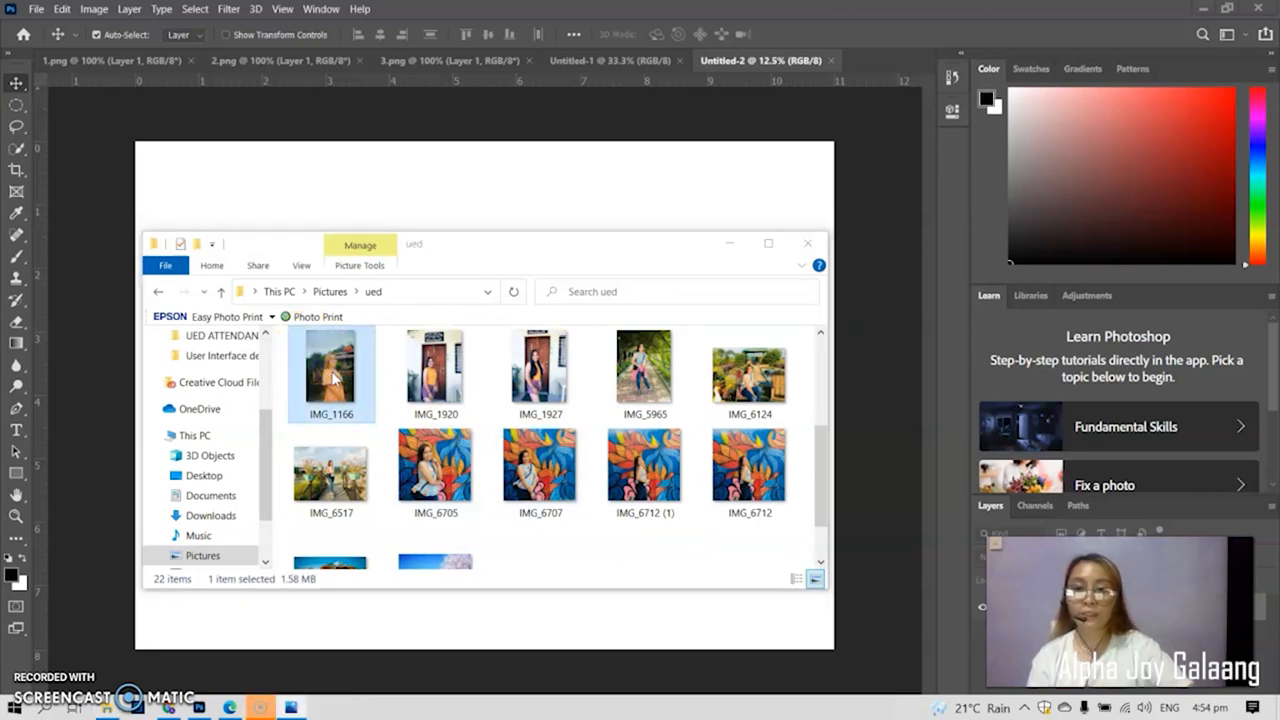
double_click(332, 368)
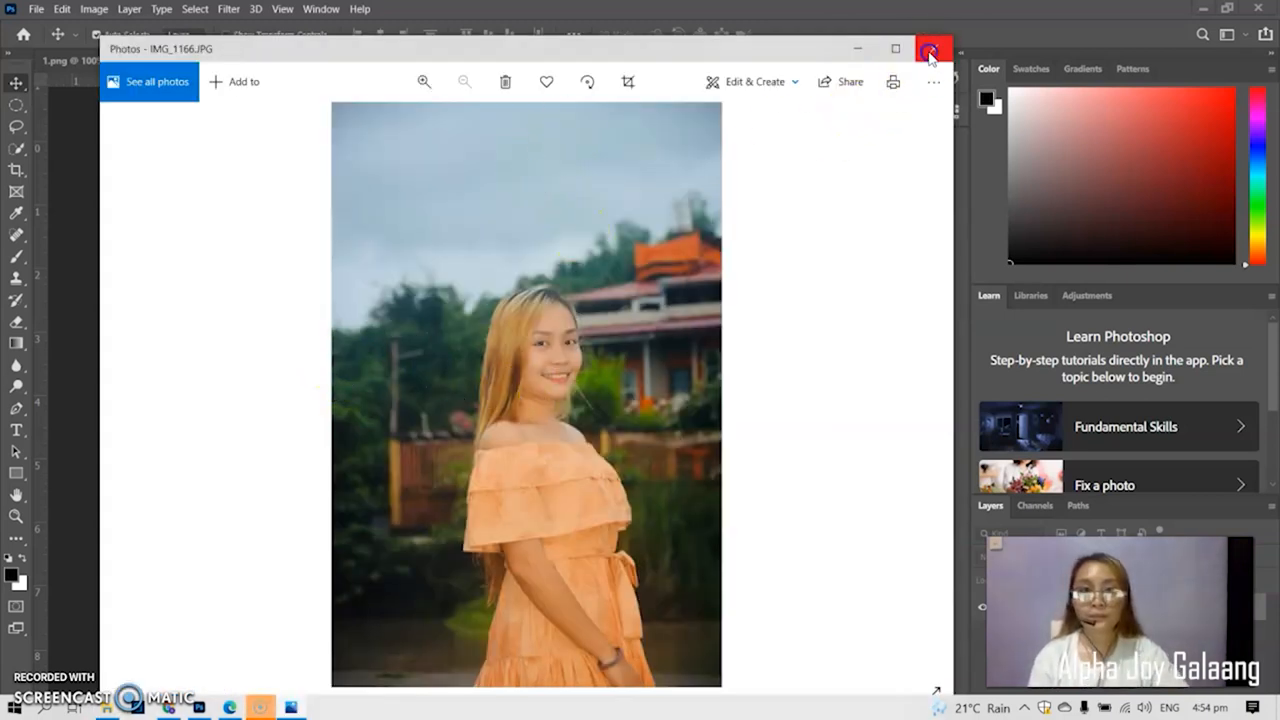
left_click(932, 48)
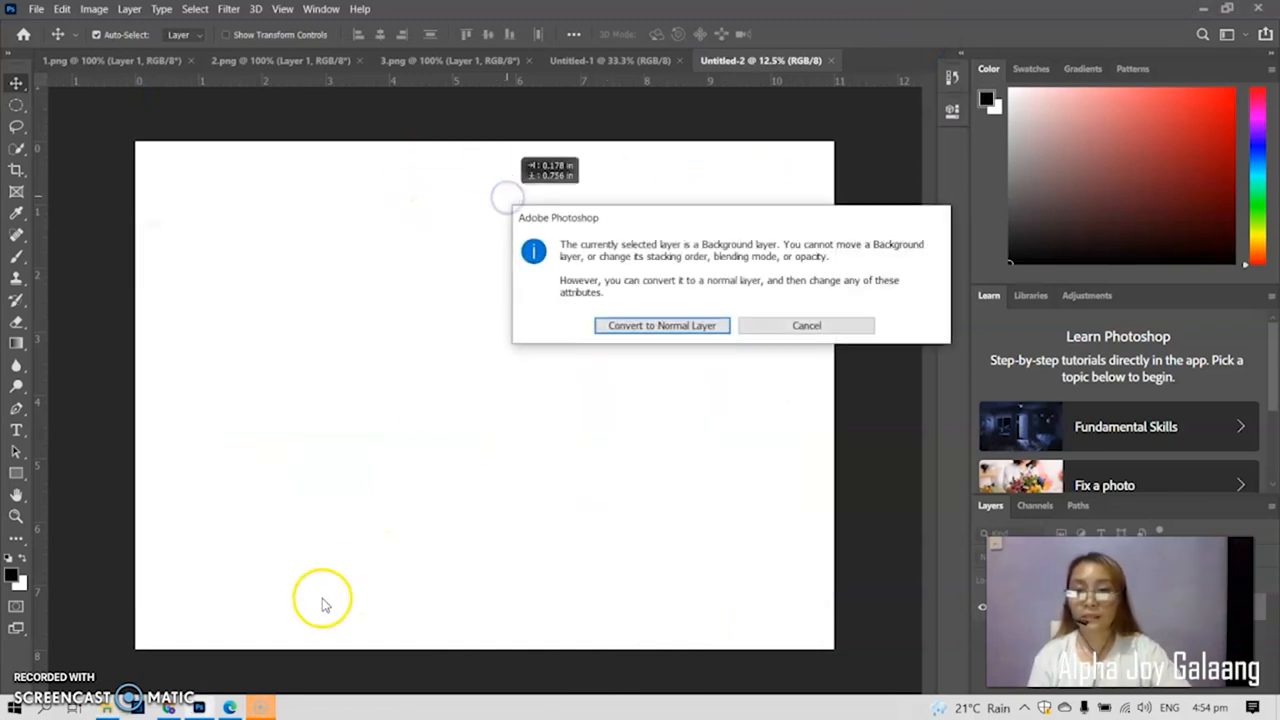
- Dismiss the Background layer warning so IMG_1166 lands on the canvas
left_click(806, 324)
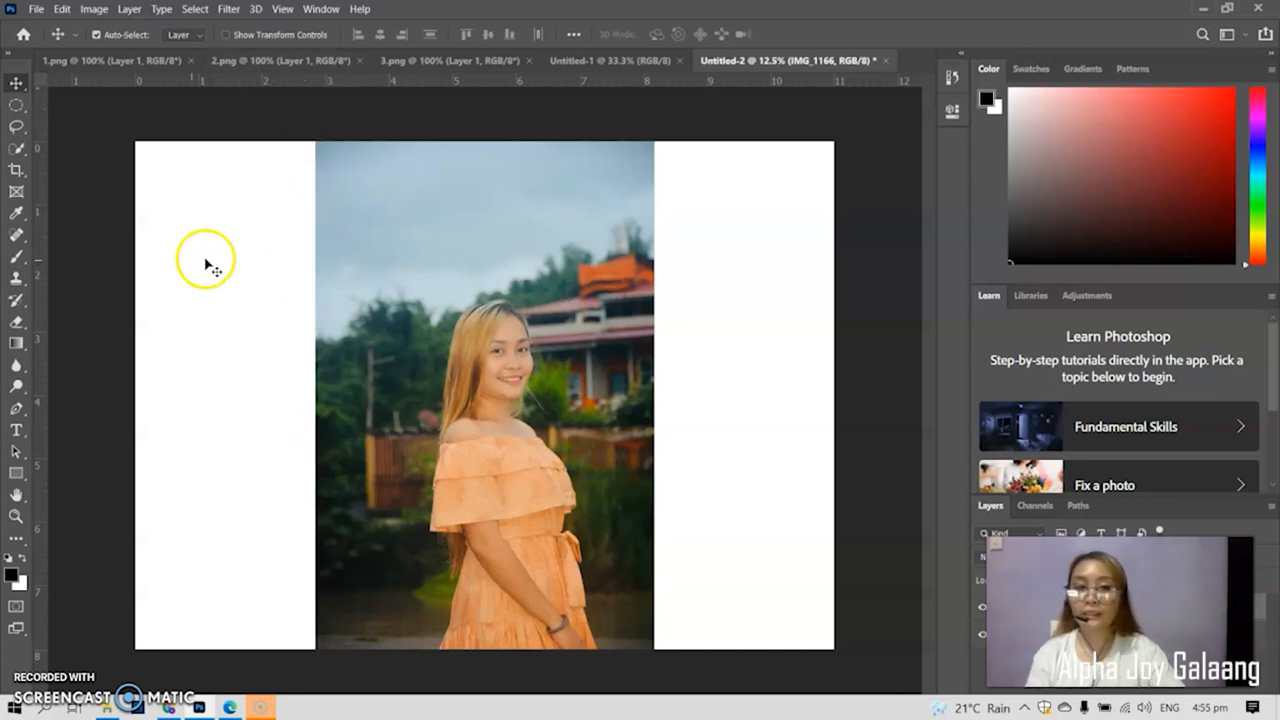
mouse_move(212, 300)
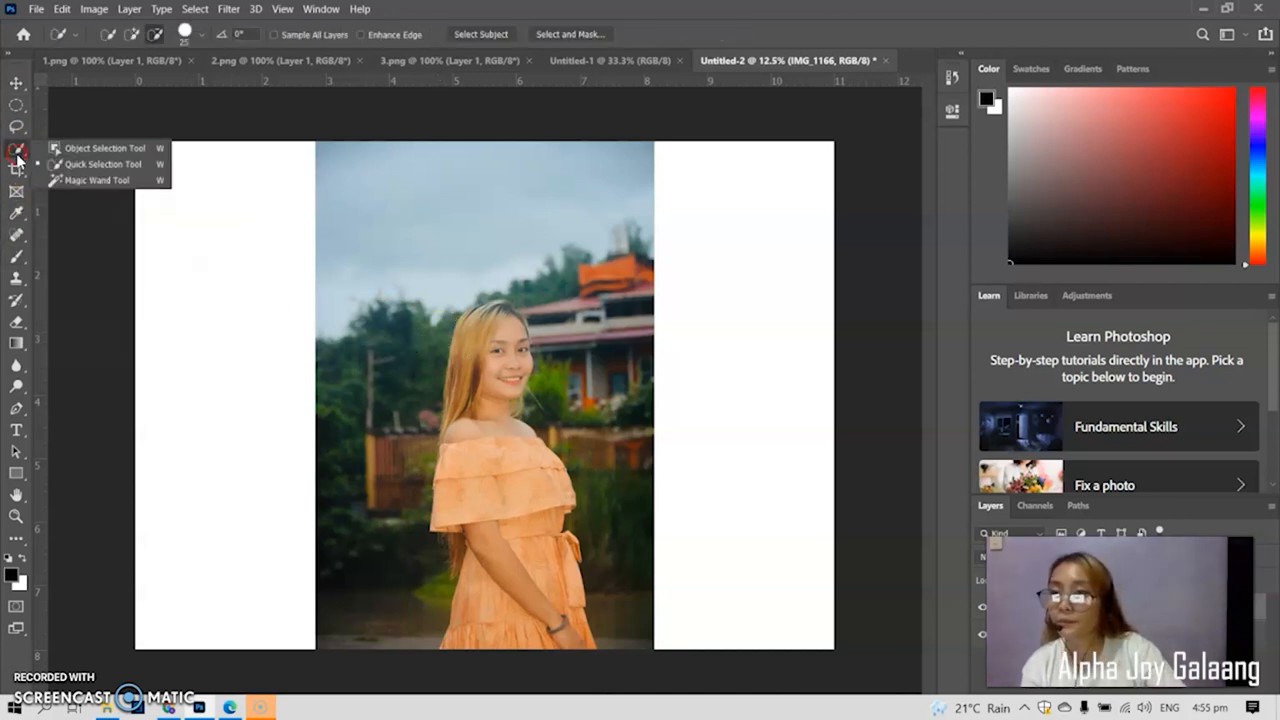
- Quick-select the woman in the orange dress and enlarge the brush to about 208 px
left_click(100, 164)
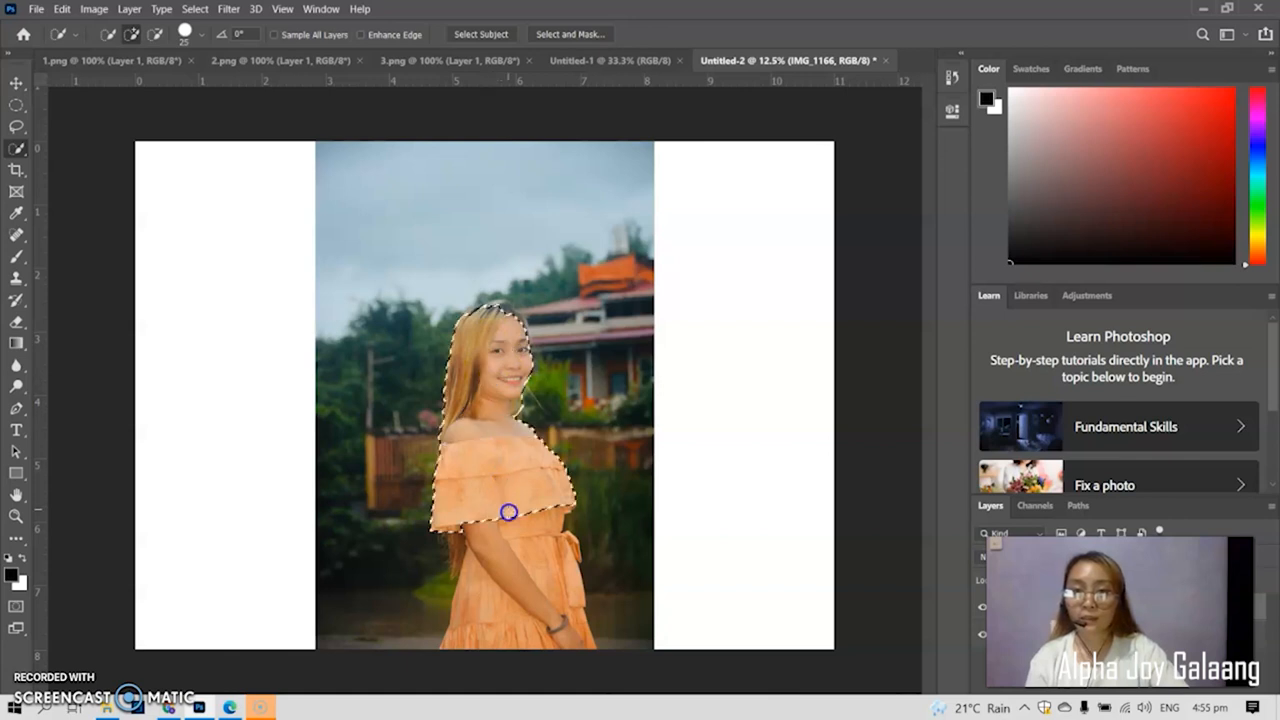
left_click_drag(510, 512, 492, 496)
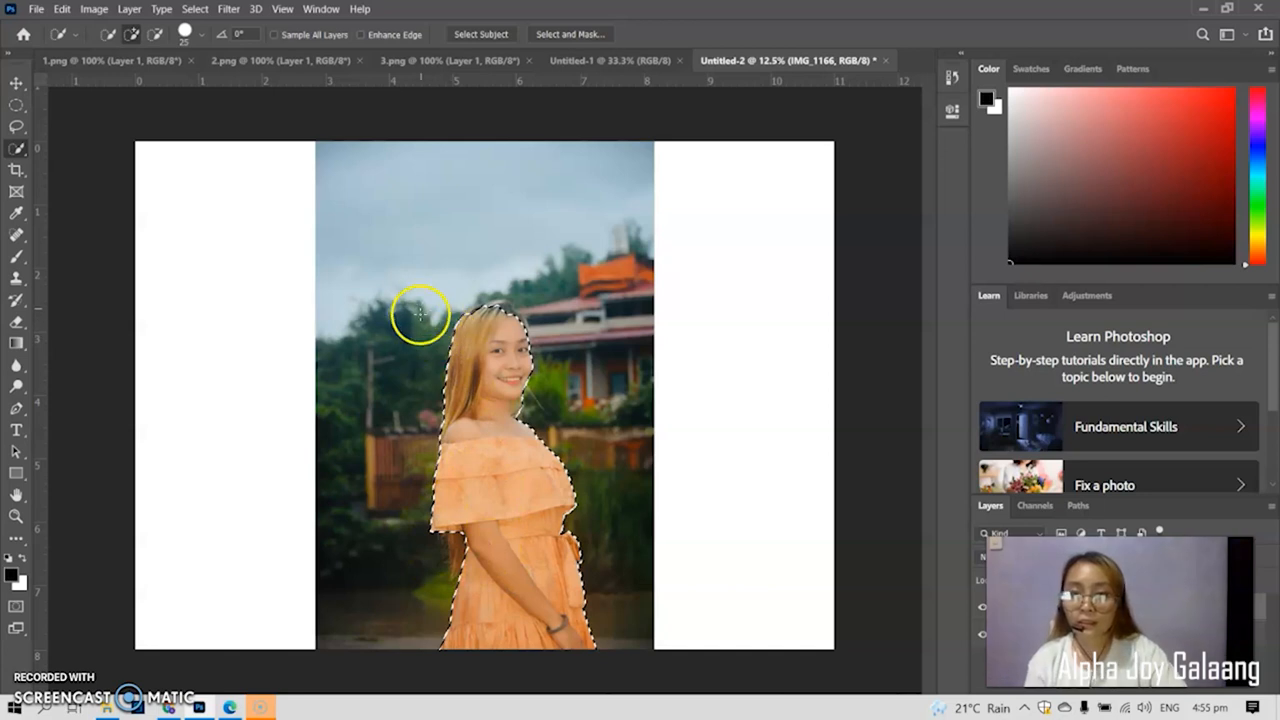
mouse_move(408, 272)
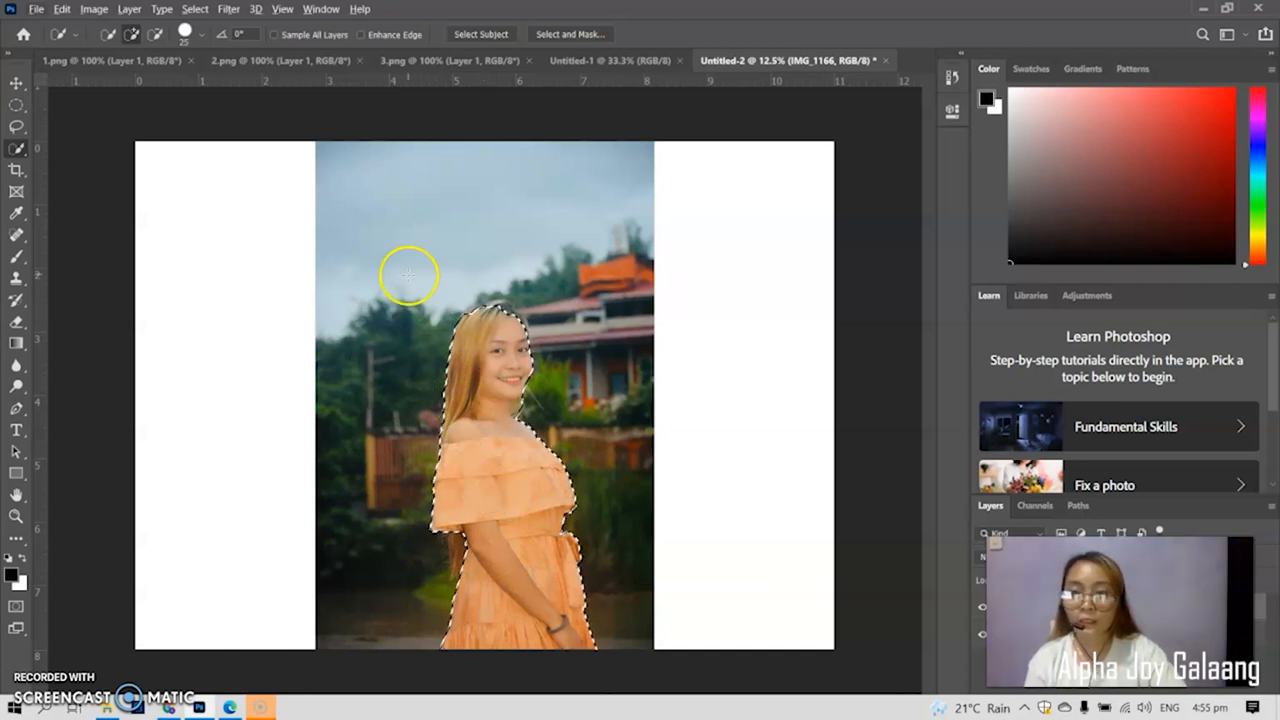
mouse_move(504, 240)
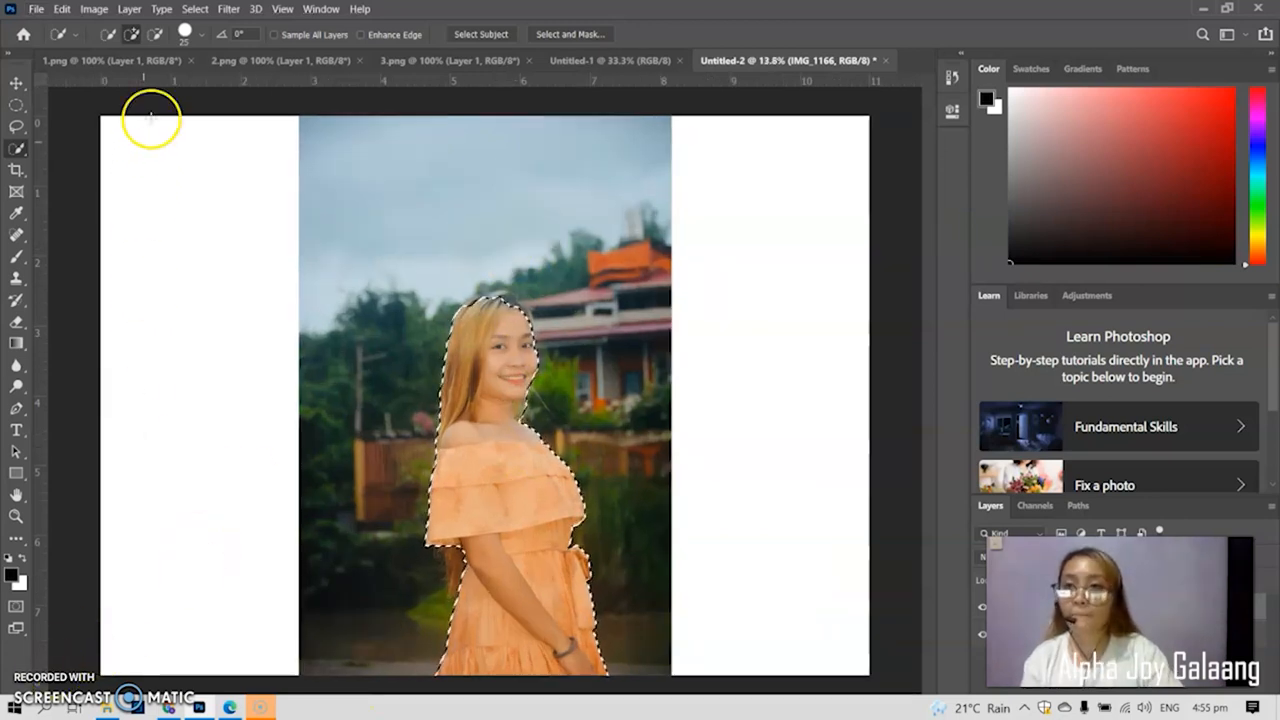
left_click(200, 32)
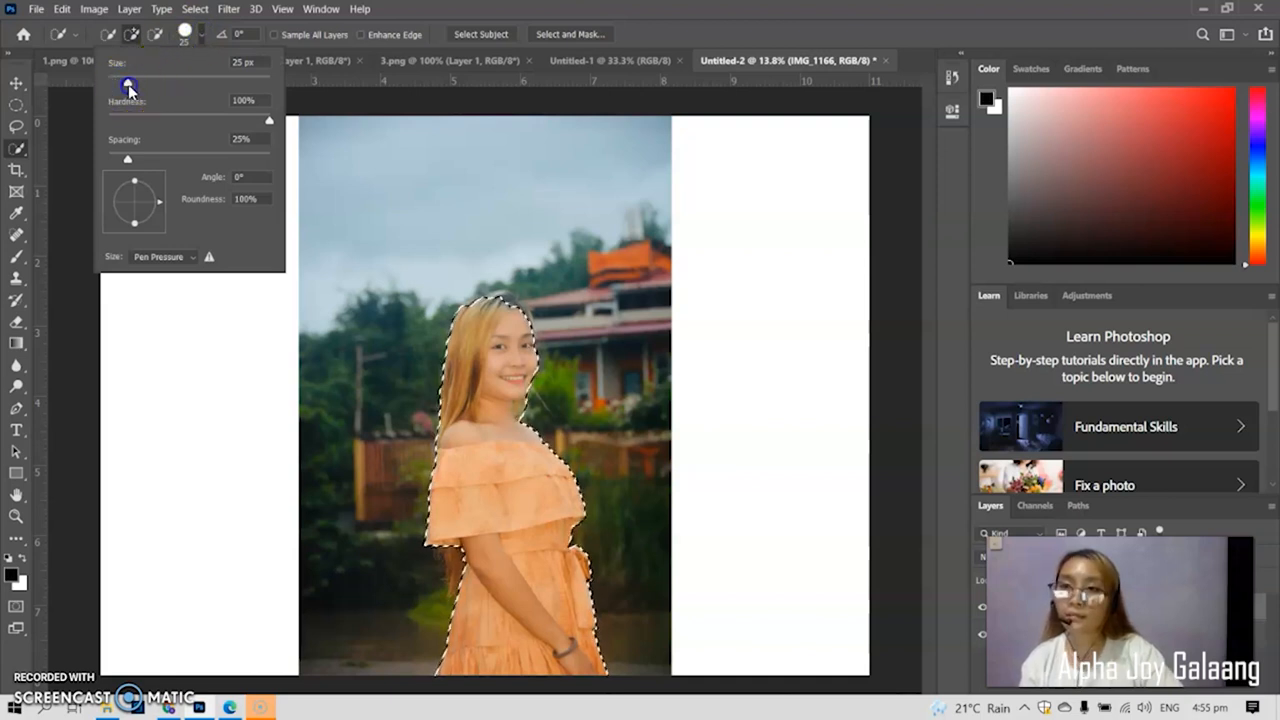
left_click_drag(128, 82, 196, 82)
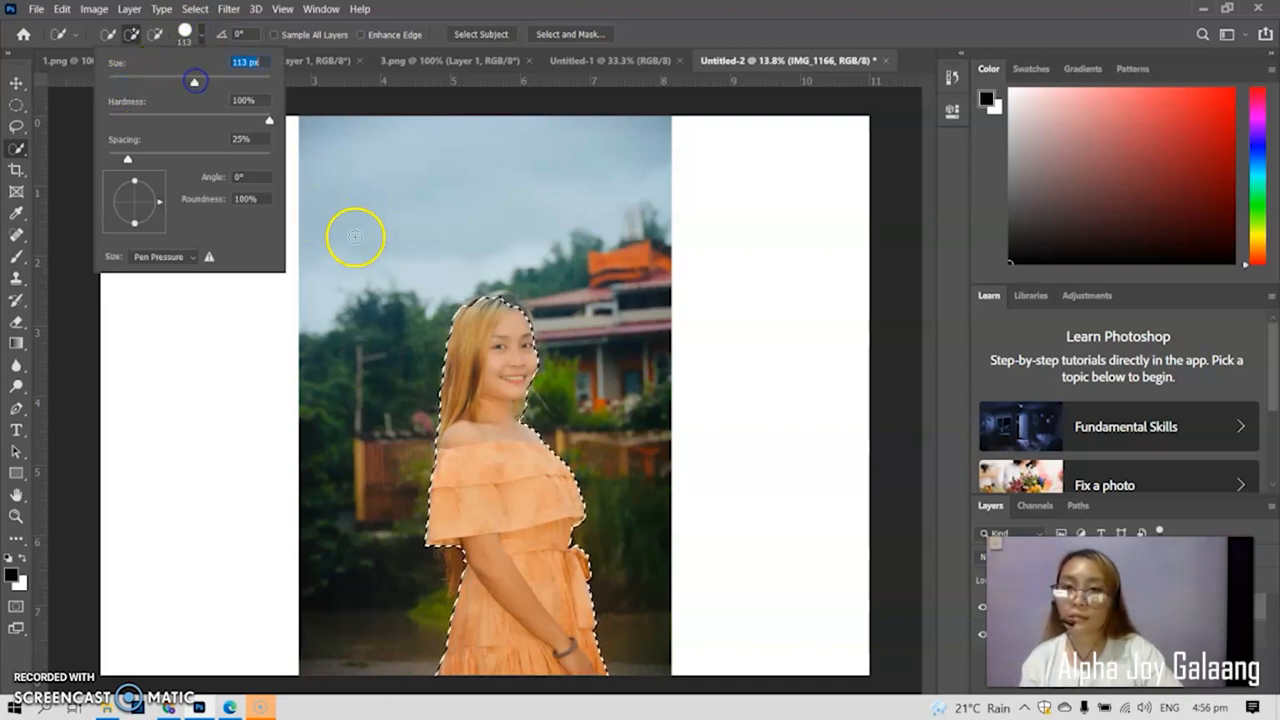
left_click_drag(194, 80, 232, 84)
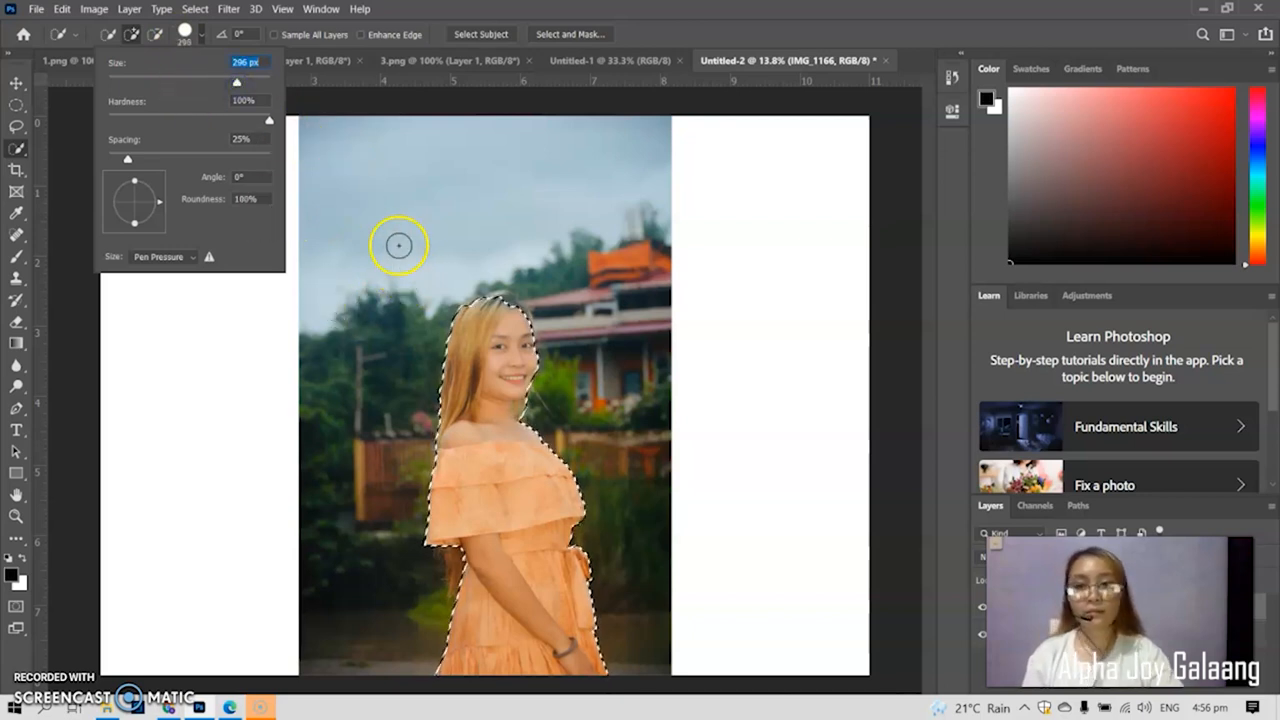
mouse_move(258, 250)
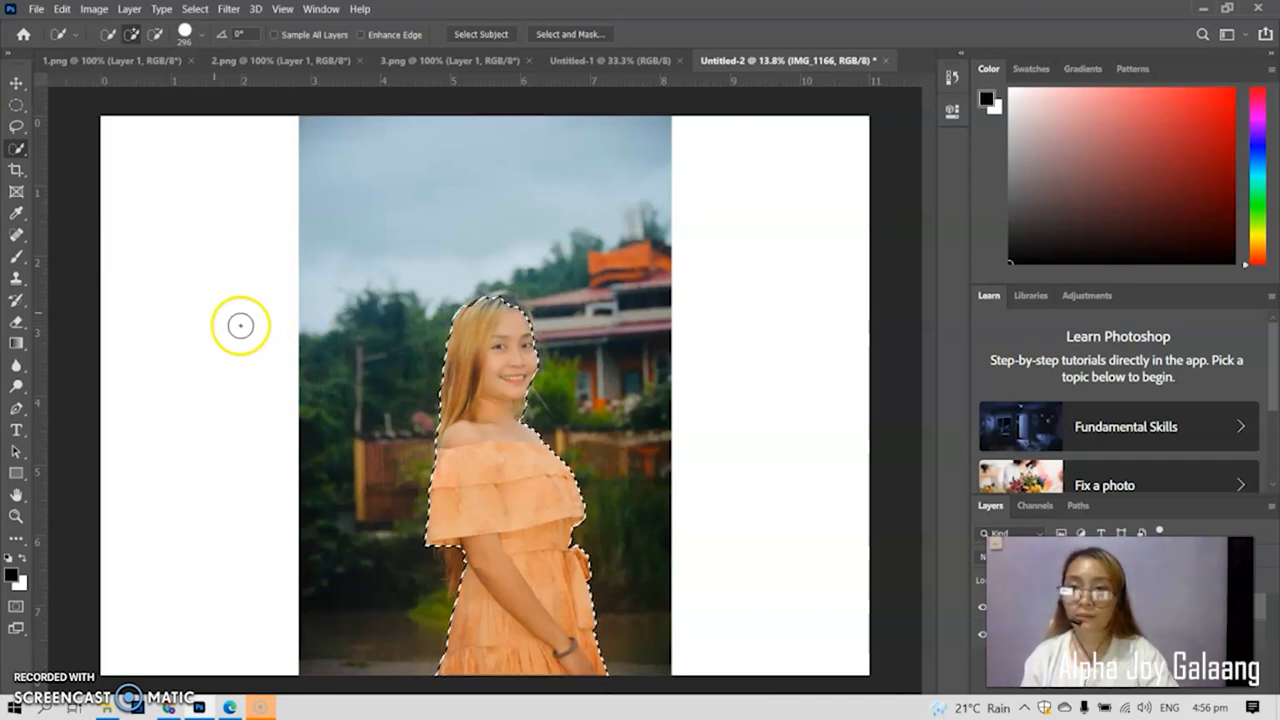
mouse_move(596, 428)
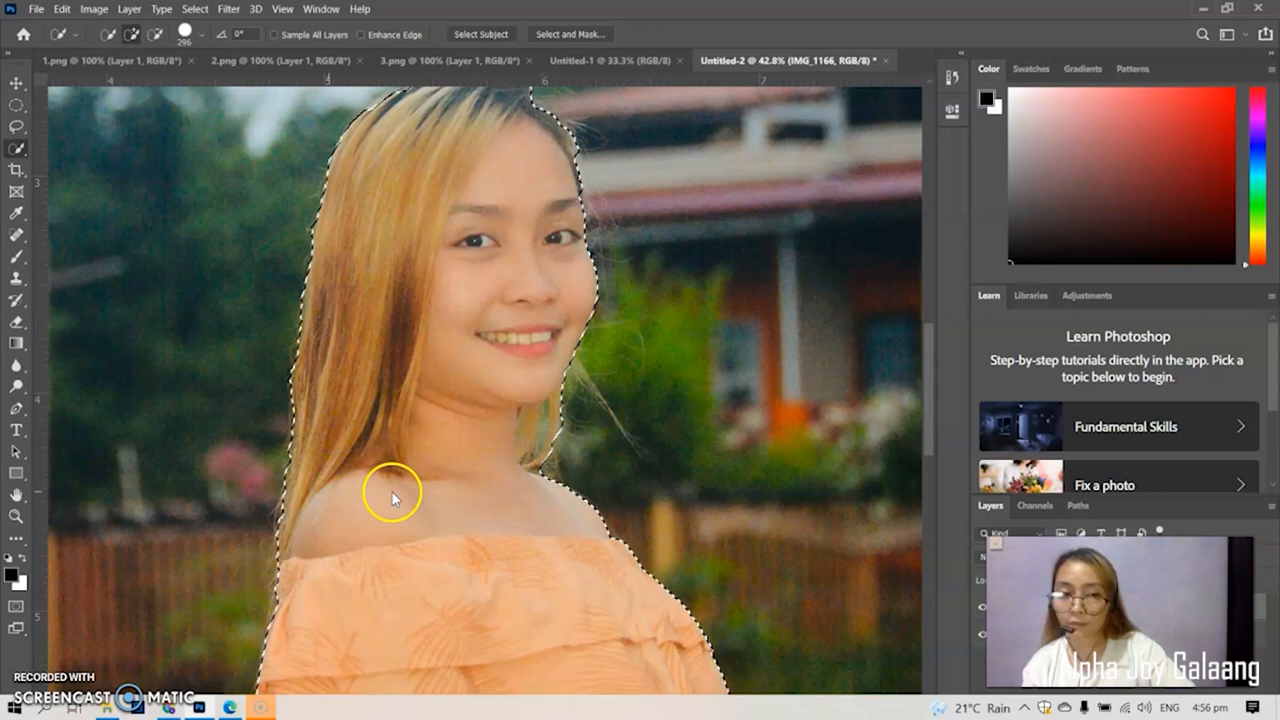
- Zoom along the woman's hair and arm edges while refining the selection
scroll("down", 3)
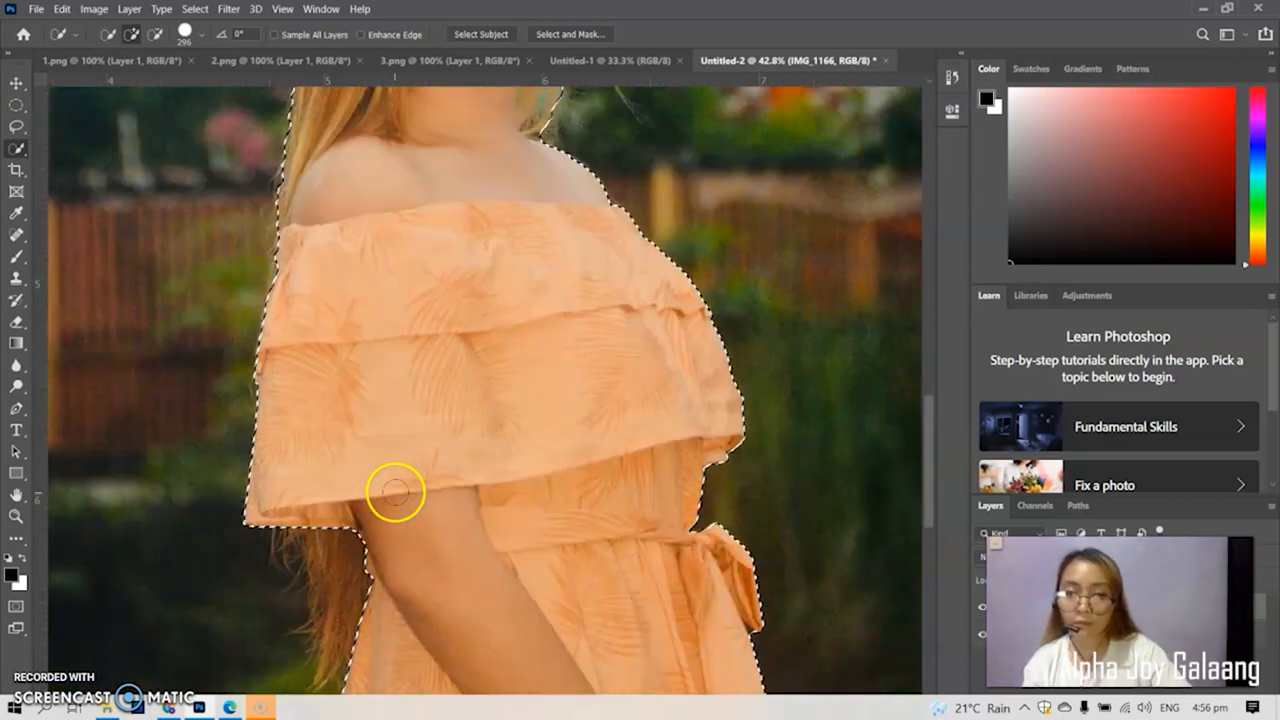
scroll("down", 3)
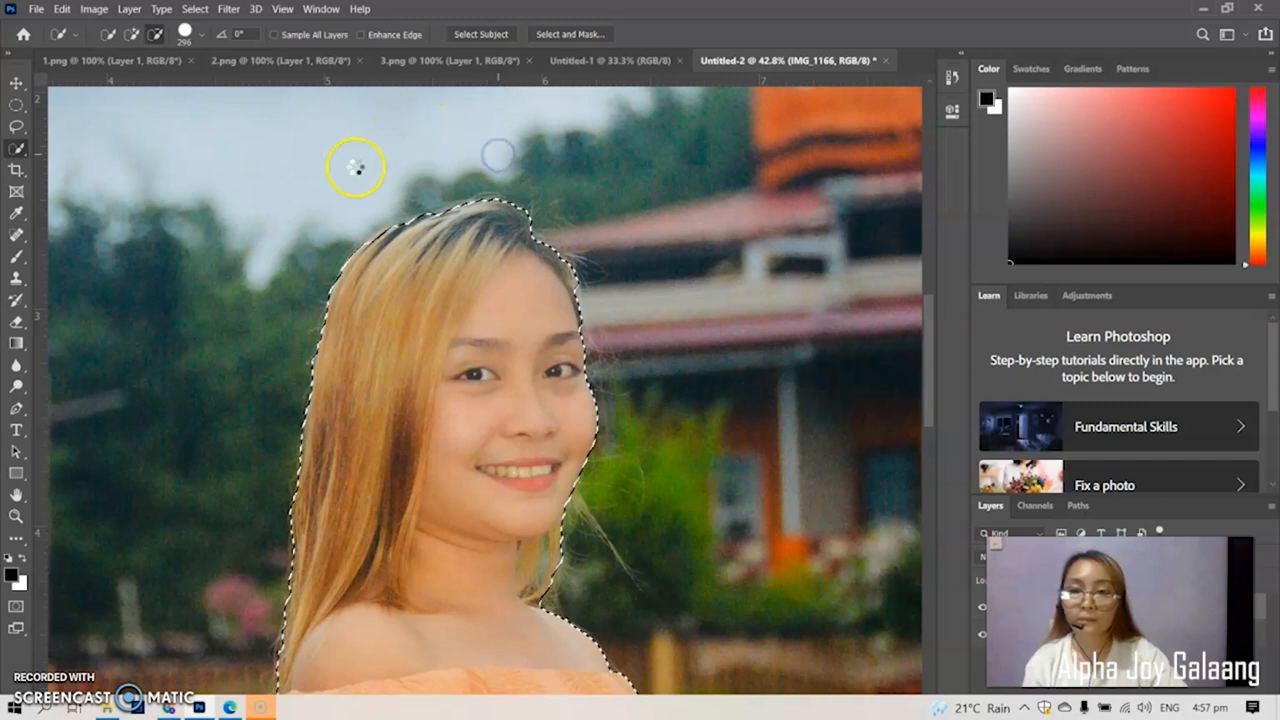
mouse_move(344, 206)
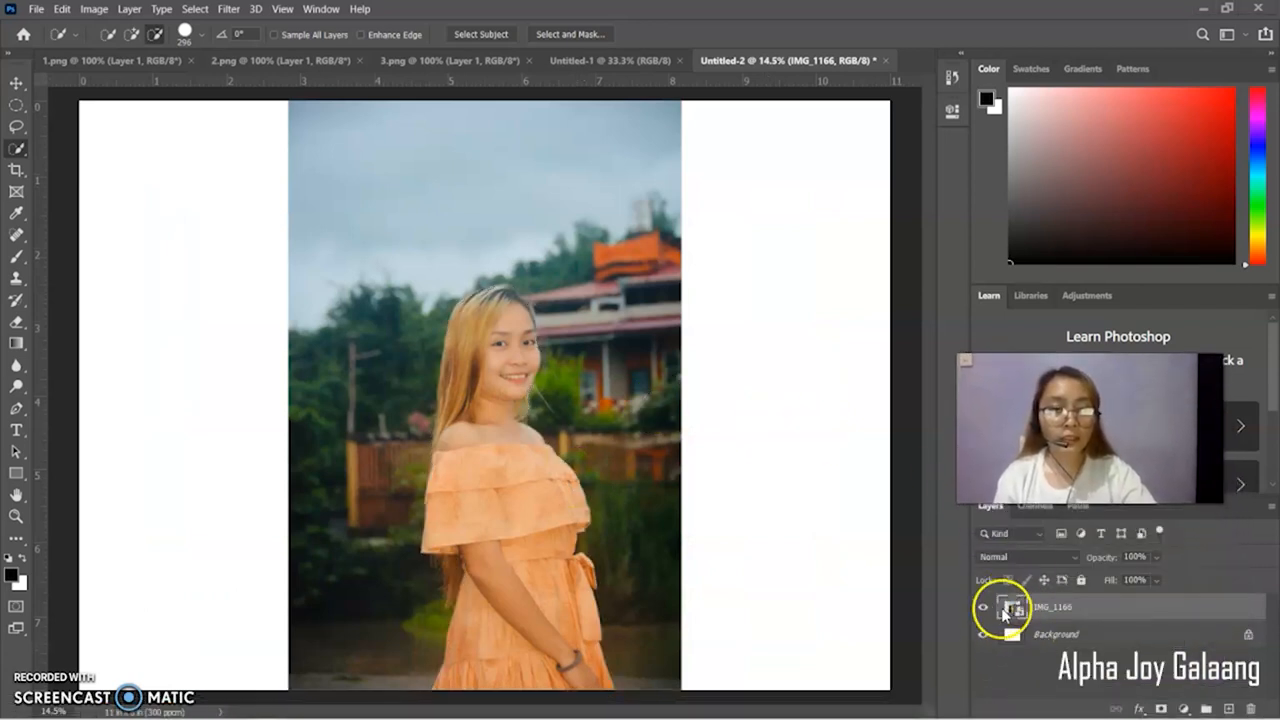
- Feather the woman's selection with a 0.5-pixel radius
left_click(1004, 608)
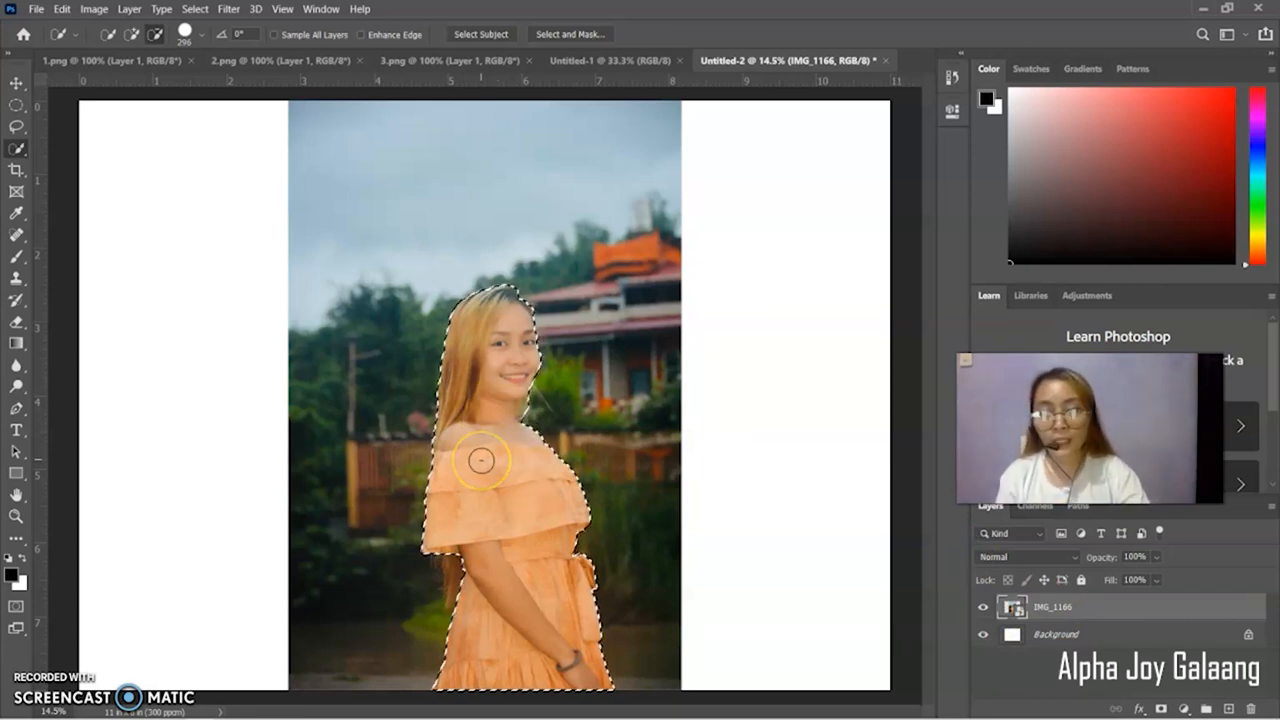
right_click(482, 462)
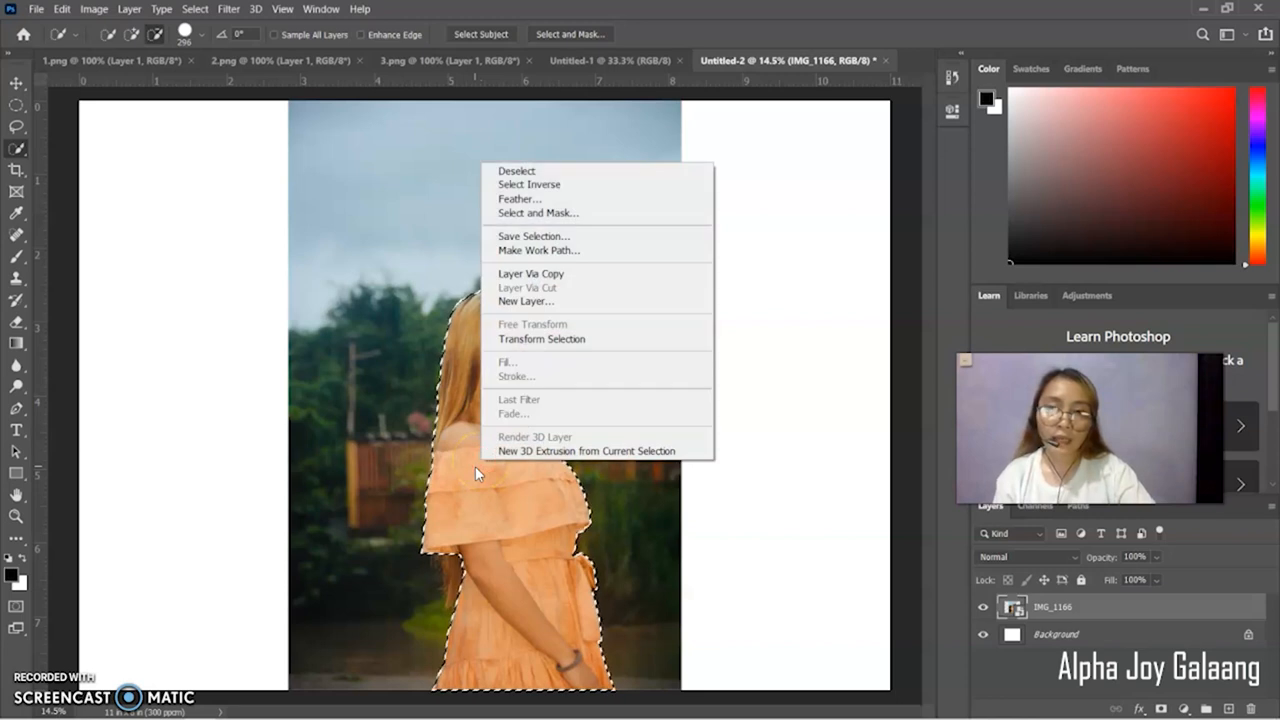
mouse_move(540, 198)
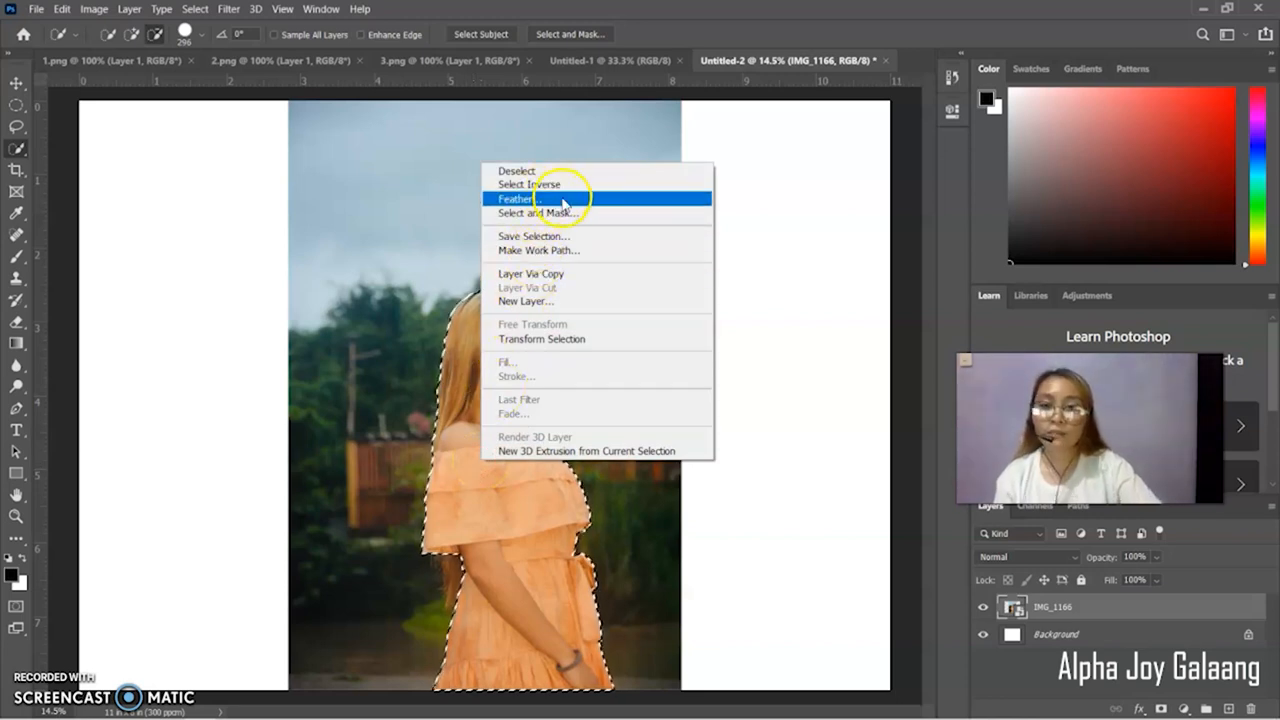
left_click(516, 200)
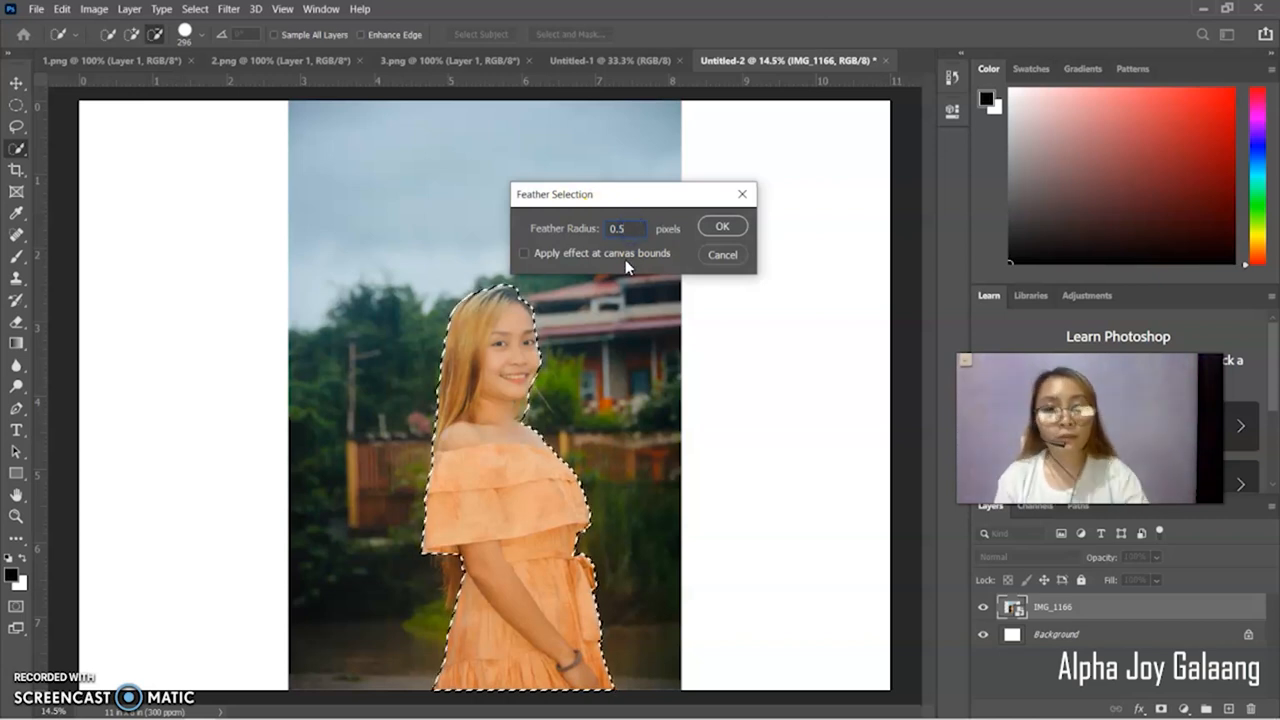
left_click(722, 226)
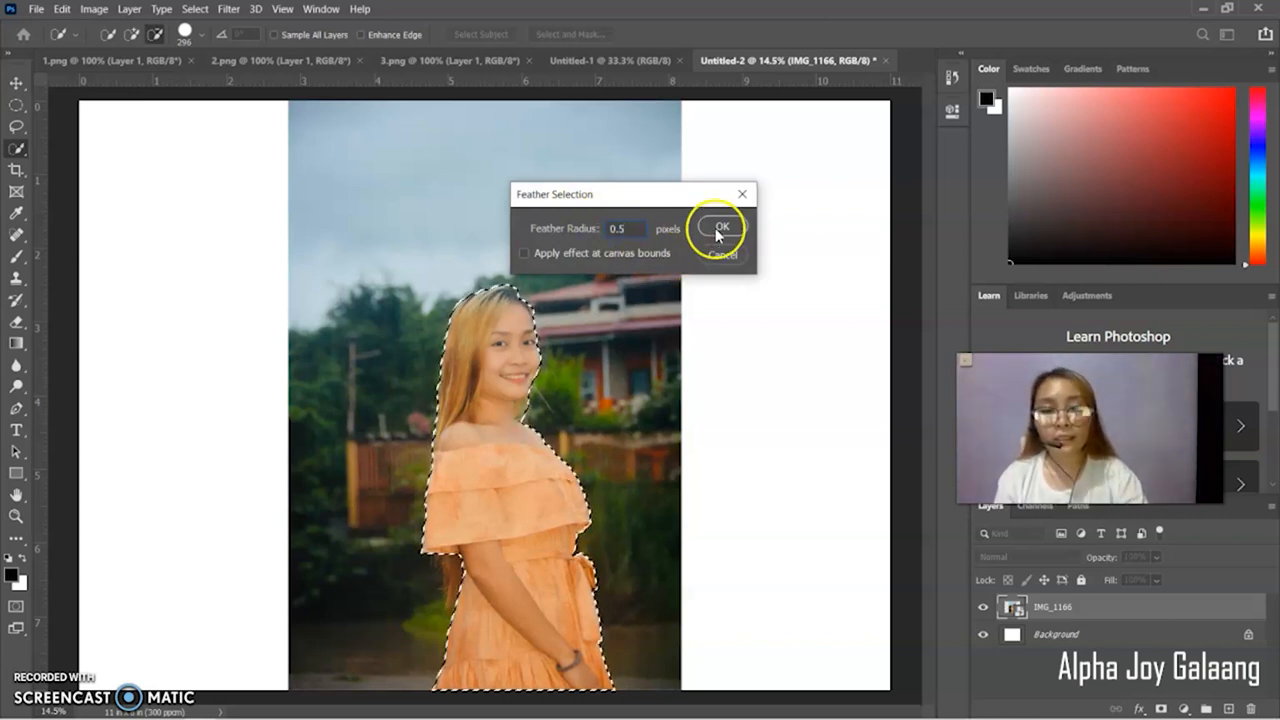
left_click(720, 228)
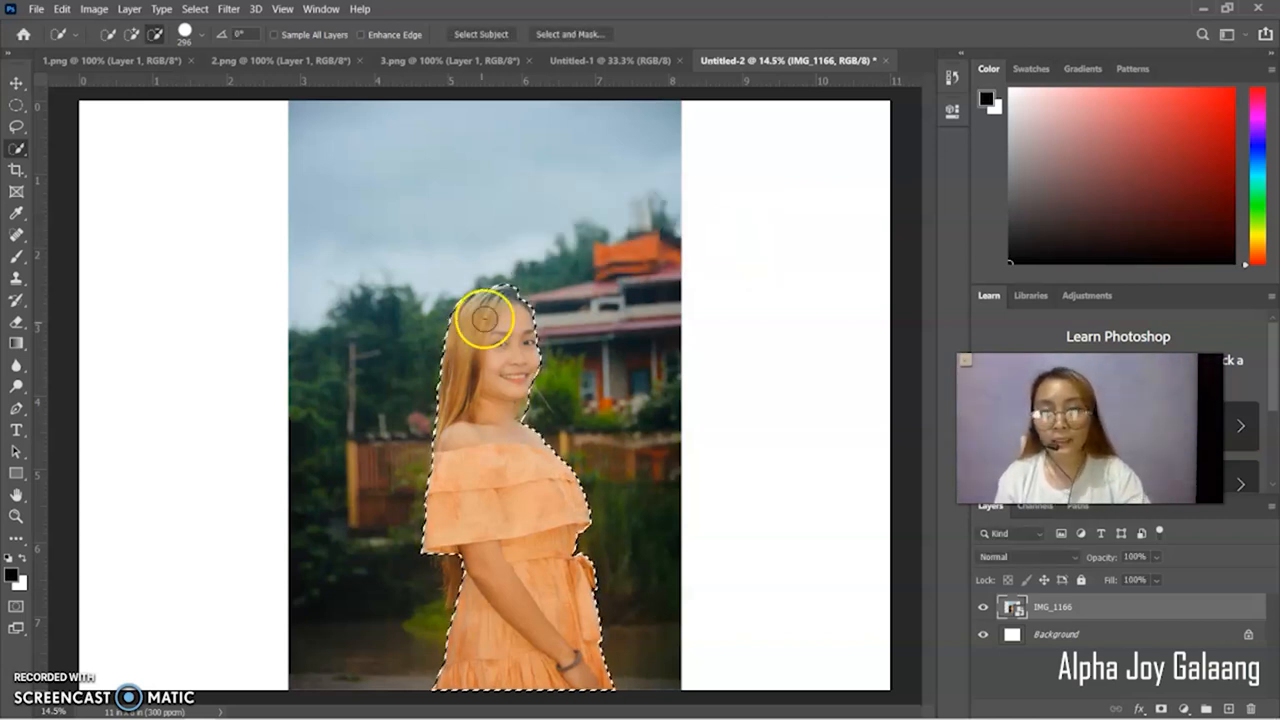
left_click_drag(490, 316, 540, 300)
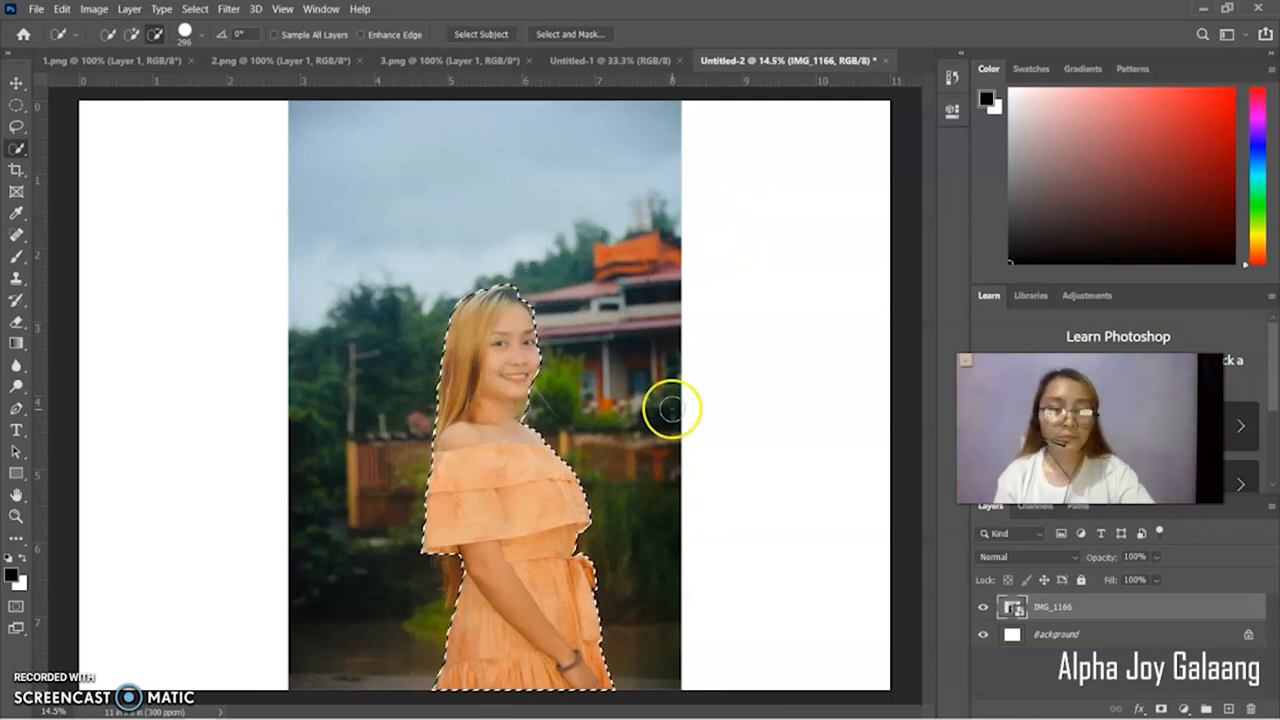
mouse_move(866, 546)
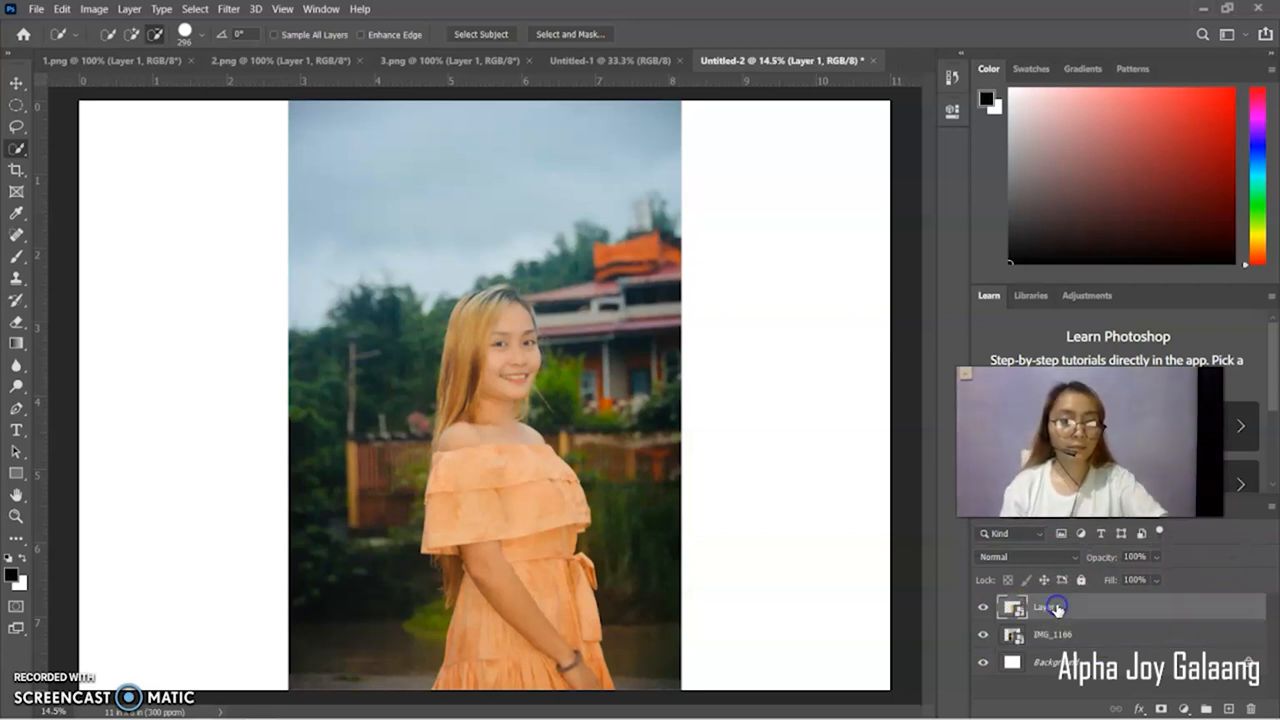
- Copy the selected woman to Layer 1 and remove the IMG_1166 layer
double_click(1052, 606)
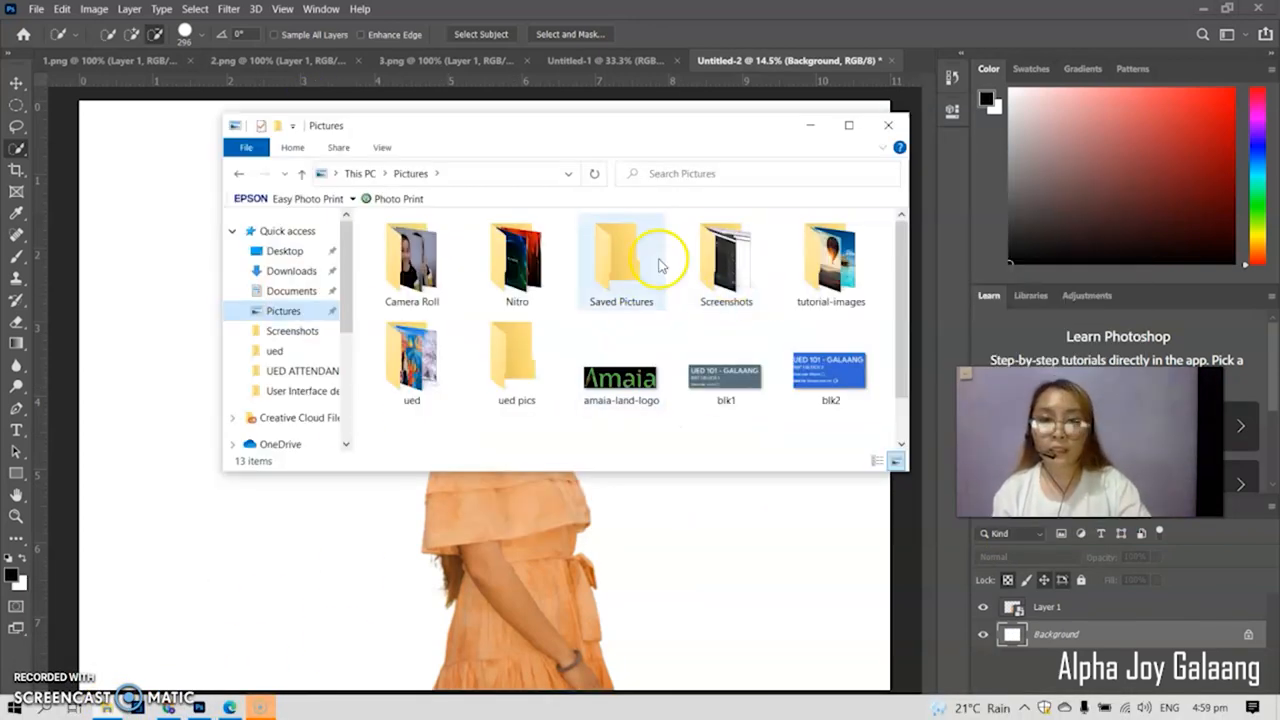
mouse_move(740, 376)
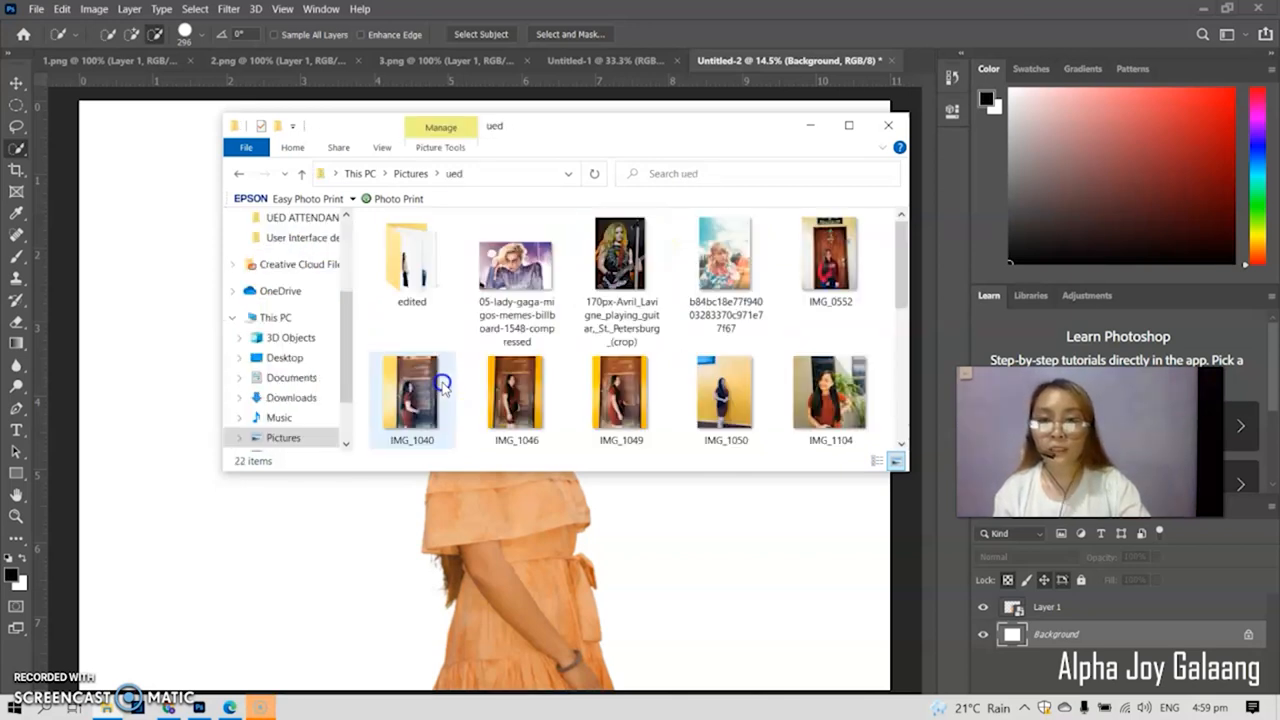
- Place the winter korea picture from the ued folder into the Photoshop composite
scroll("down", 3)
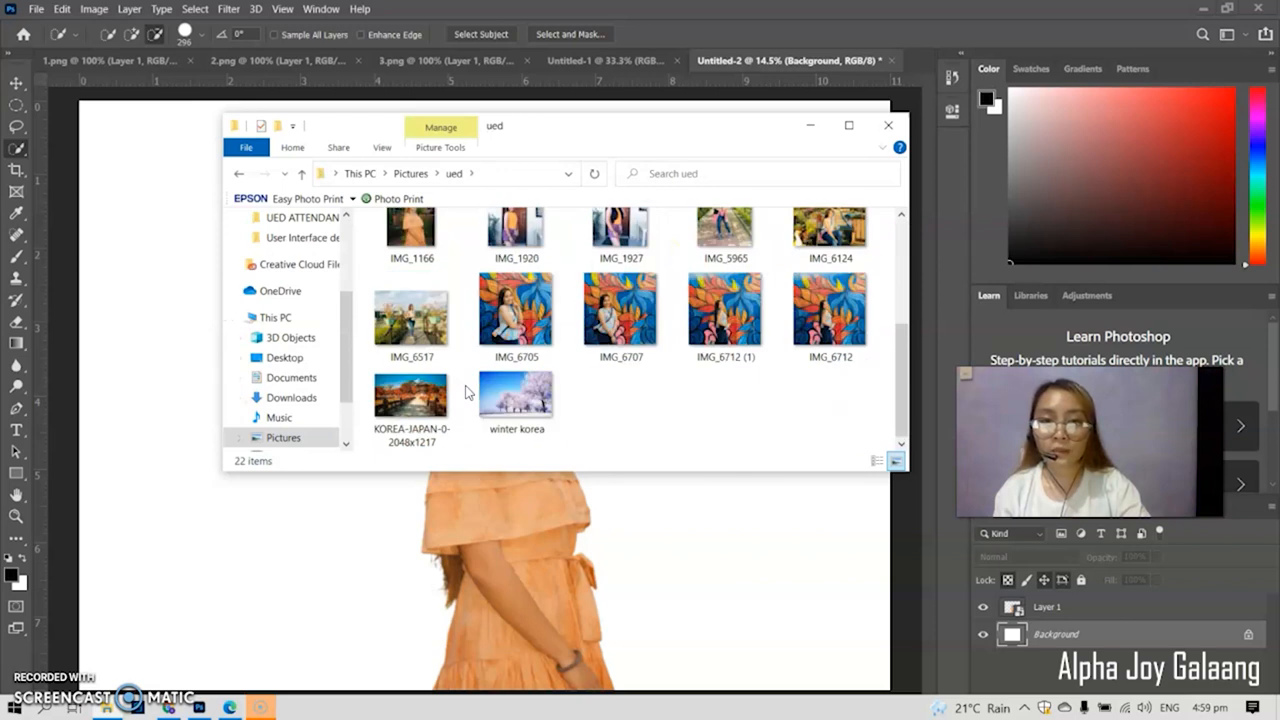
left_click(516, 396)
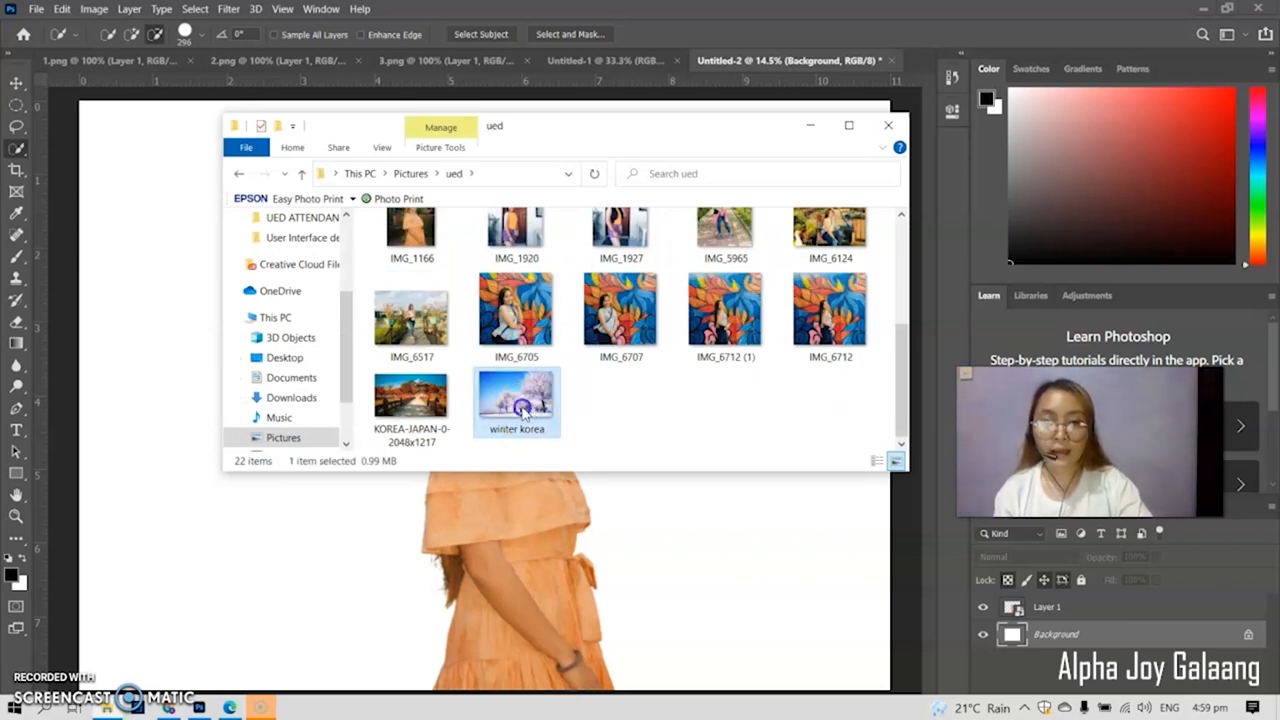
double_click(516, 400)
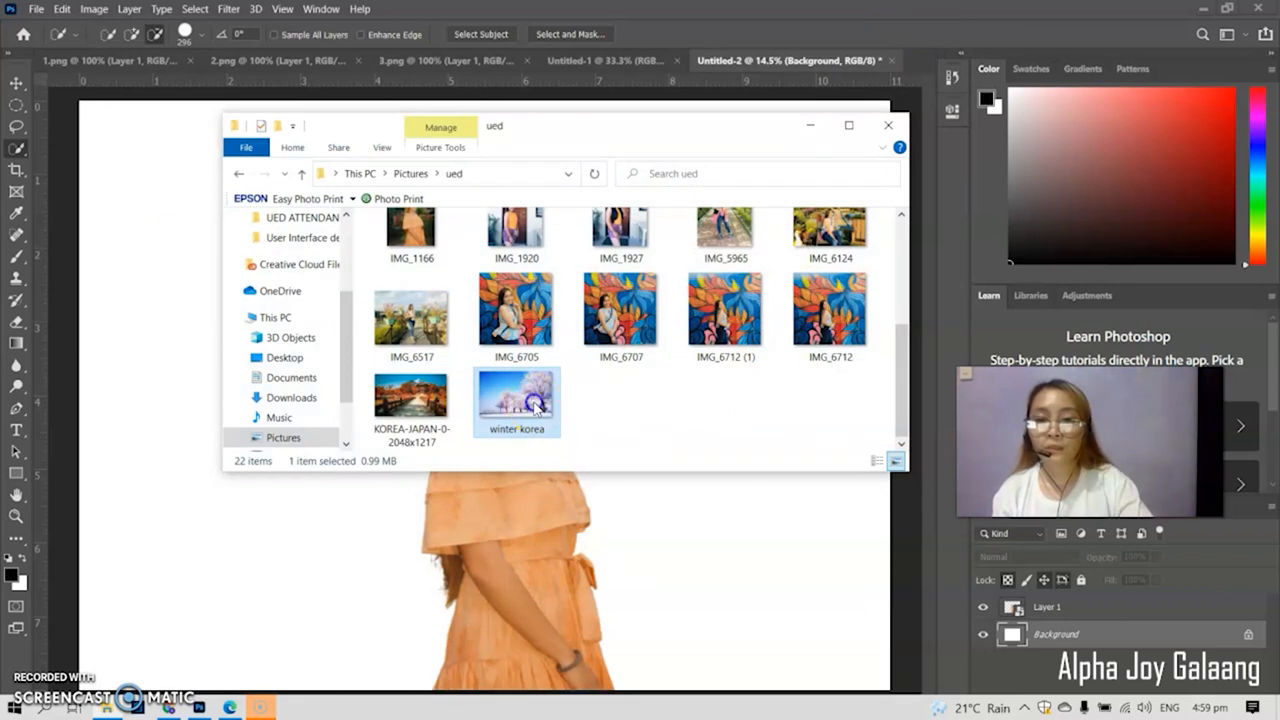
double_click(518, 402)
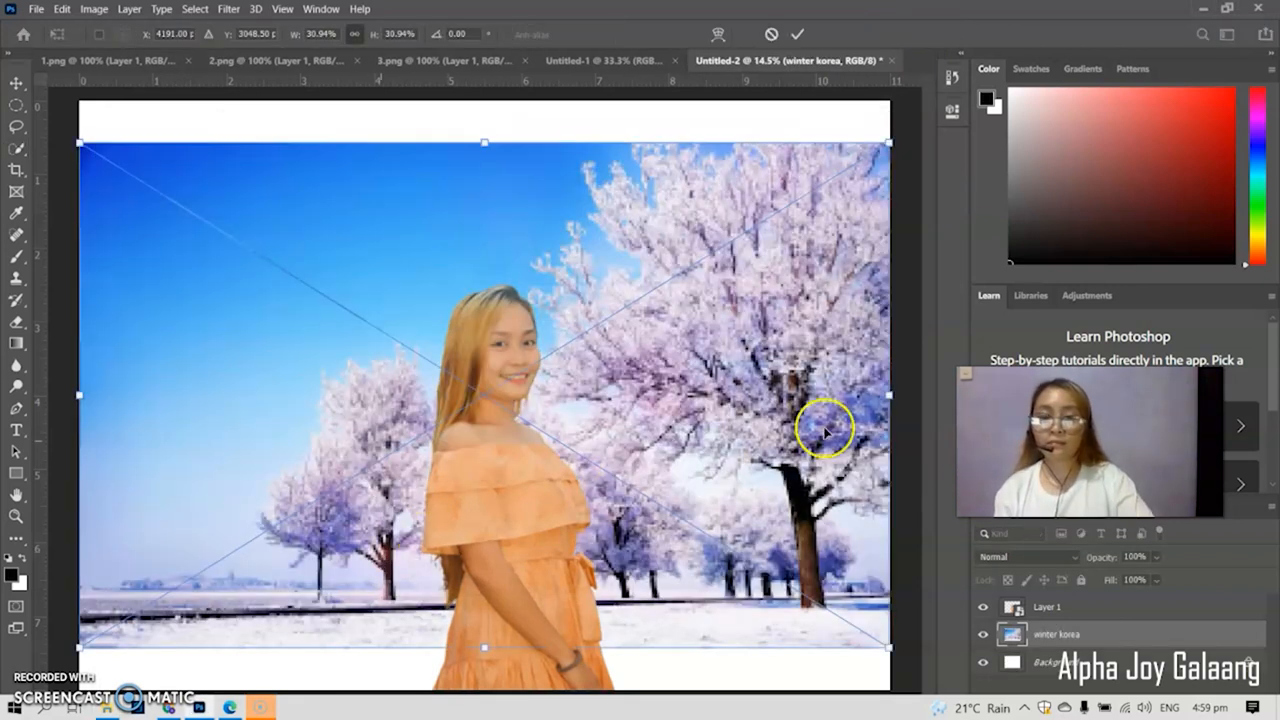
mouse_move(848, 344)
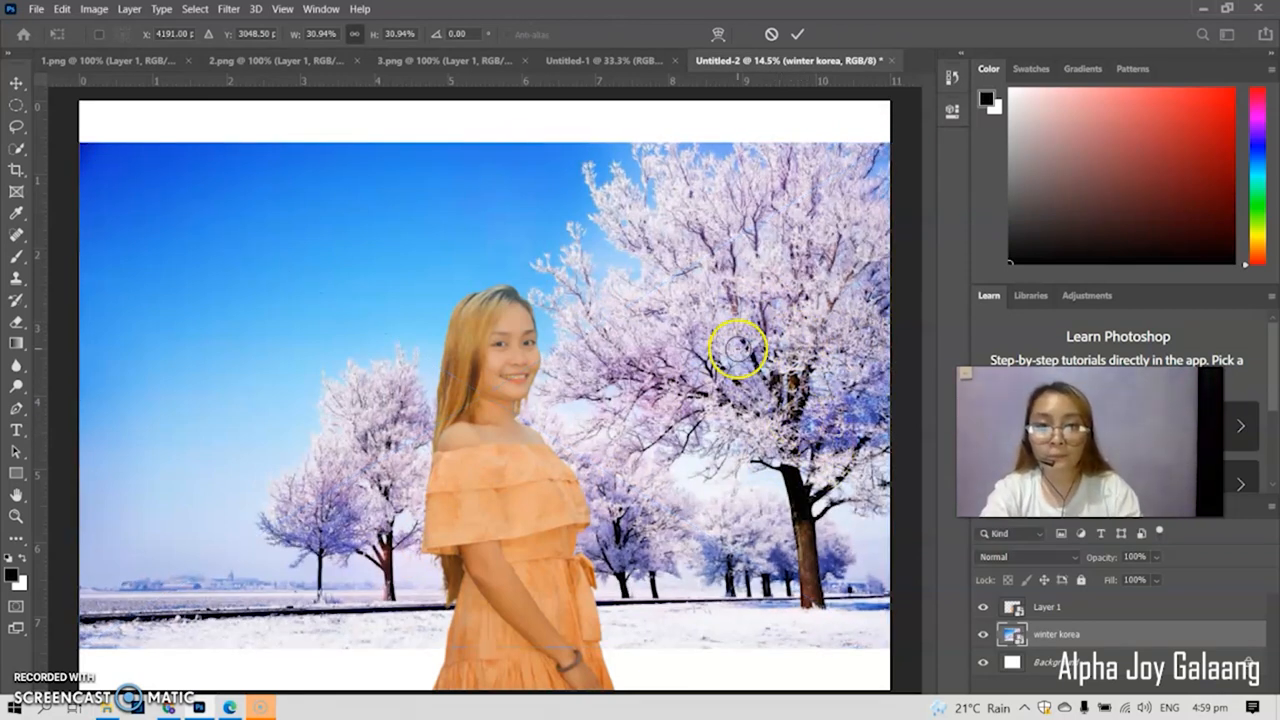
- Commit the placed winter korea backdrop beneath the cut-out woman's layer
left_click(16, 84)
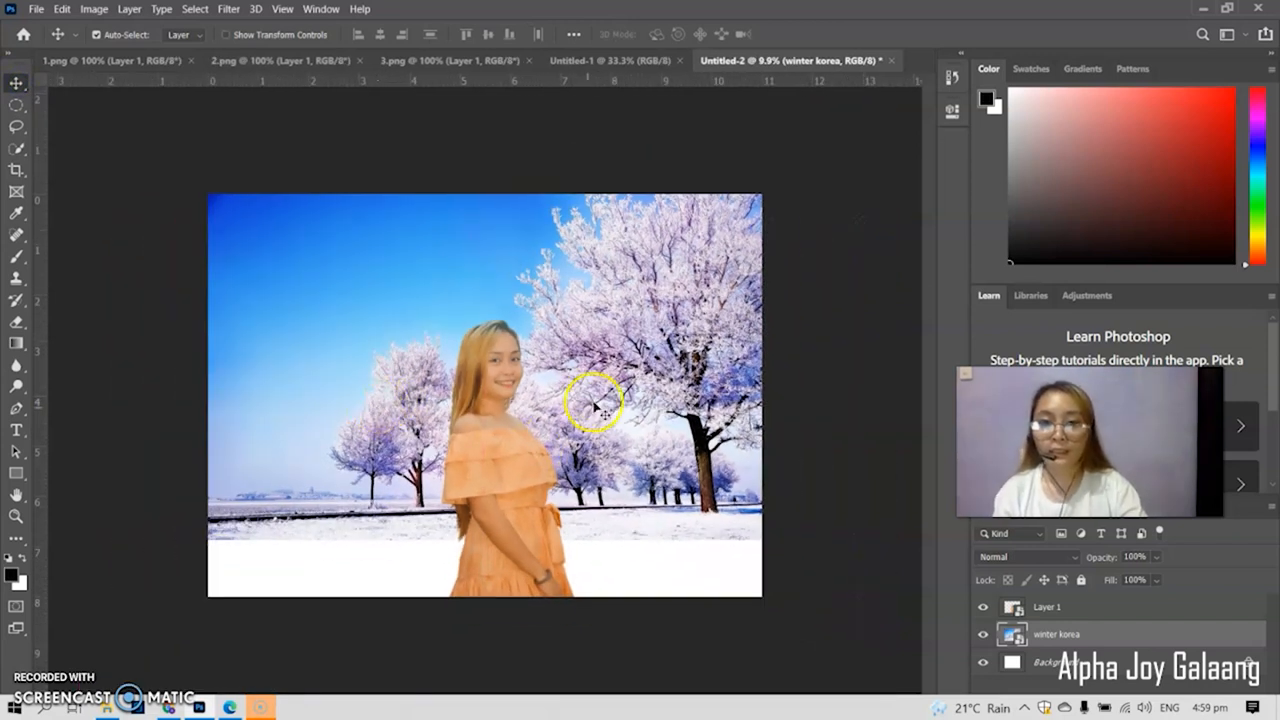
mouse_move(710, 496)
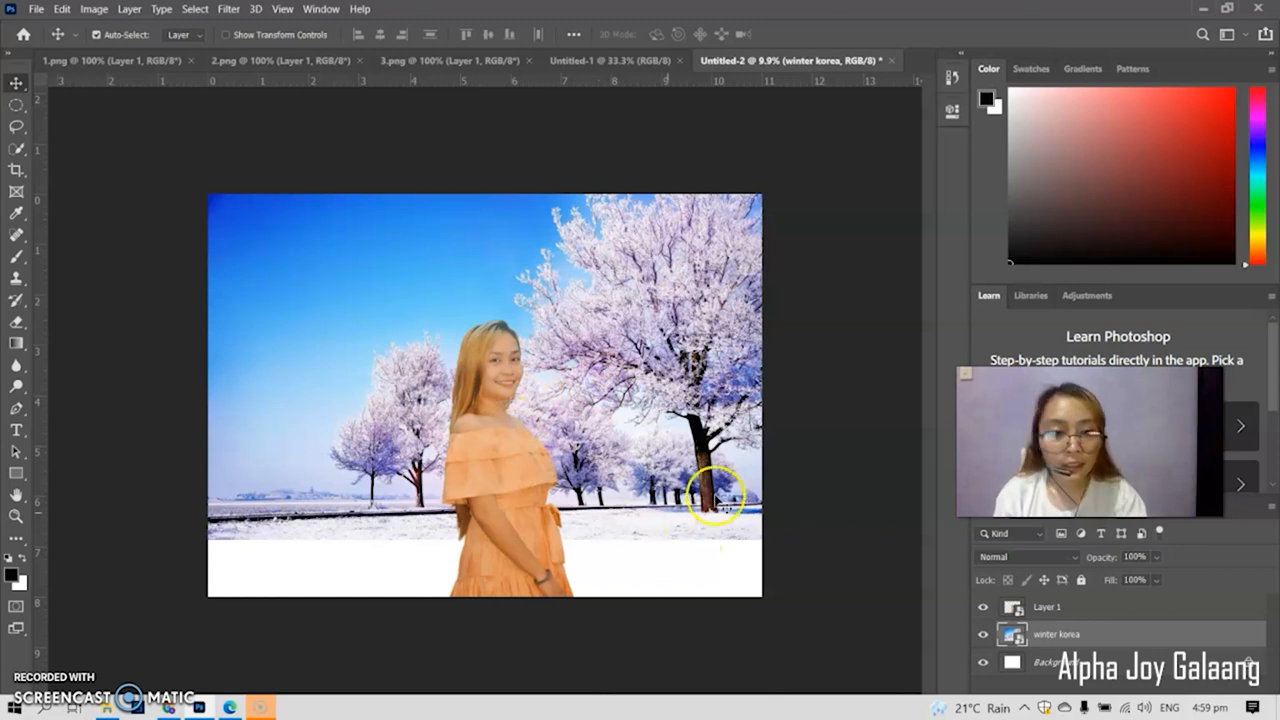
mouse_move(512, 452)
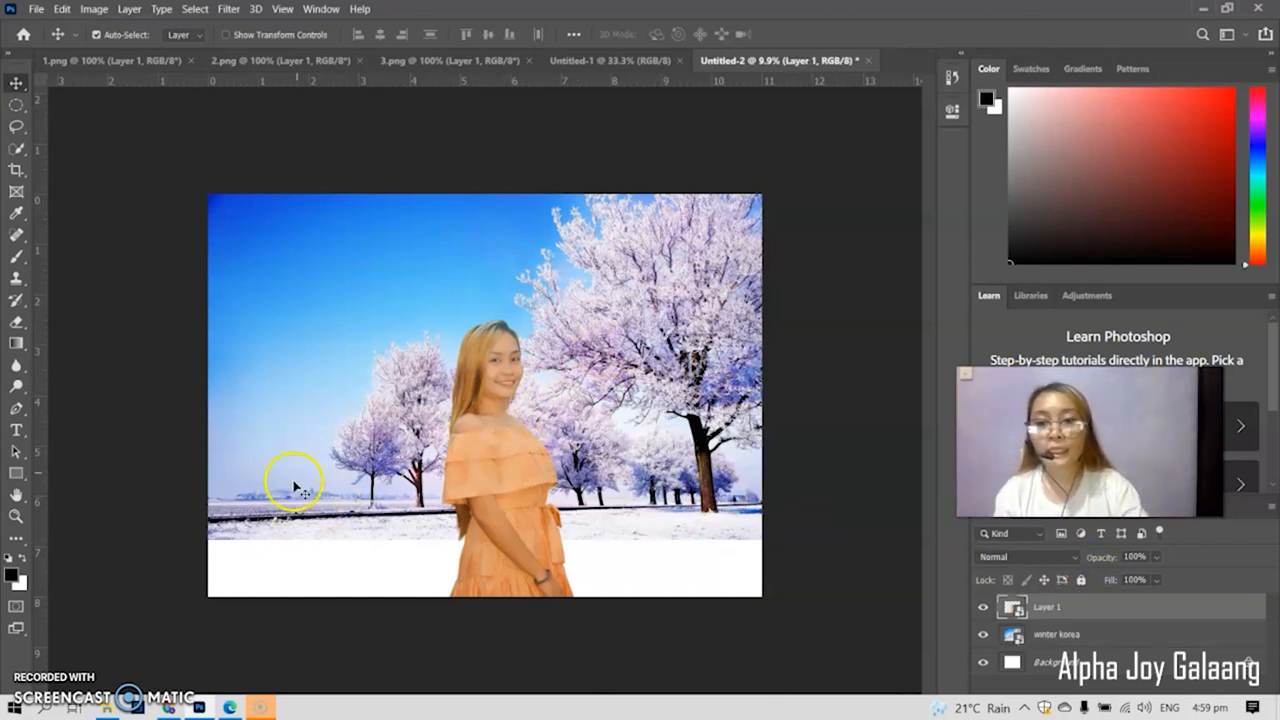
mouse_move(256, 376)
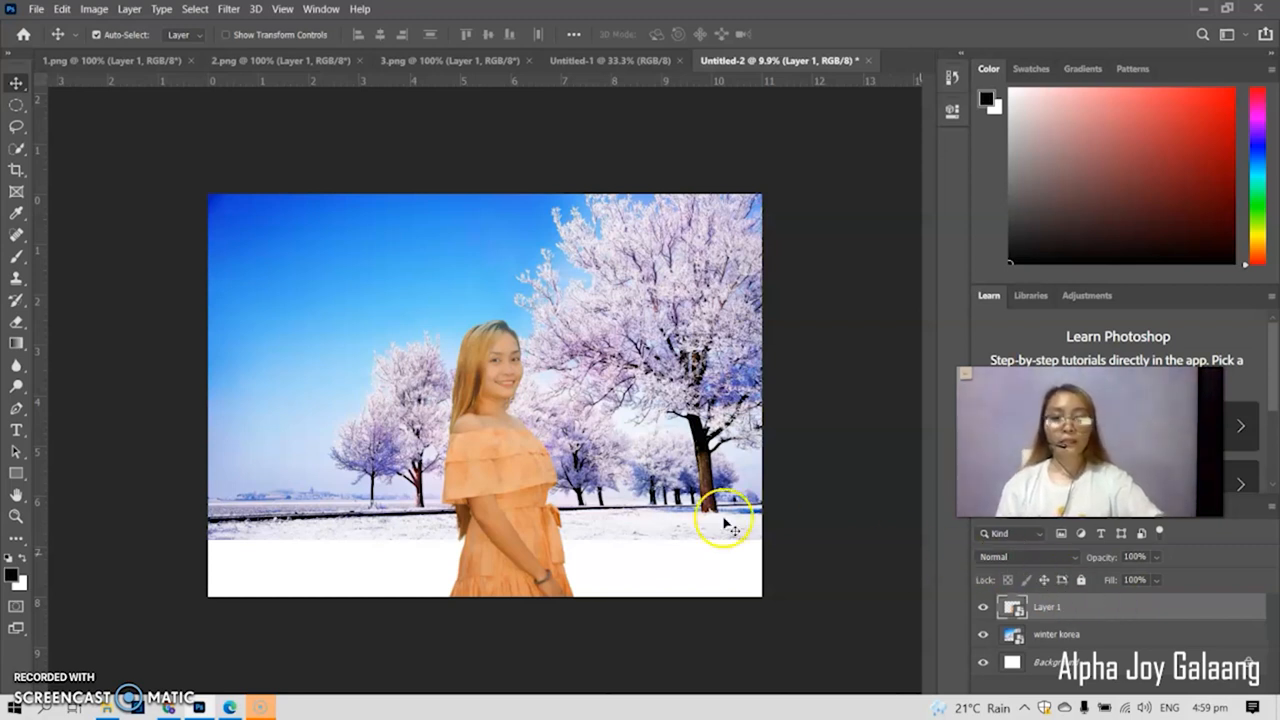
- Move the woman in the orange dress to the lower left edge of the snowy scene
left_click_drag(724, 520, 372, 496)
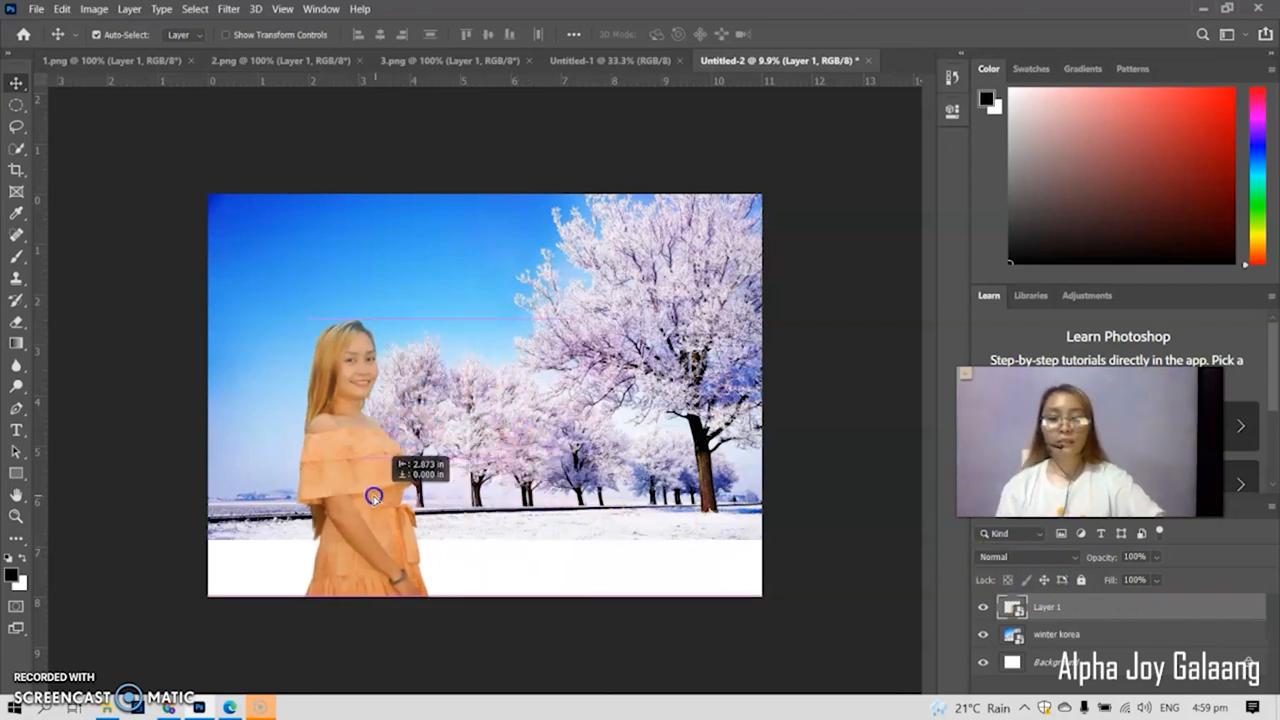
left_click_drag(376, 496, 312, 500)
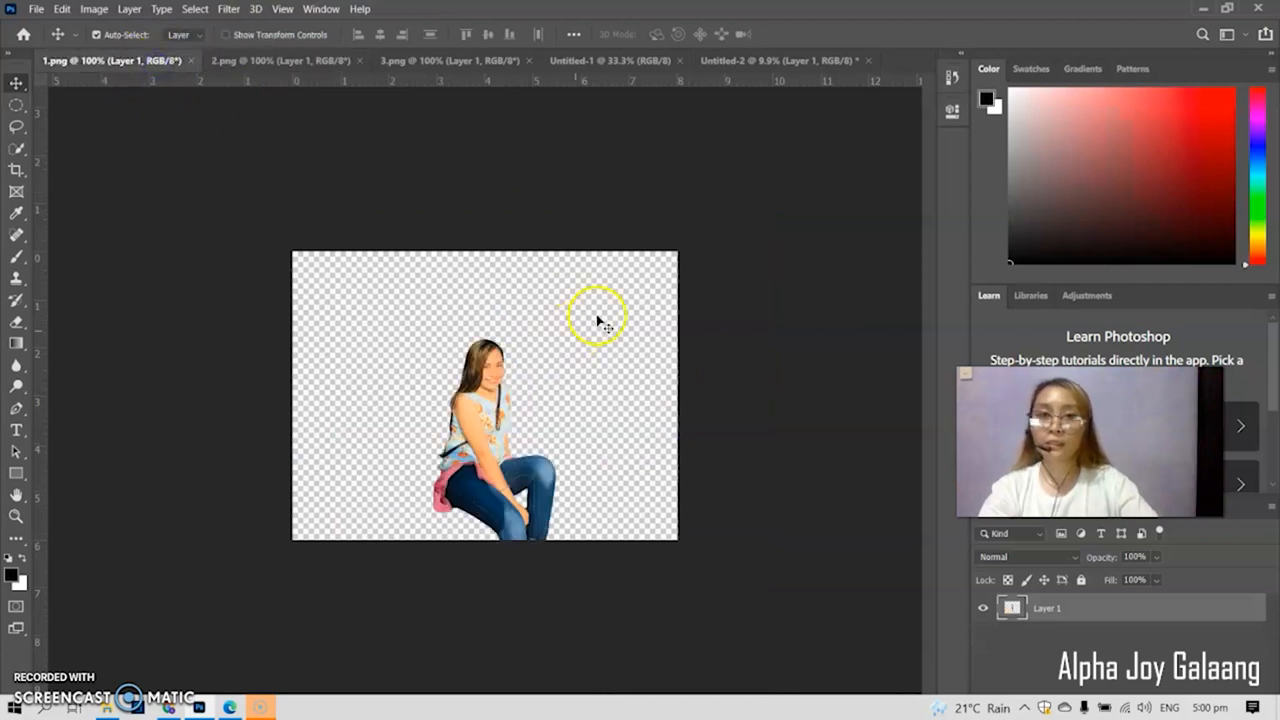
- Bring the seated woman from 1.png into the snowy composite as Layer 2 at the lower right
left_click(788, 60)
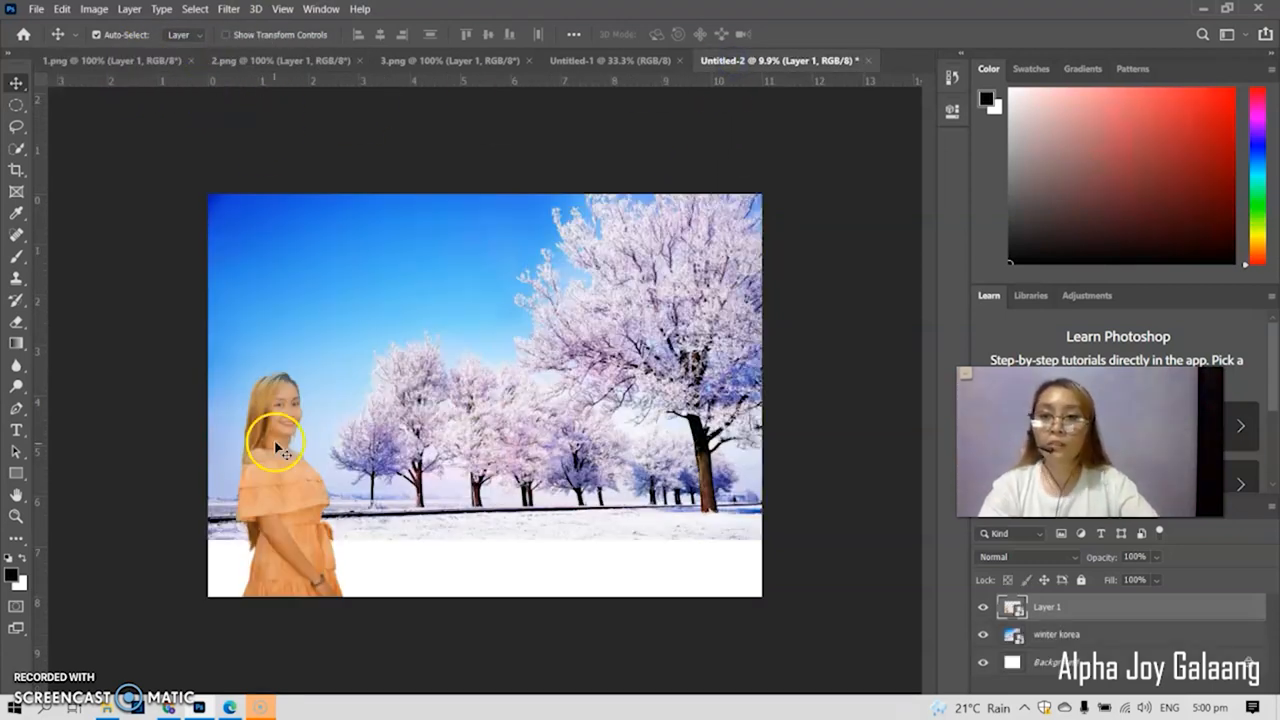
left_click(118, 60)
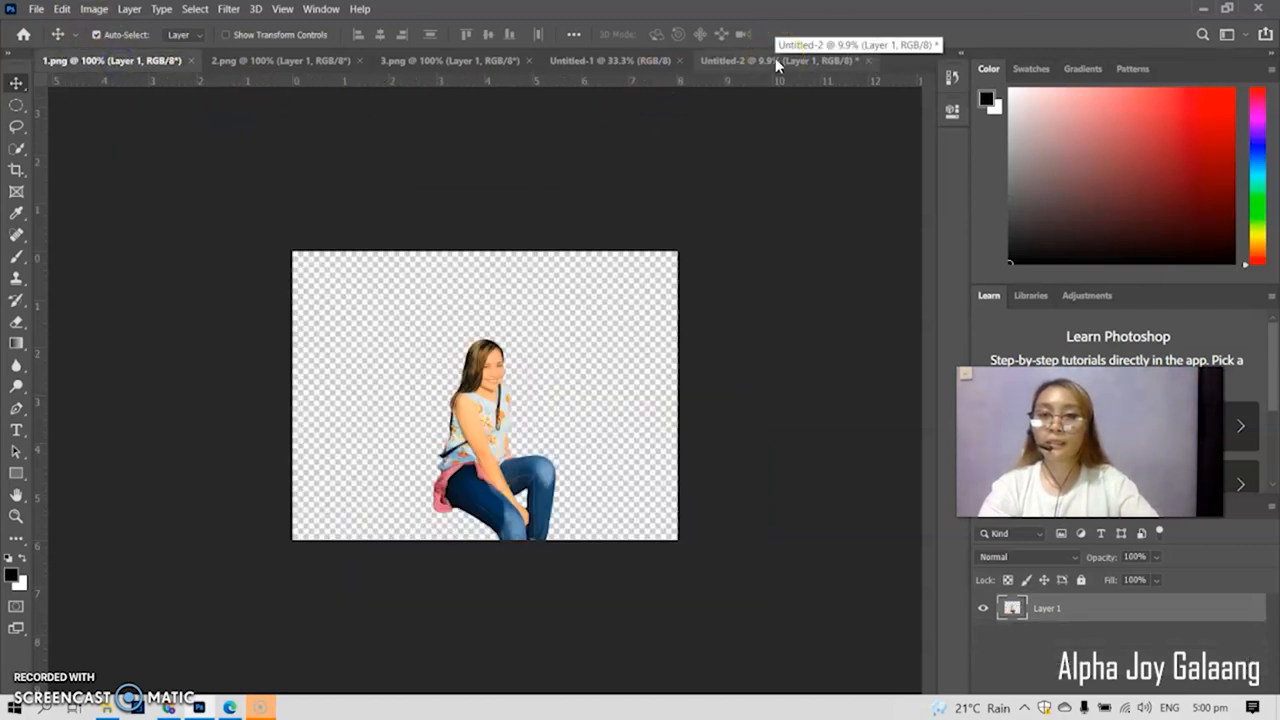
left_click(496, 76)
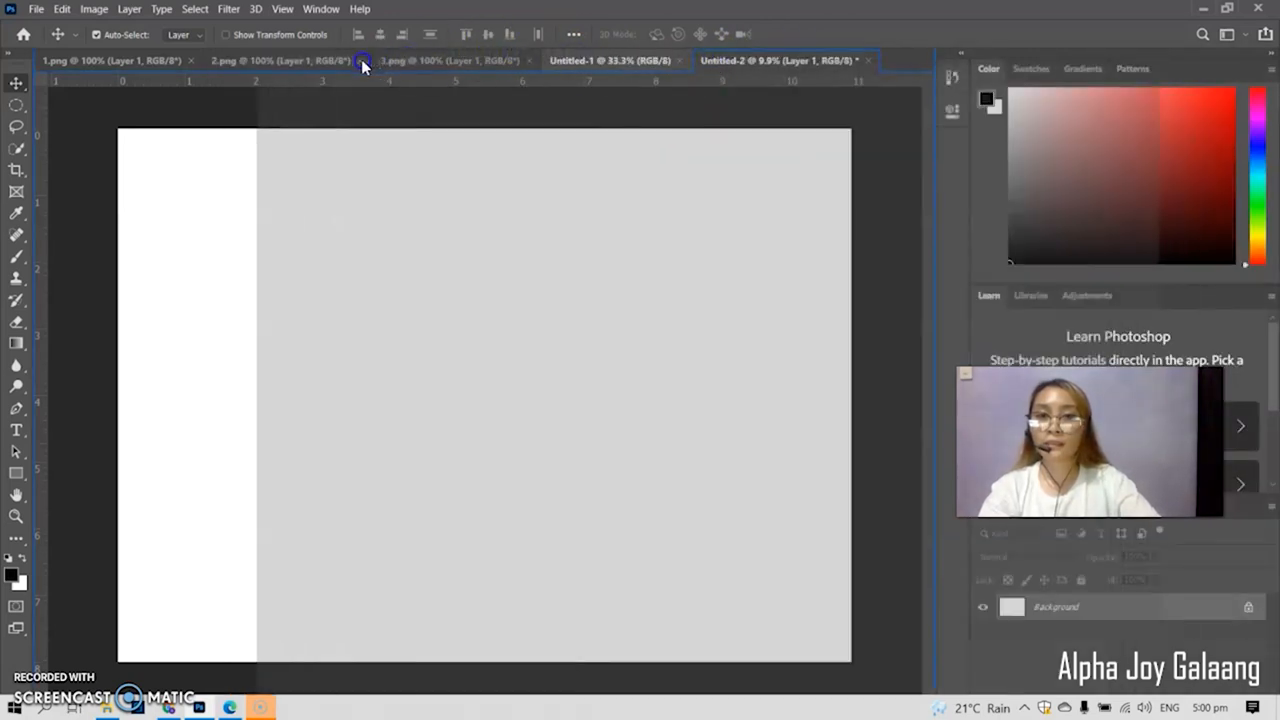
left_click(436, 60)
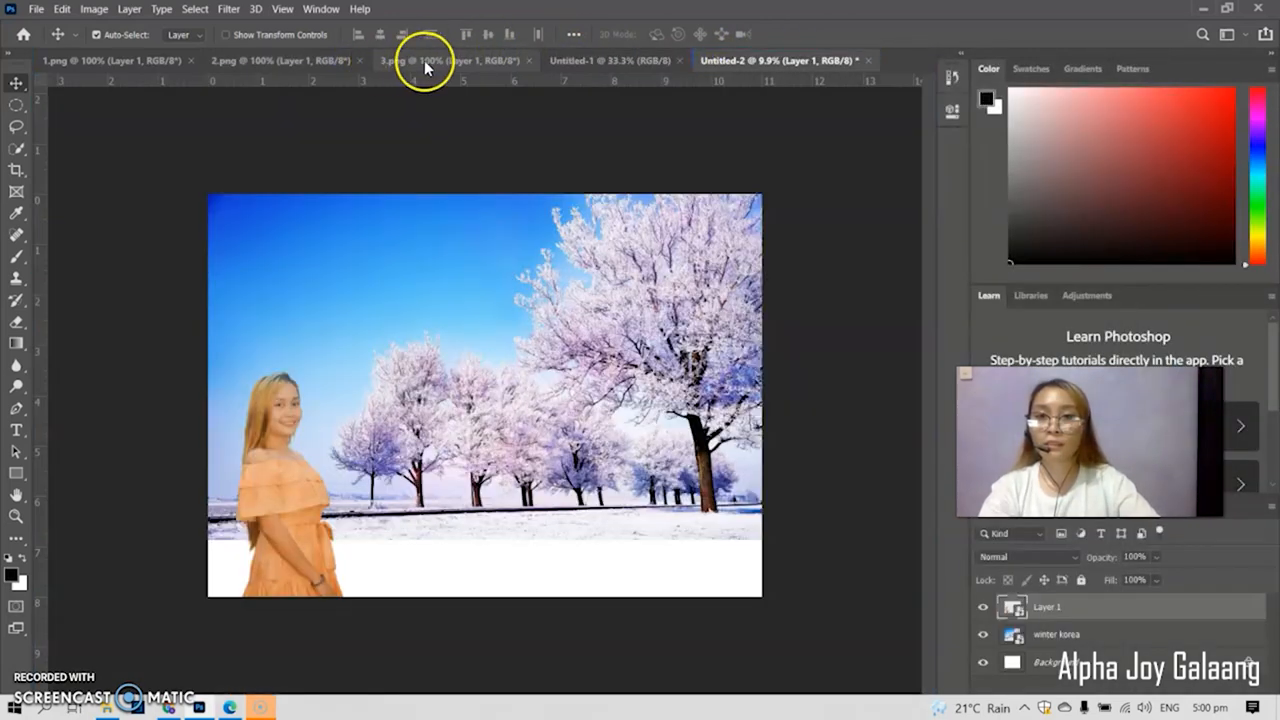
left_click(130, 62)
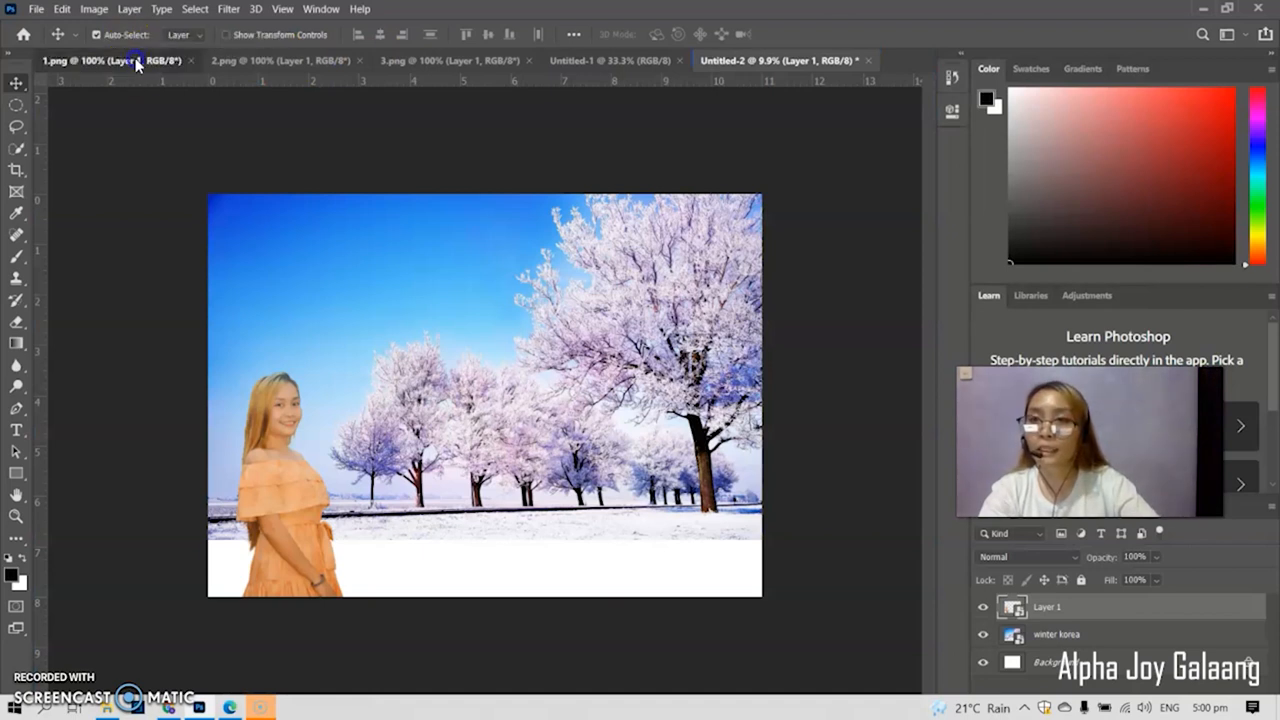
left_click(266, 62)
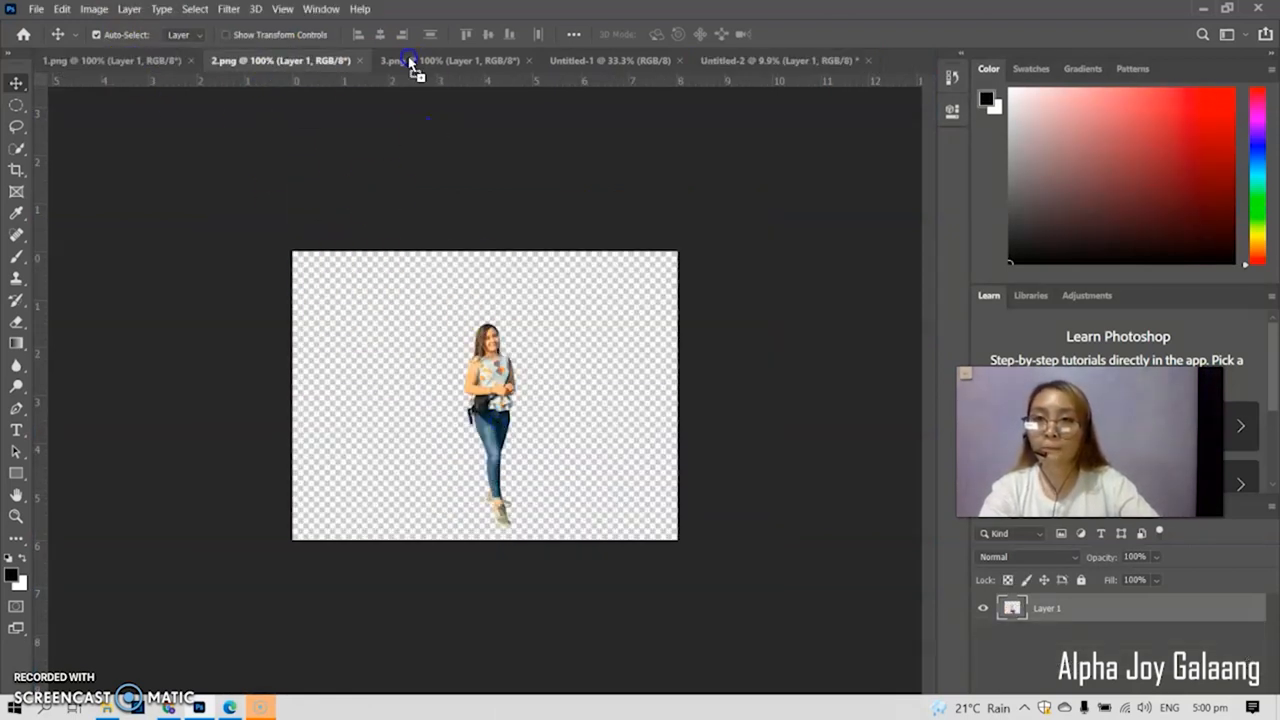
left_click(596, 60)
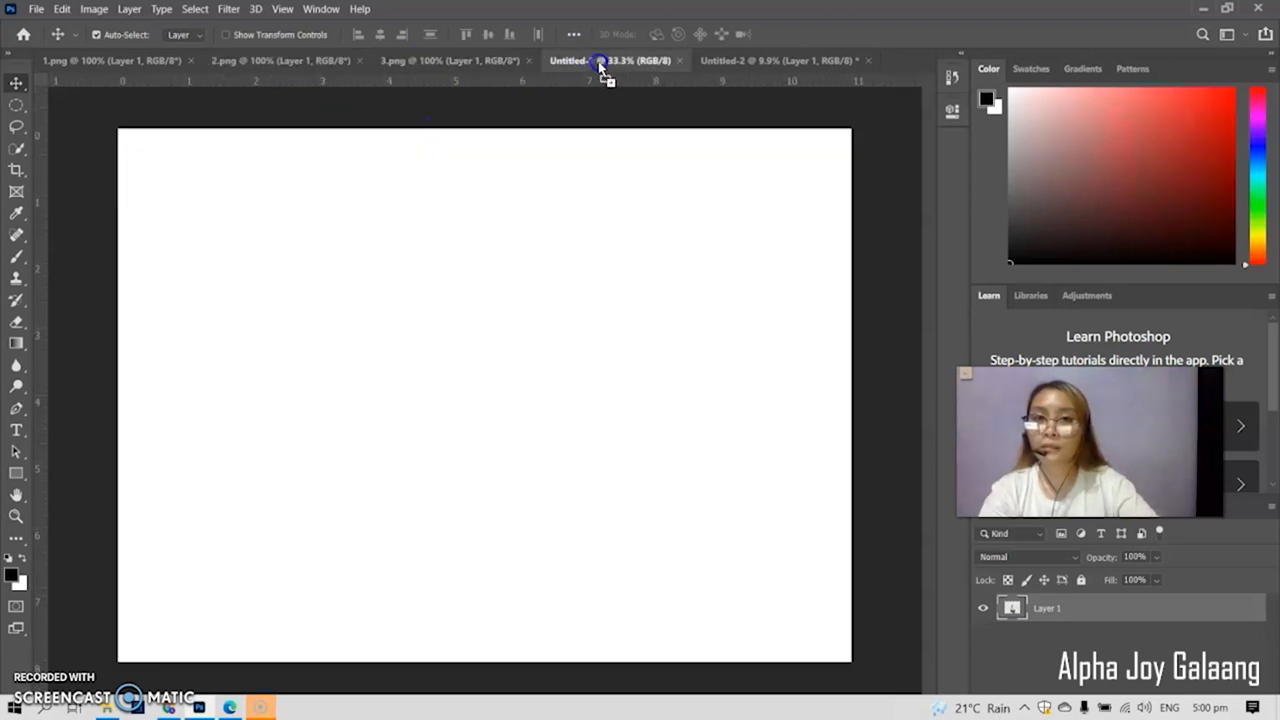
left_click(780, 60)
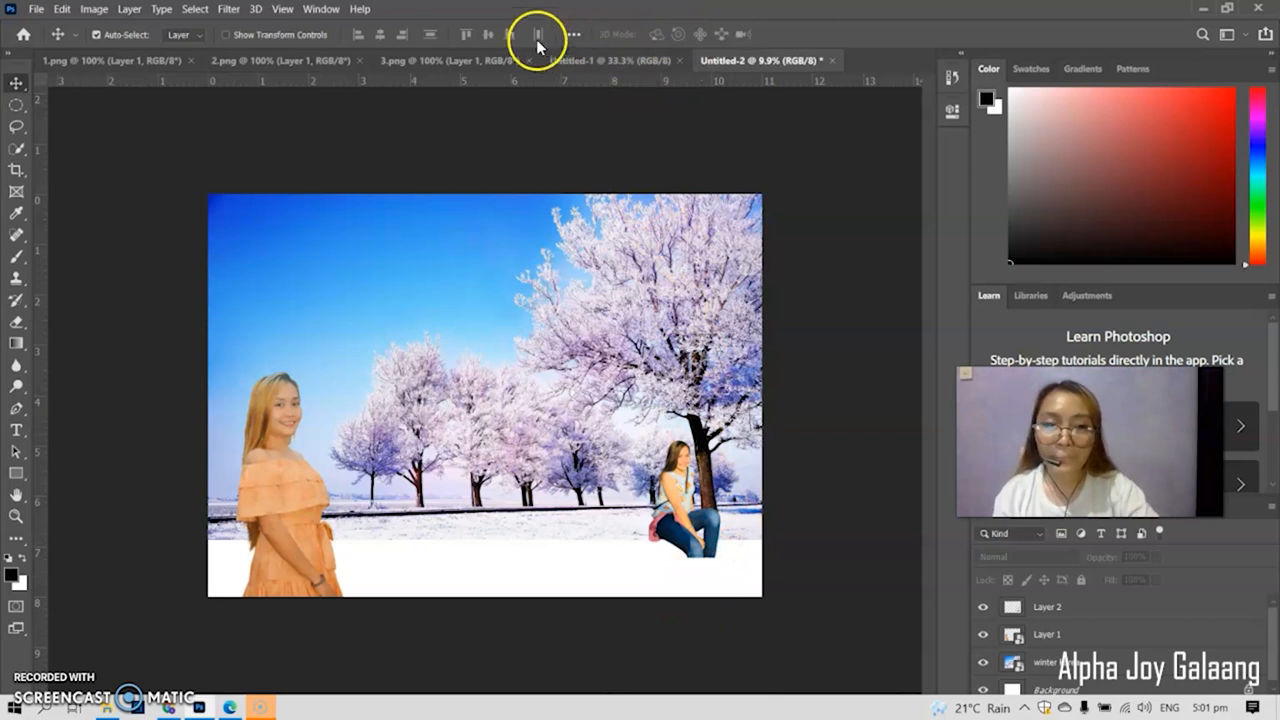
- Close the unused blank document, add the standing woman and shrink a copy into a small distant figure
left_click(604, 60)
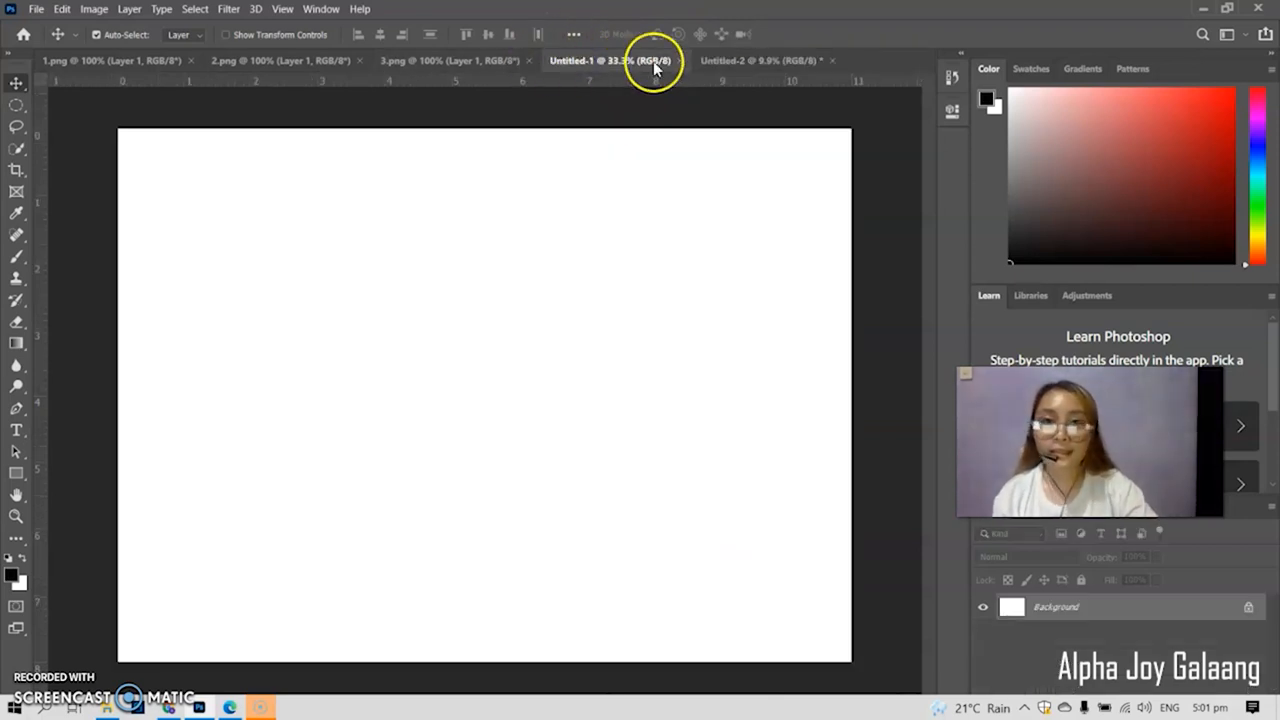
left_click(488, 60)
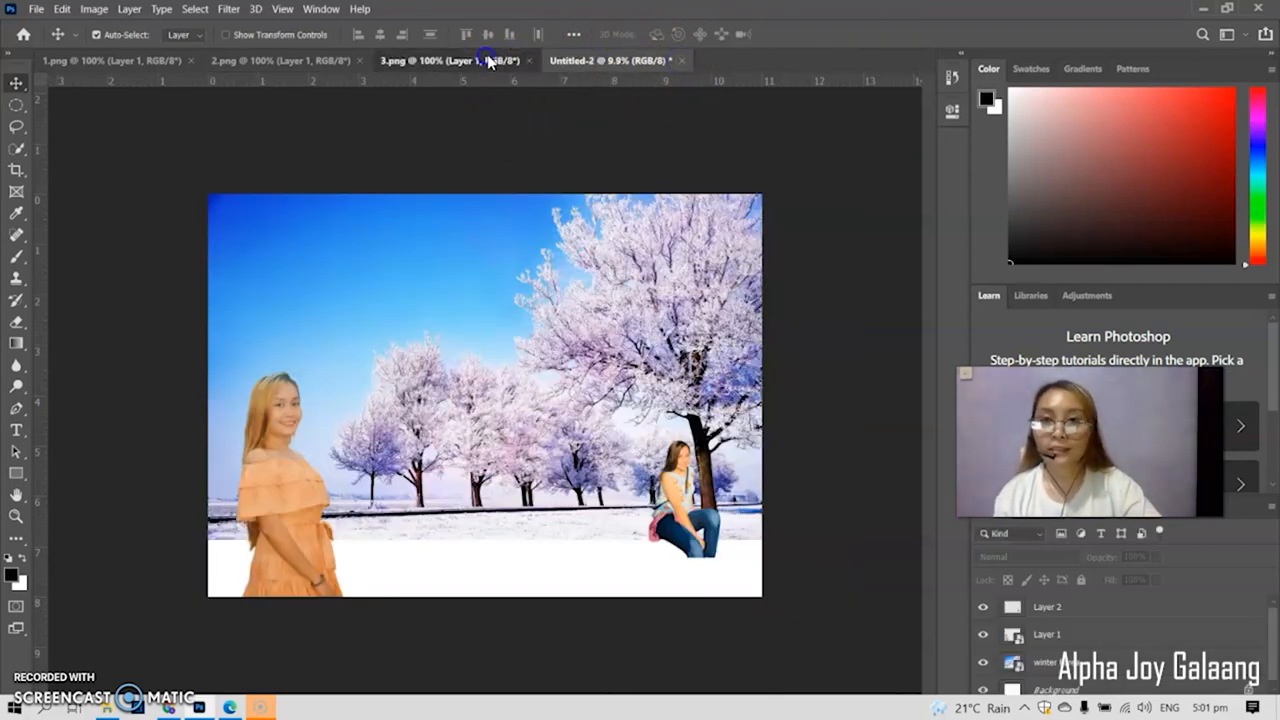
left_click(580, 60)
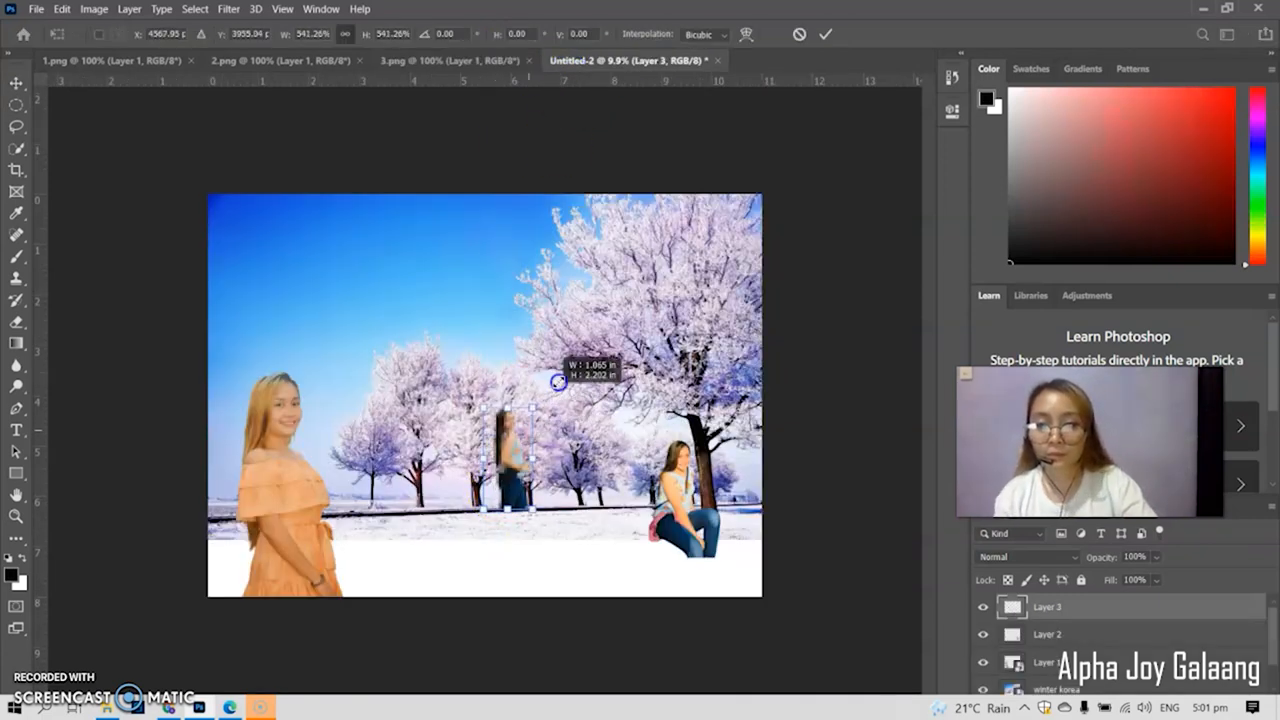
left_click_drag(558, 380, 484, 524)
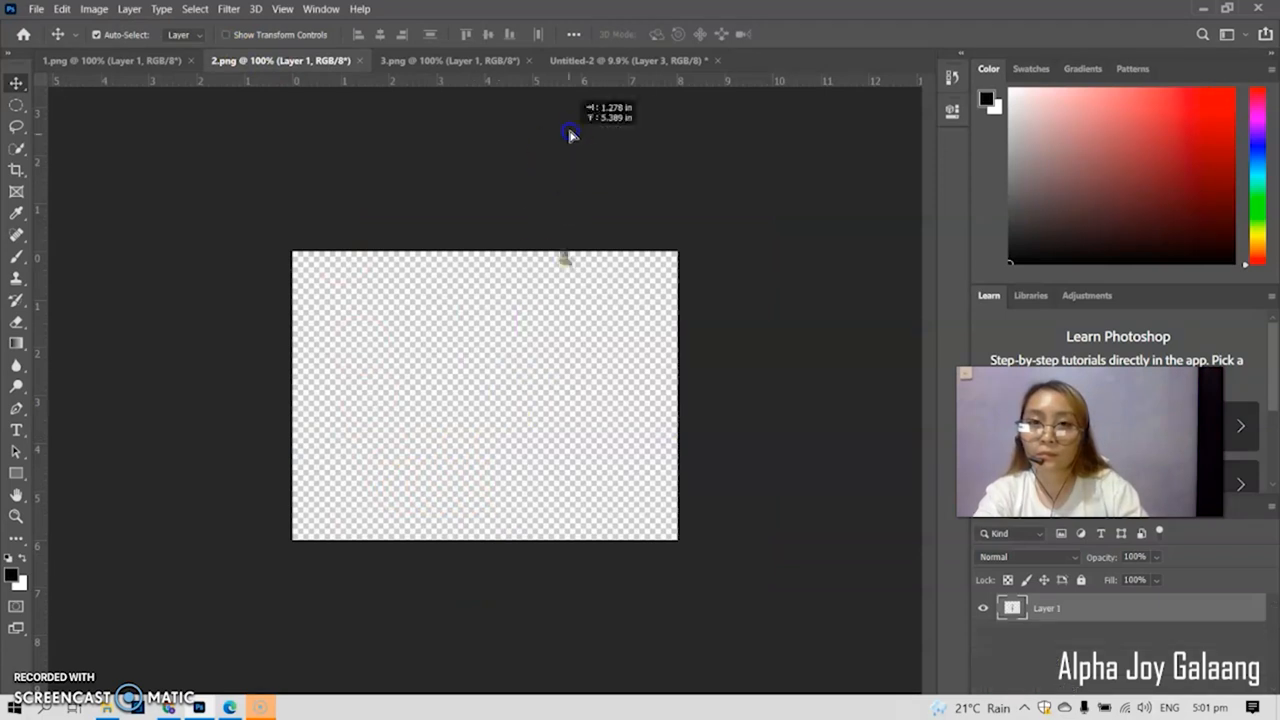
left_click(638, 60)
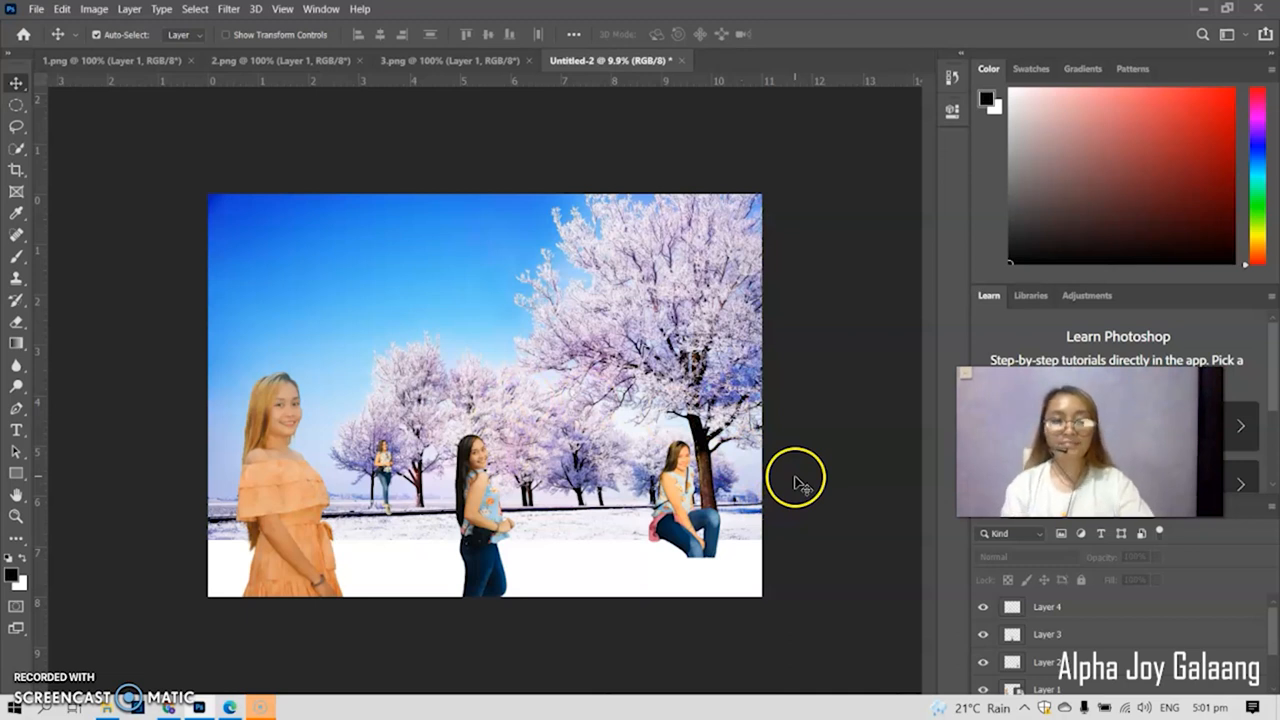
mouse_move(260, 458)
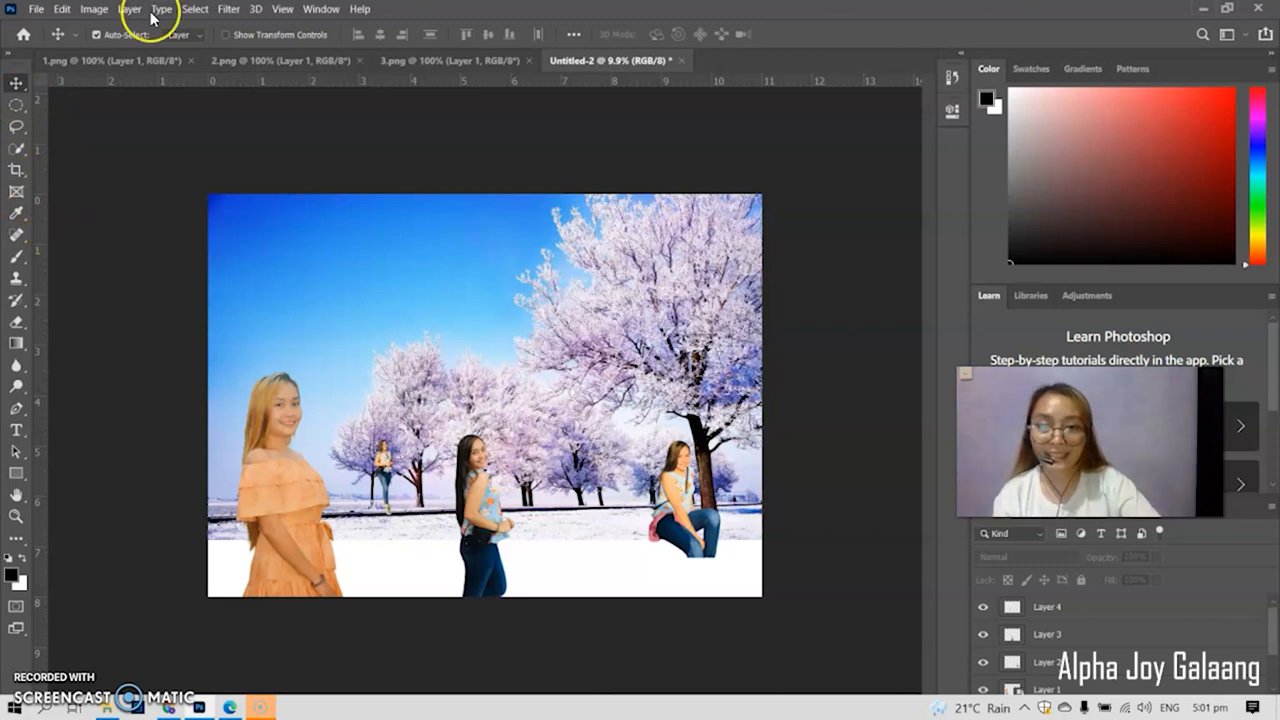
mouse_move(24, 488)
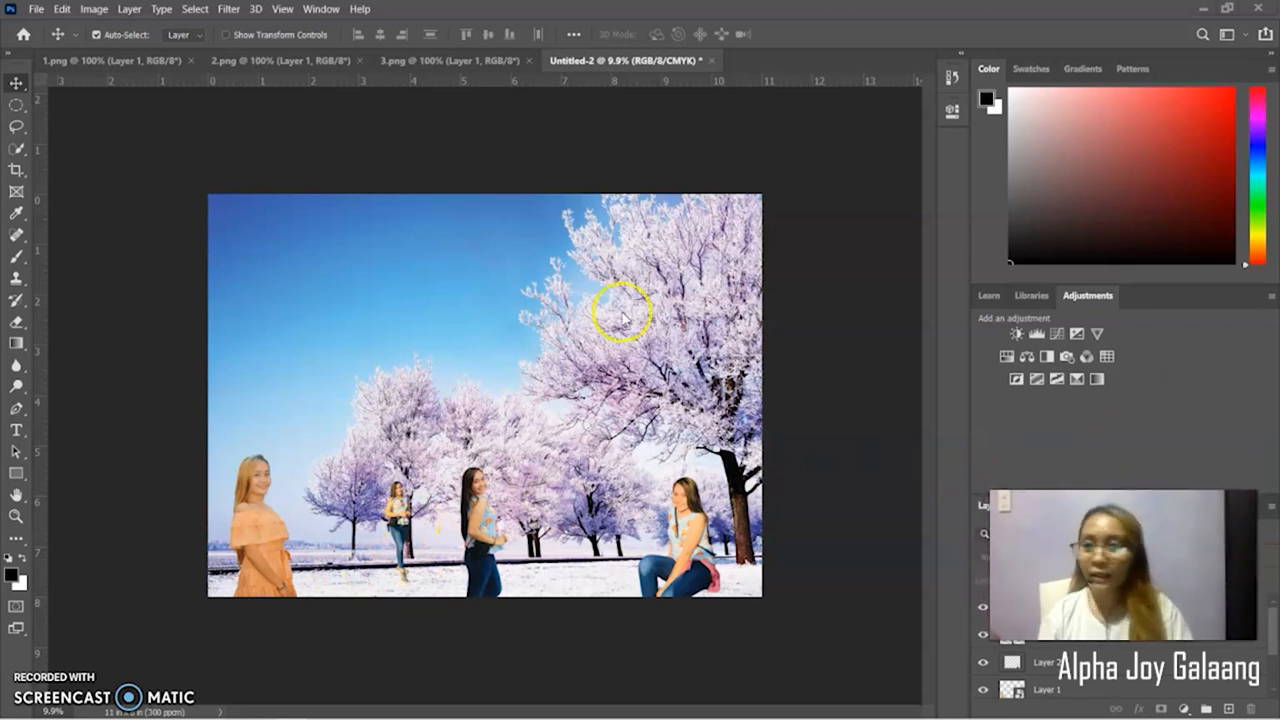
mouse_move(76, 96)
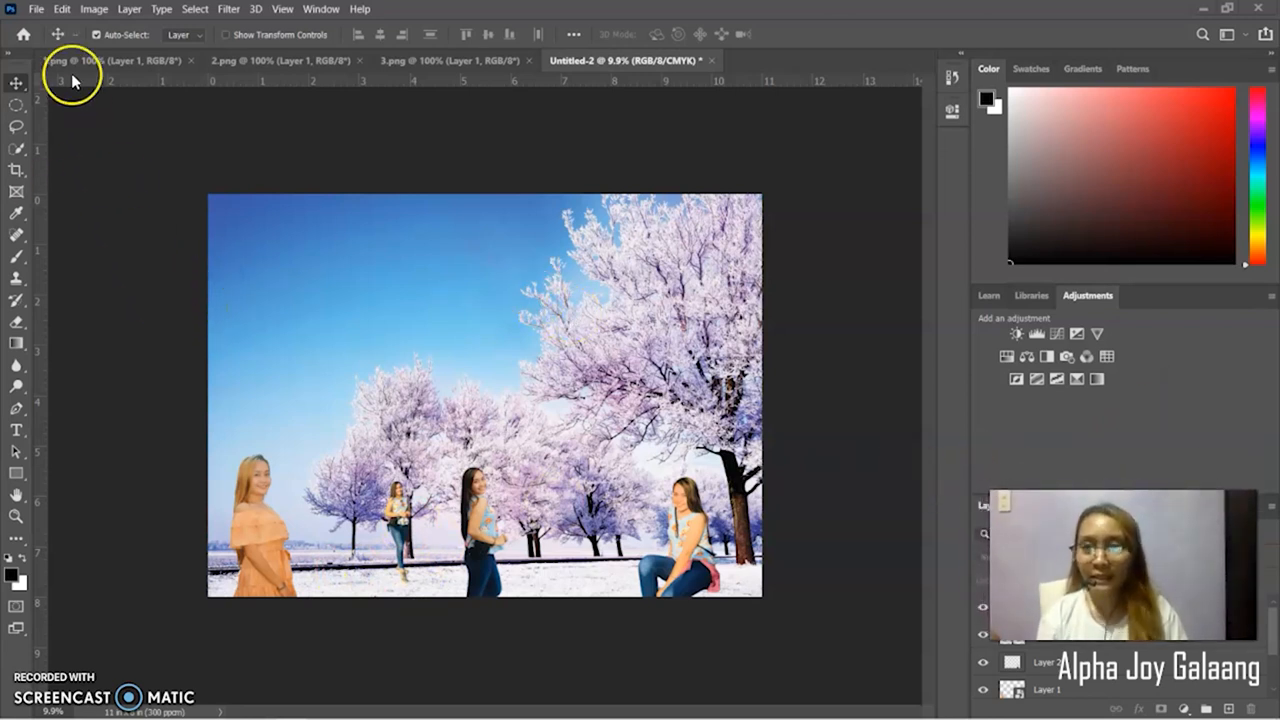
- Start File > Save and tick 'Don't show again' in the cloud-versus-computer prompt
left_click(36, 8)
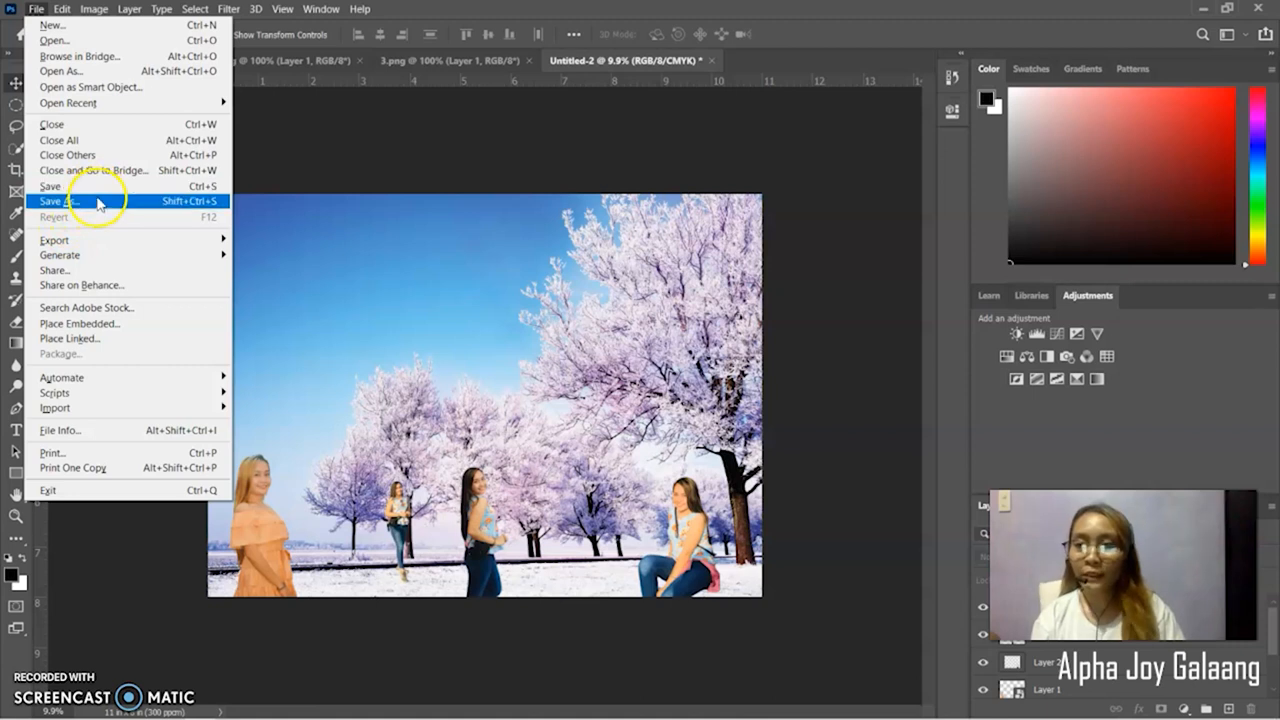
mouse_move(76, 190)
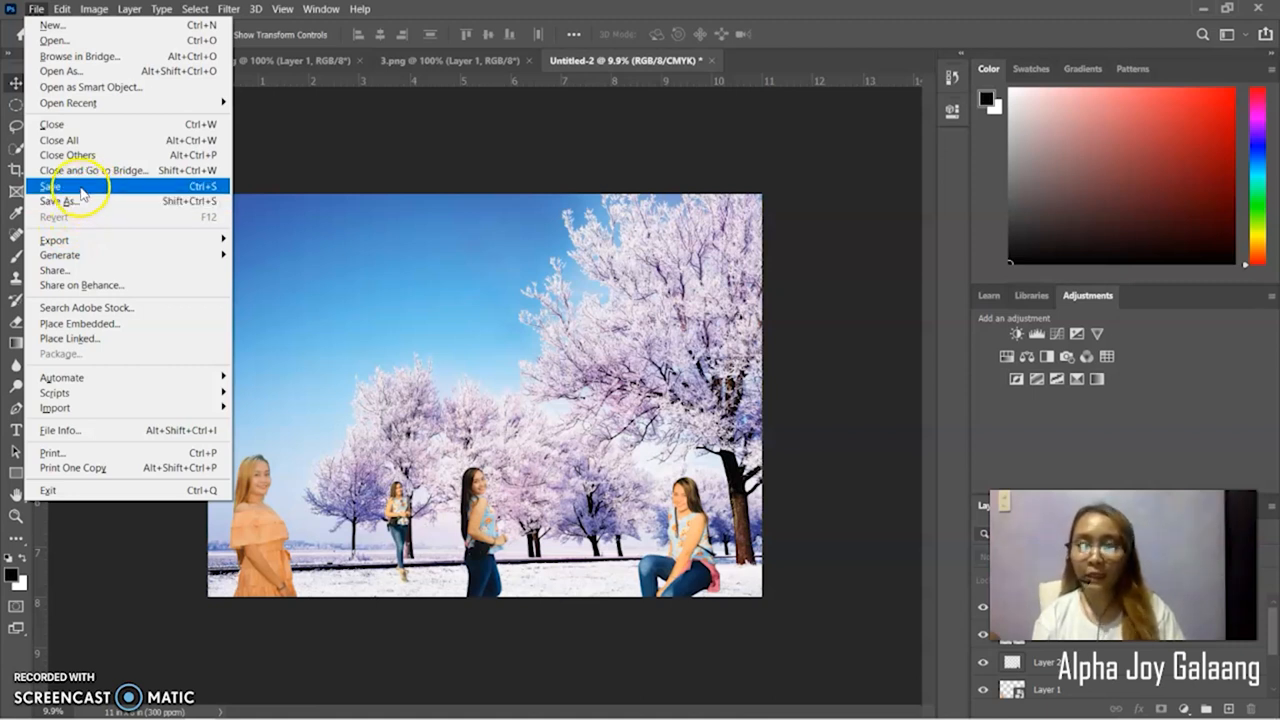
left_click(228, 8)
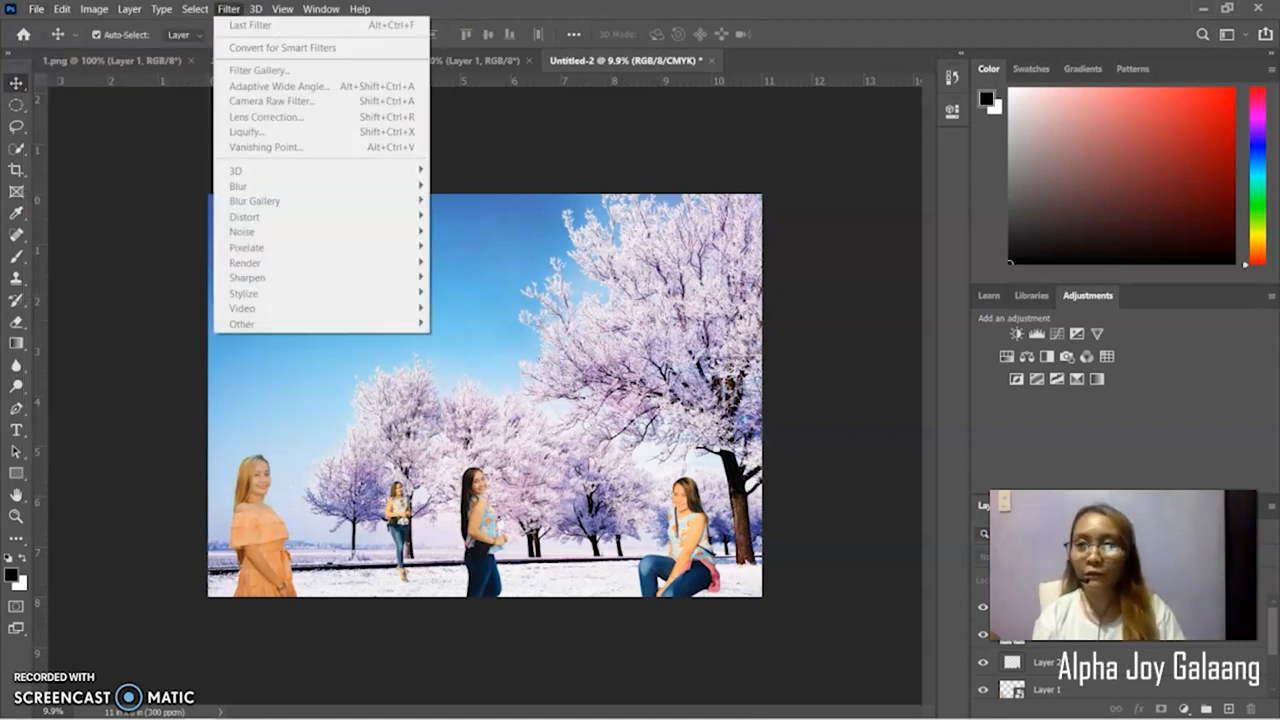
left_click(36, 8)
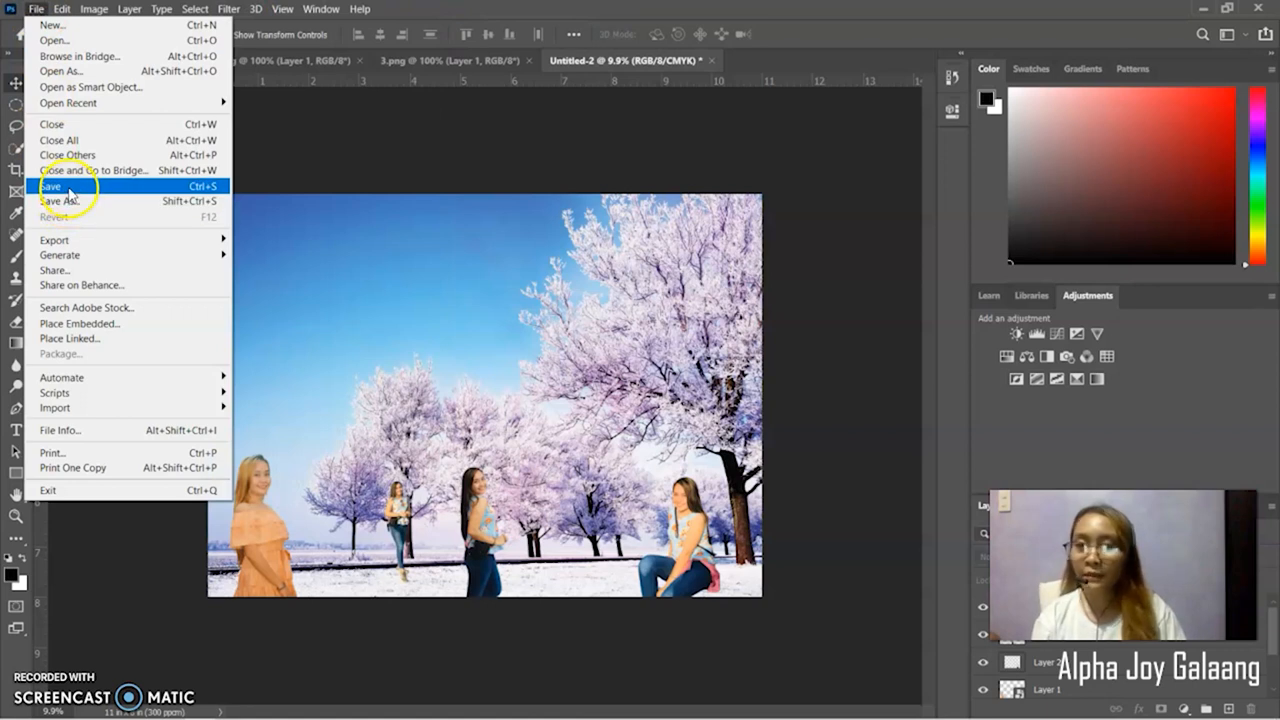
mouse_move(76, 204)
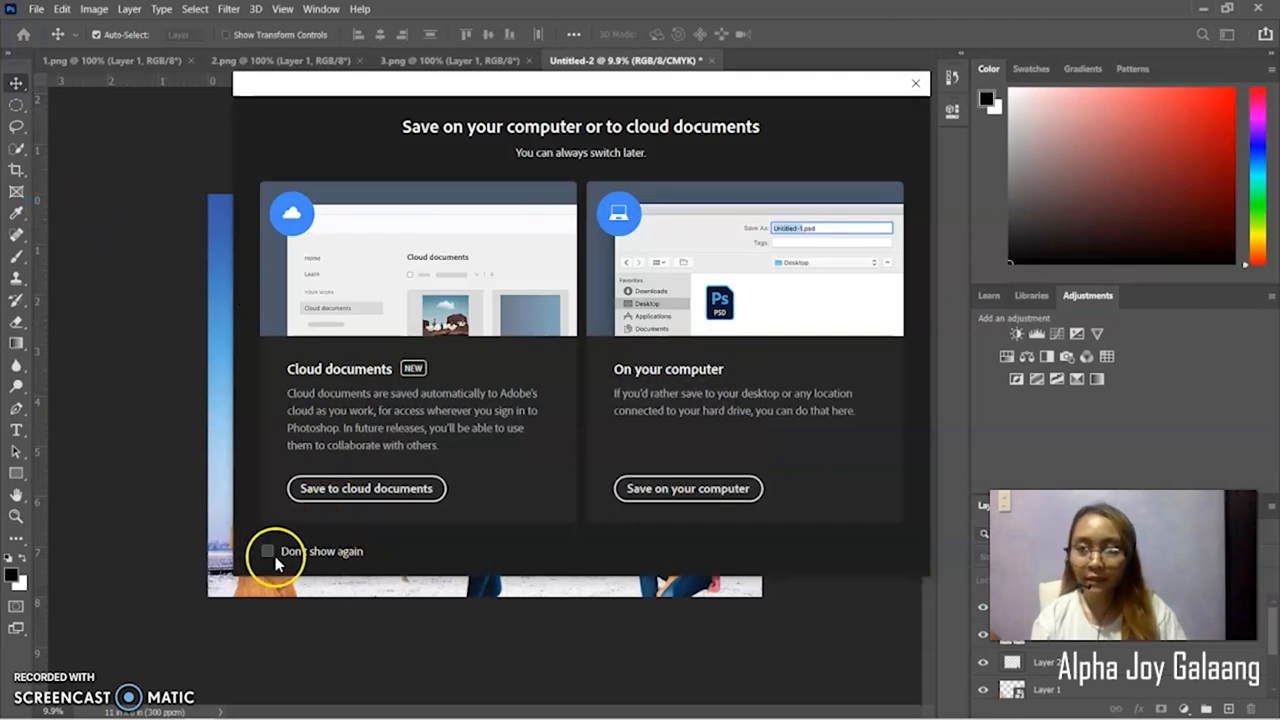
left_click(268, 552)
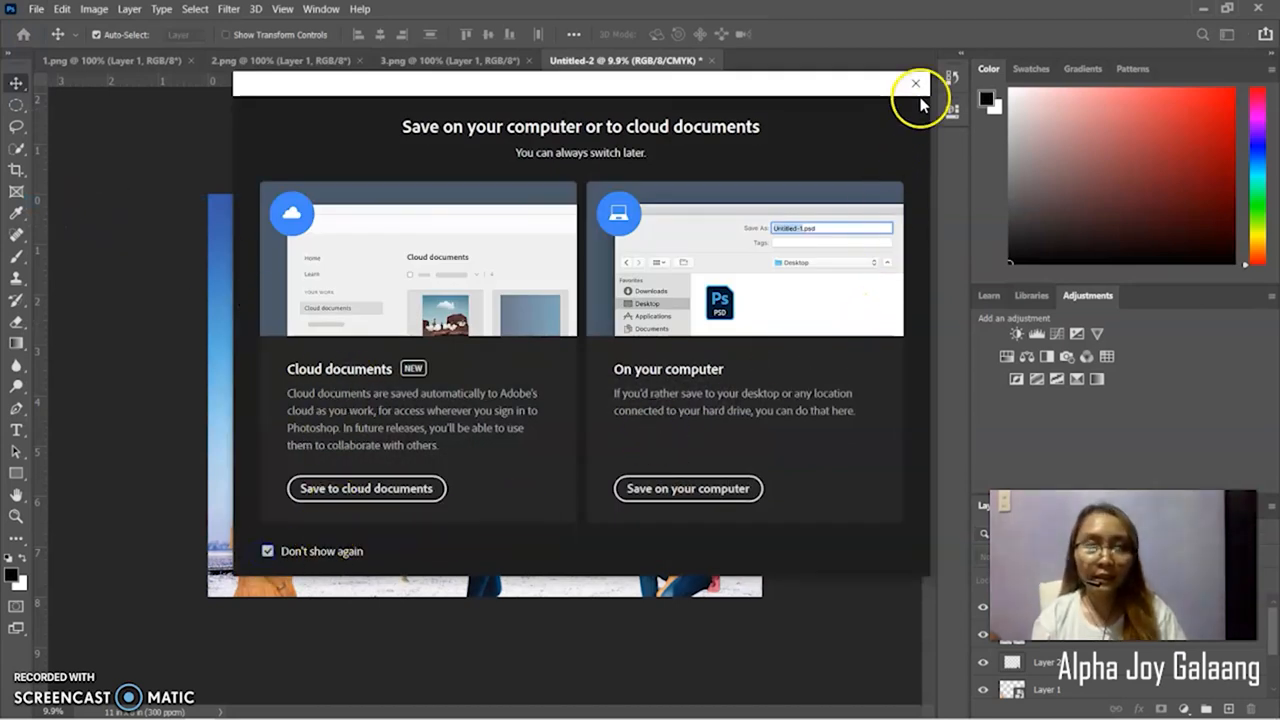
mouse_move(712, 488)
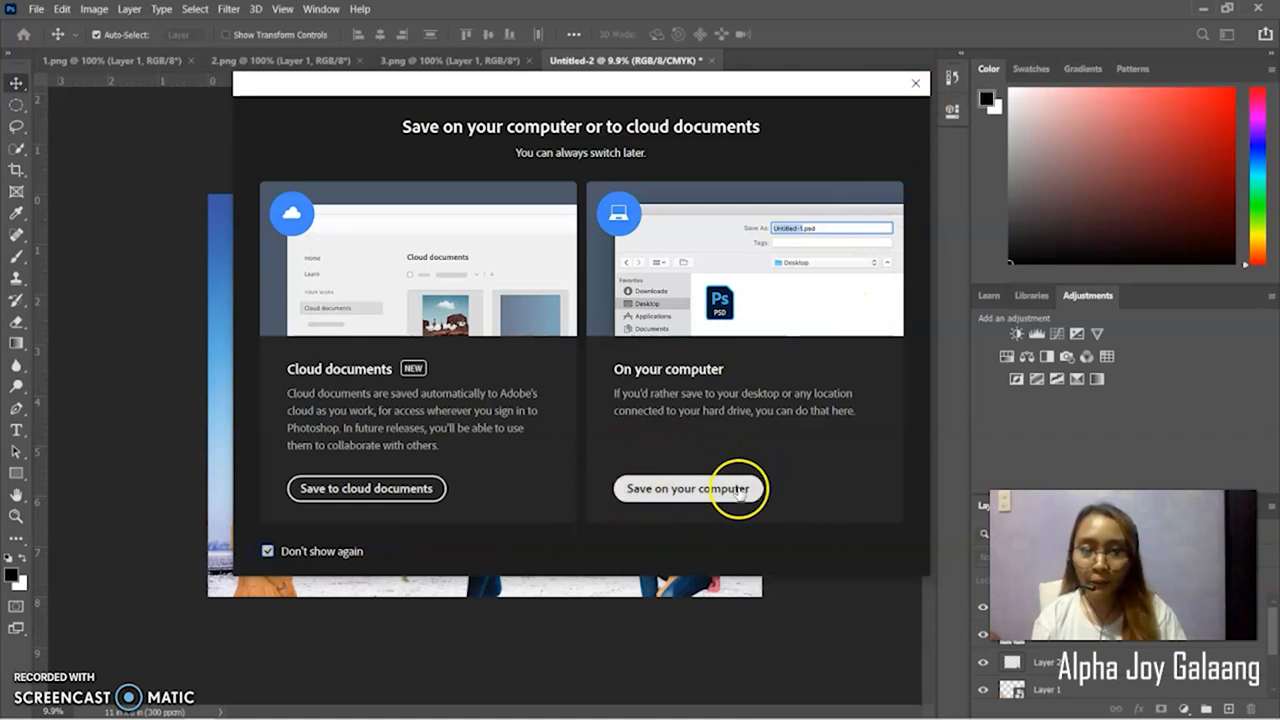
- Choose saving on the computer, to the Desktop, in JPEG format
left_click(688, 488)
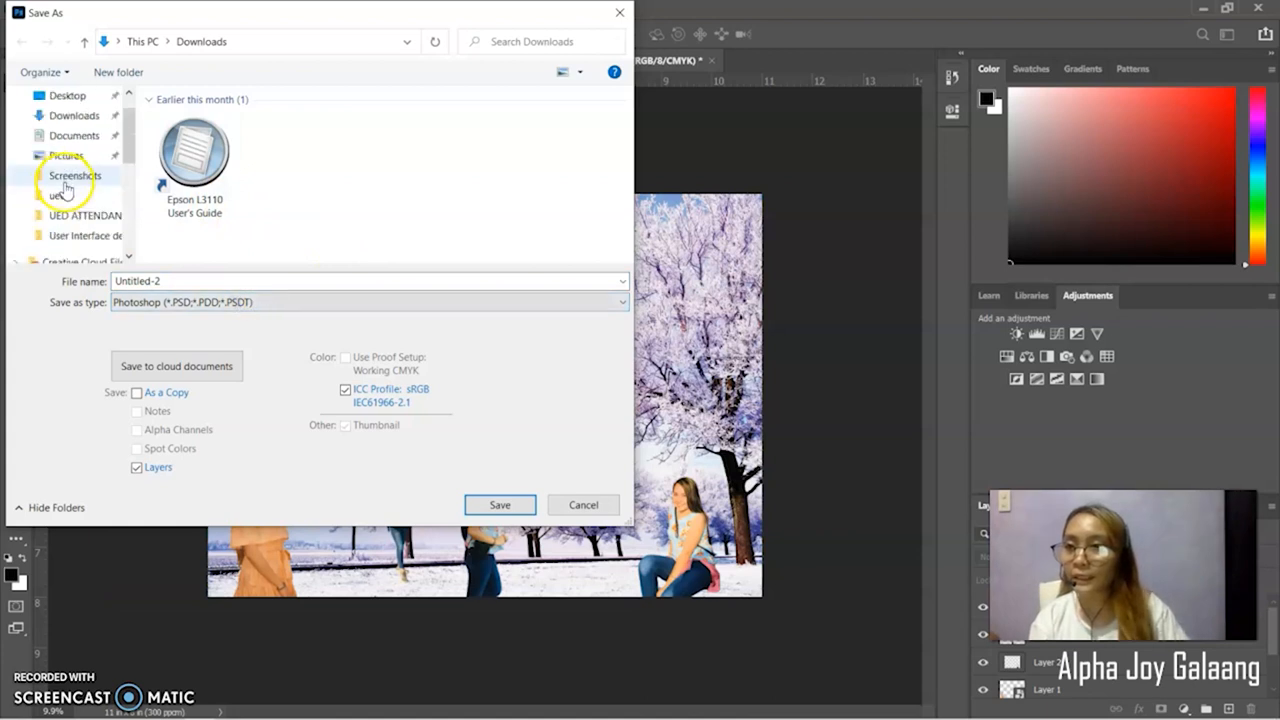
left_click(66, 128)
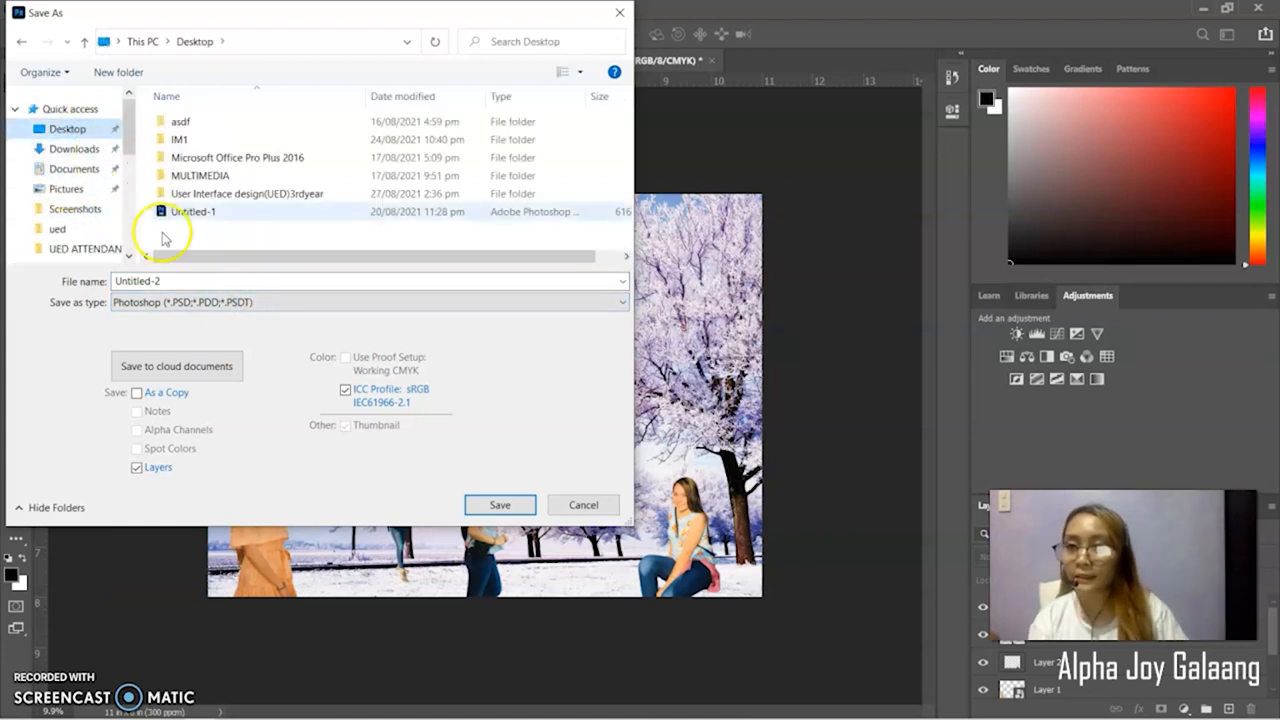
left_click(368, 302)
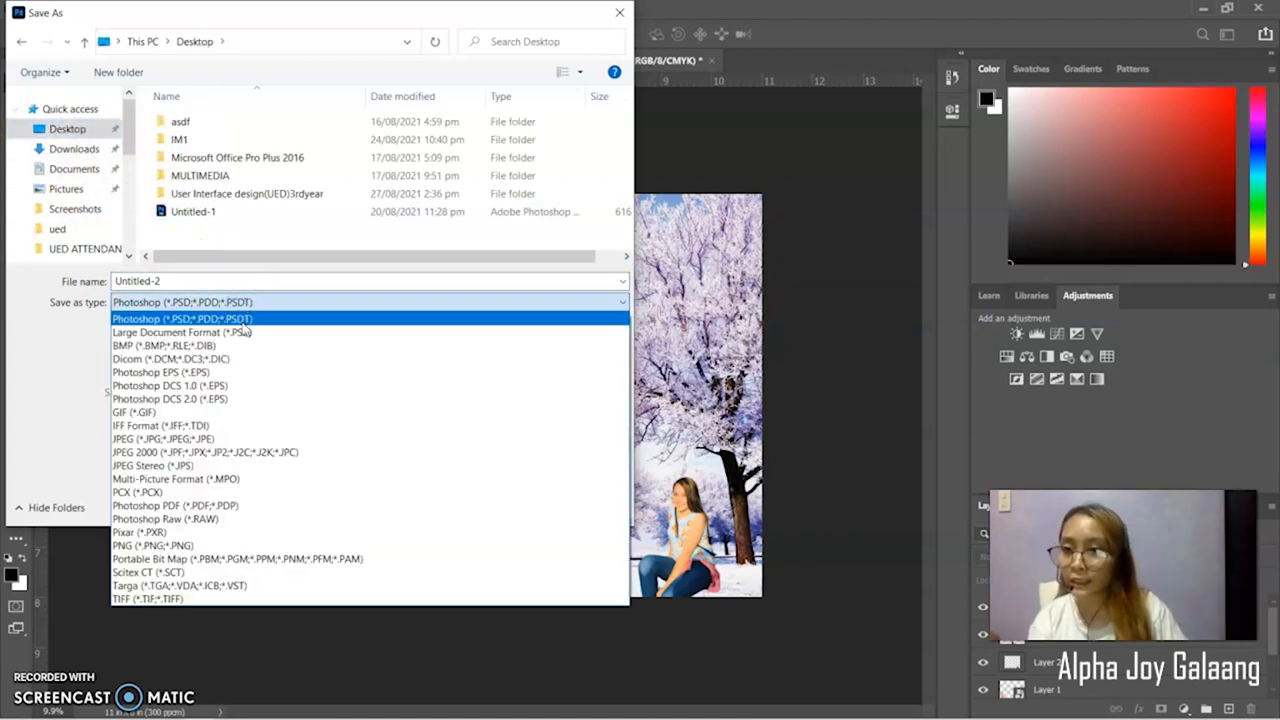
mouse_move(260, 324)
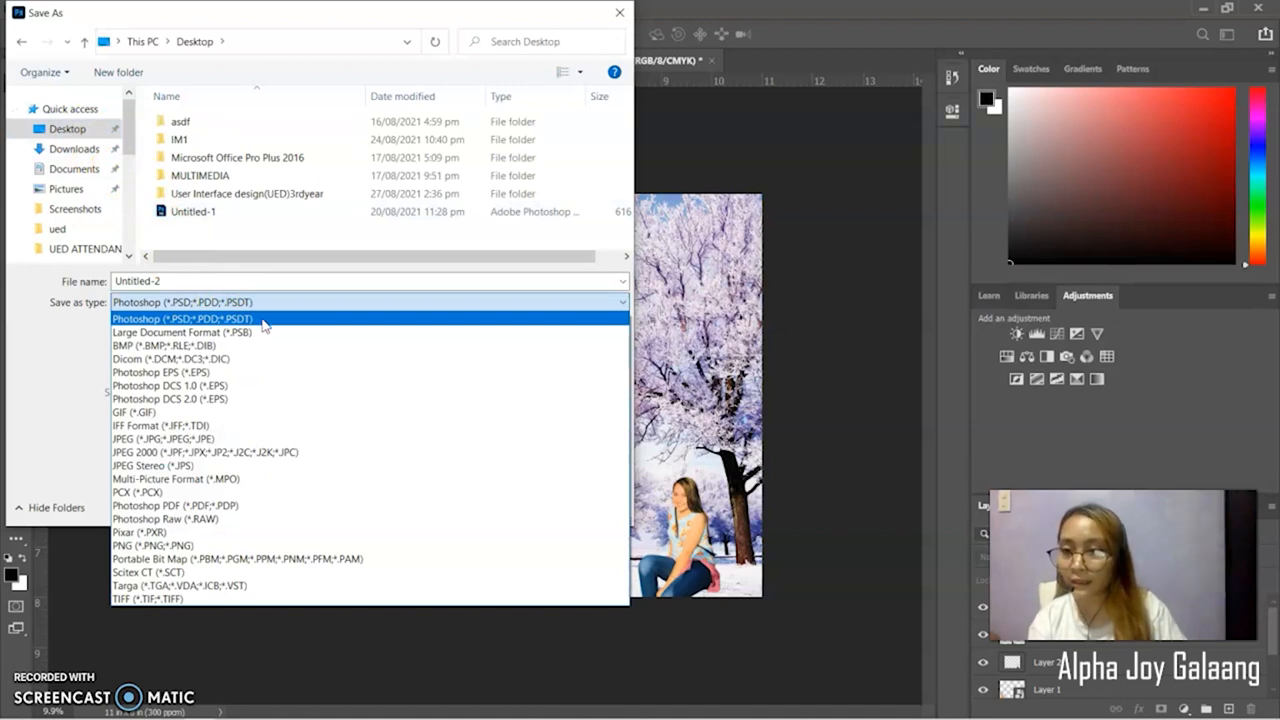
mouse_move(230, 508)
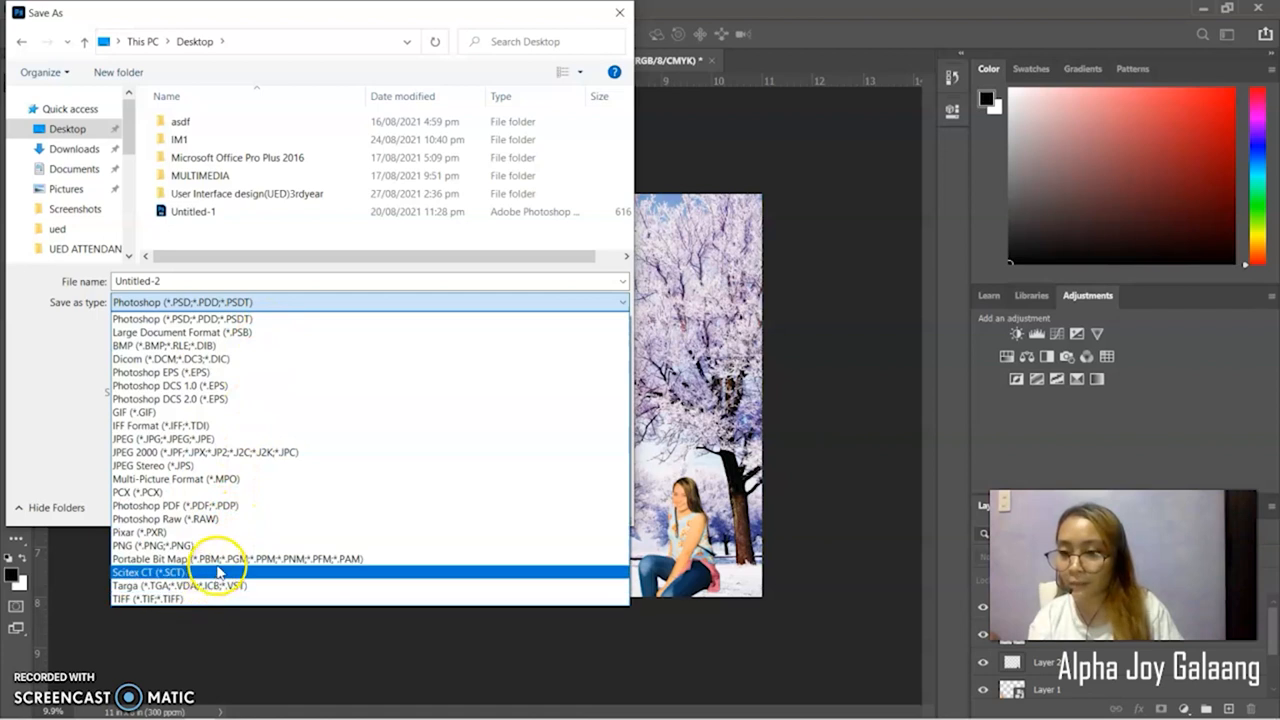
mouse_move(230, 534)
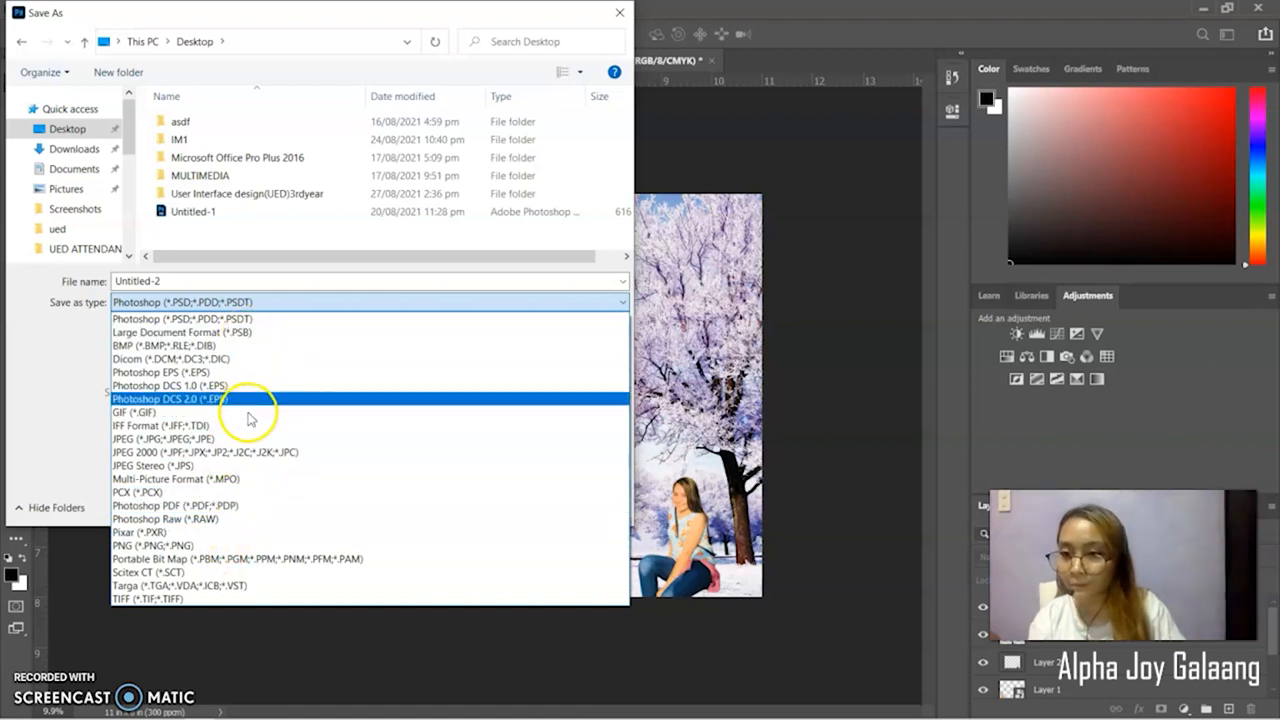
left_click(160, 438)
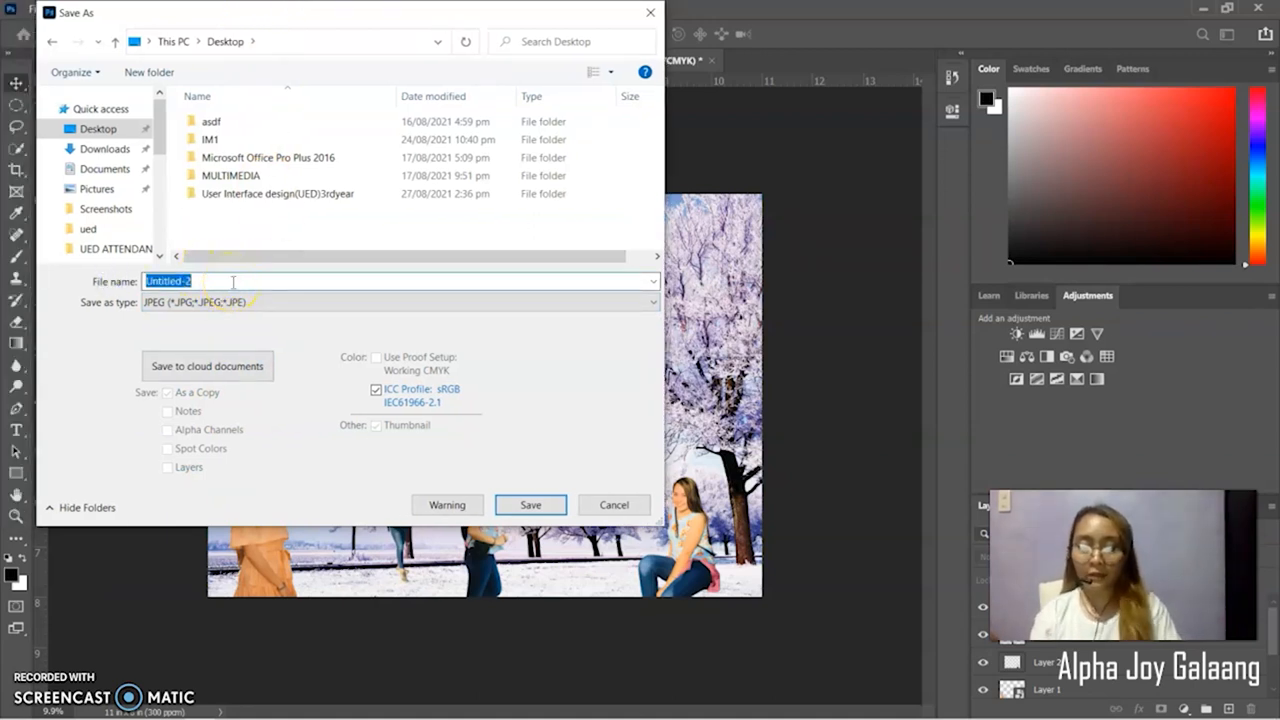
- Name the file 'Change background' and save the JPEG
type("Change background")
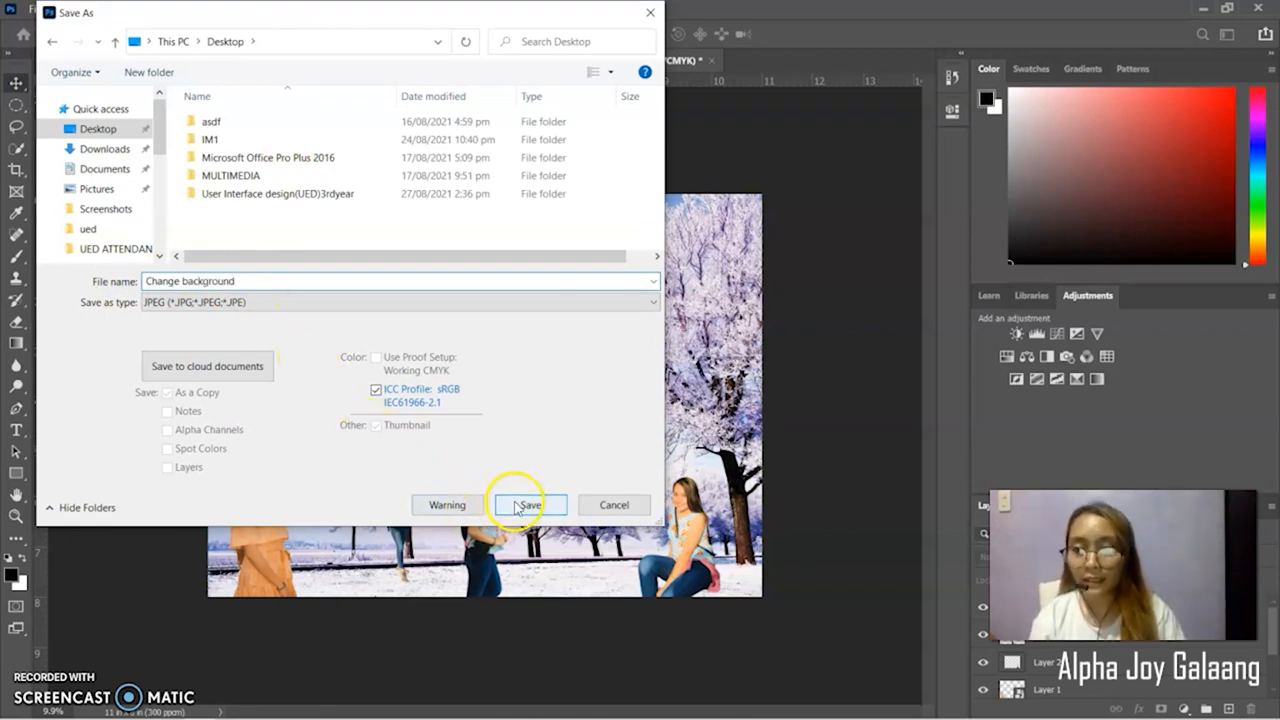
left_click(530, 504)
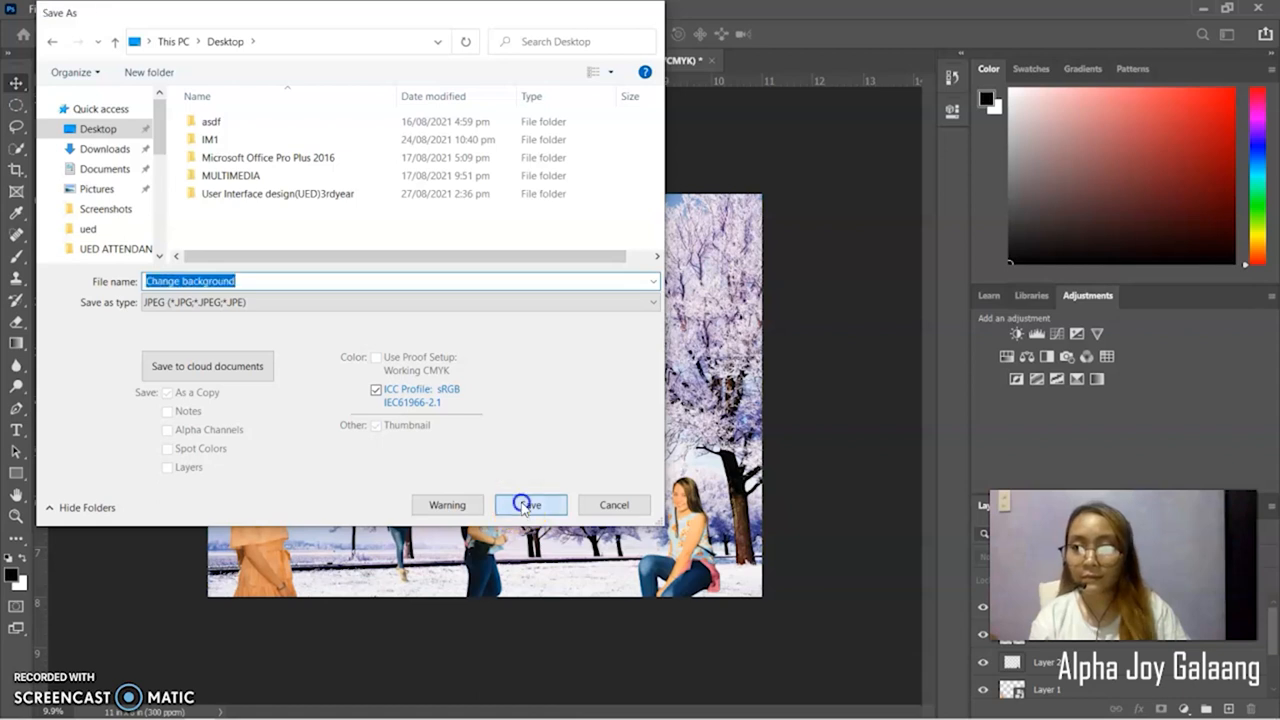
left_click(530, 504)
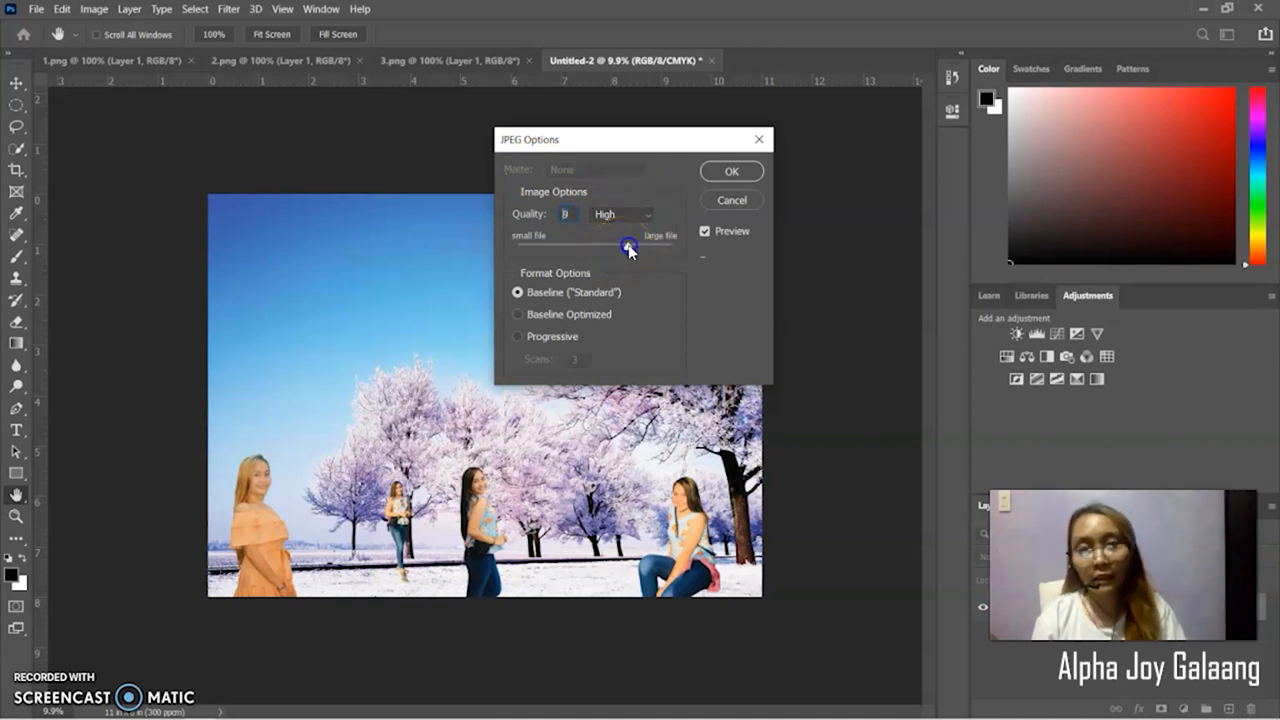
- Set JPEG quality to 9 (High) and confirm the options
left_click_drag(624, 244, 632, 244)
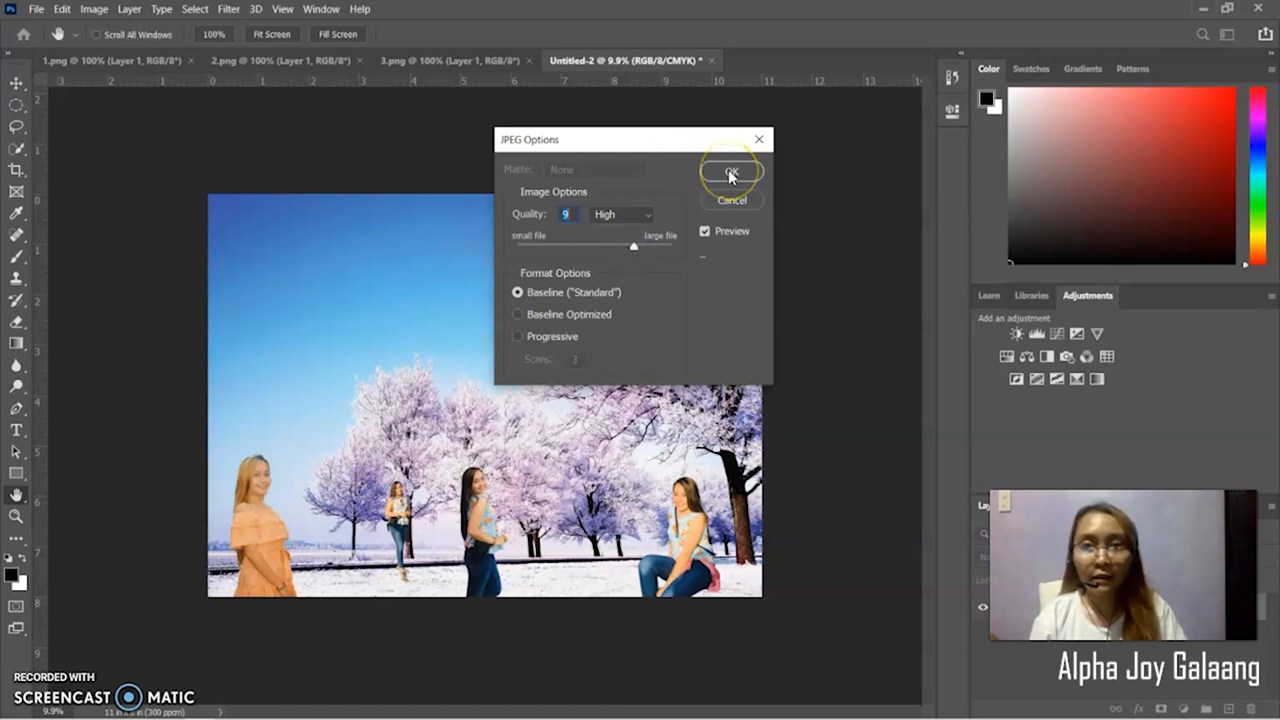
left_click(732, 170)
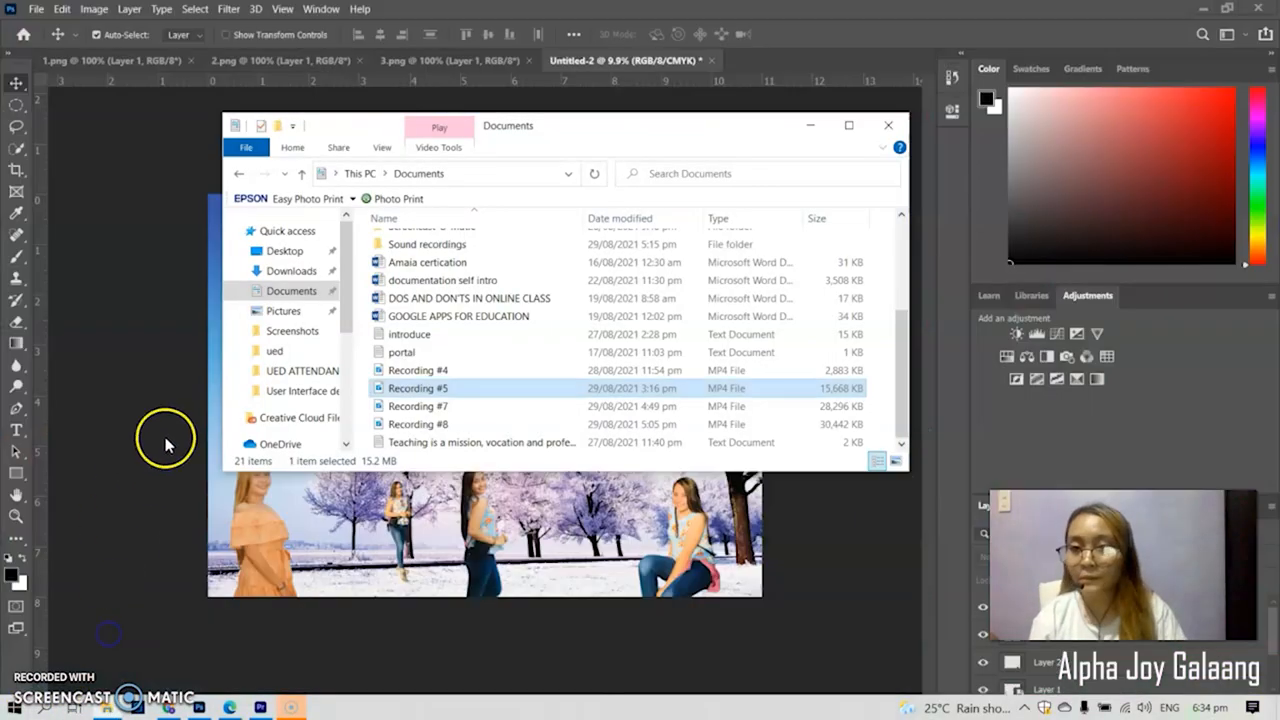
- Preview Change background.jpg from the Desktop in Photos, then close the preview
left_click(284, 250)
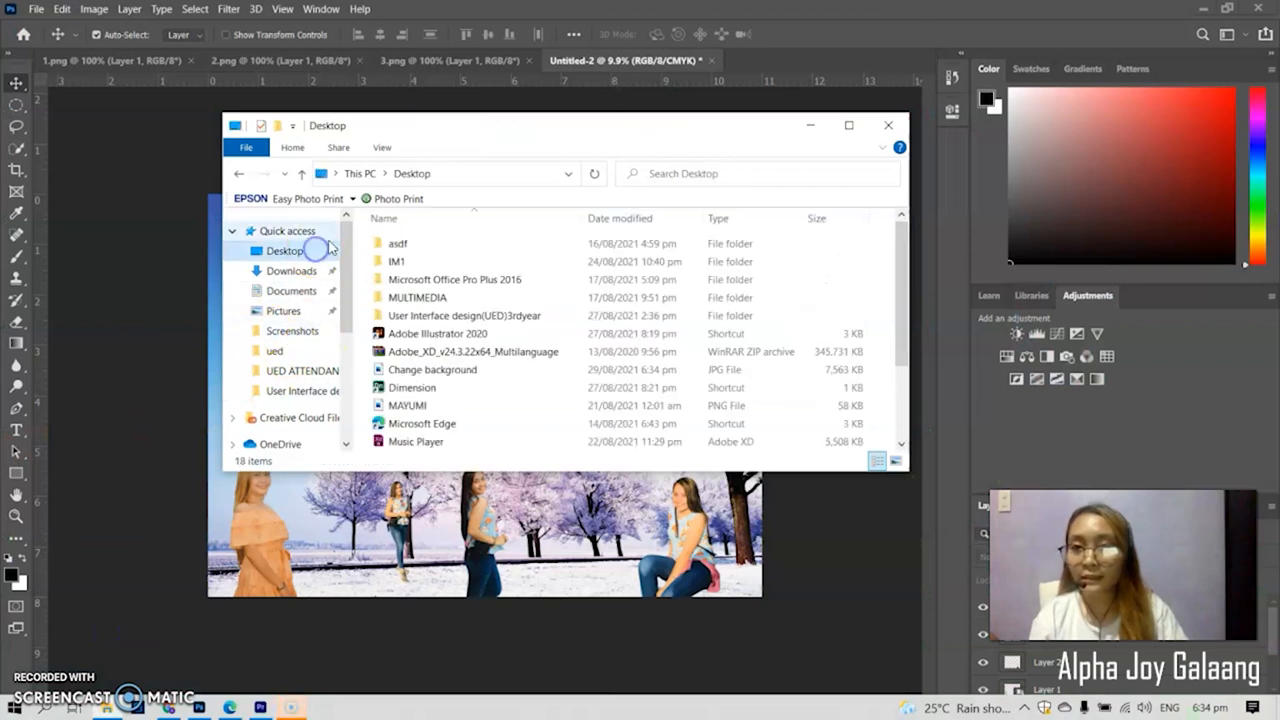
scroll("down", 3)
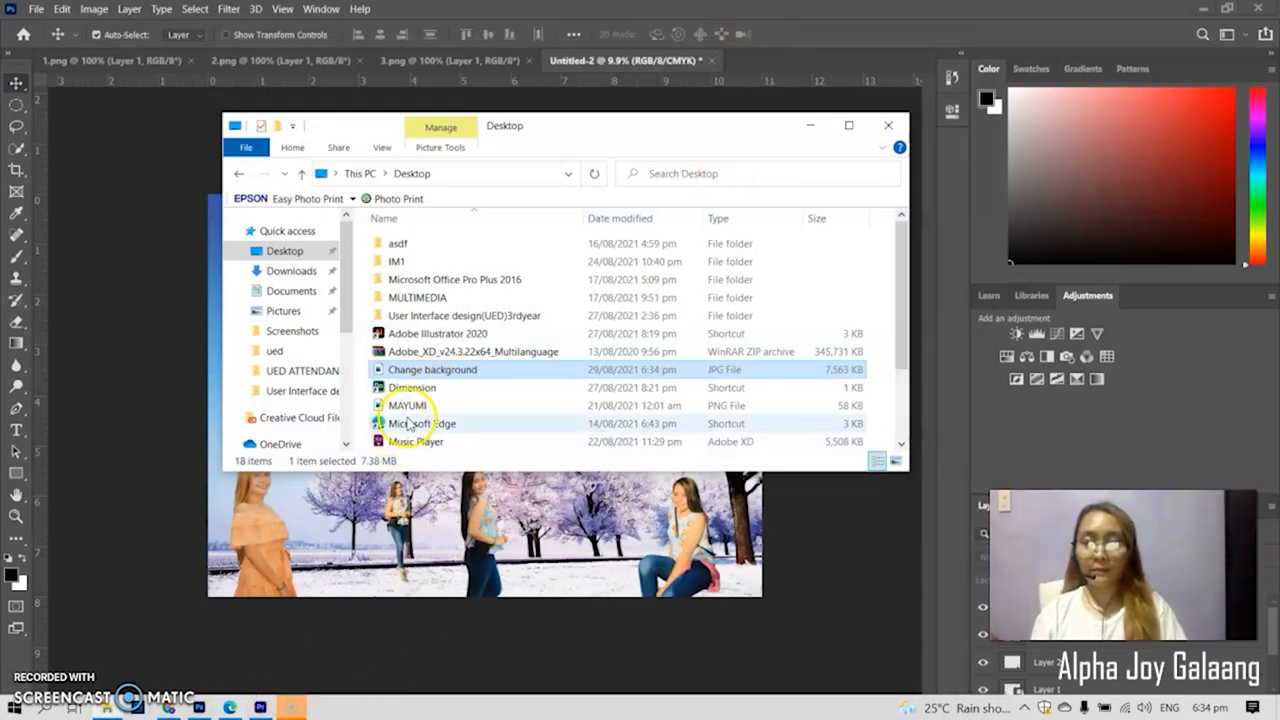
double_click(432, 368)
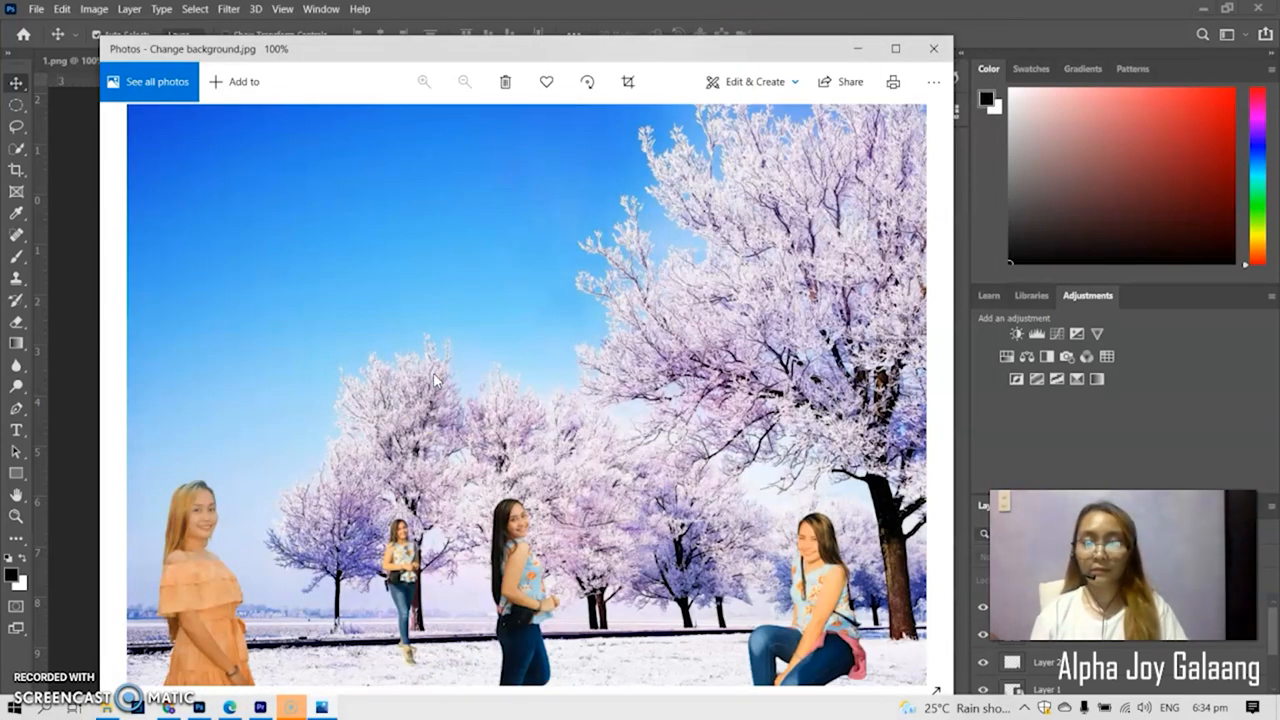
left_click(894, 48)
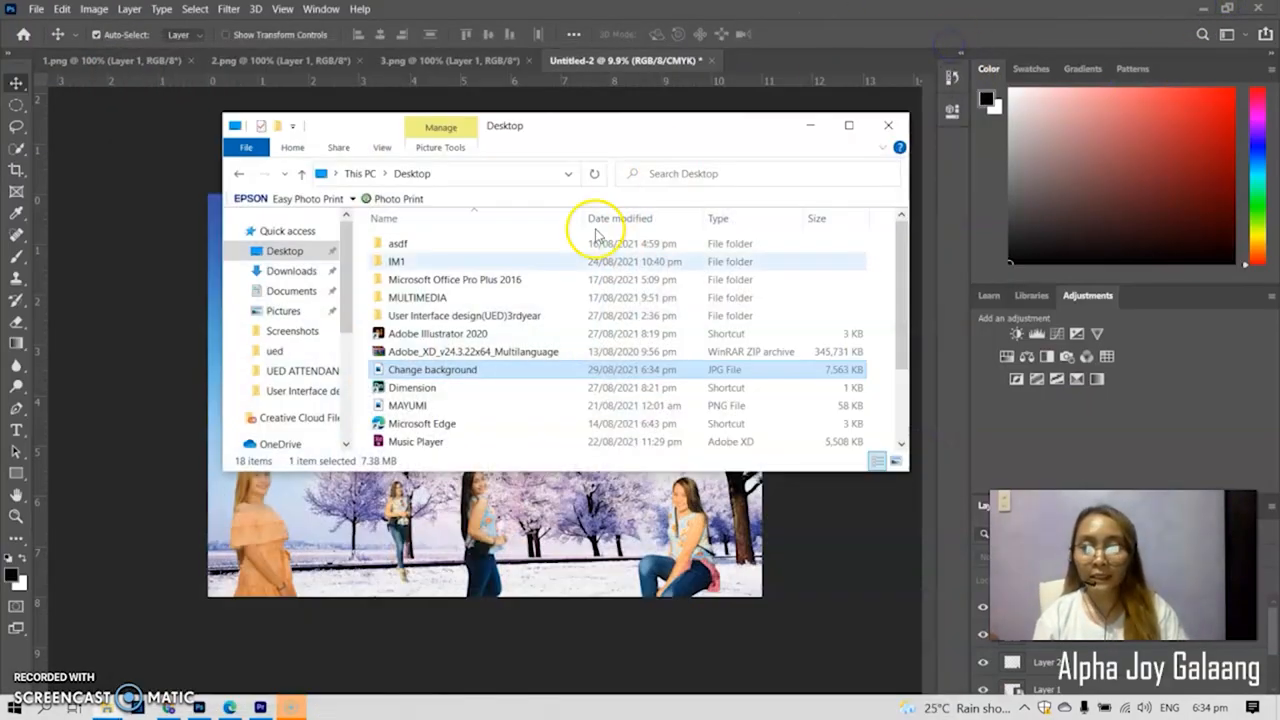
- Save a Photoshop PSD copy named 'change background' to the Desktop, accepting maximum compatibility
left_click(888, 124)
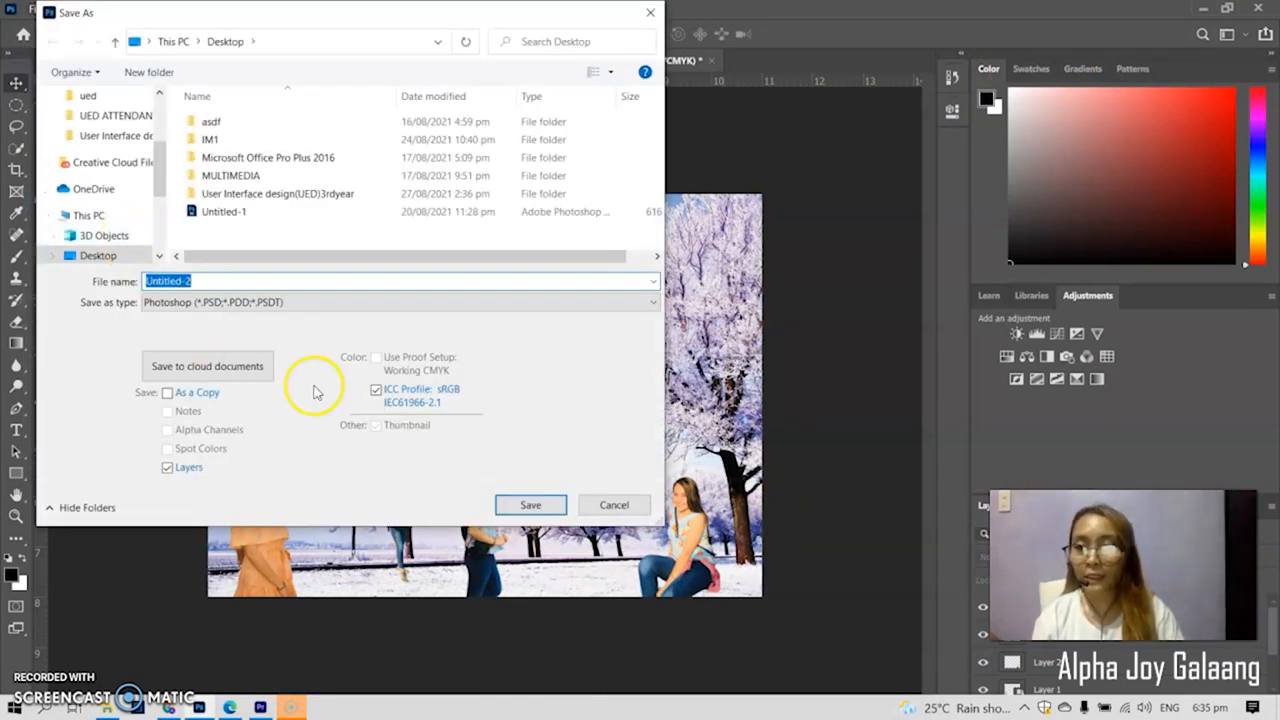
left_click(328, 300)
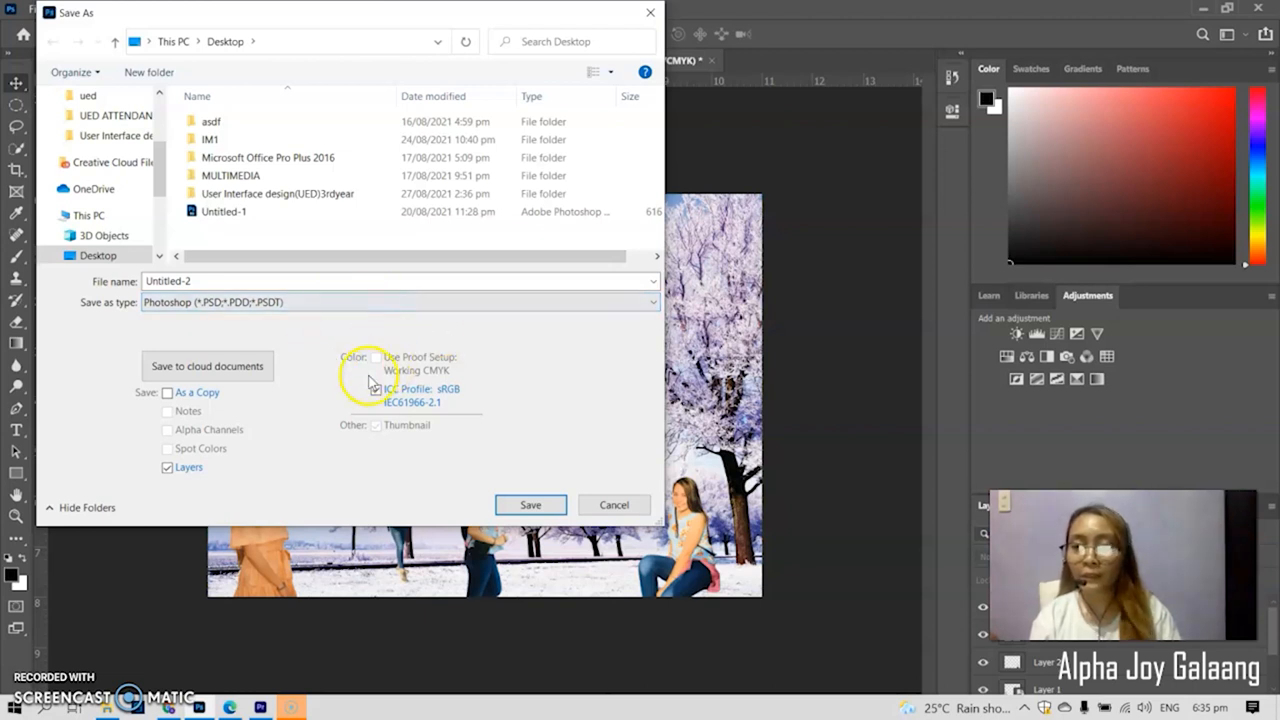
left_click(376, 388)
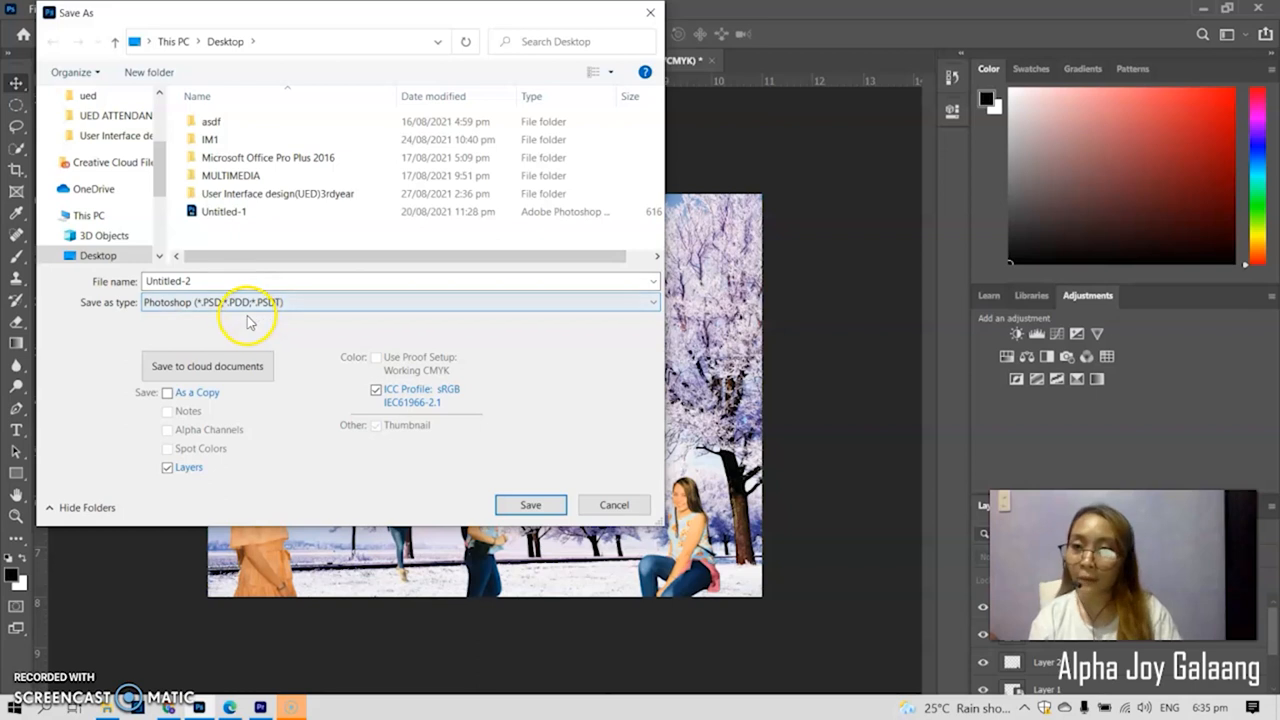
left_click(250, 280)
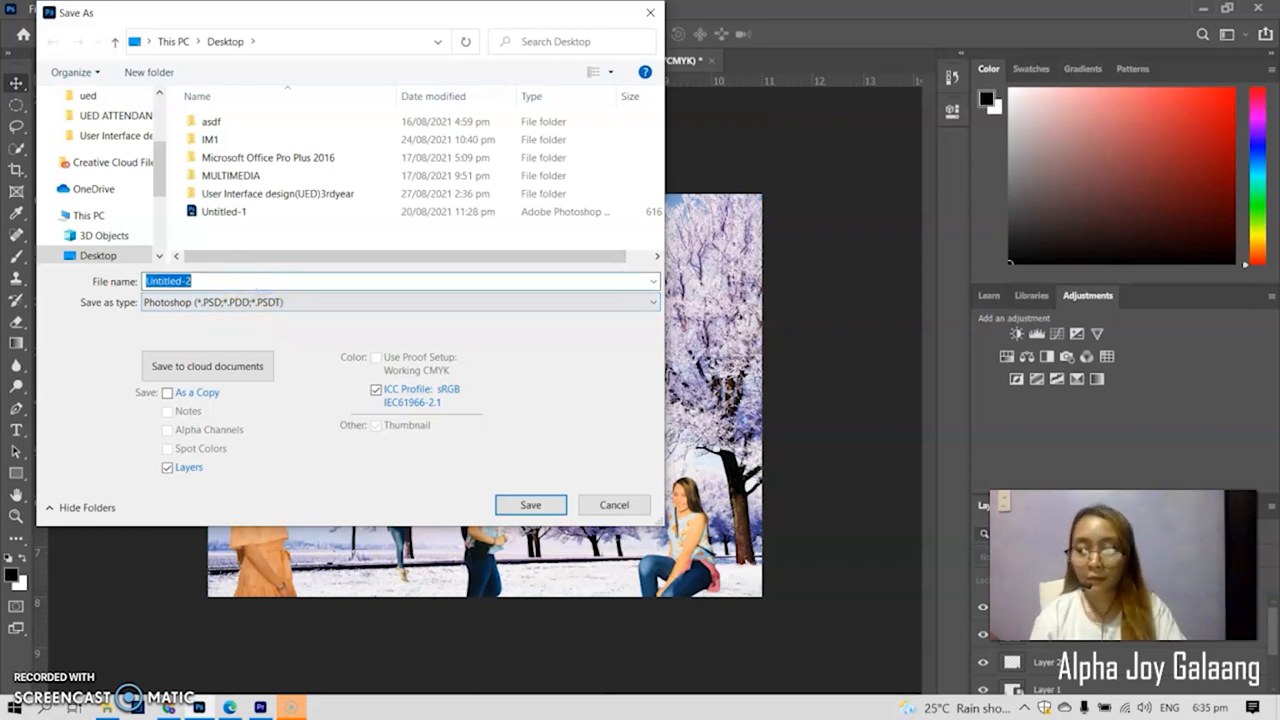
type("change background")
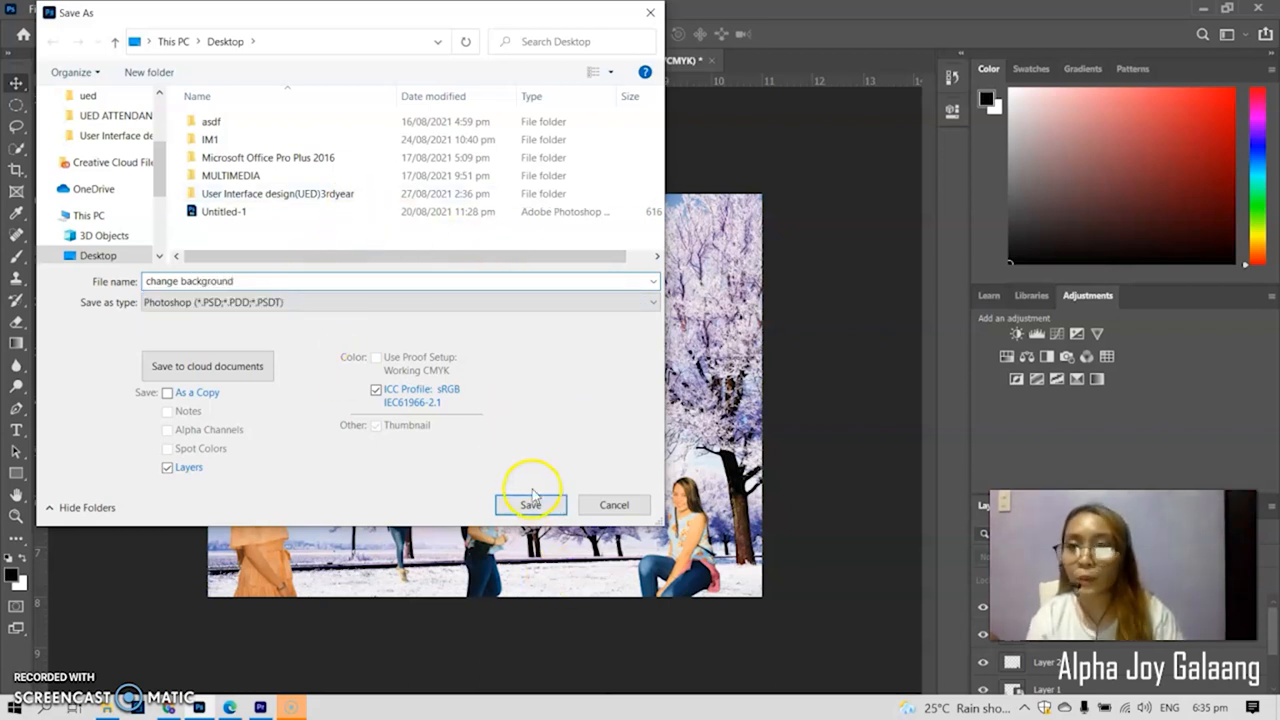
left_click(530, 504)
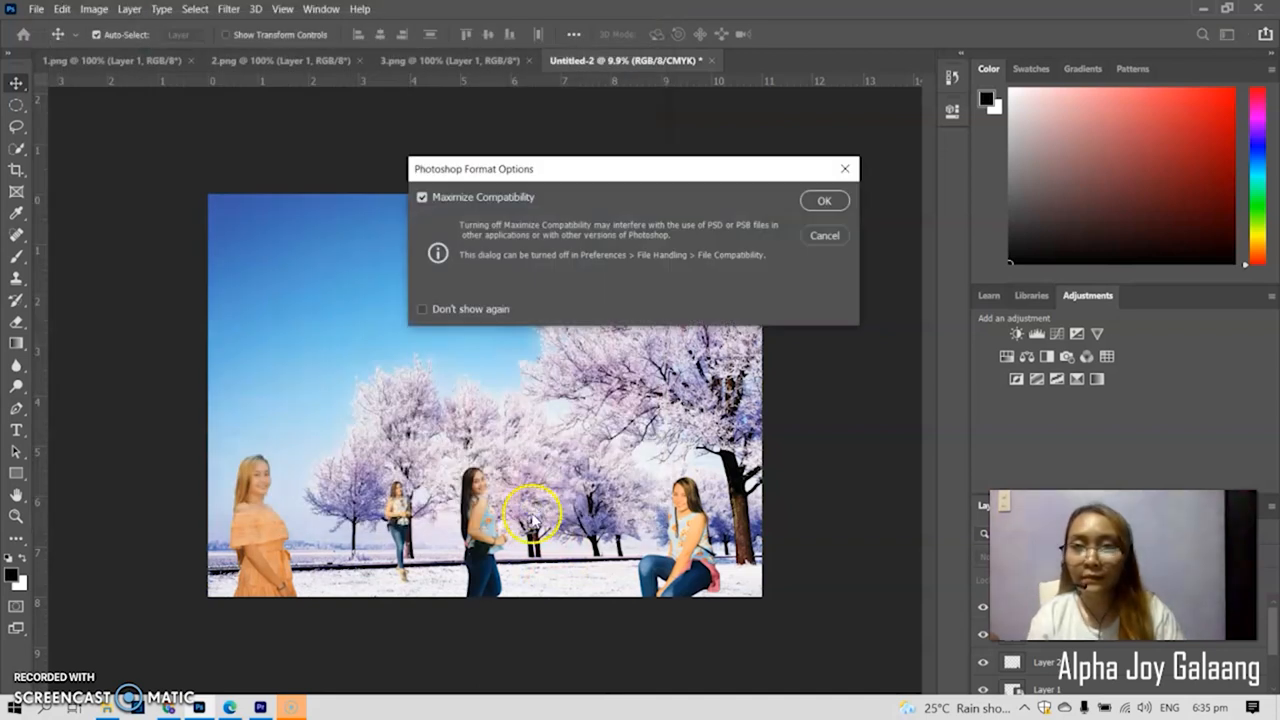
left_click(824, 200)
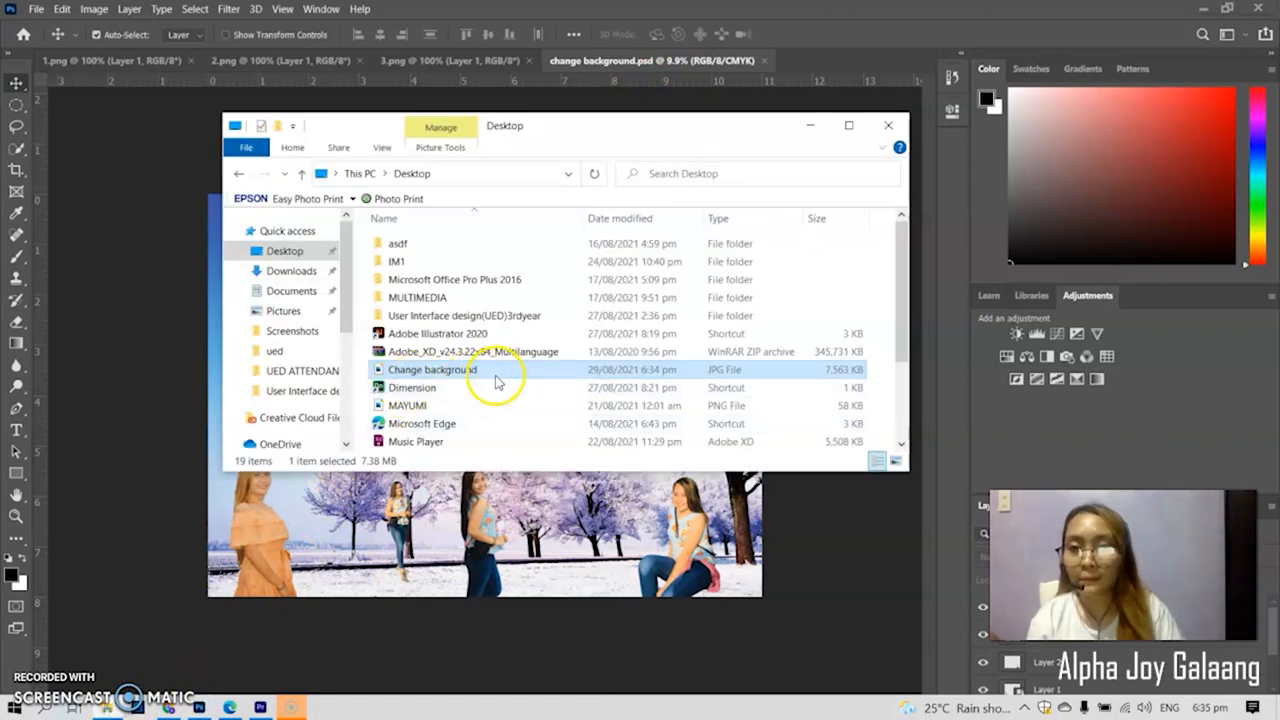
- Confirm the new change background PSD sits beside the JPEG on the Desktop, then return to the composite
double_click(432, 368)
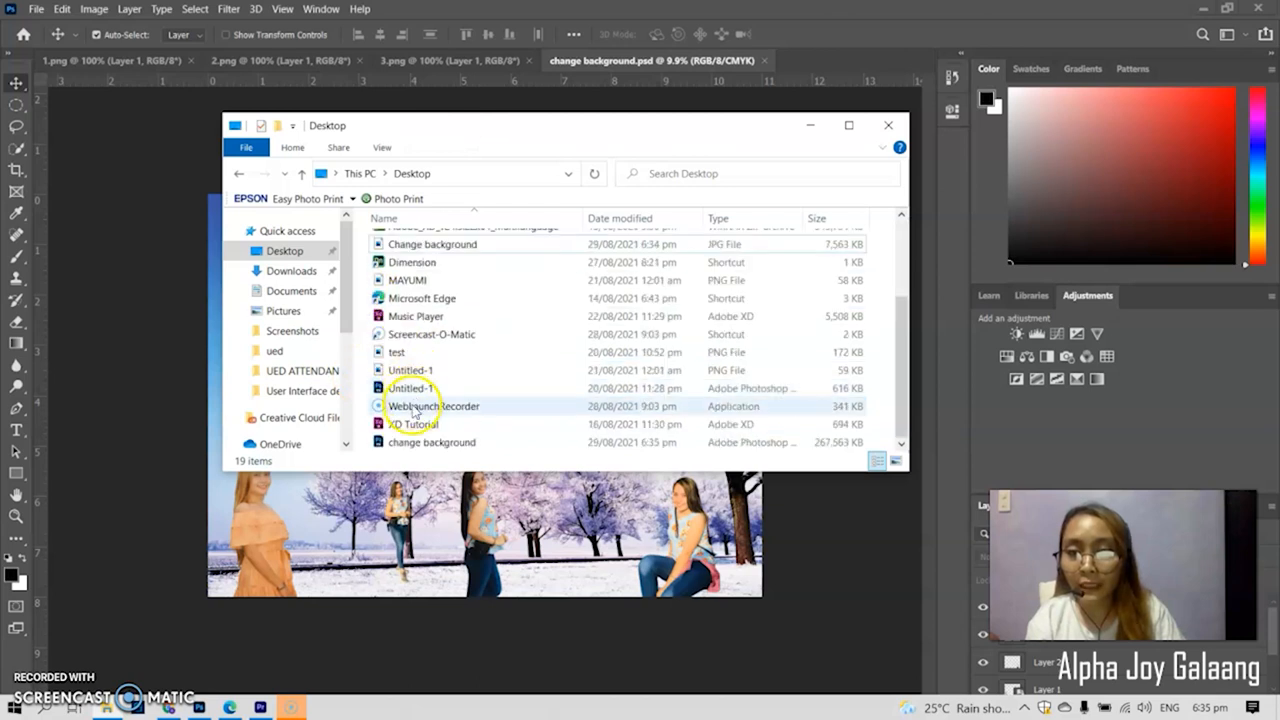
left_click(432, 442)
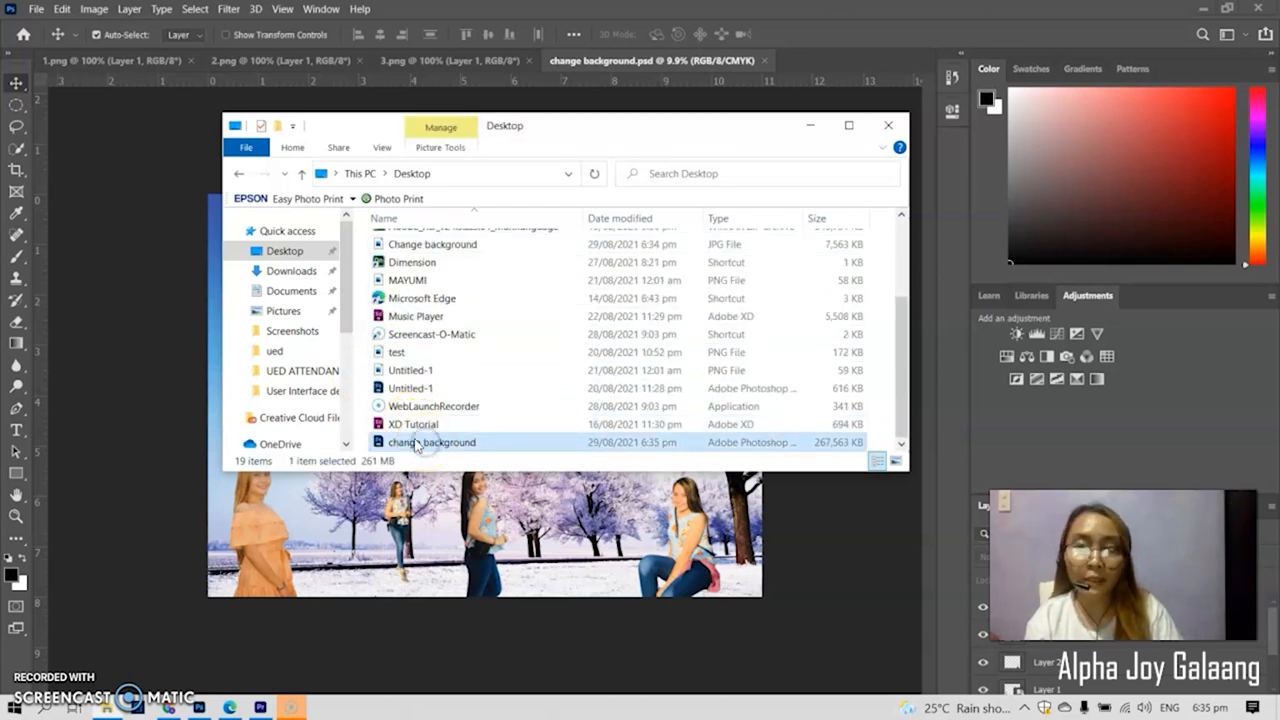
mouse_move(418, 442)
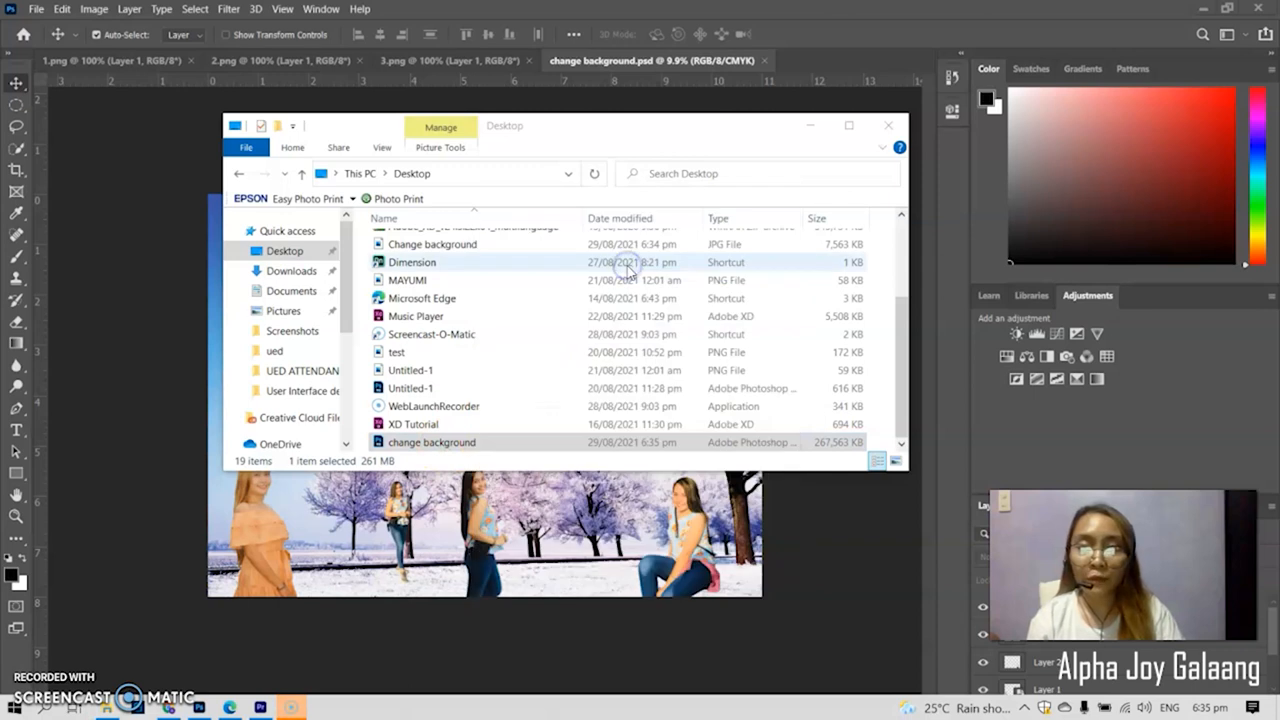
left_click(888, 124)
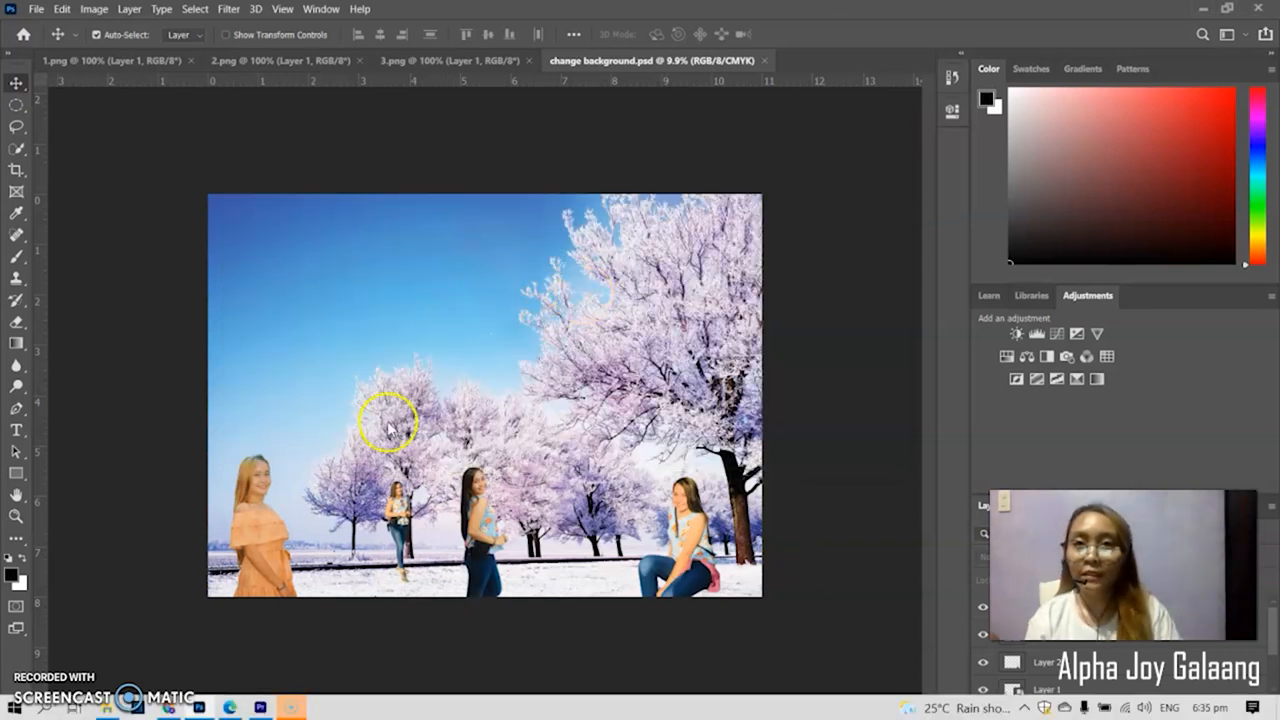
mouse_move(452, 402)
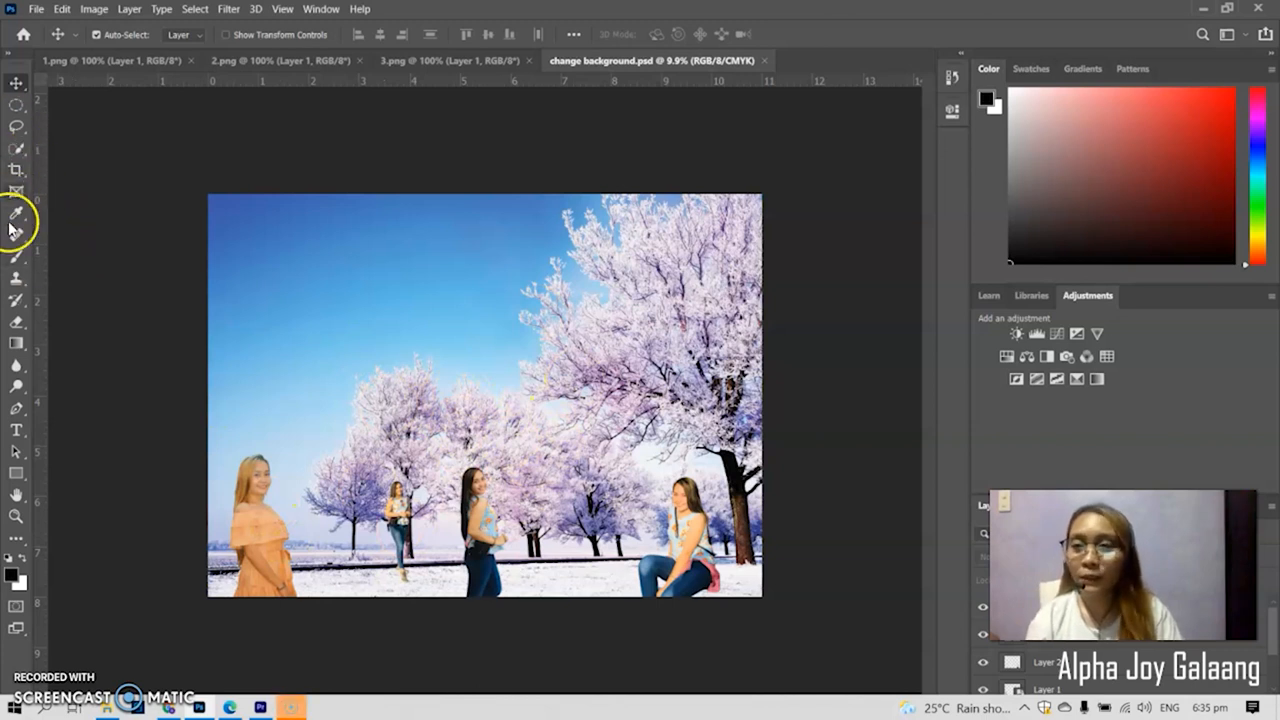
mouse_move(56, 572)
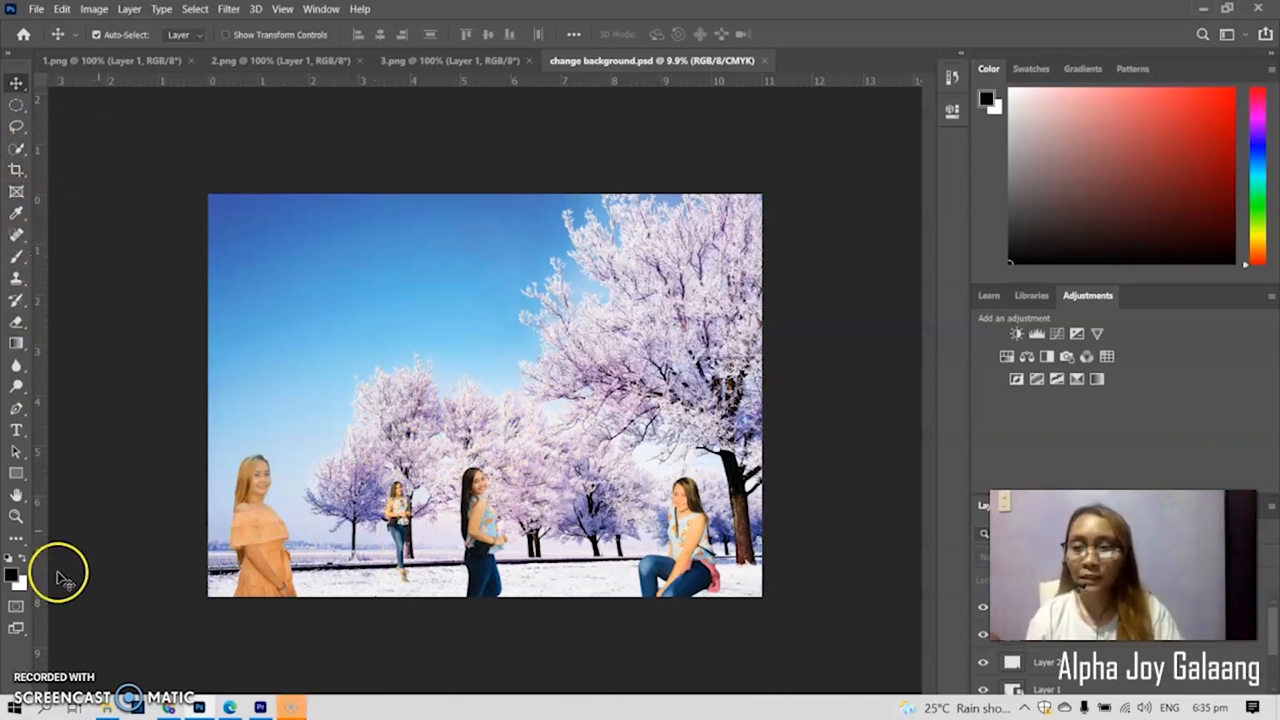